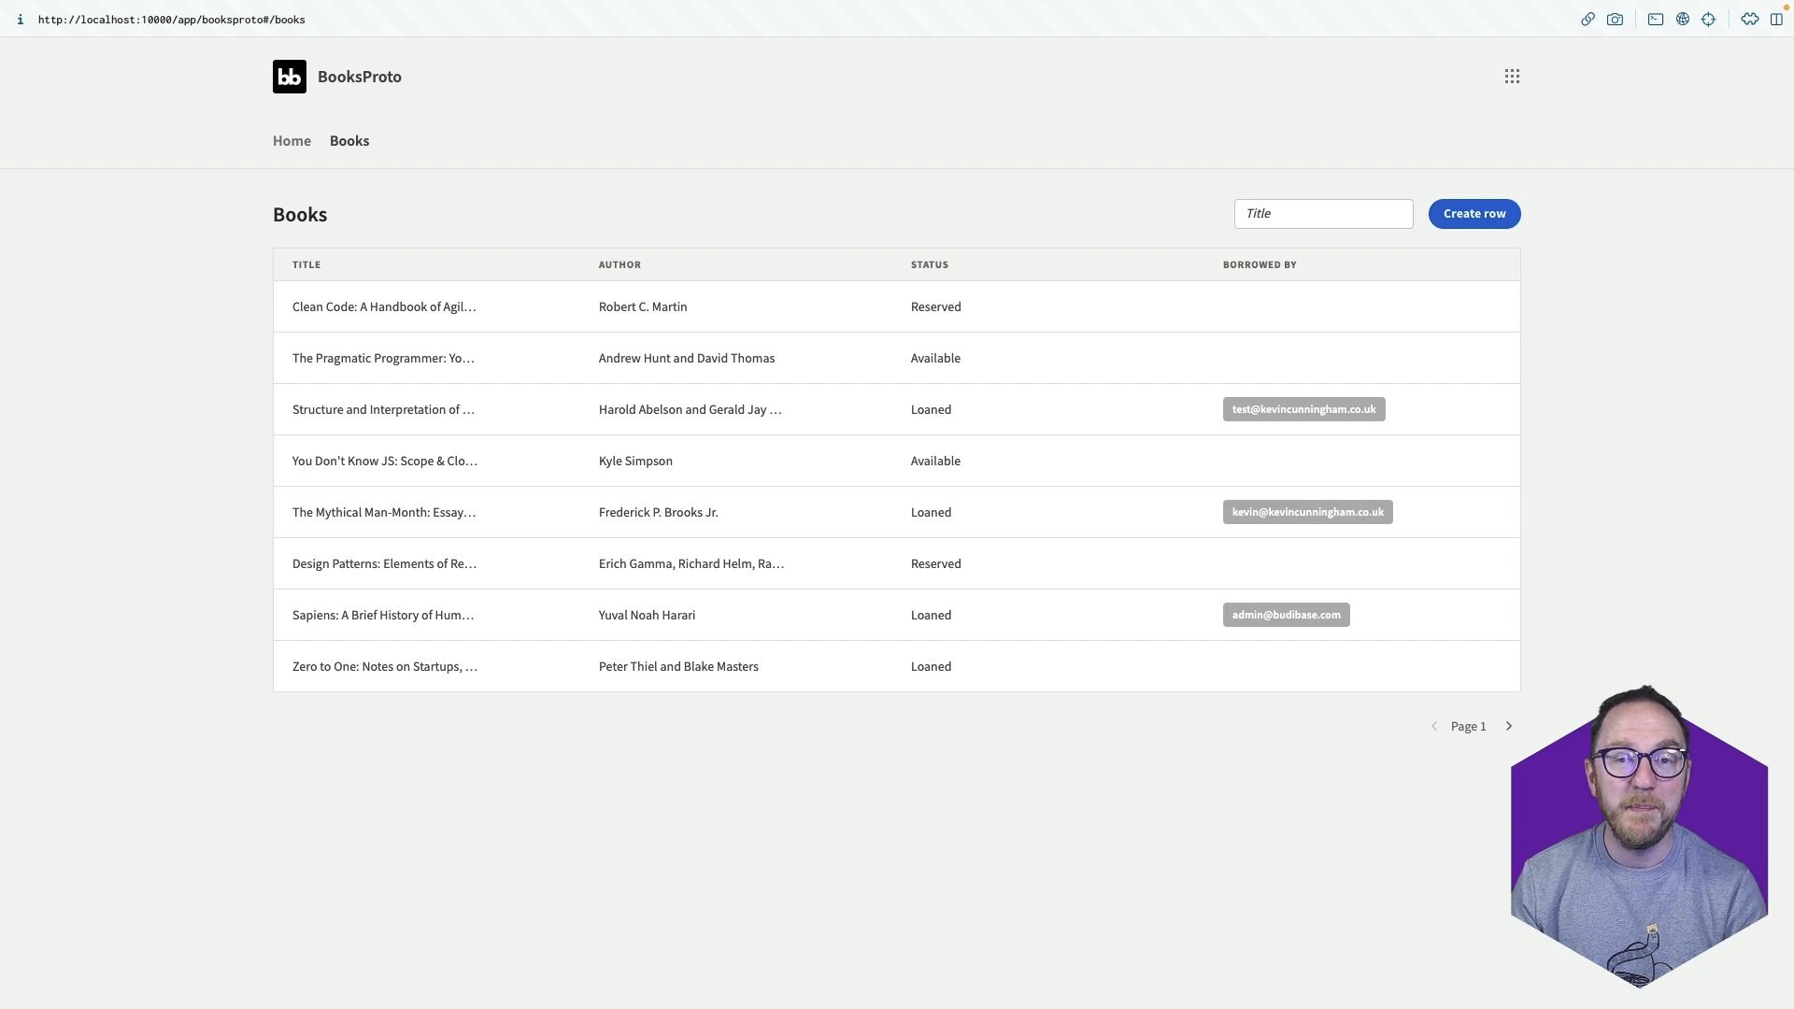
pyautogui.moveTo(1204, 183)
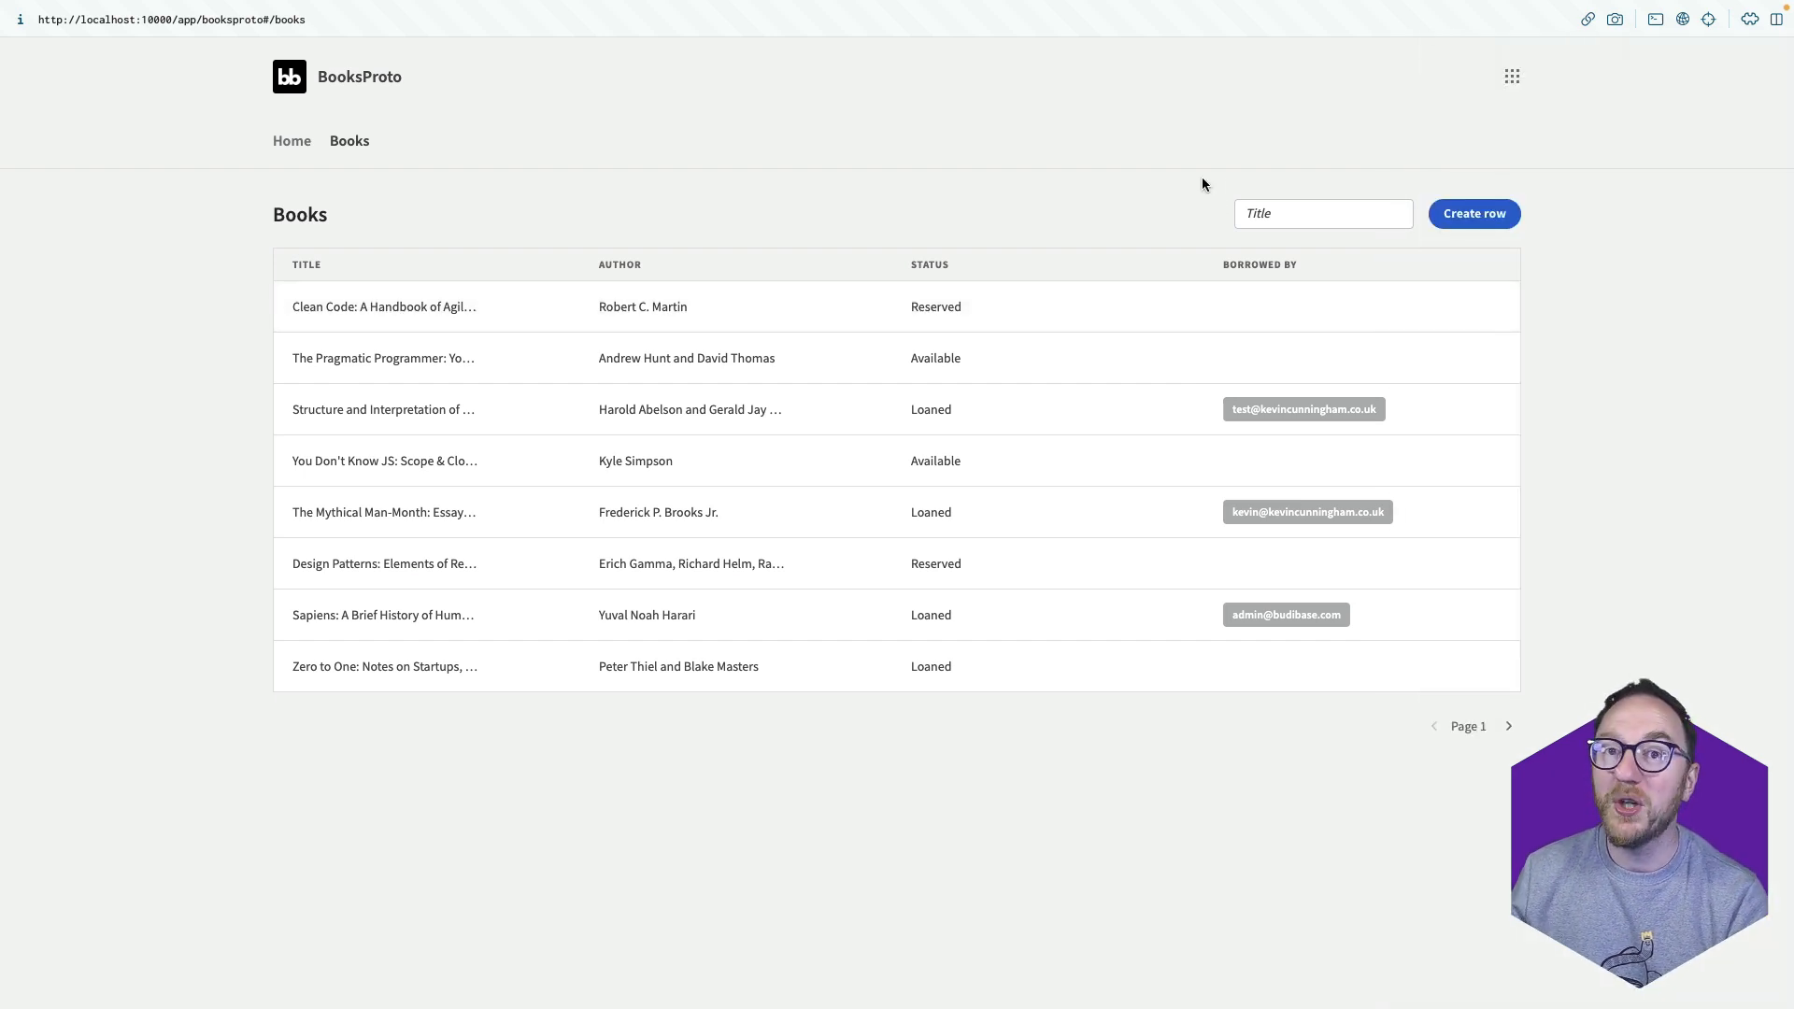
# Save The Mythical Man-Month as Available with no borrower, then start deleting Design Patterns.
pyautogui.click(1474, 214)
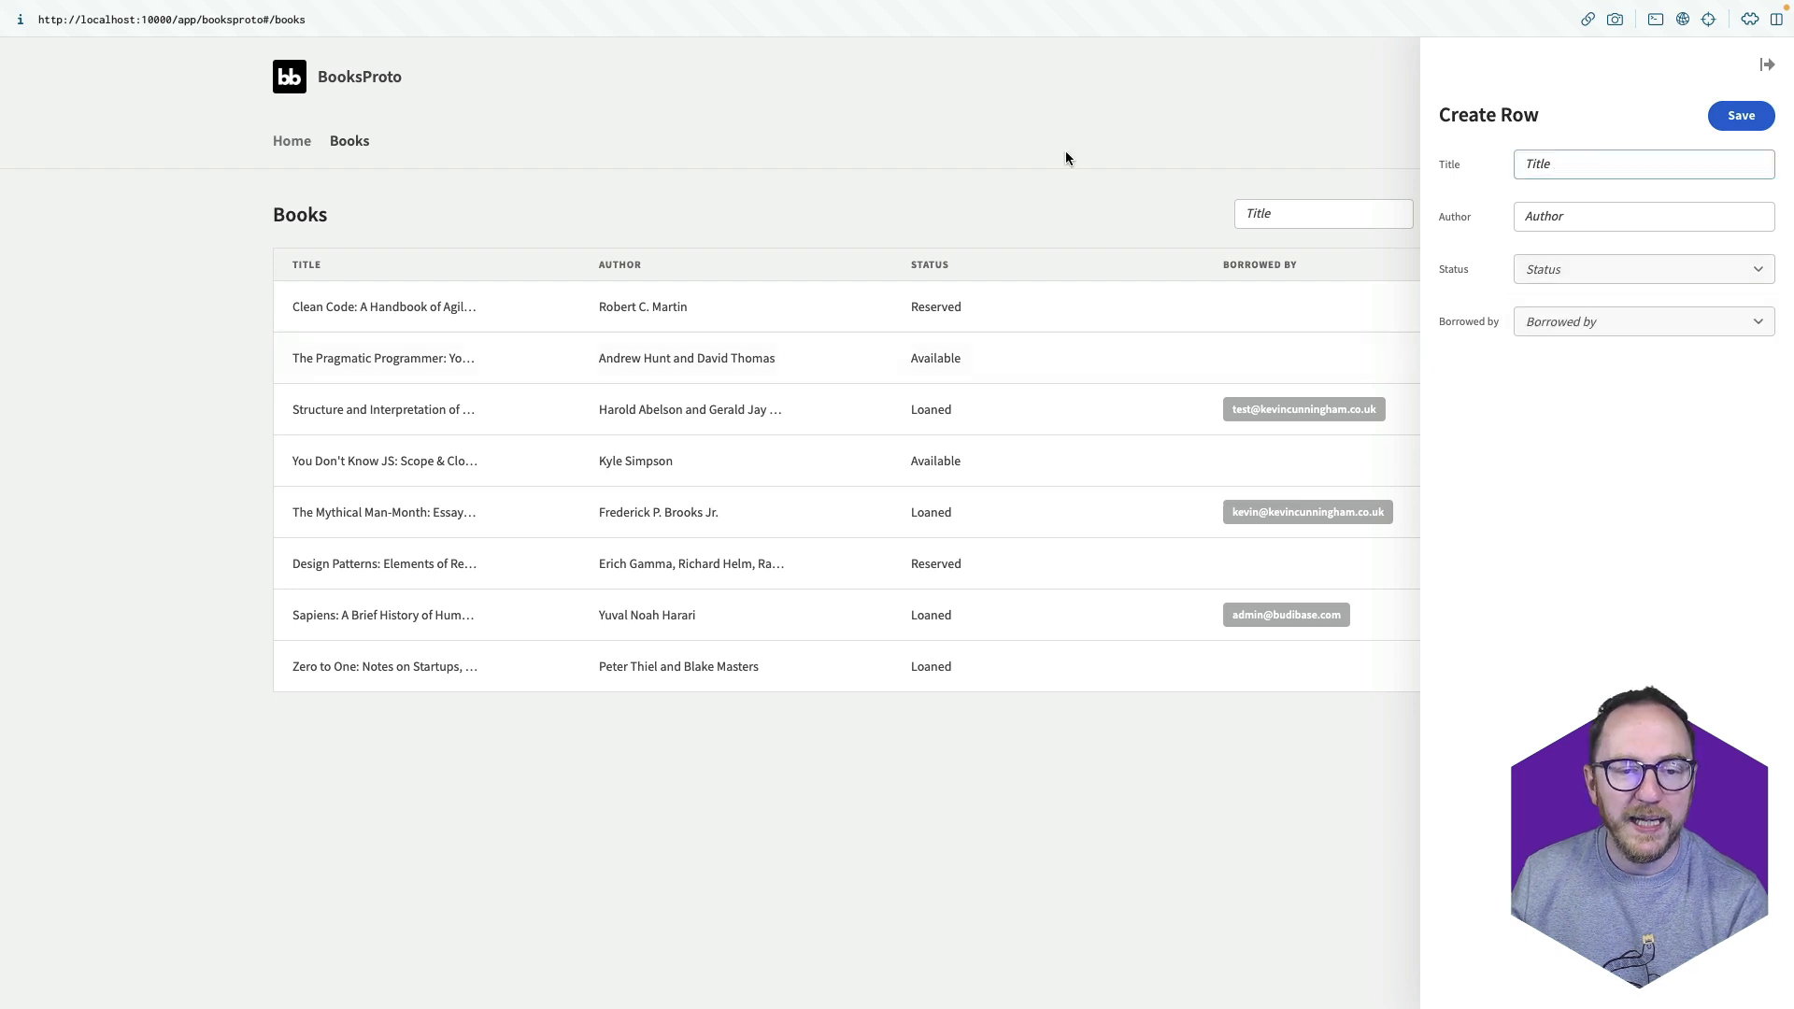
pyautogui.click(384, 358)
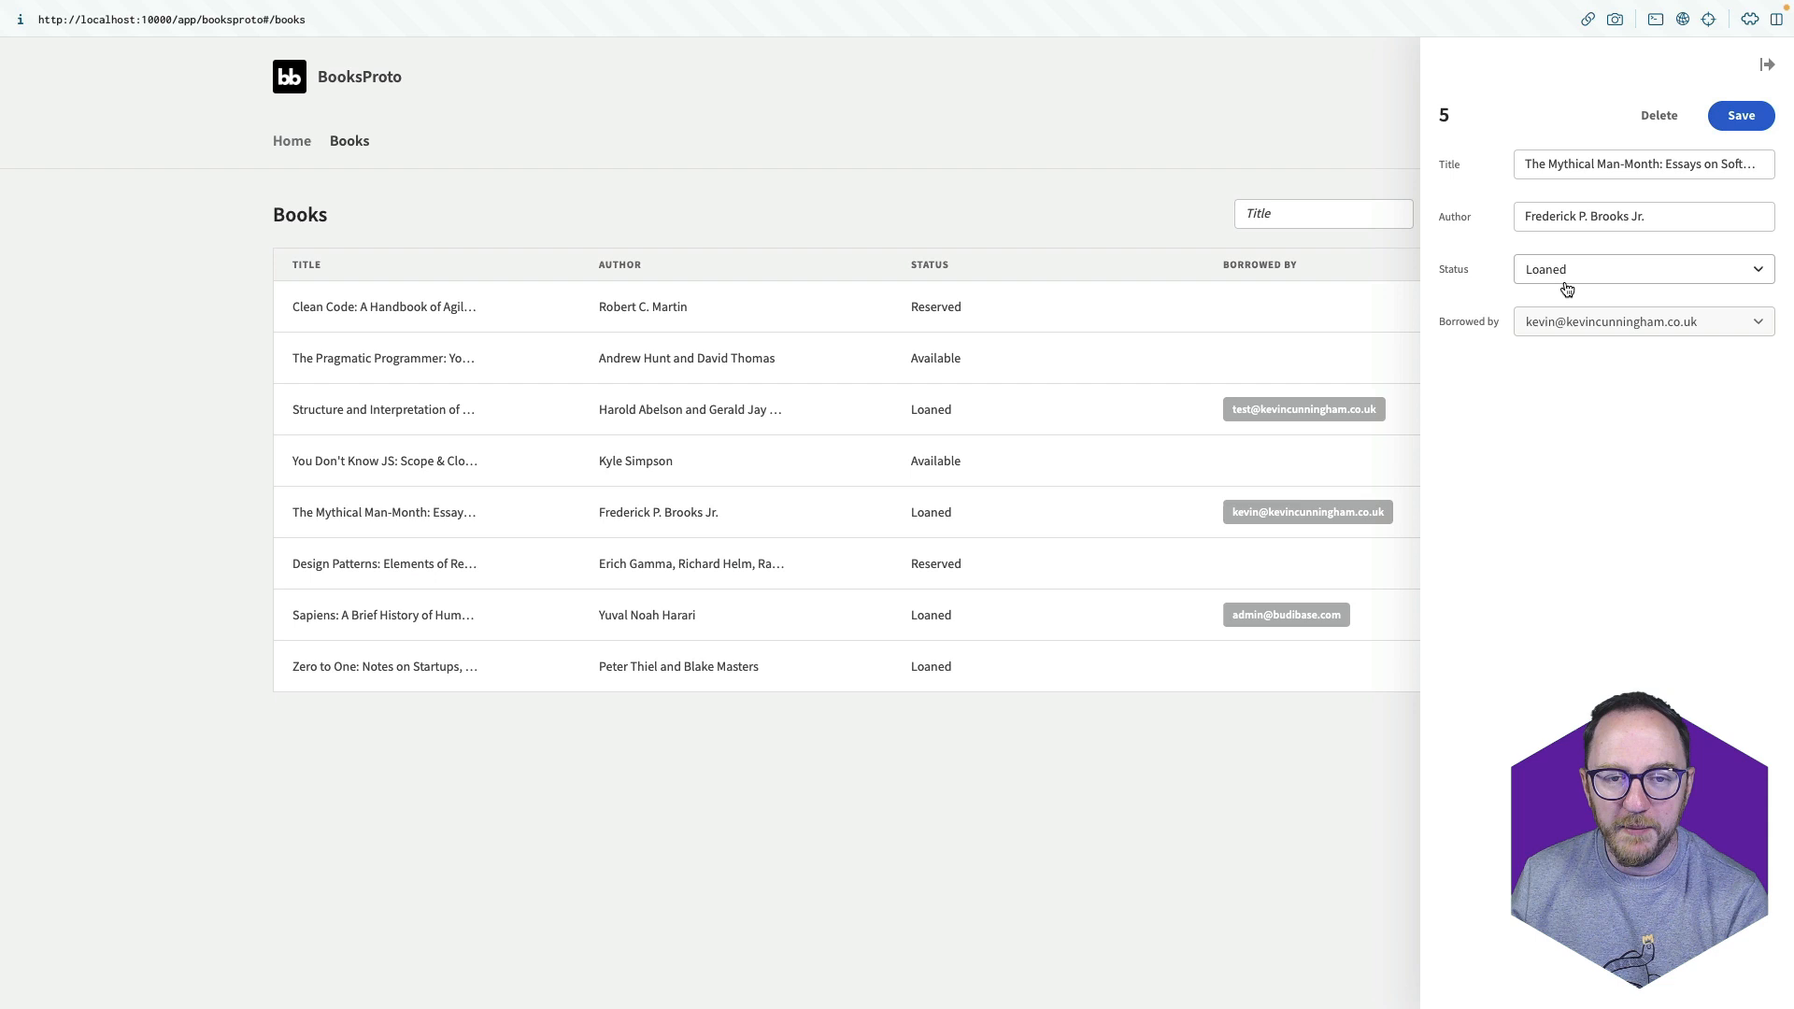
pyautogui.click(1642, 269)
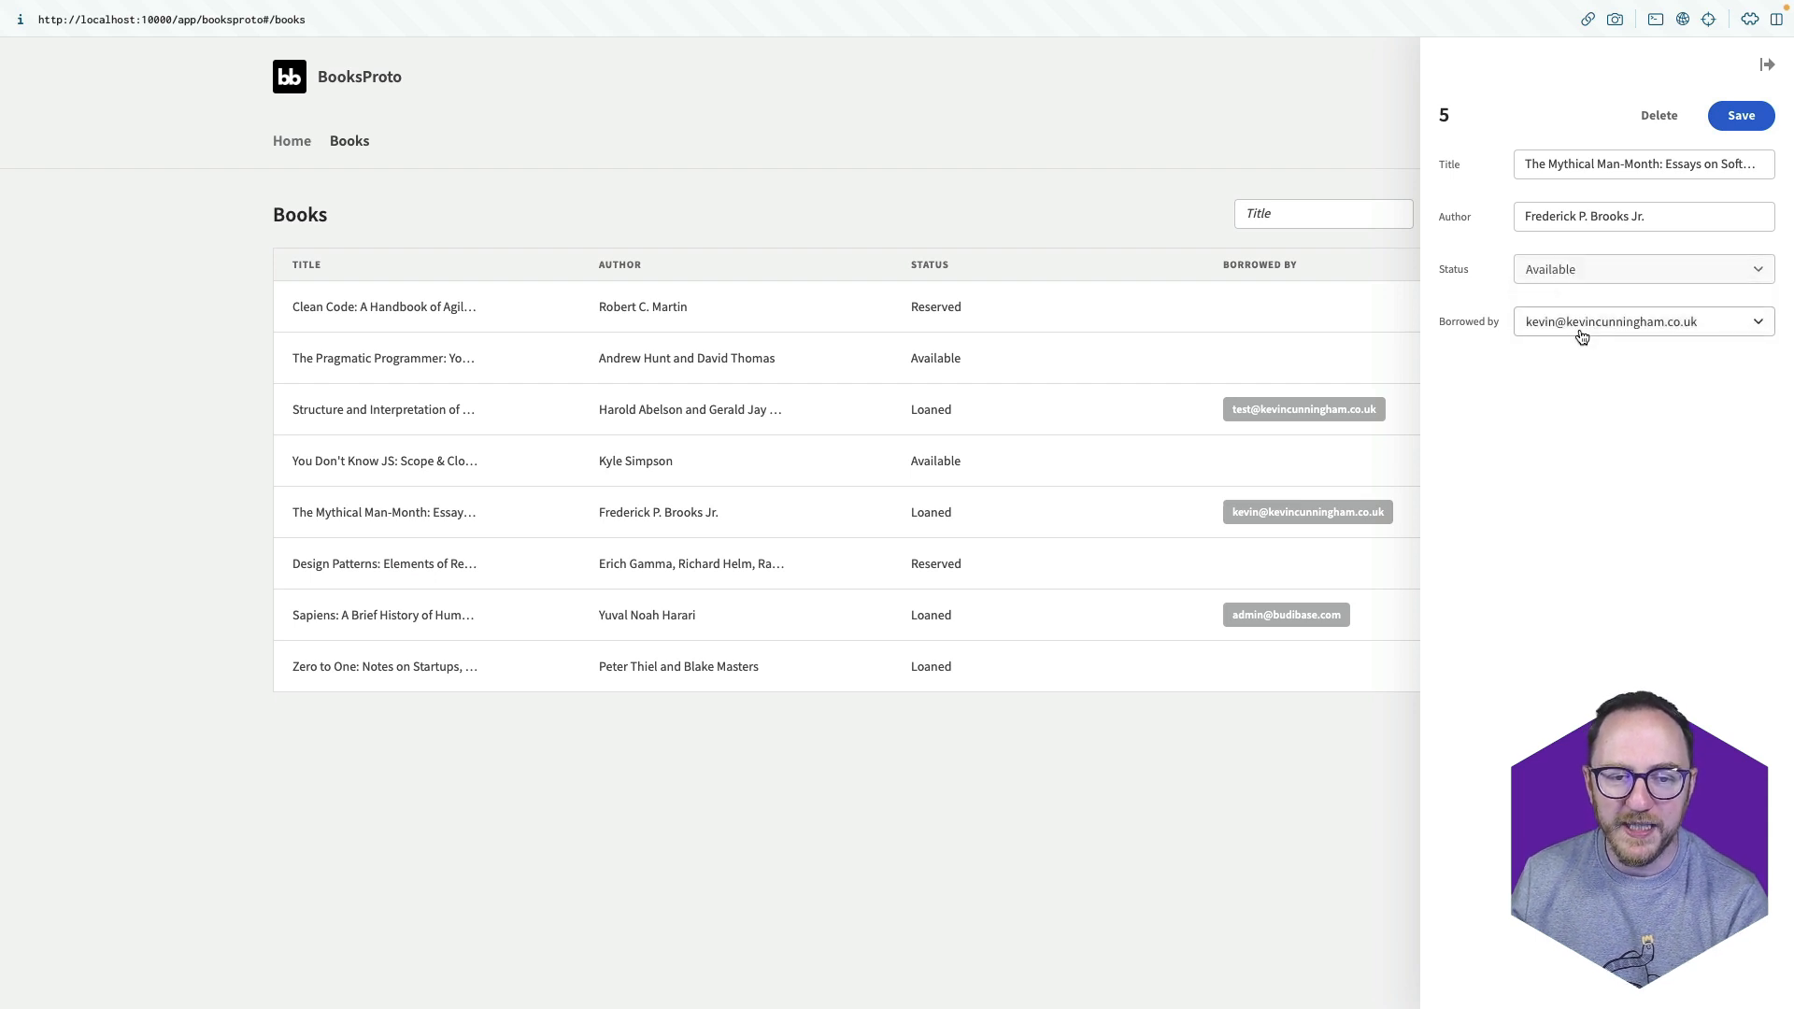
pyautogui.click(1739, 114)
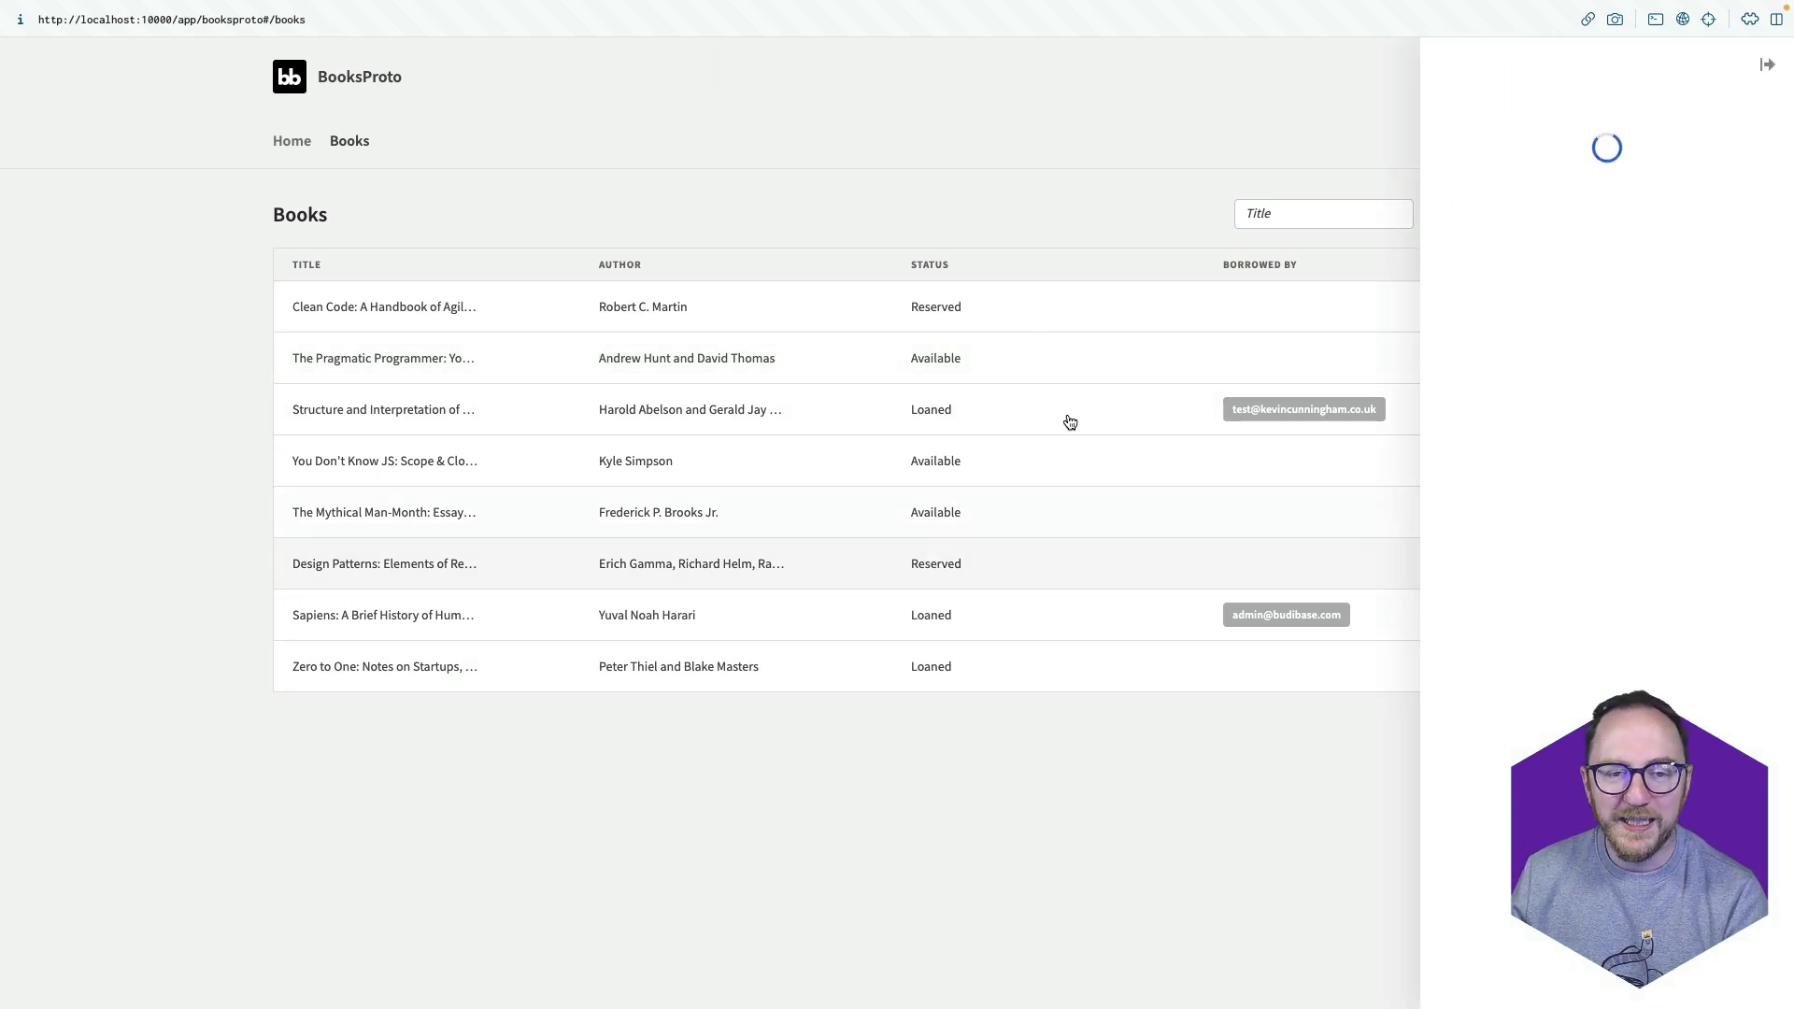
pyautogui.click(384, 563)
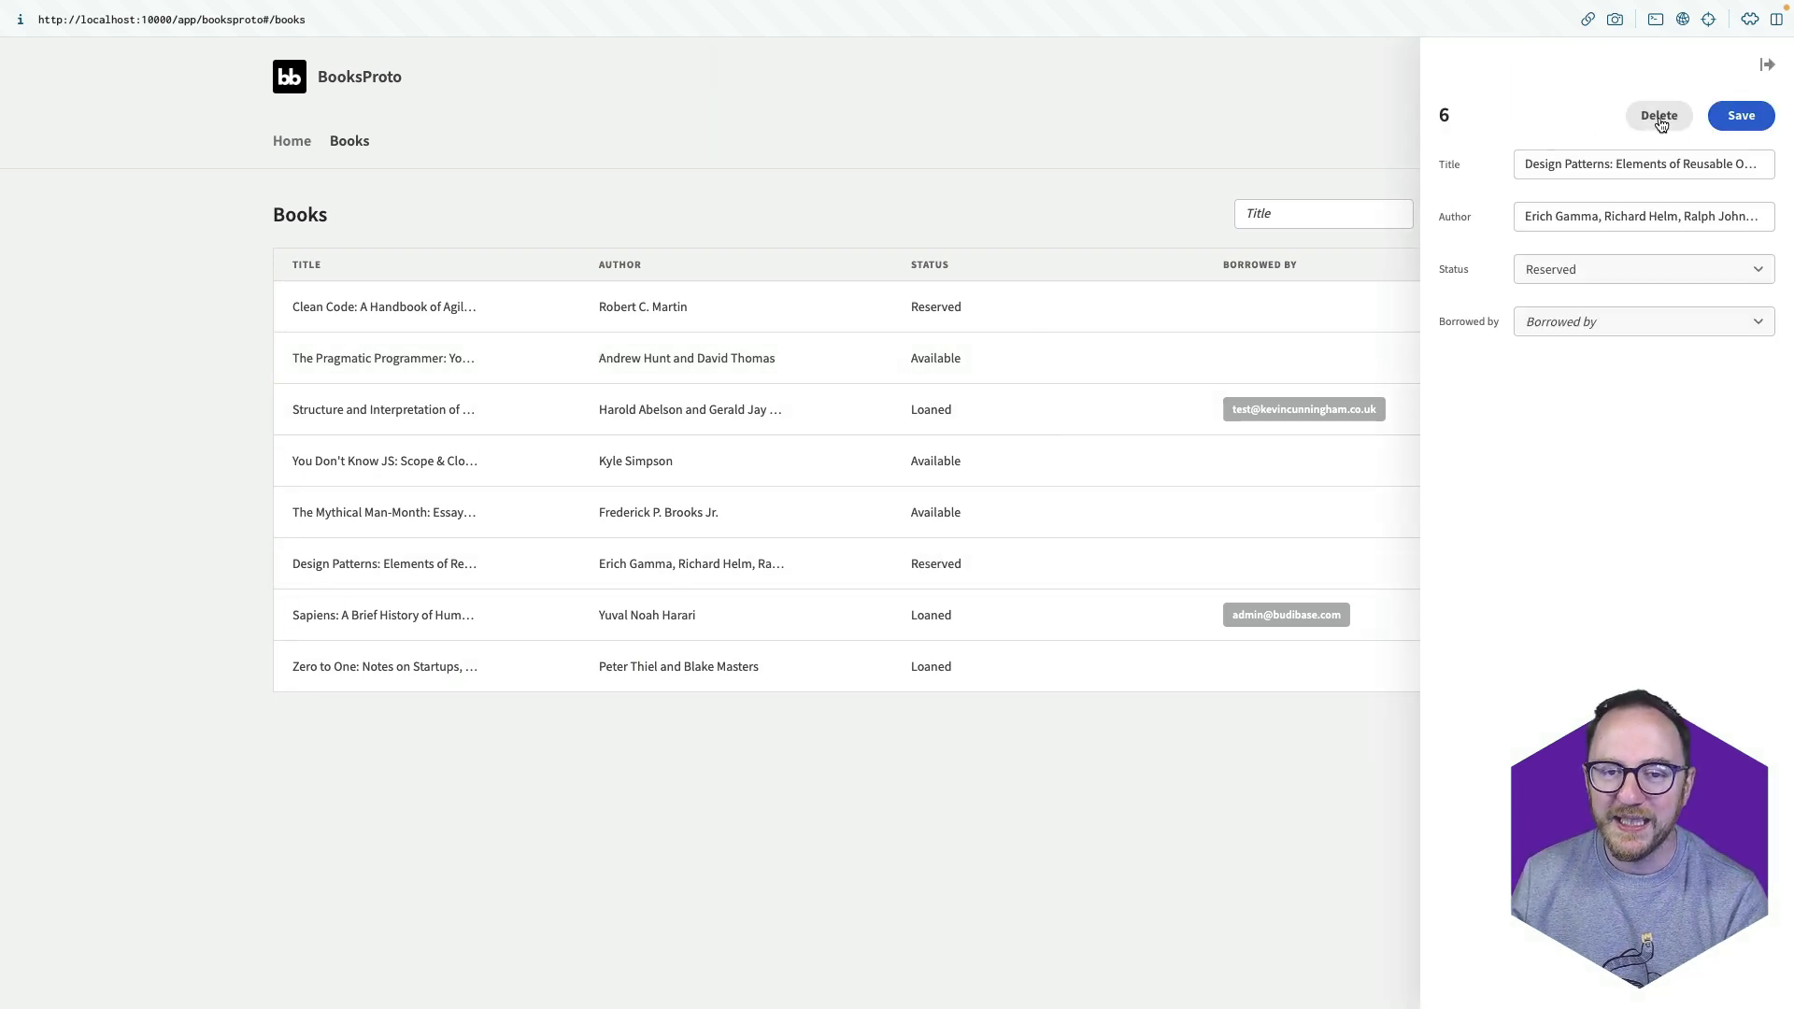
pyautogui.click(1658, 116)
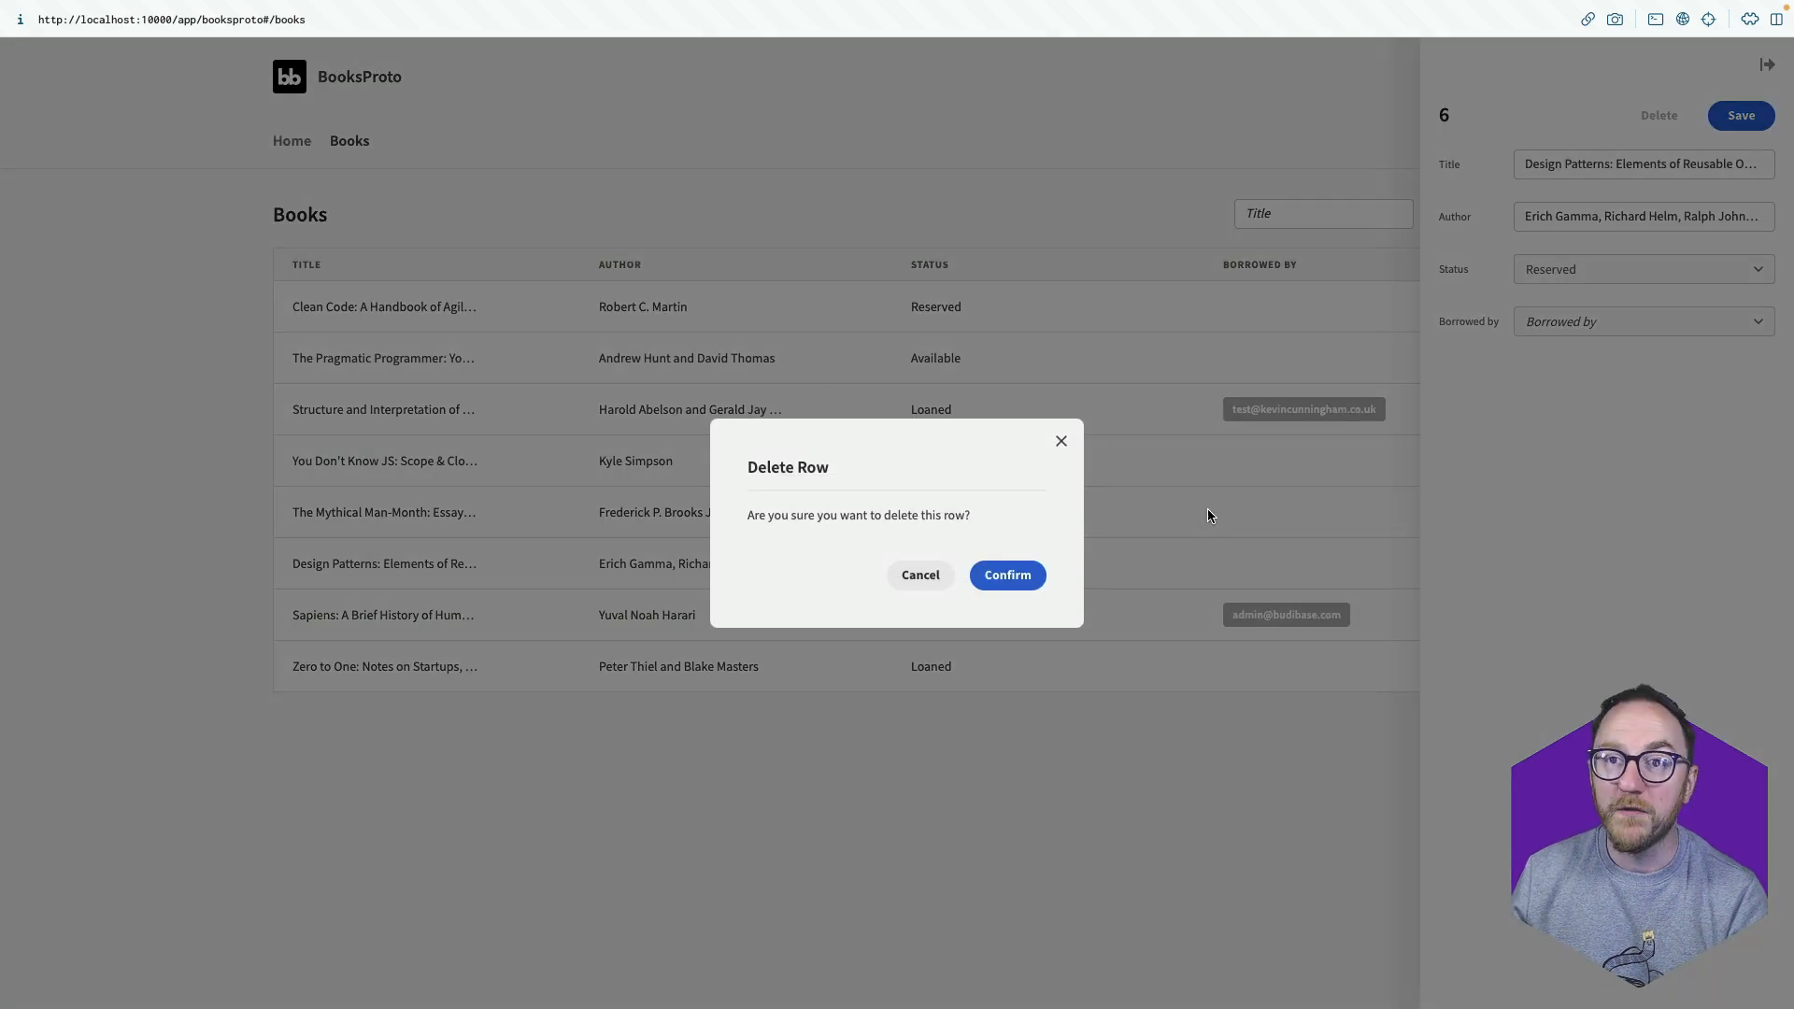
pyautogui.moveTo(964, 585)
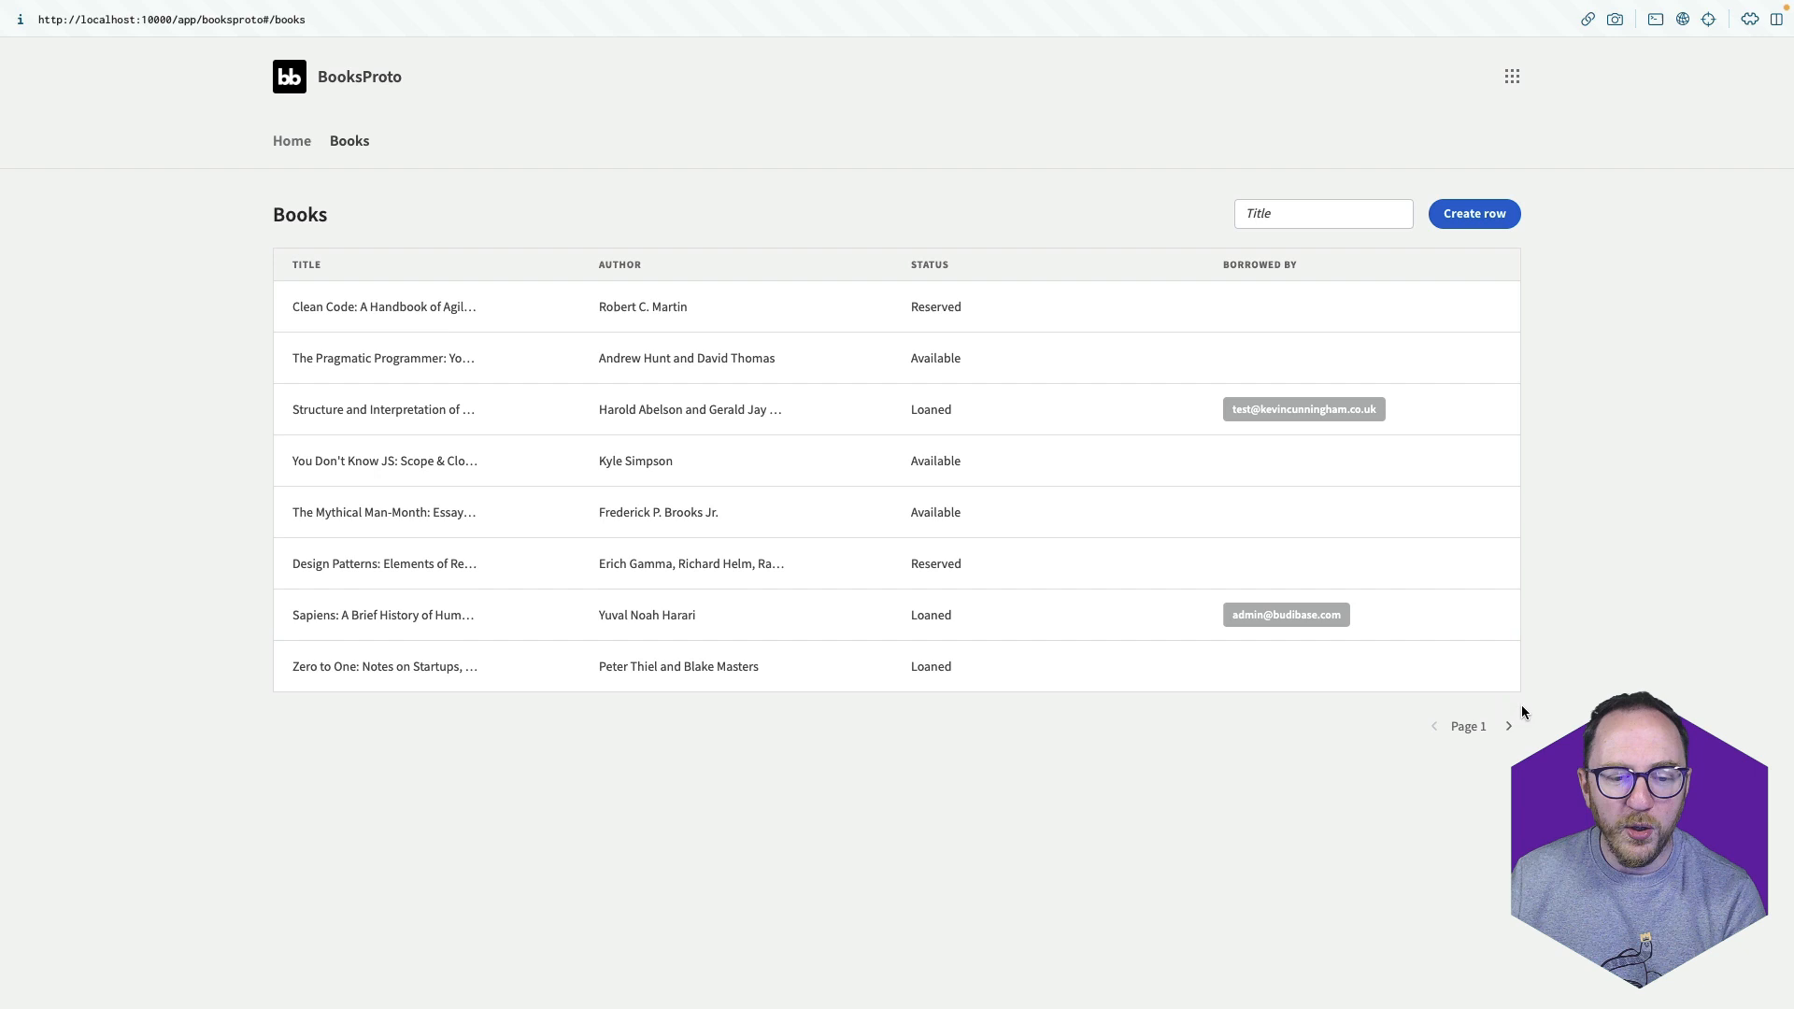
# Check both result pages, then search titles for 'Stru' to find Structure and Interpretation.
pyautogui.click(1508, 725)
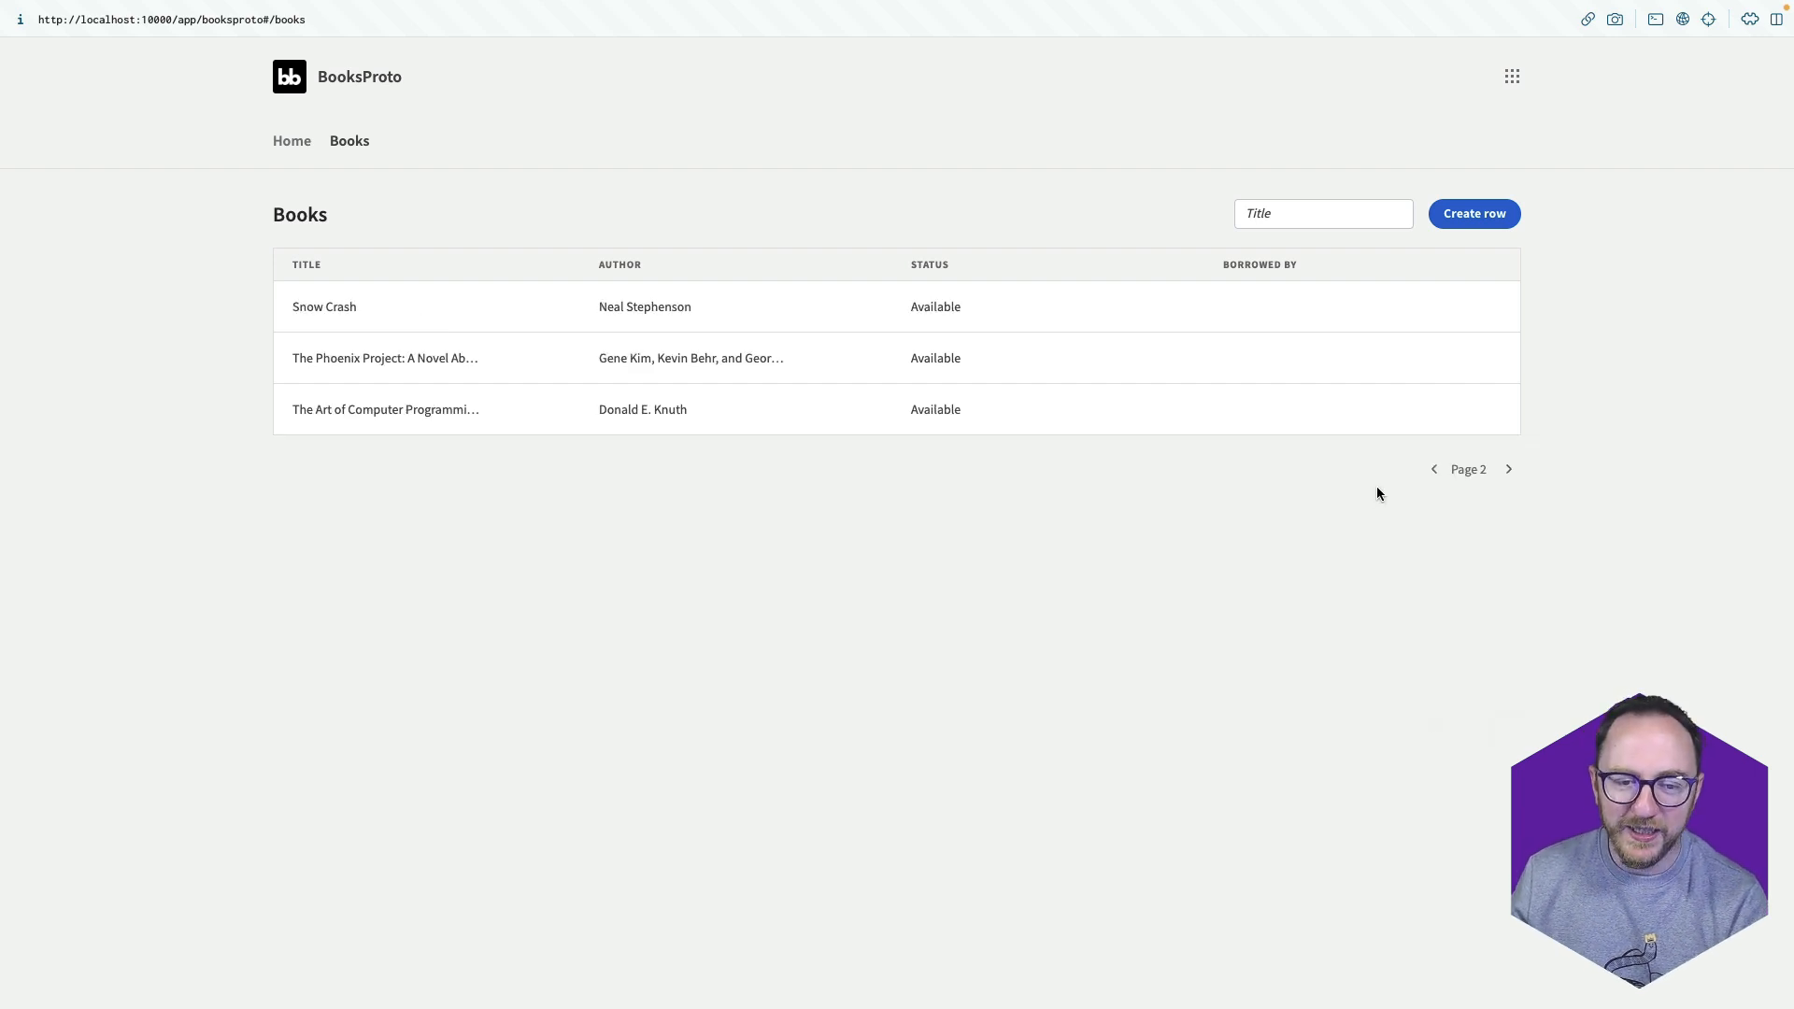
pyautogui.click(1433, 468)
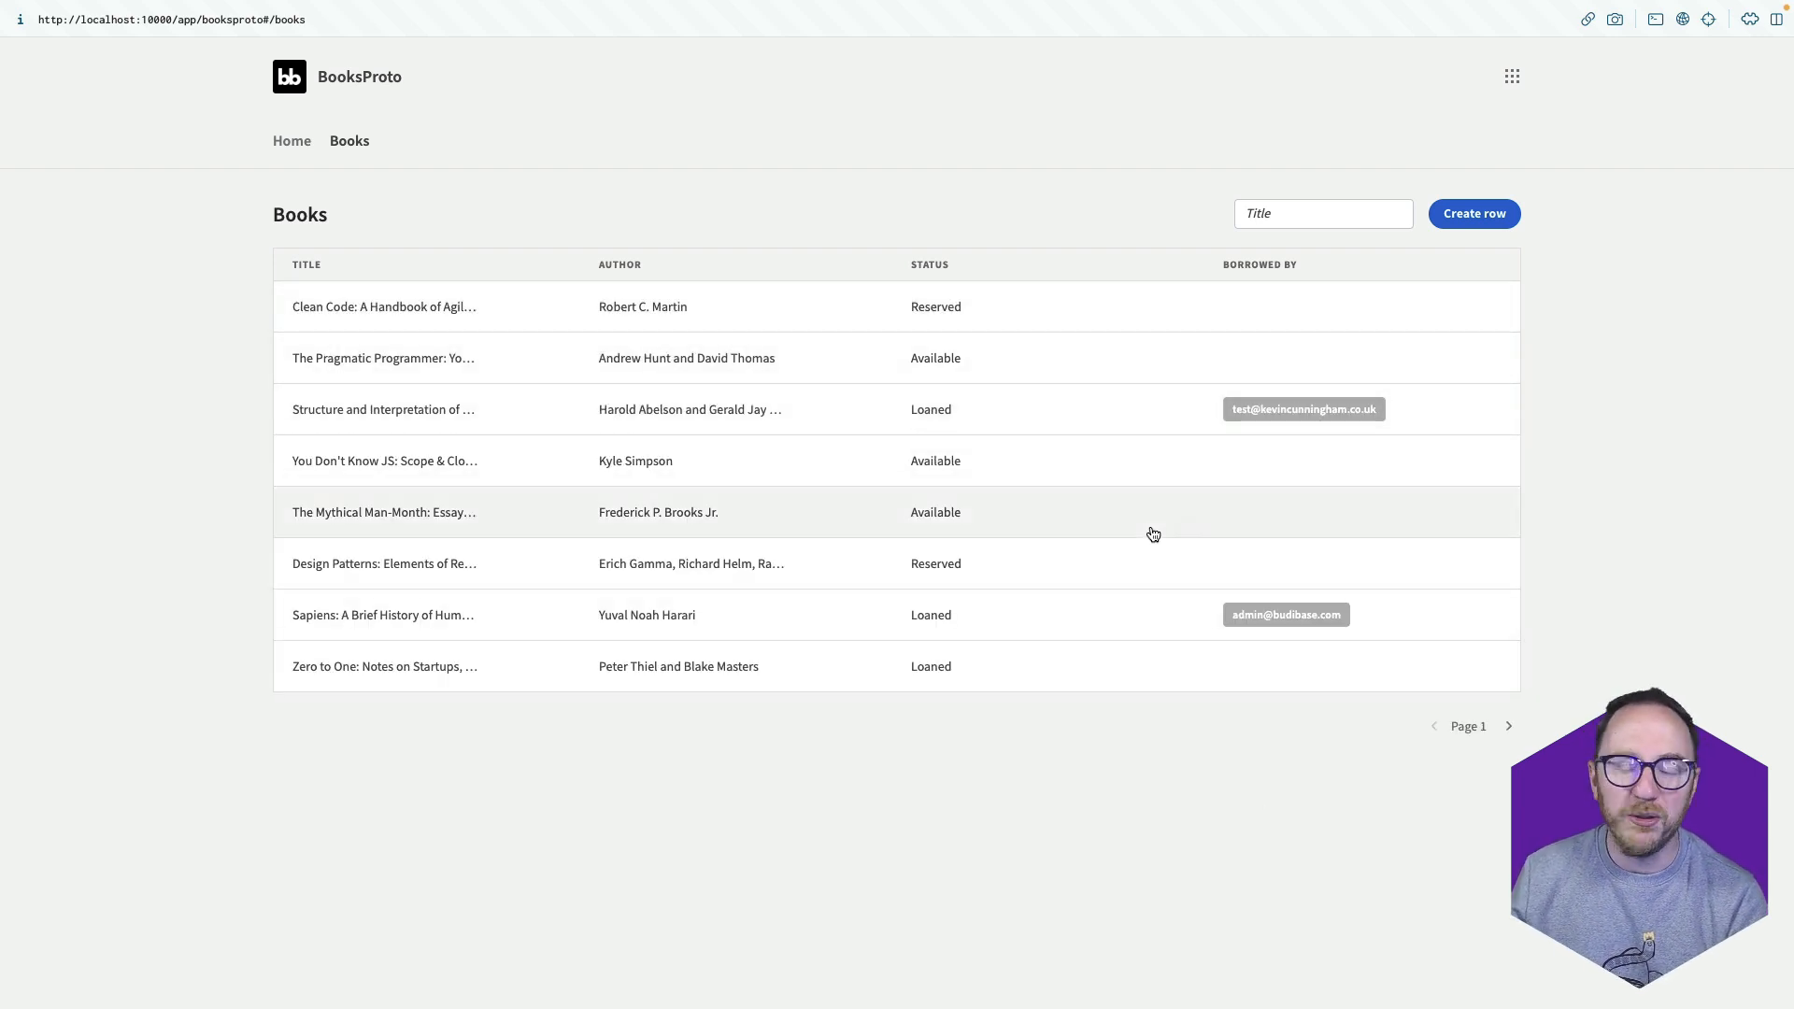
pyautogui.click(1324, 213)
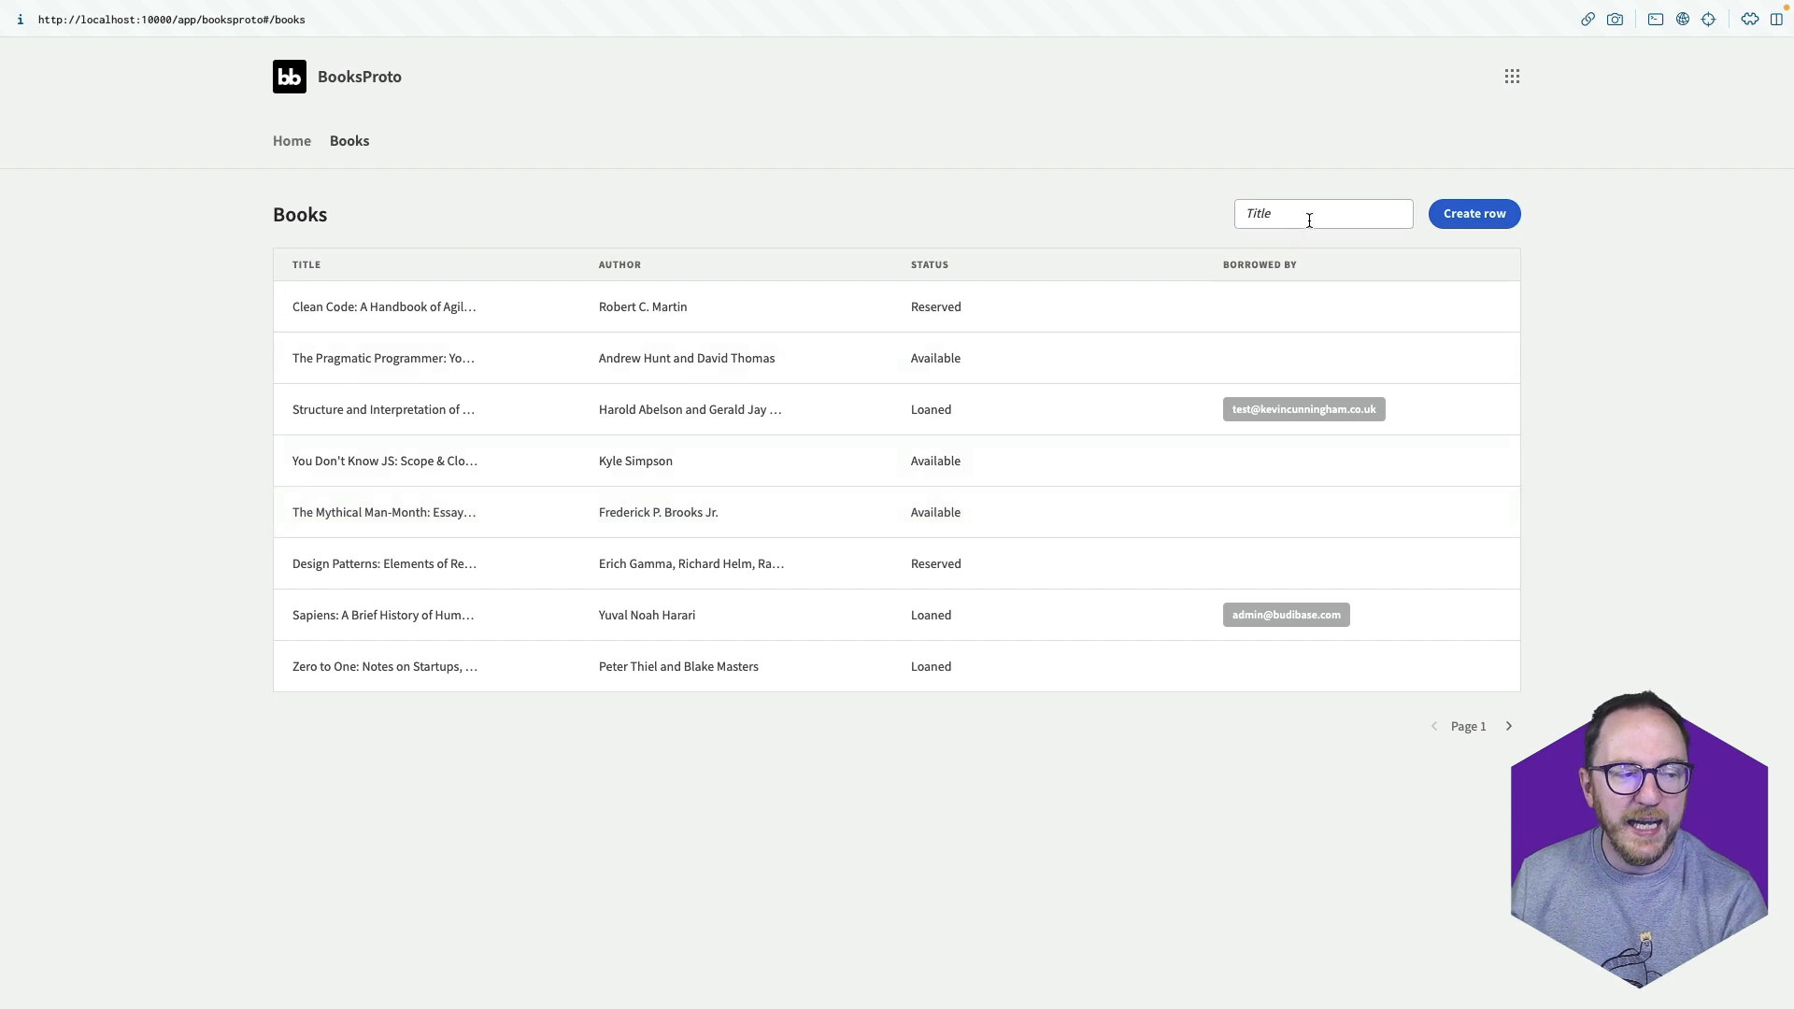
pyautogui.write('St')
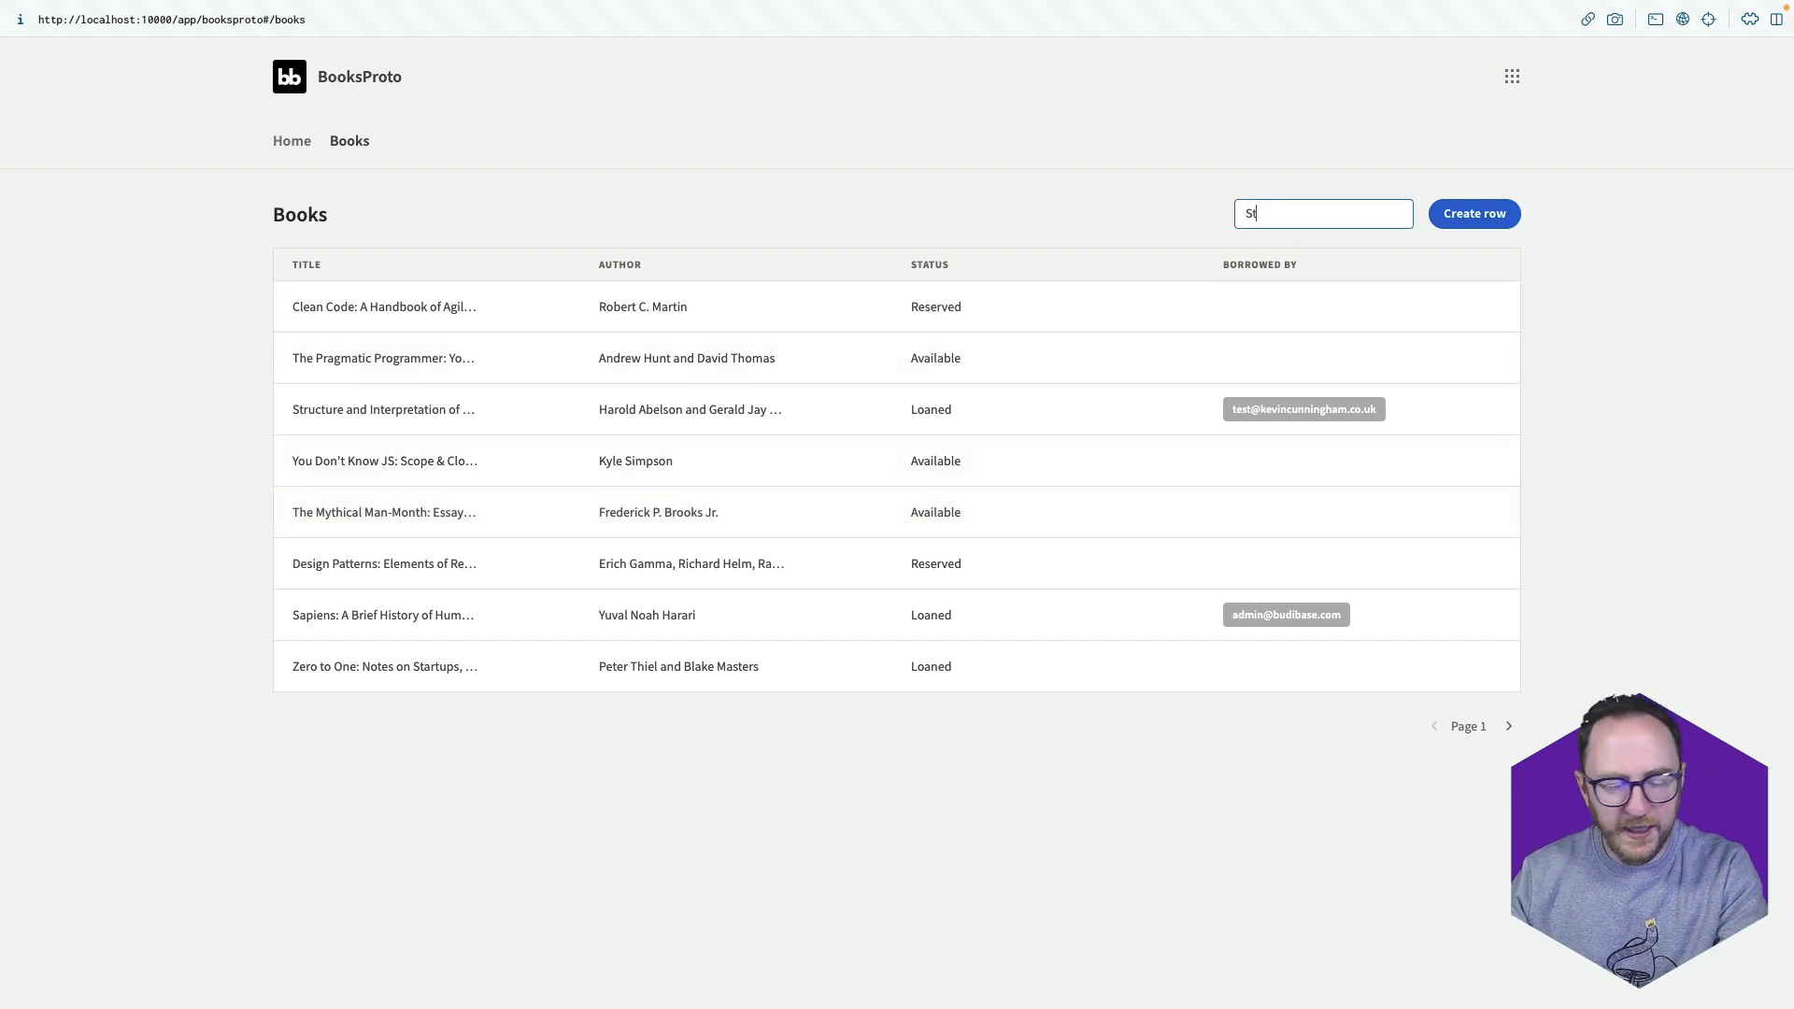
pyautogui.write('u')
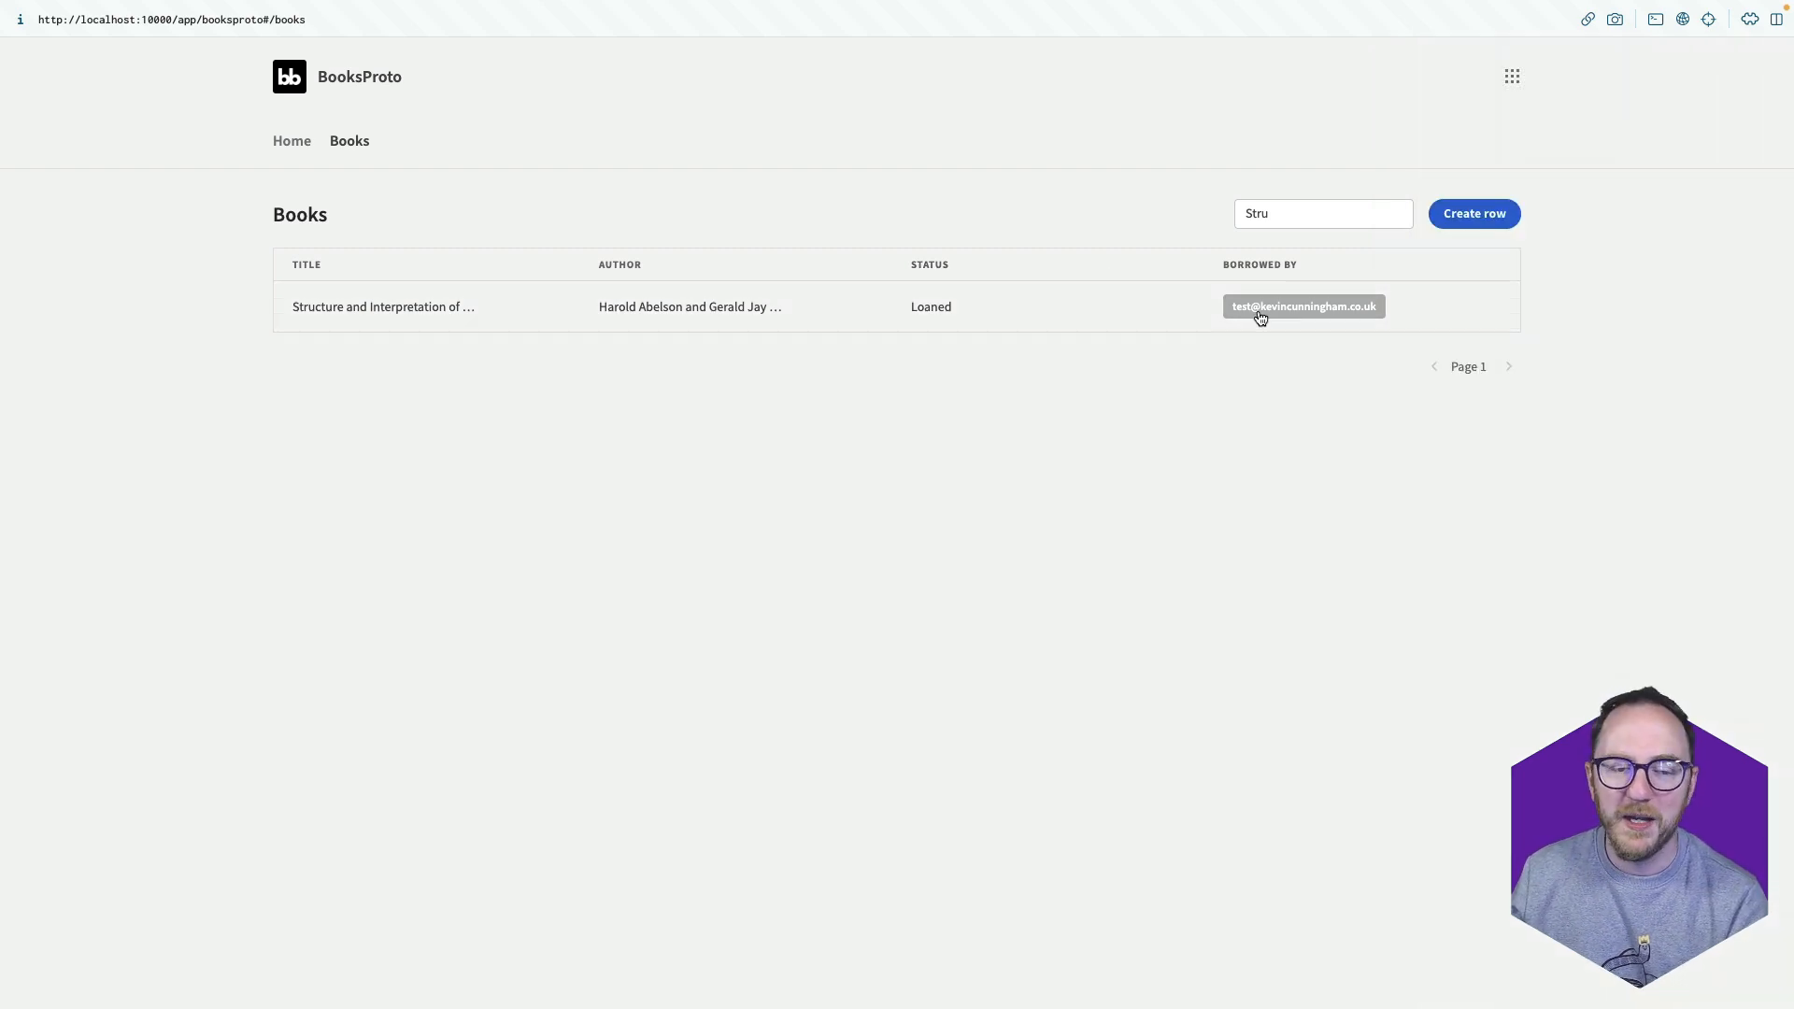
pyautogui.click(1749, 19)
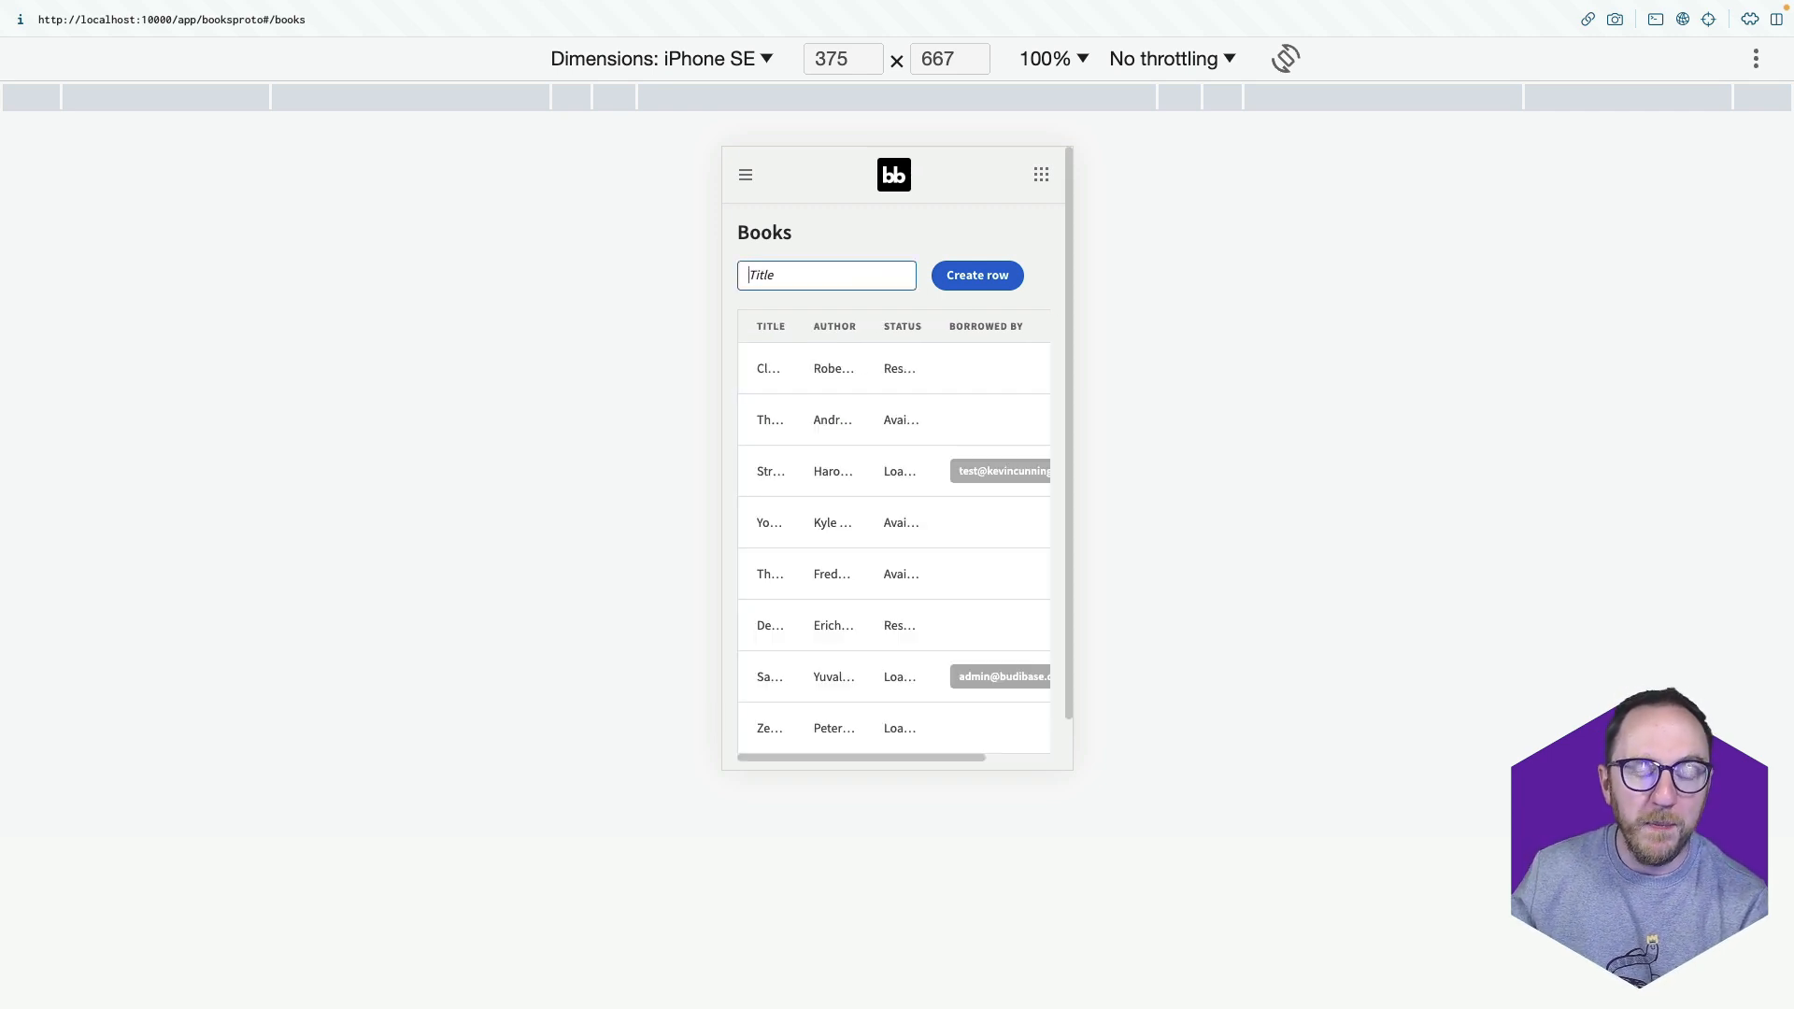
# View The Pragmatic Programmer's record in the iPhone SE layout, then close its details.
pyautogui.click(833, 677)
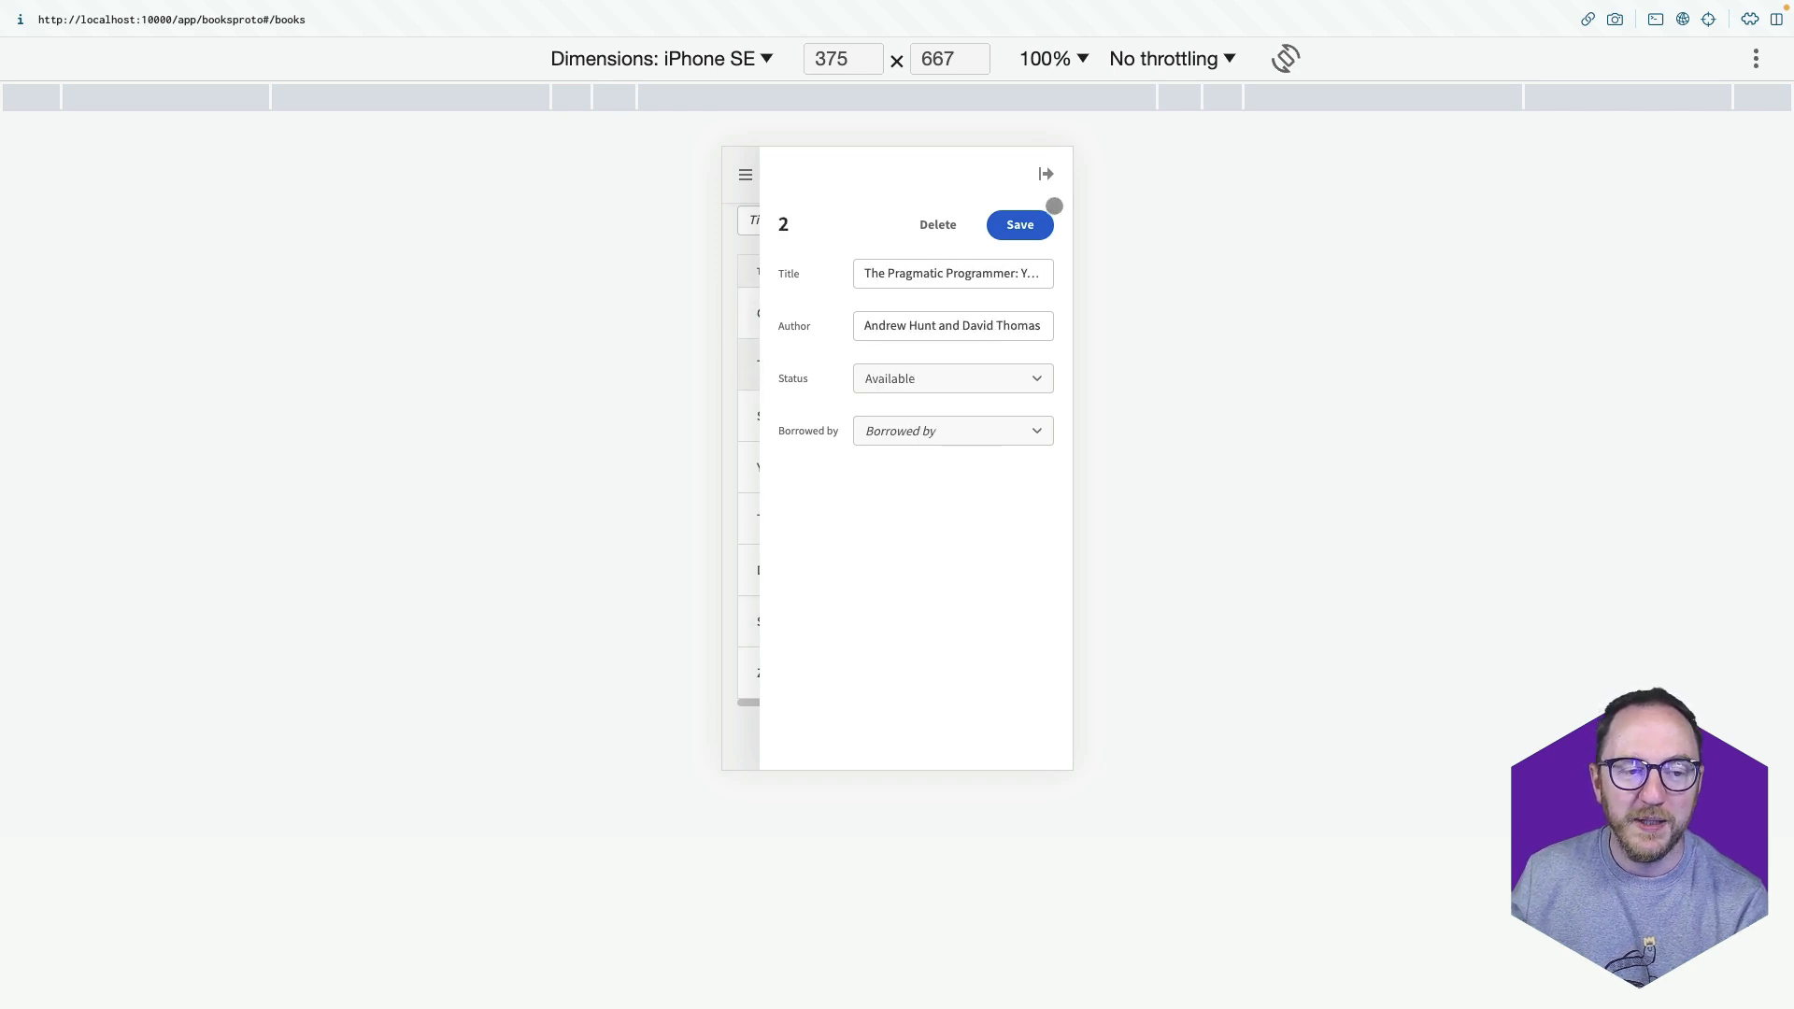
pyautogui.click(662, 58)
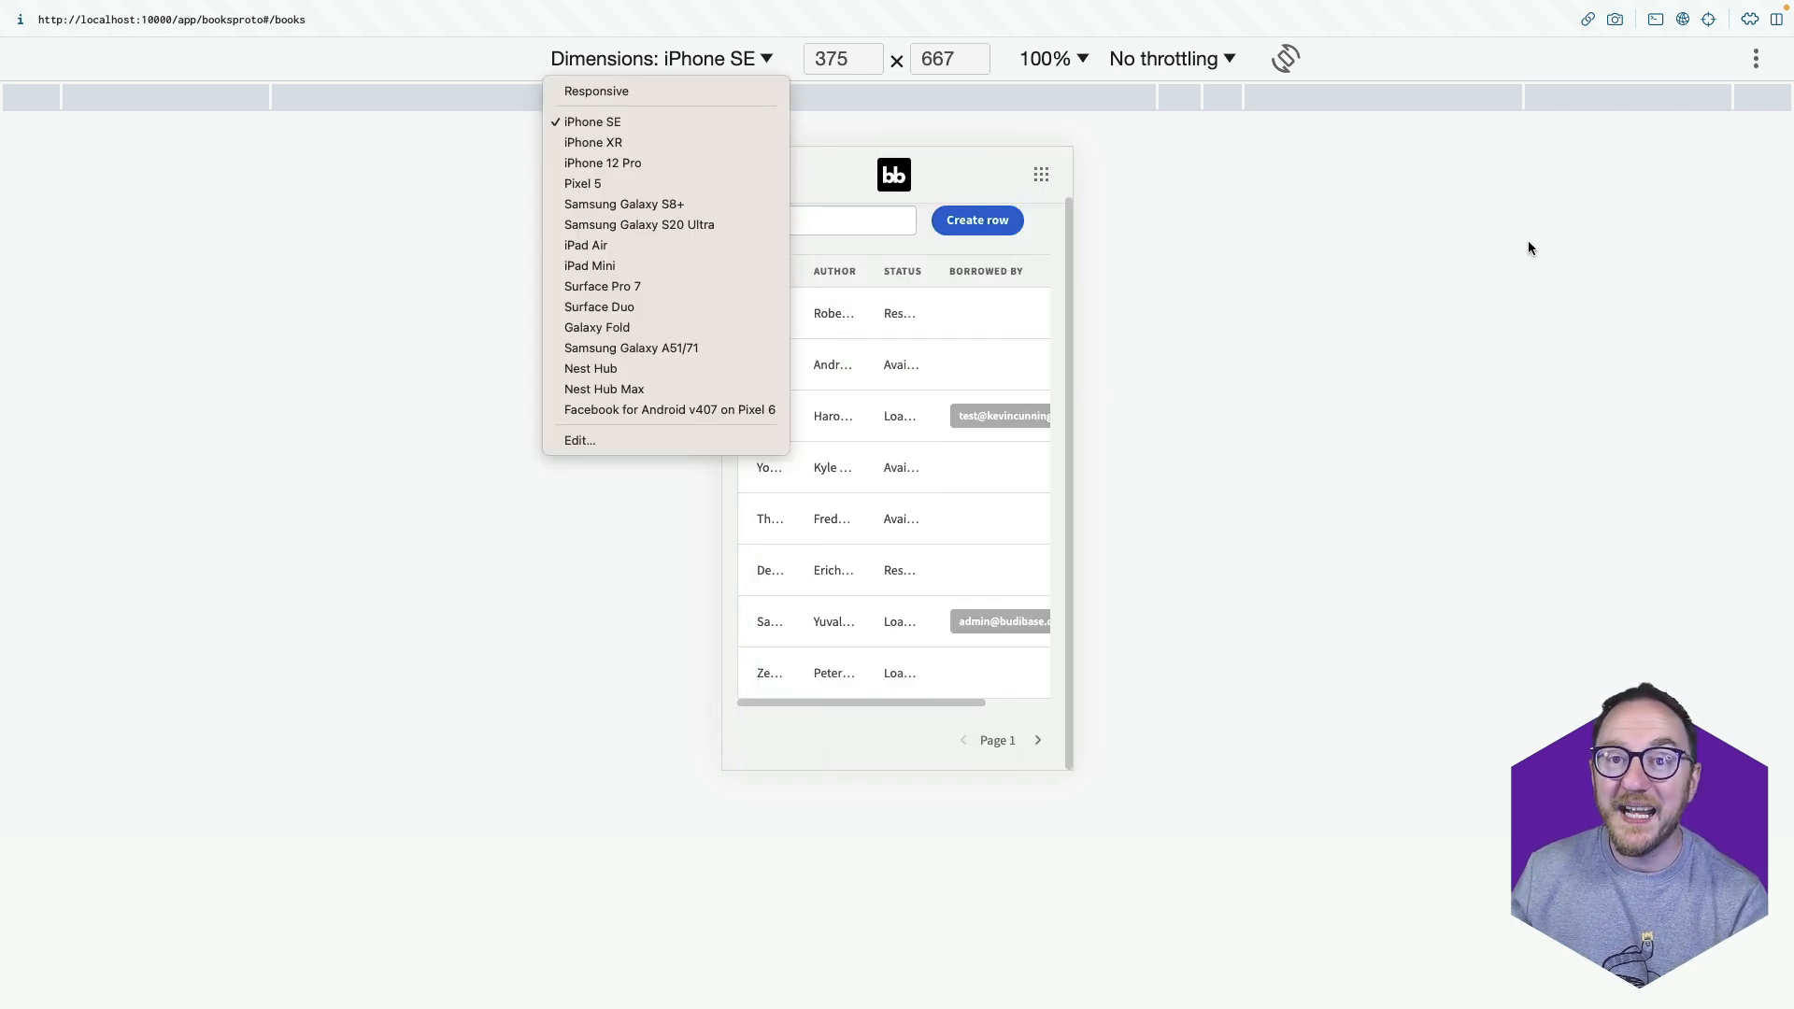
pyautogui.moveTo(1658, 160)
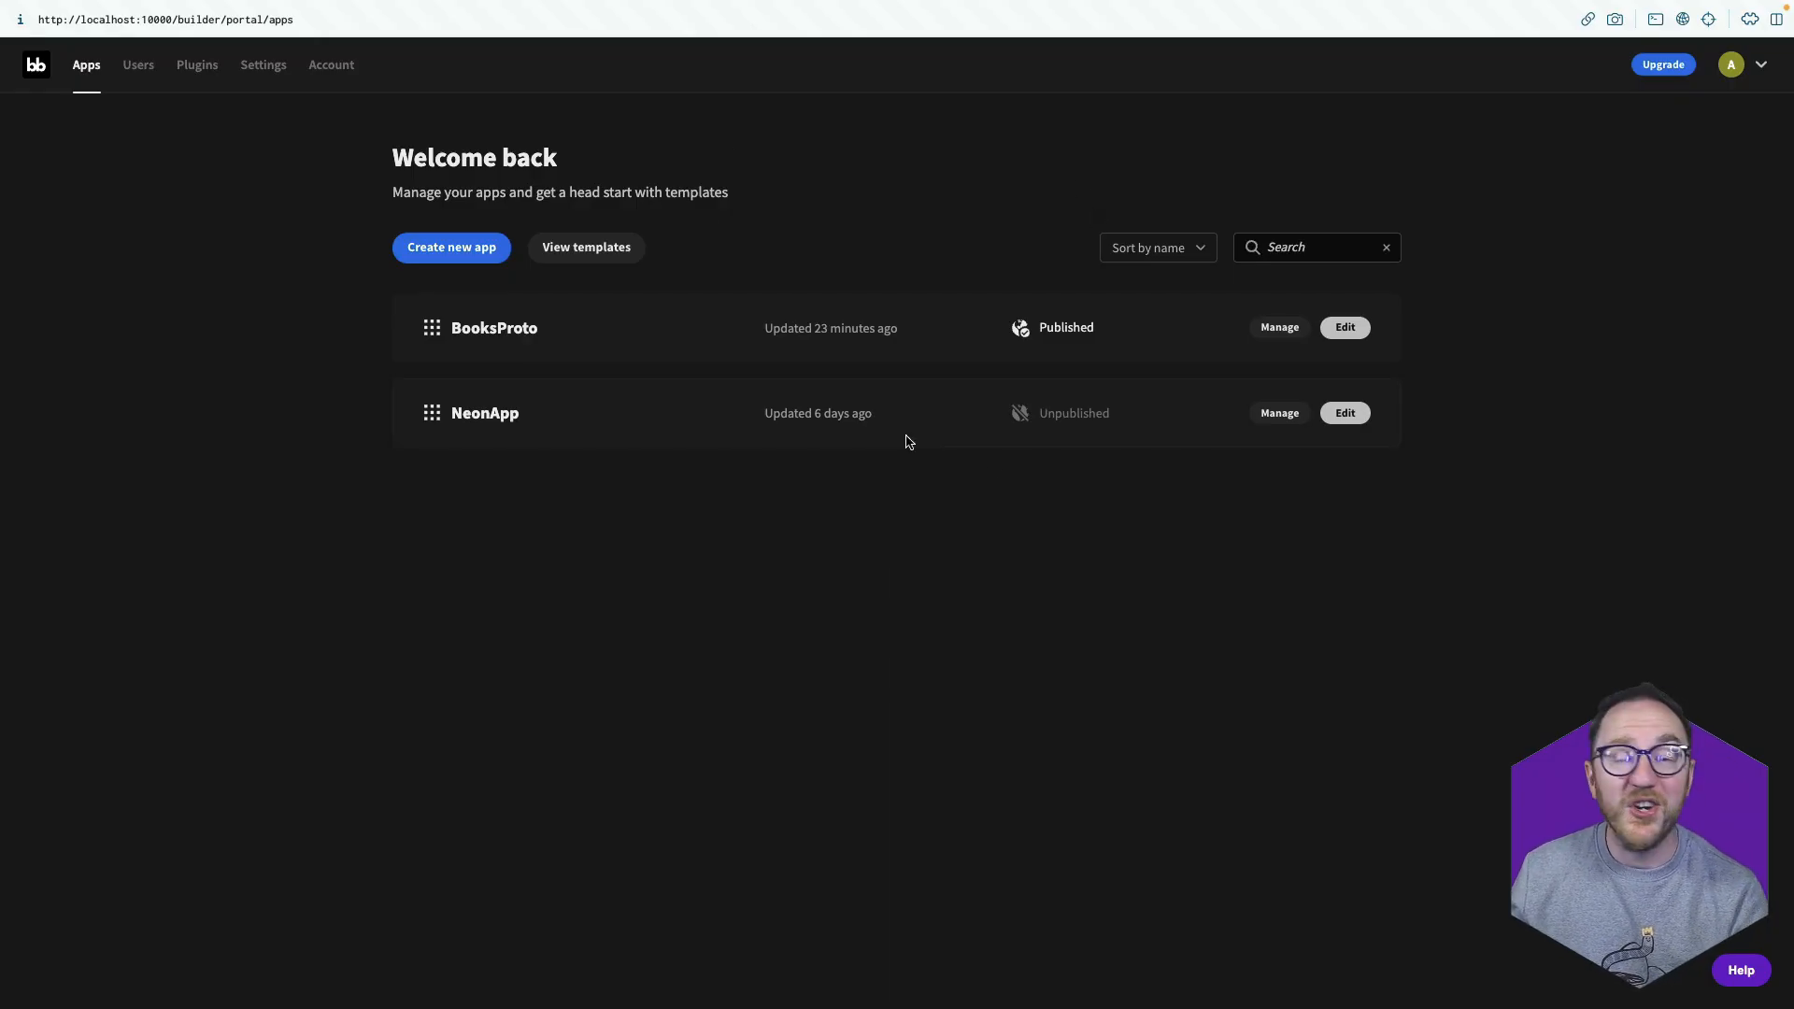
pyautogui.moveTo(615, 784)
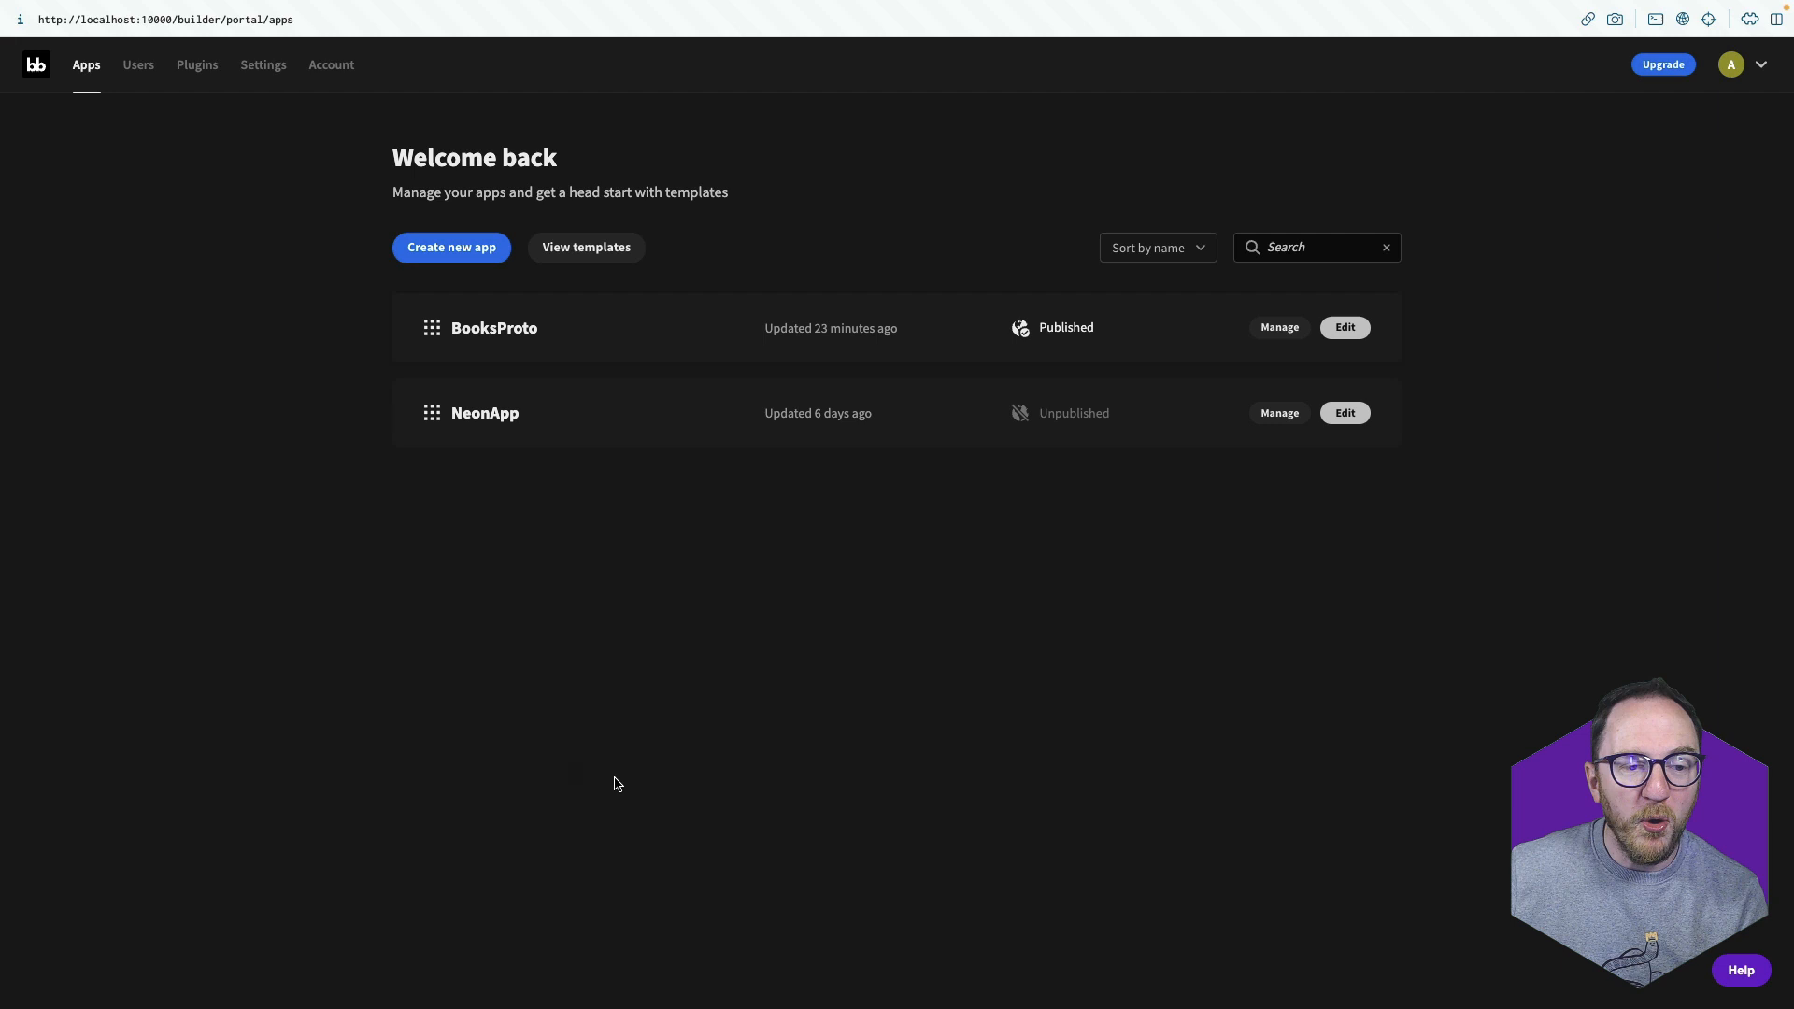
pyautogui.moveTo(937, 632)
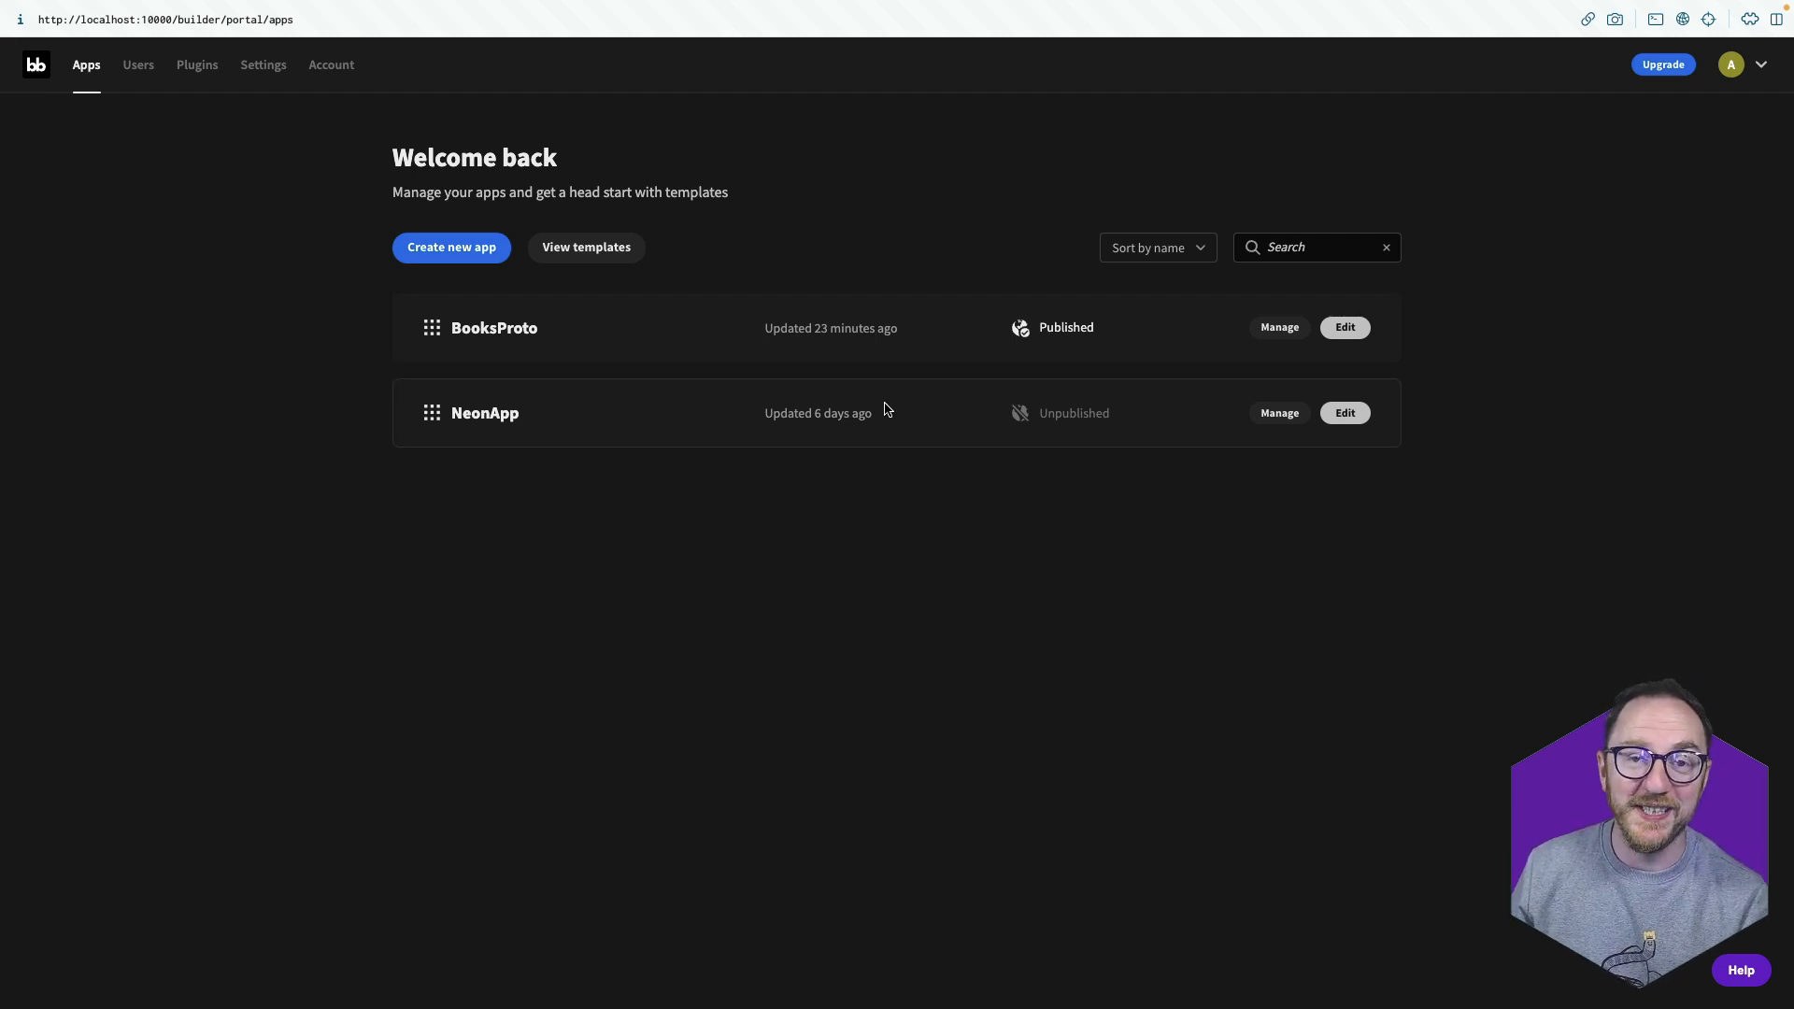
pyautogui.moveTo(892, 409)
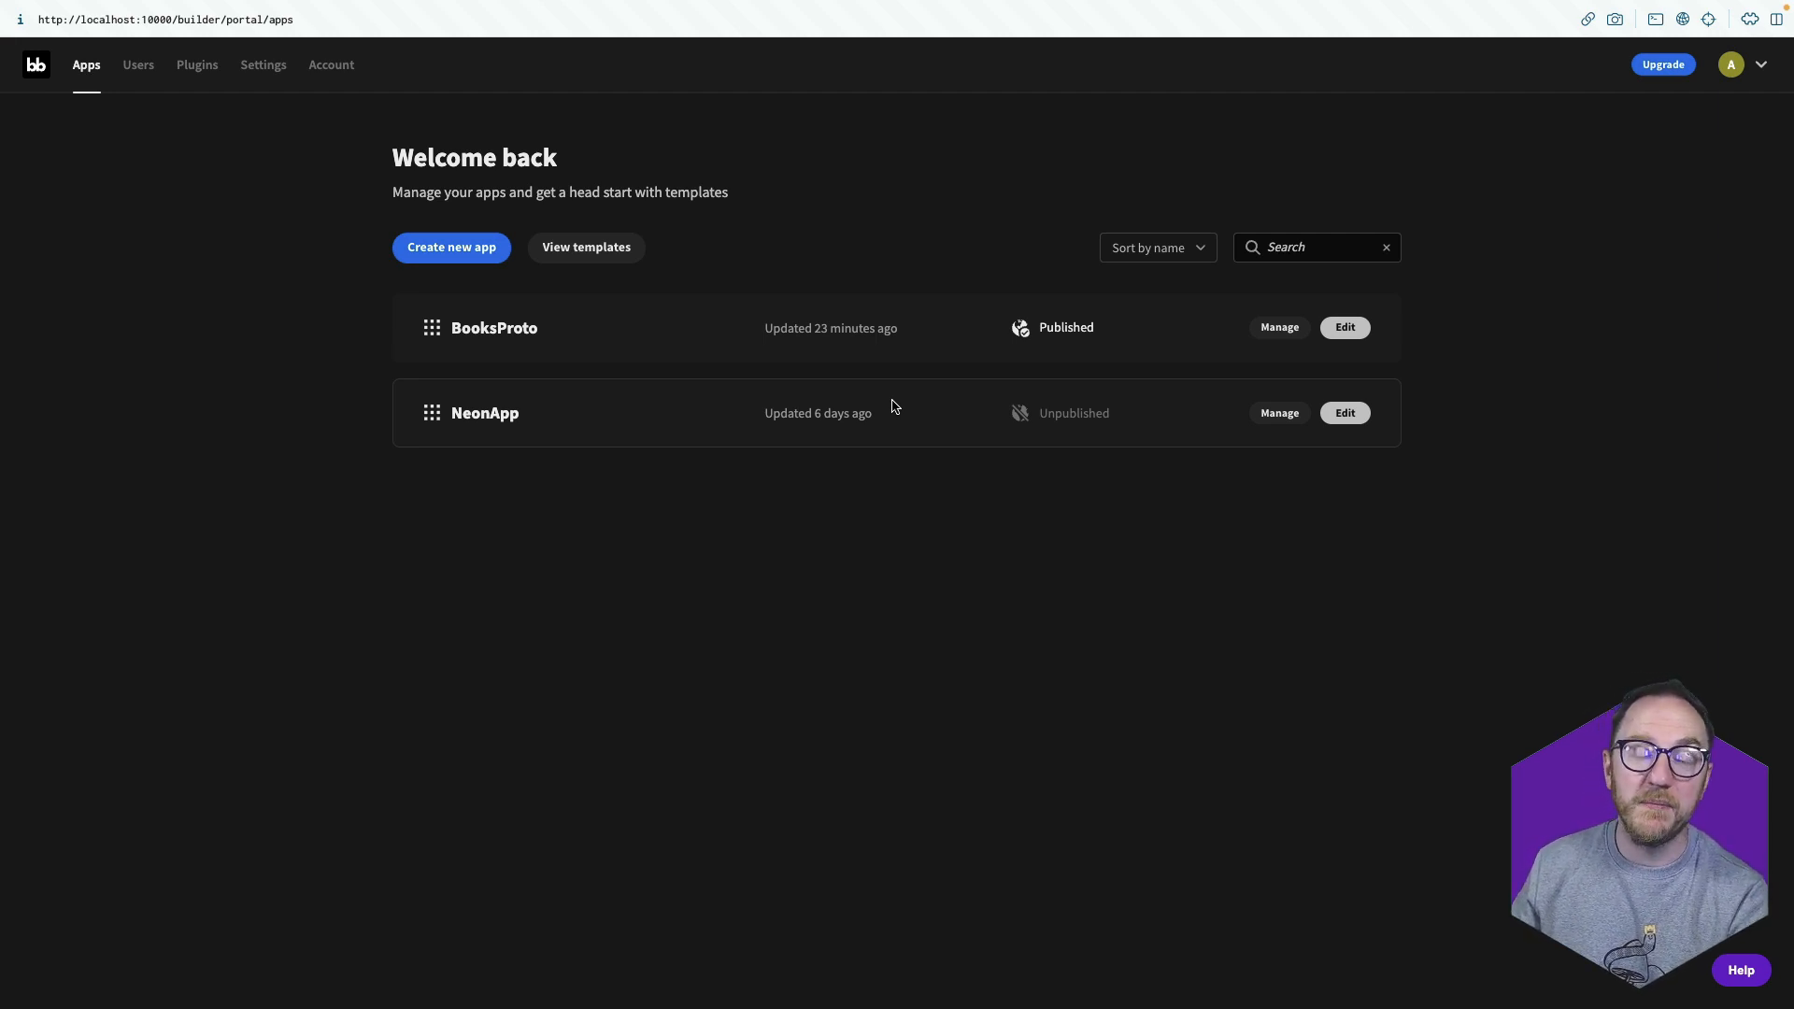
pyautogui.moveTo(741, 458)
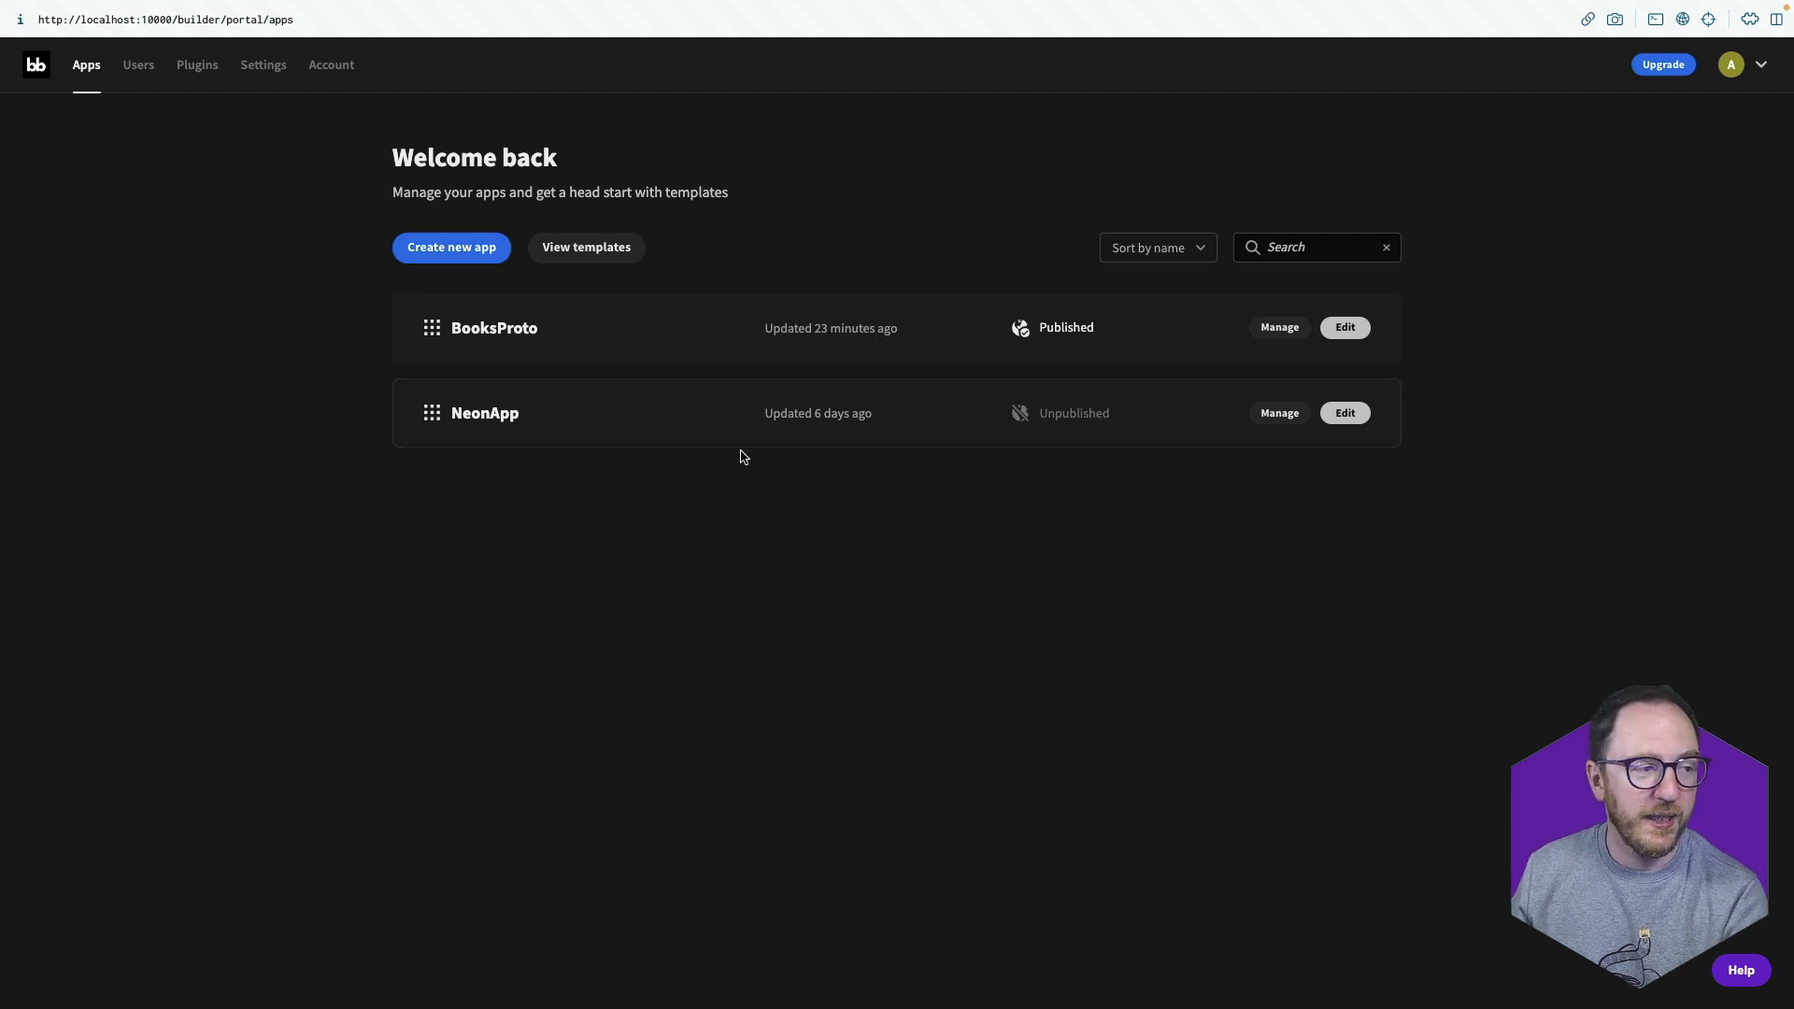
# Open the Users admin page showing four accounts with roles and app counts.
pyautogui.click(138, 65)
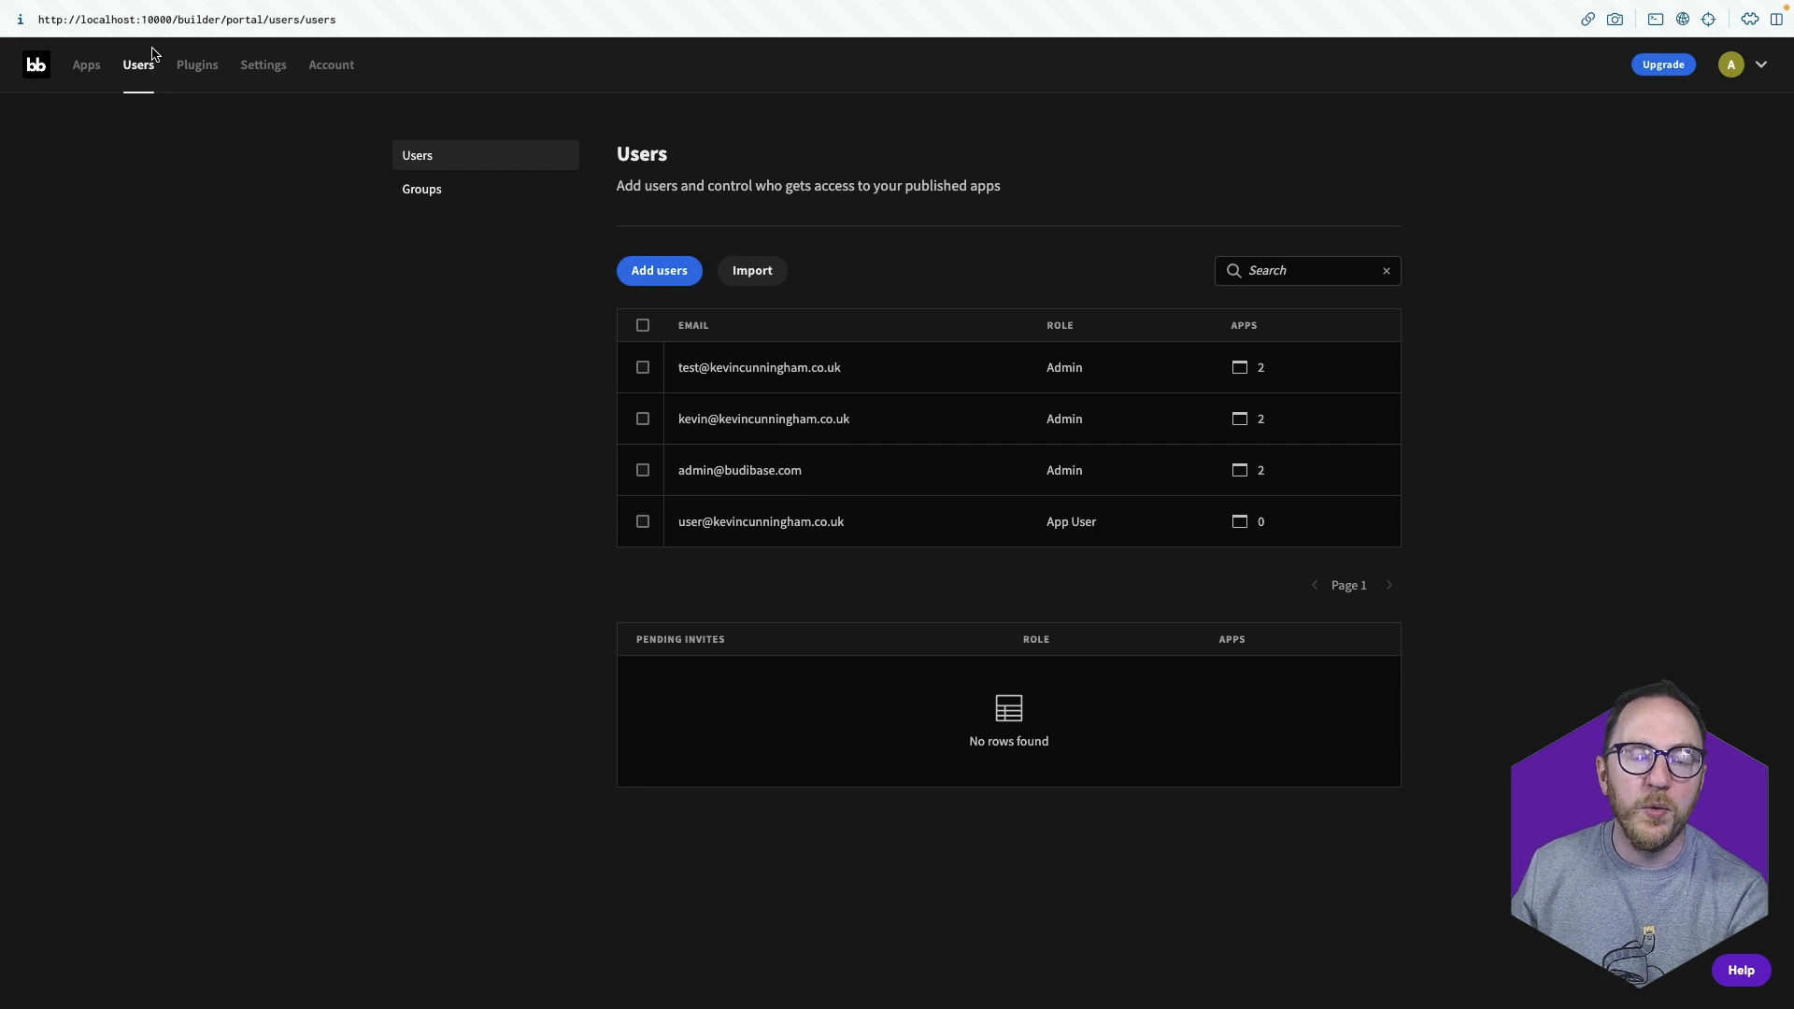
# Visit the Plugins, authentication Settings and Free Plan usage pages in turn.
pyautogui.click(196, 65)
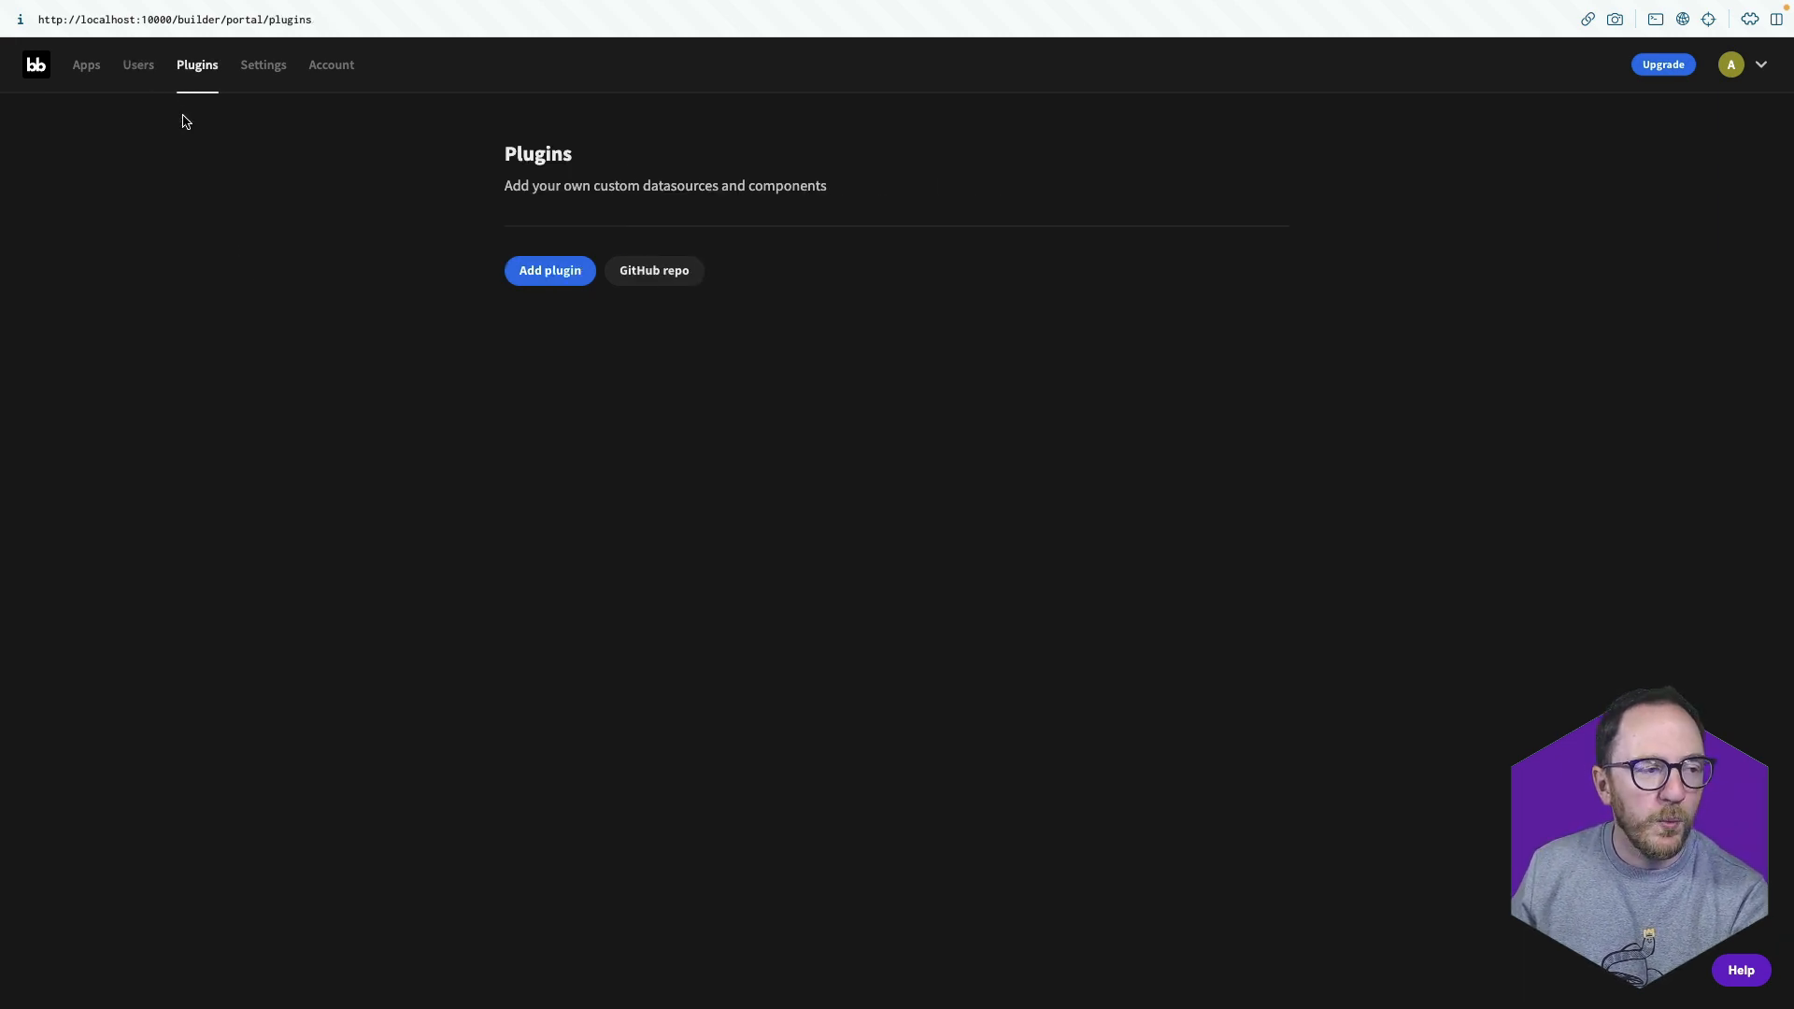
pyautogui.click(262, 65)
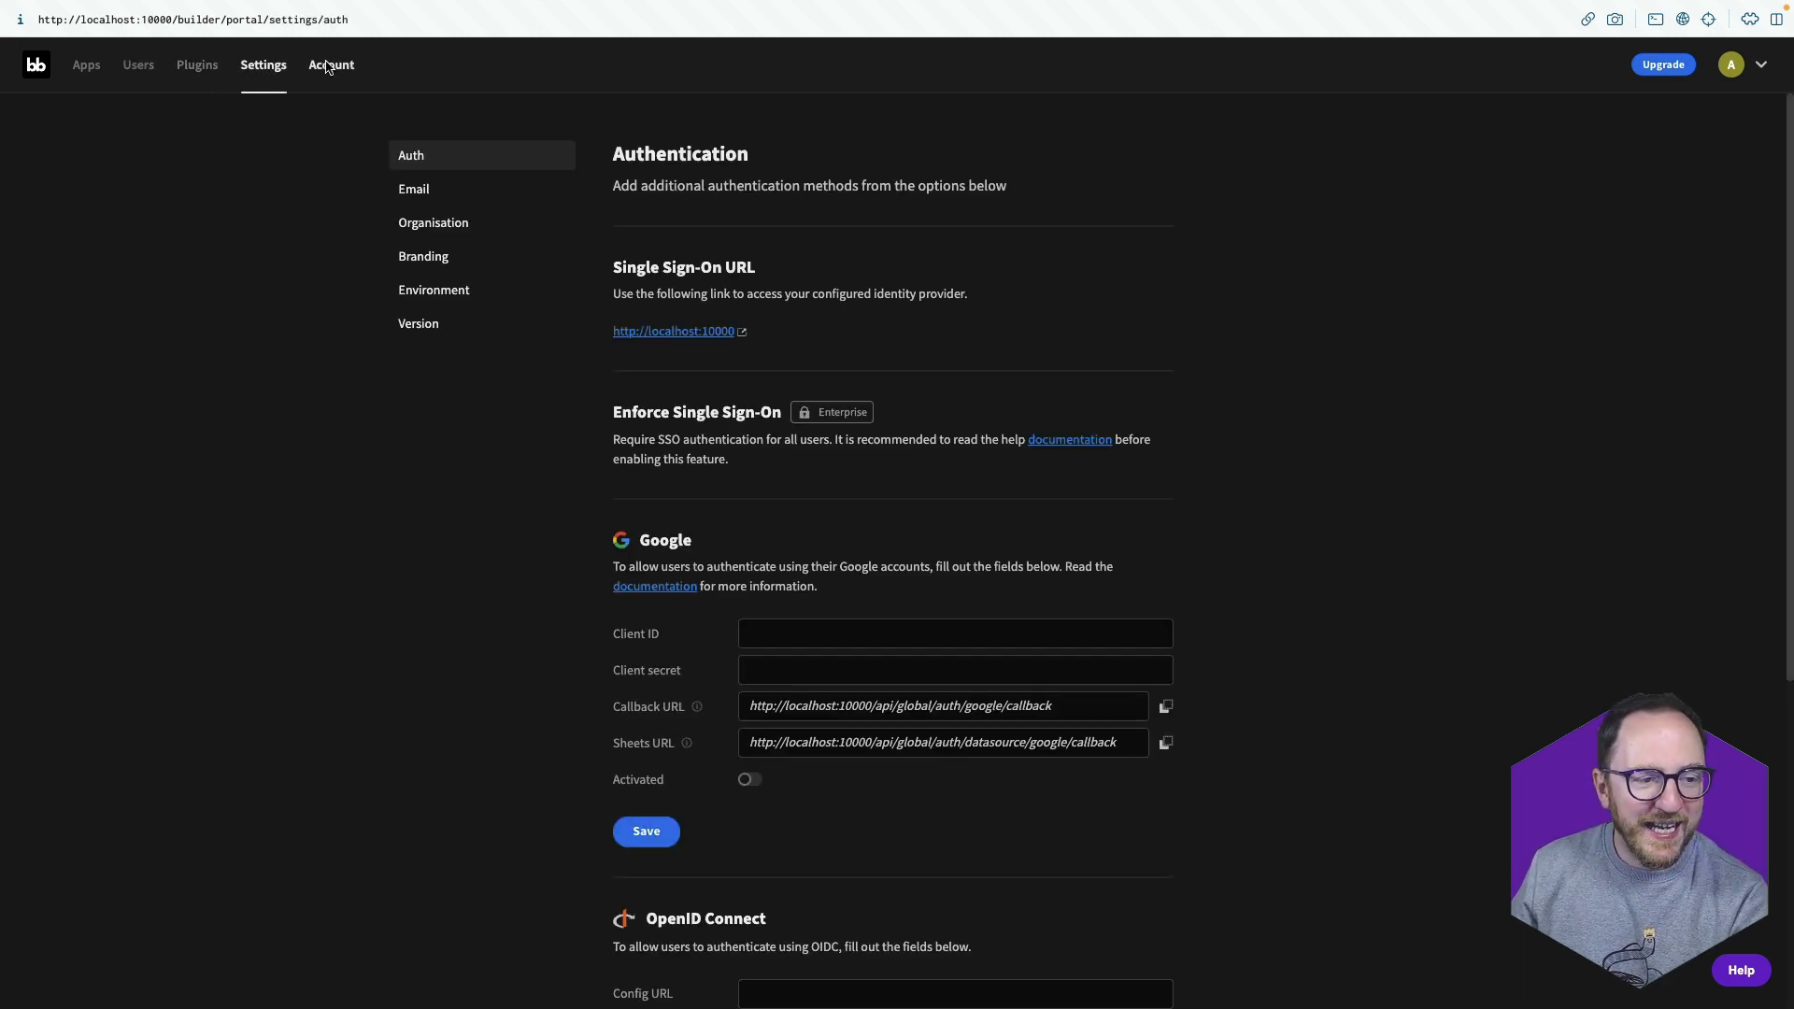
pyautogui.click(330, 65)
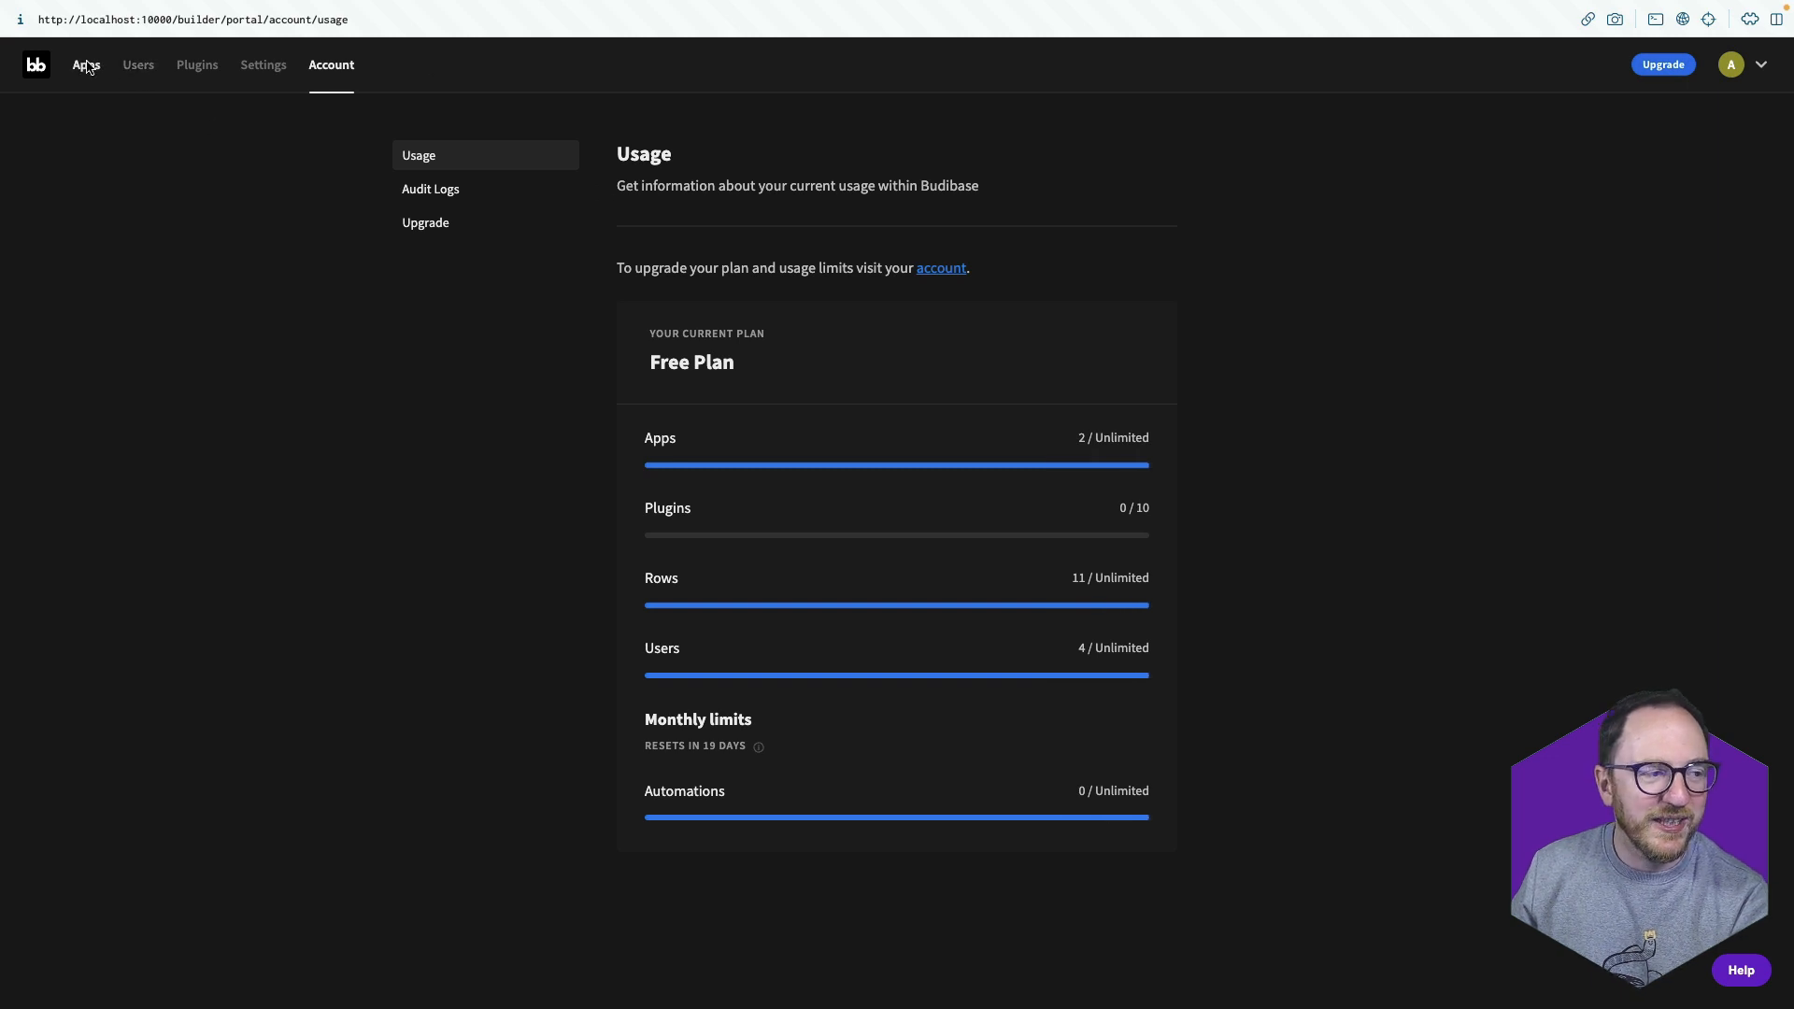
pyautogui.click(86, 64)
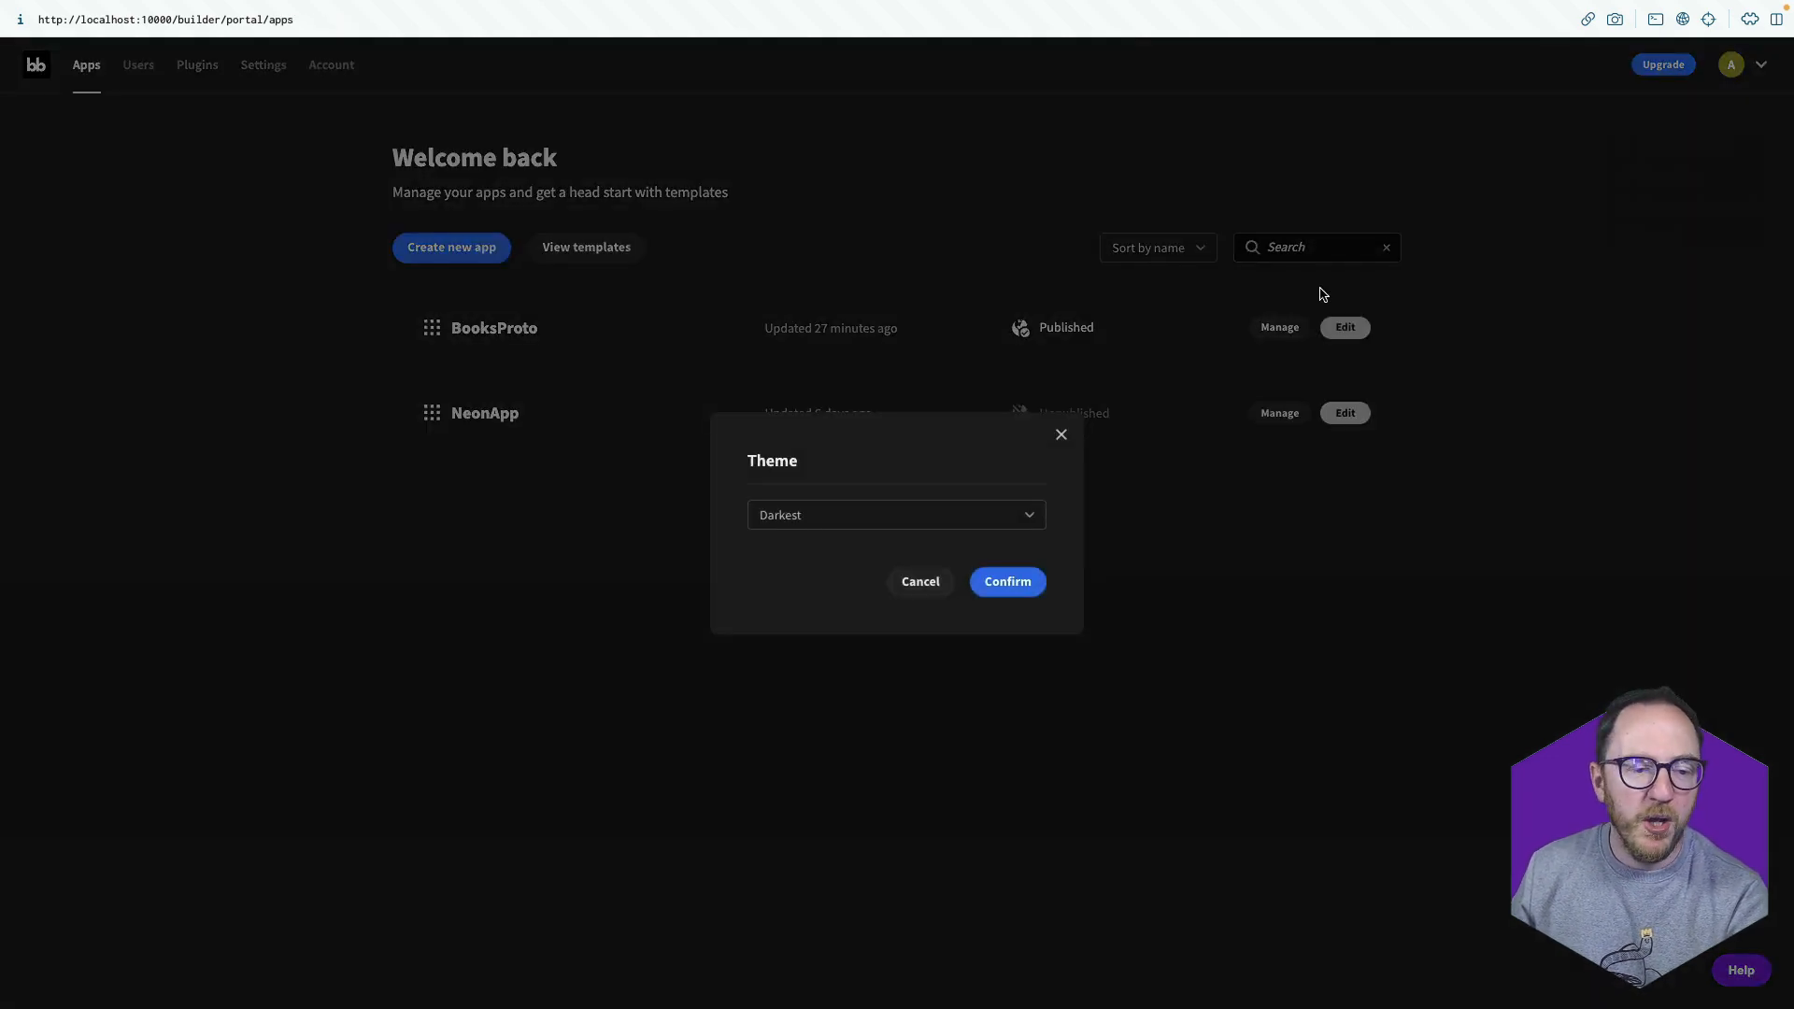
# Replace the Darkest portal theme with a lighter bluish dark theme and confirm.
pyautogui.click(896, 514)
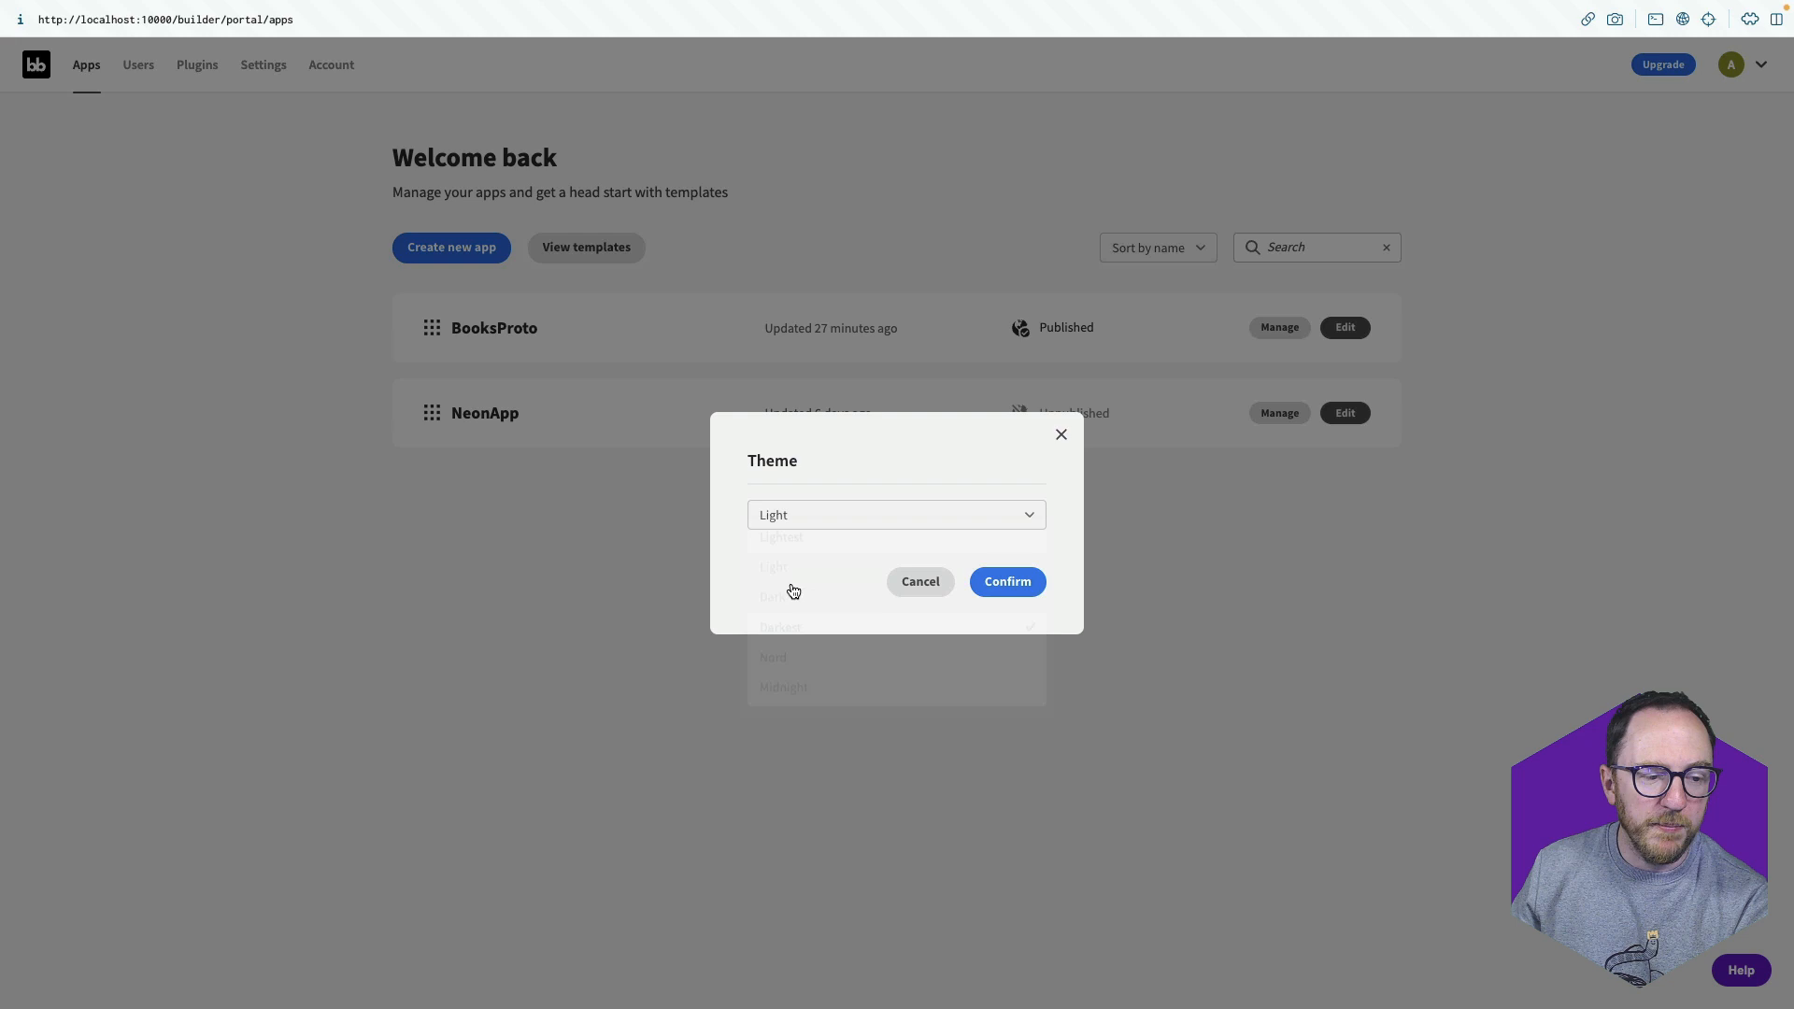
pyautogui.click(782, 555)
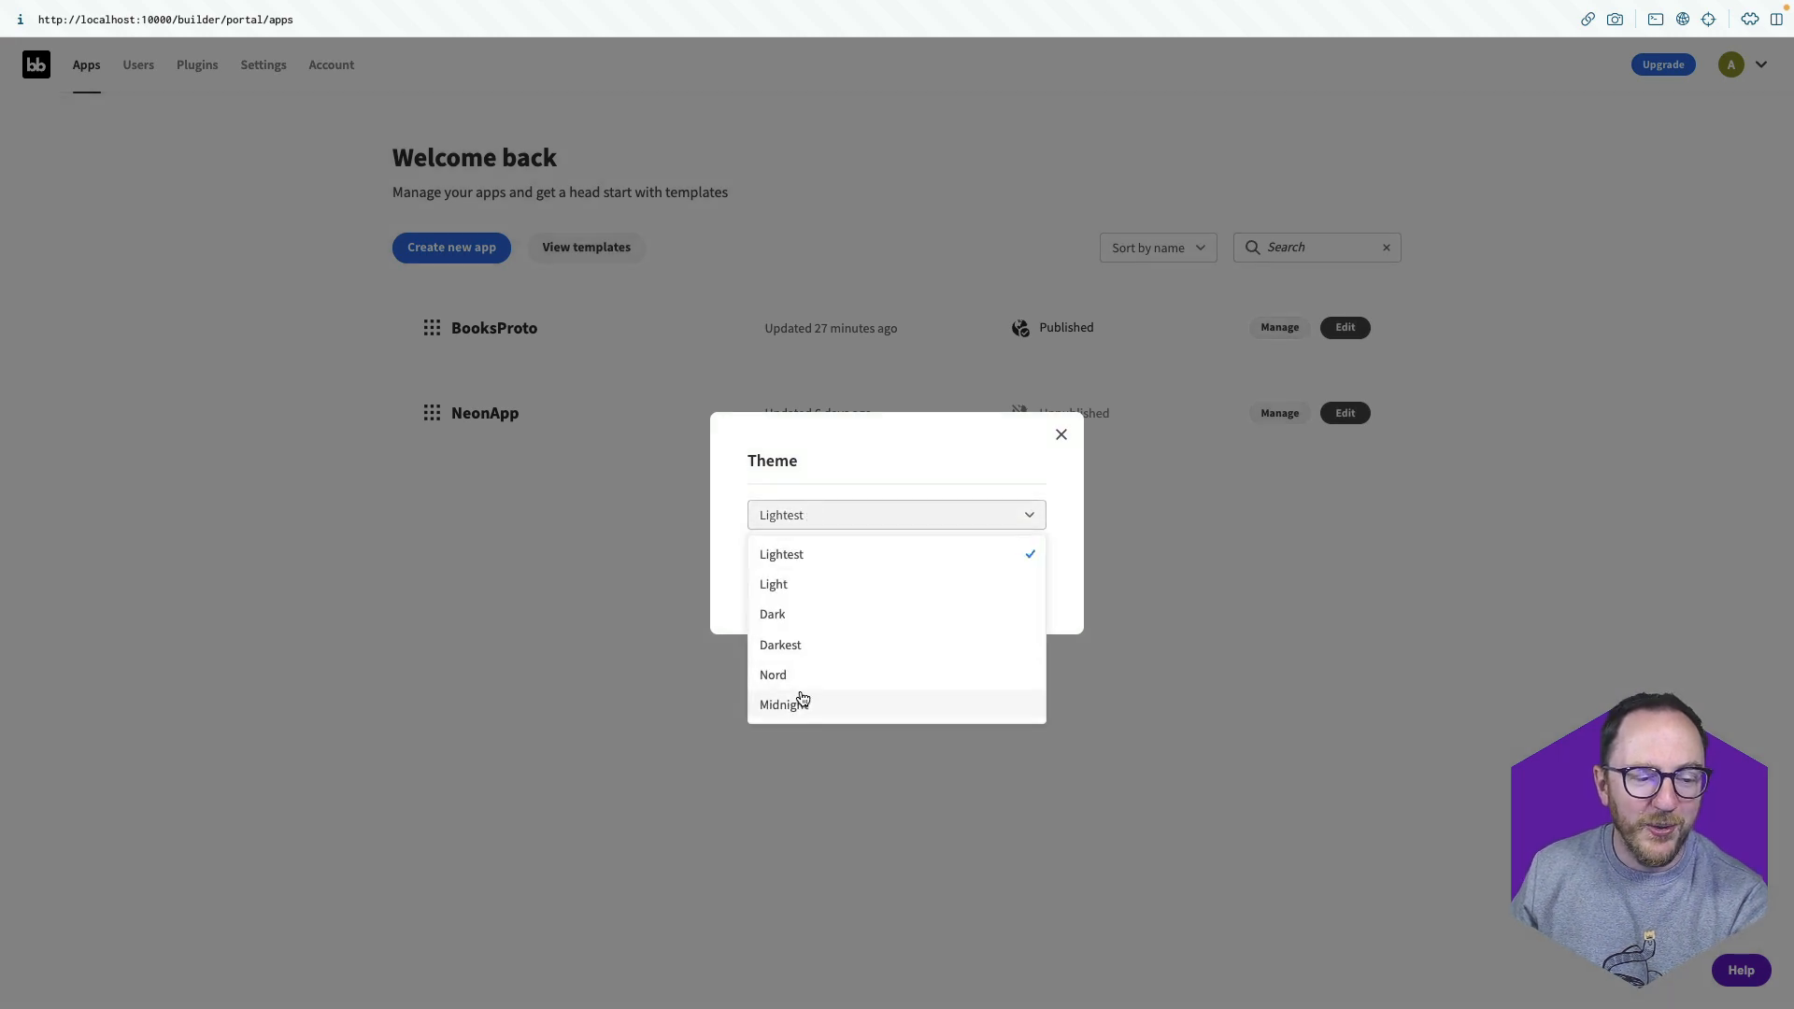
pyautogui.click(784, 704)
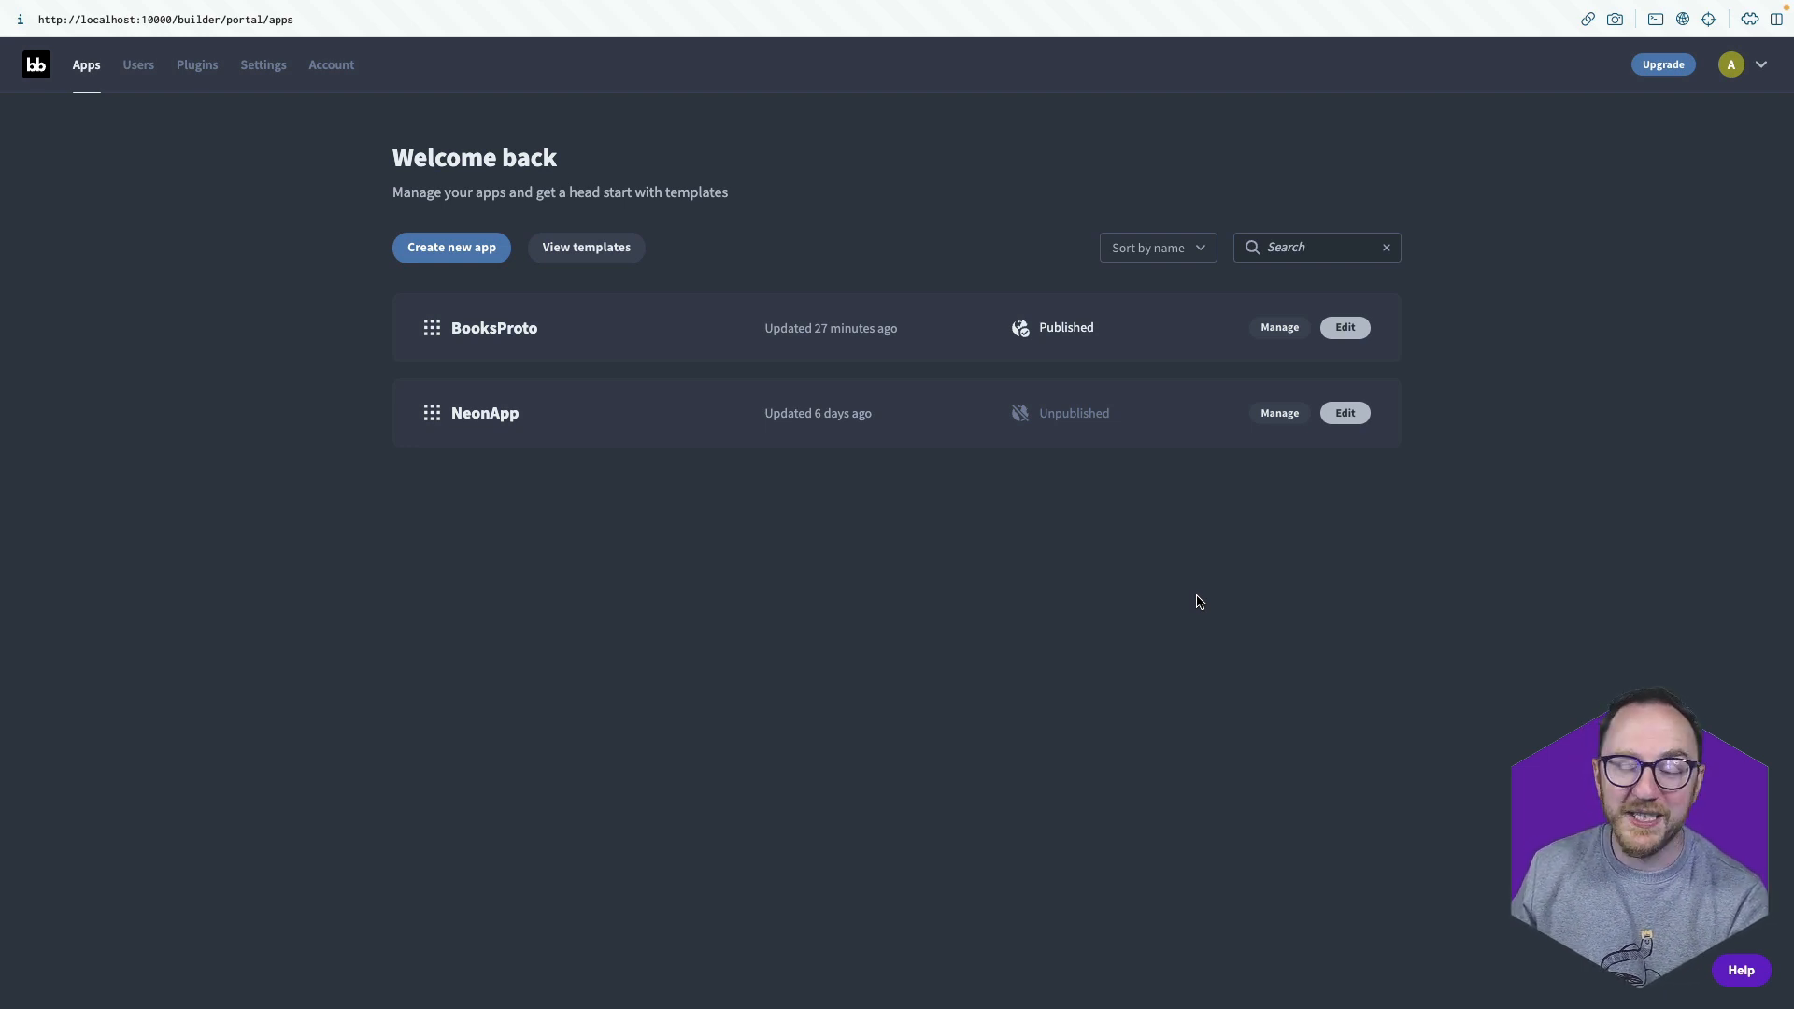
pyautogui.moveTo(112, 87)
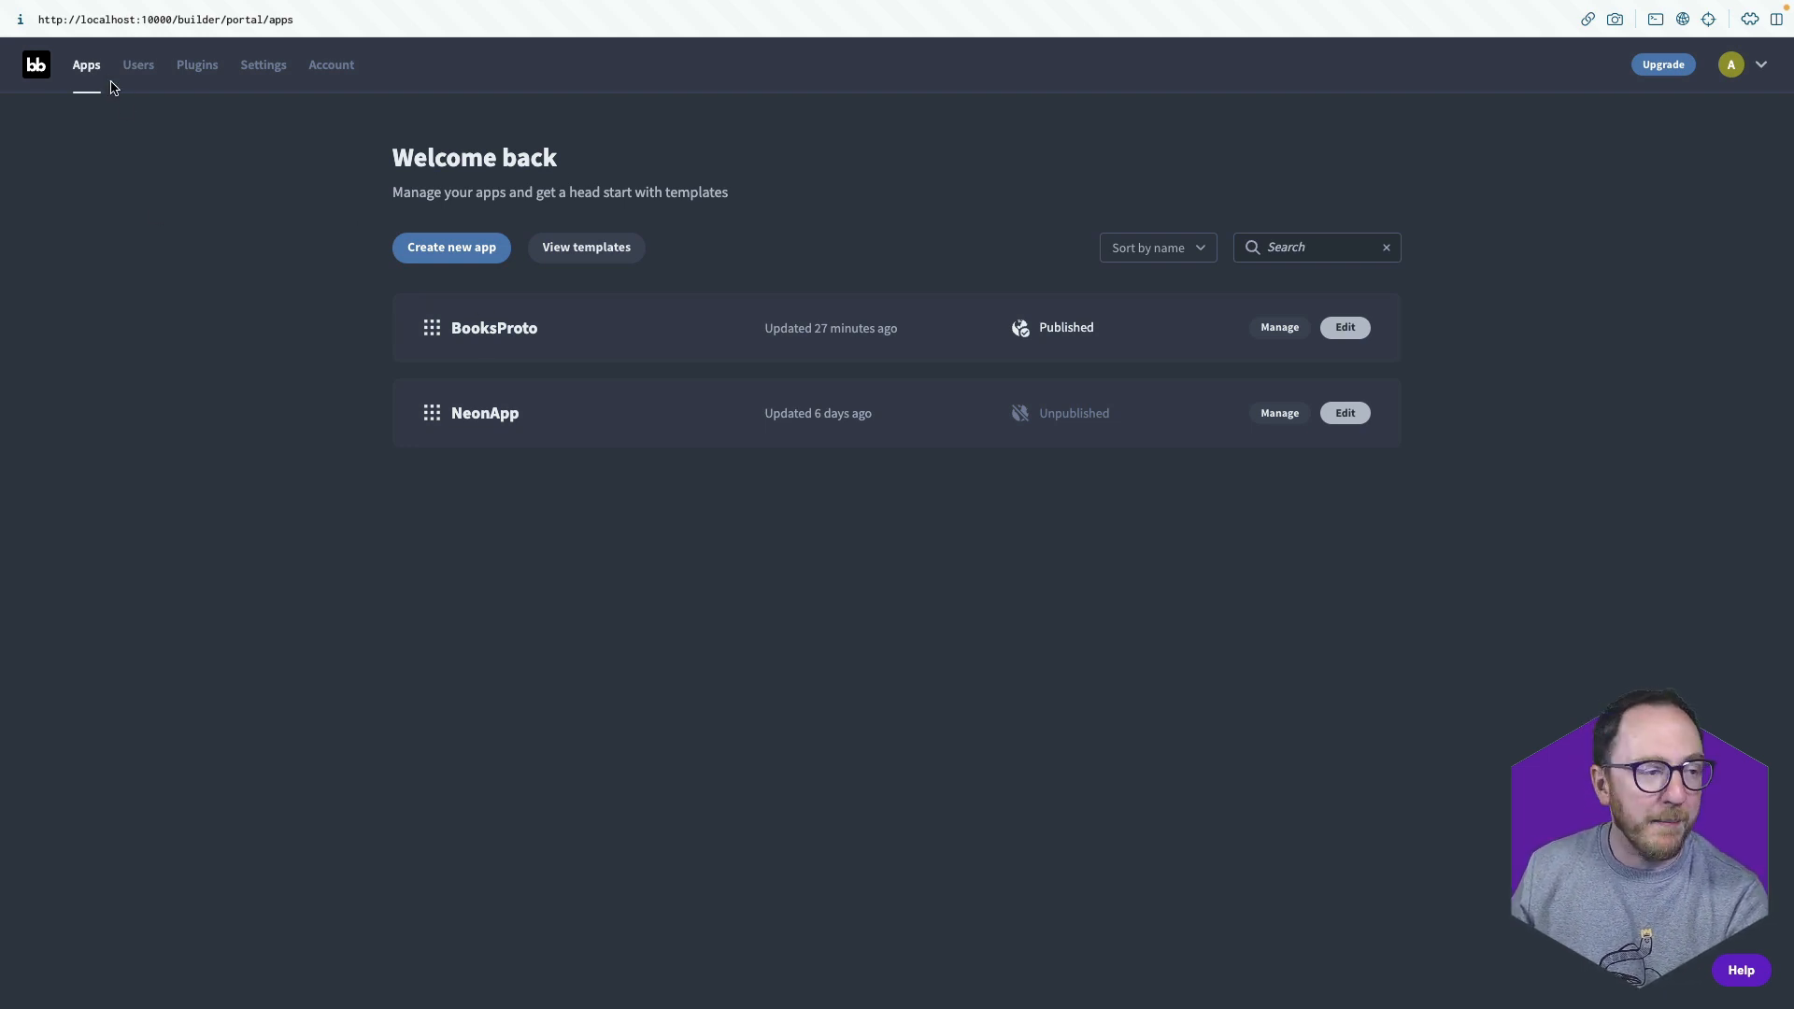
# Open Create new app and scroll through the template gallery and back to the top.
pyautogui.click(451, 247)
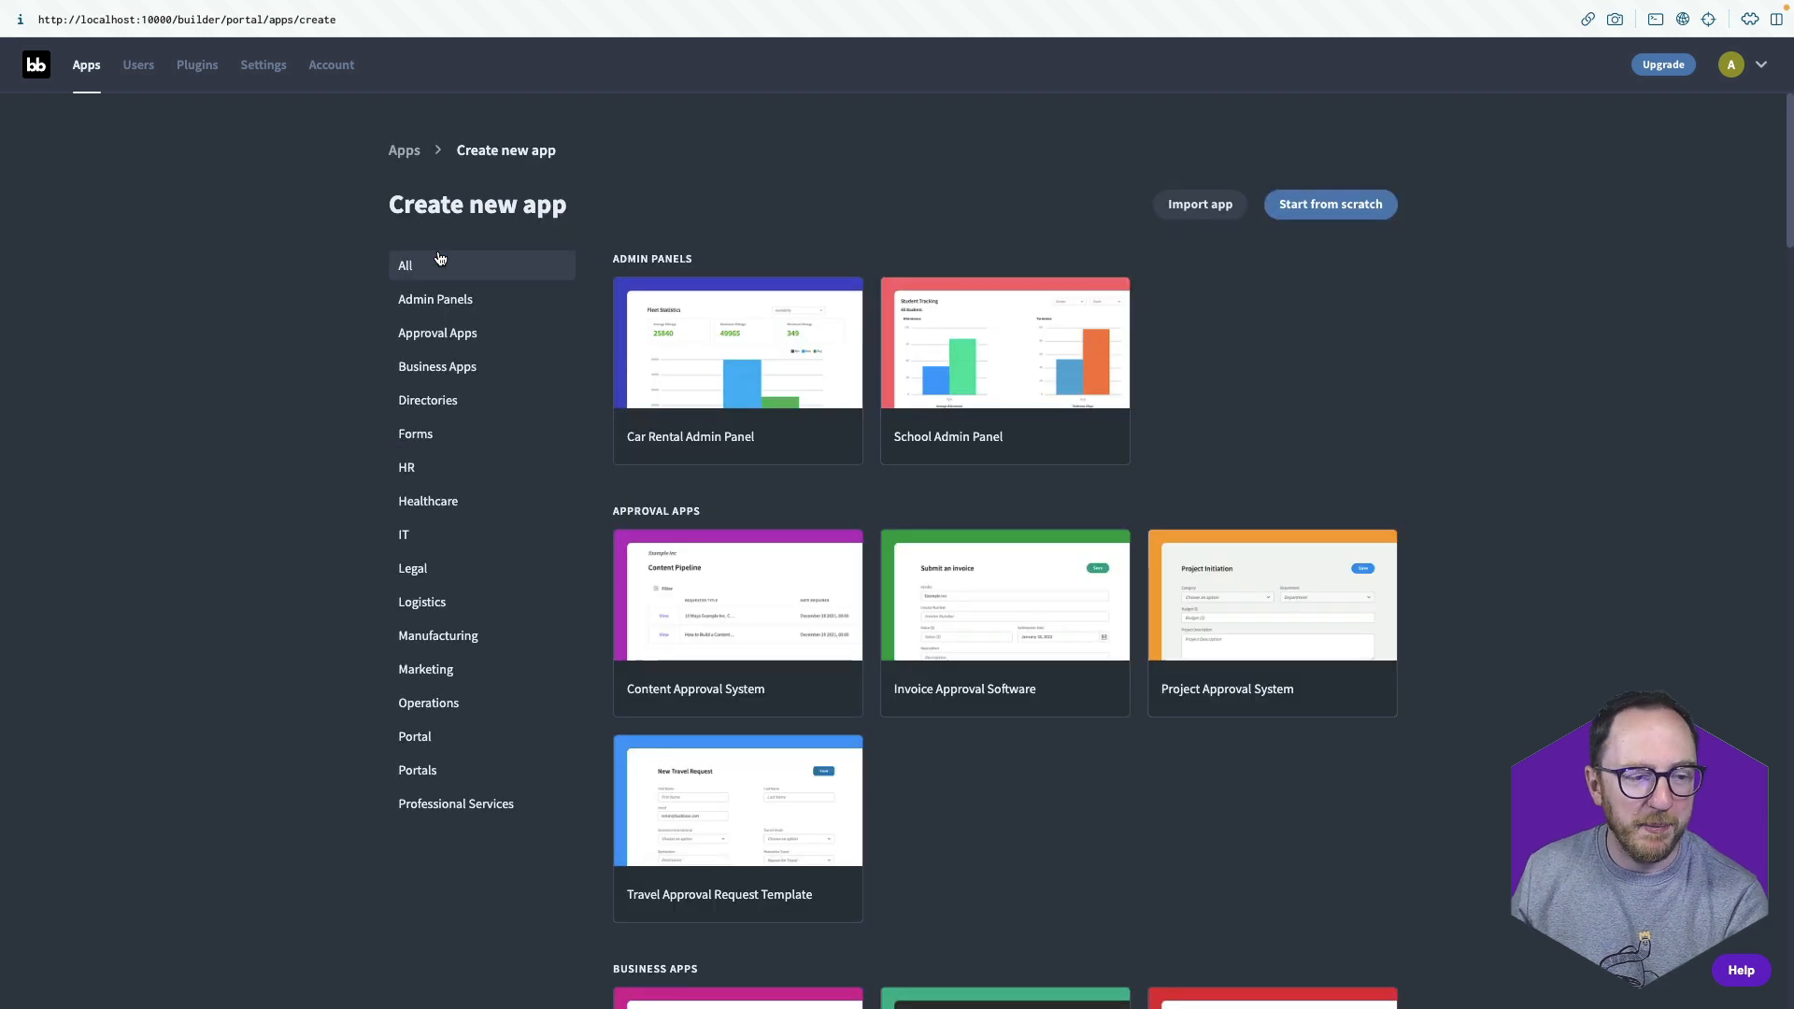
pyautogui.scroll(-3)
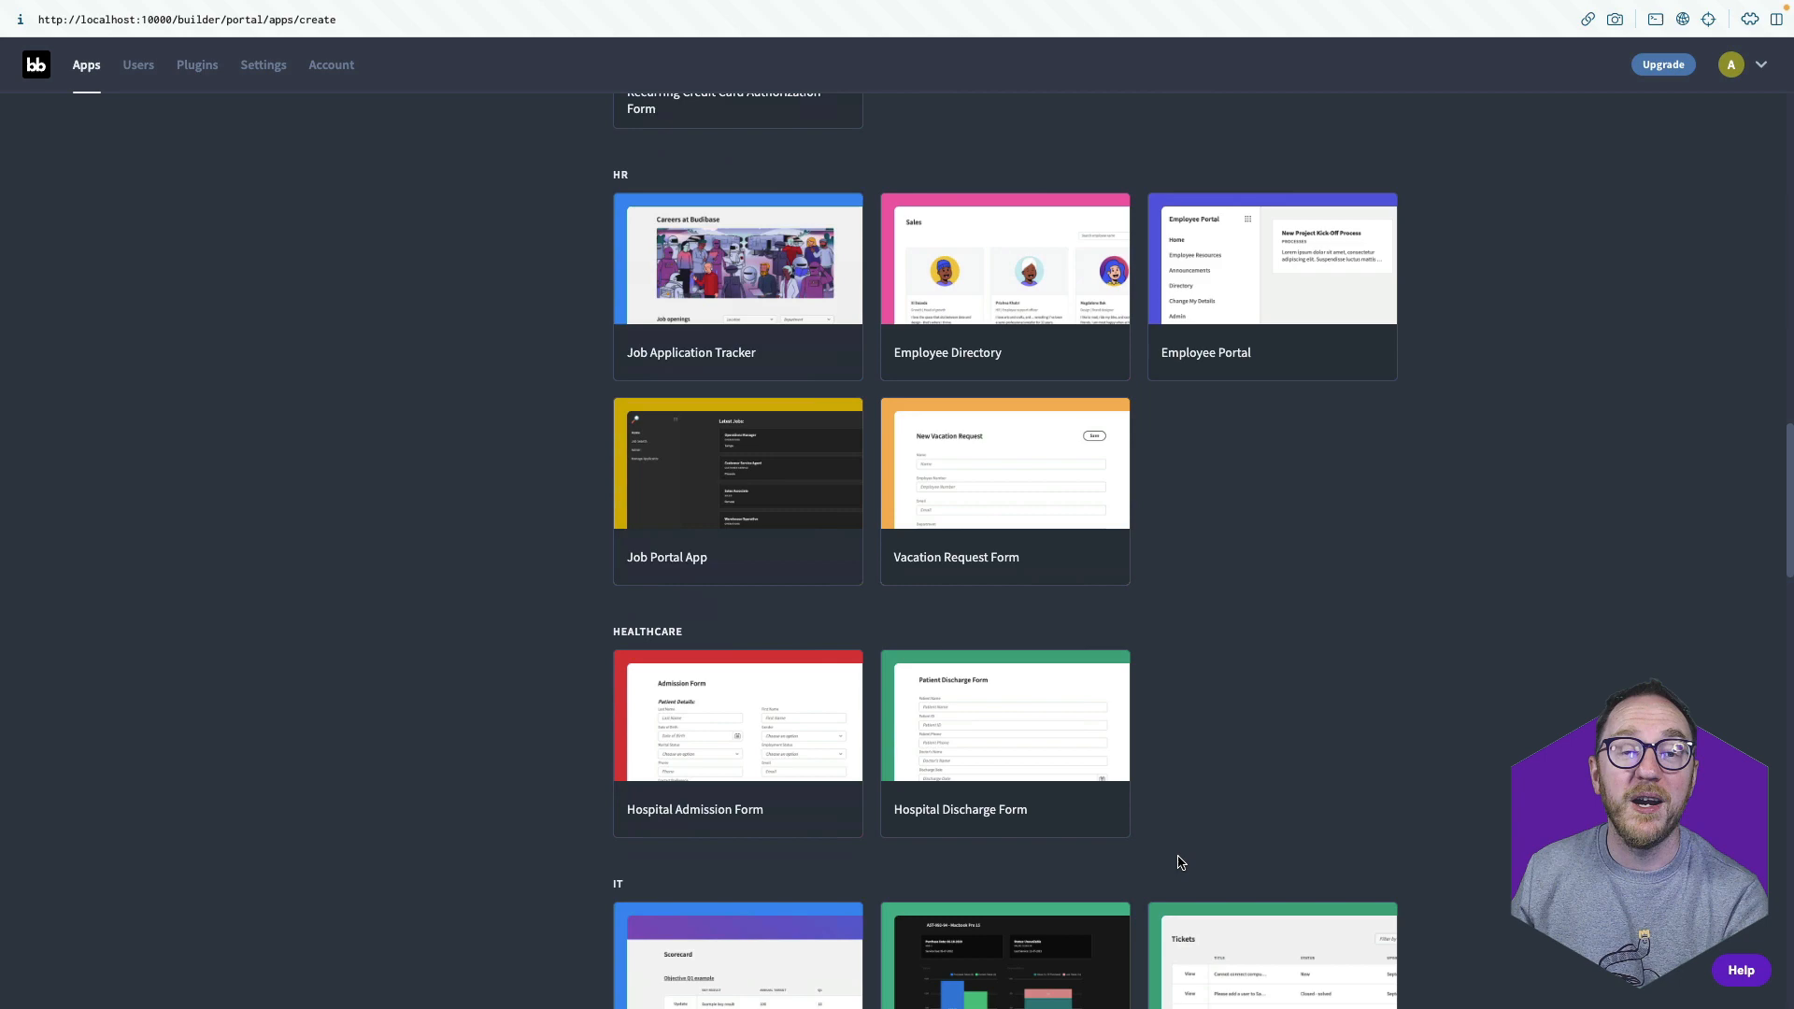
pyautogui.scroll(3)
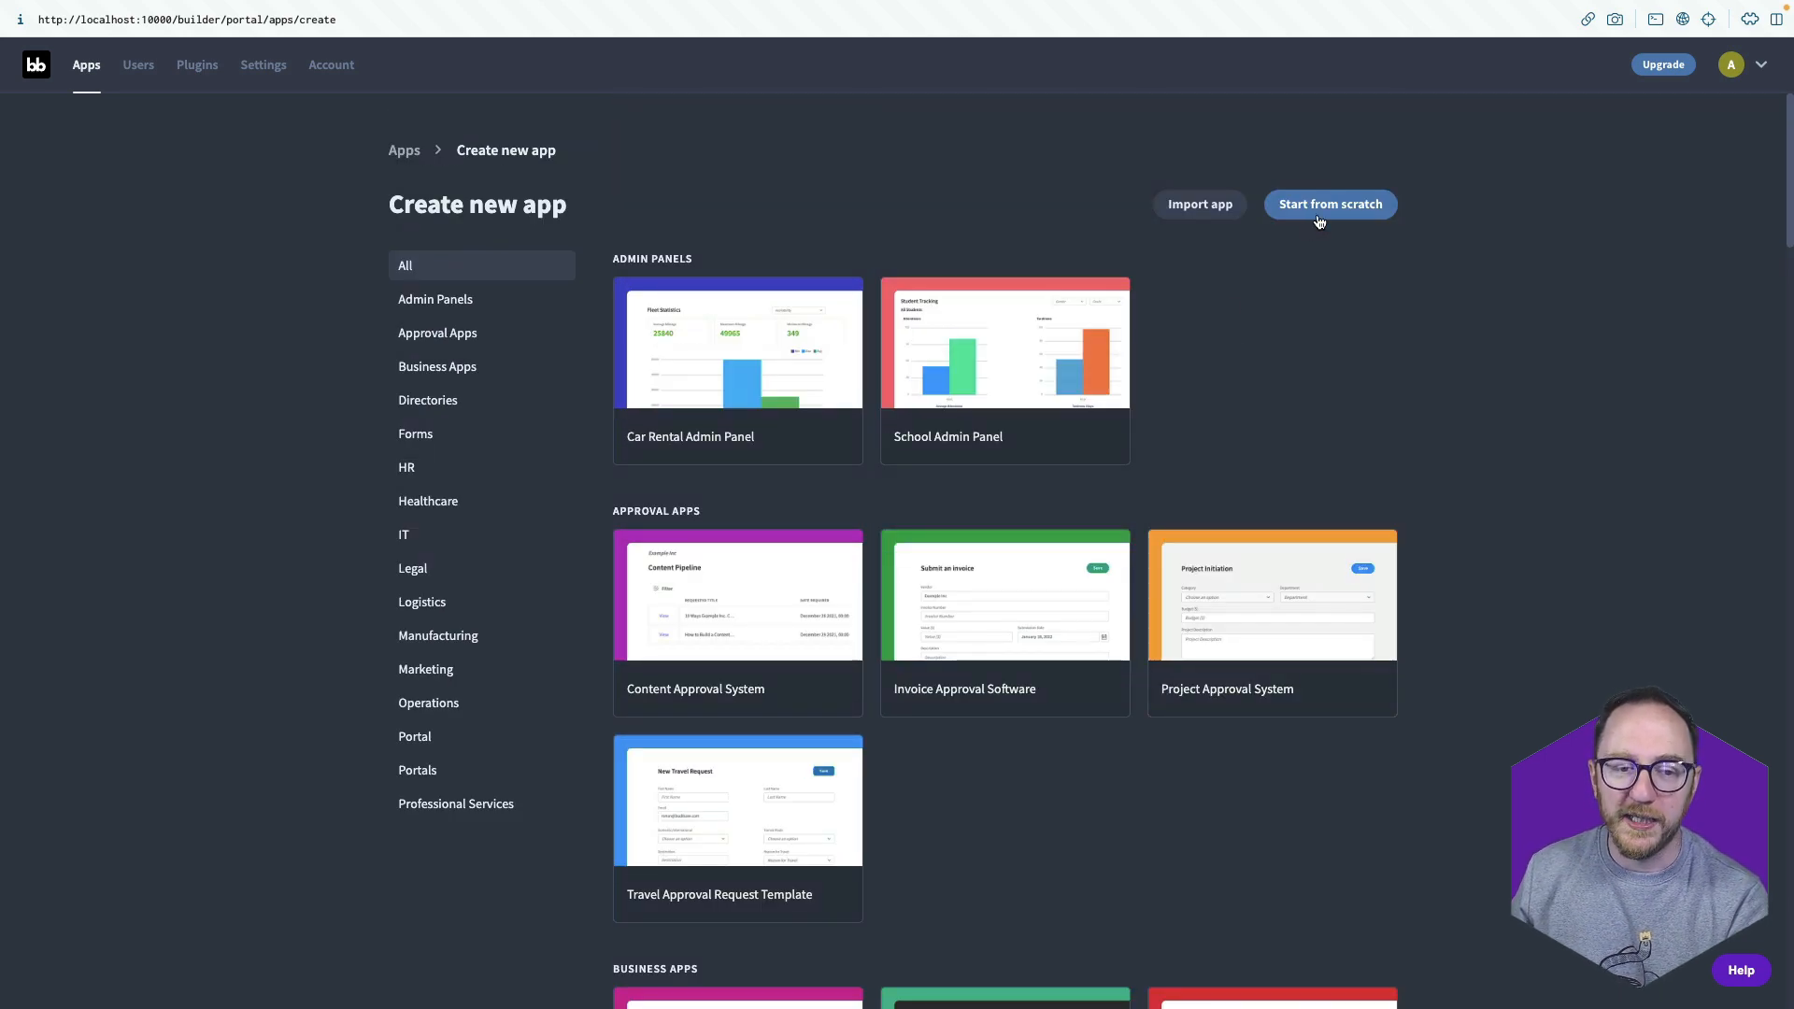
# Create a blank app from scratch named 'Books'.
pyautogui.click(1329, 203)
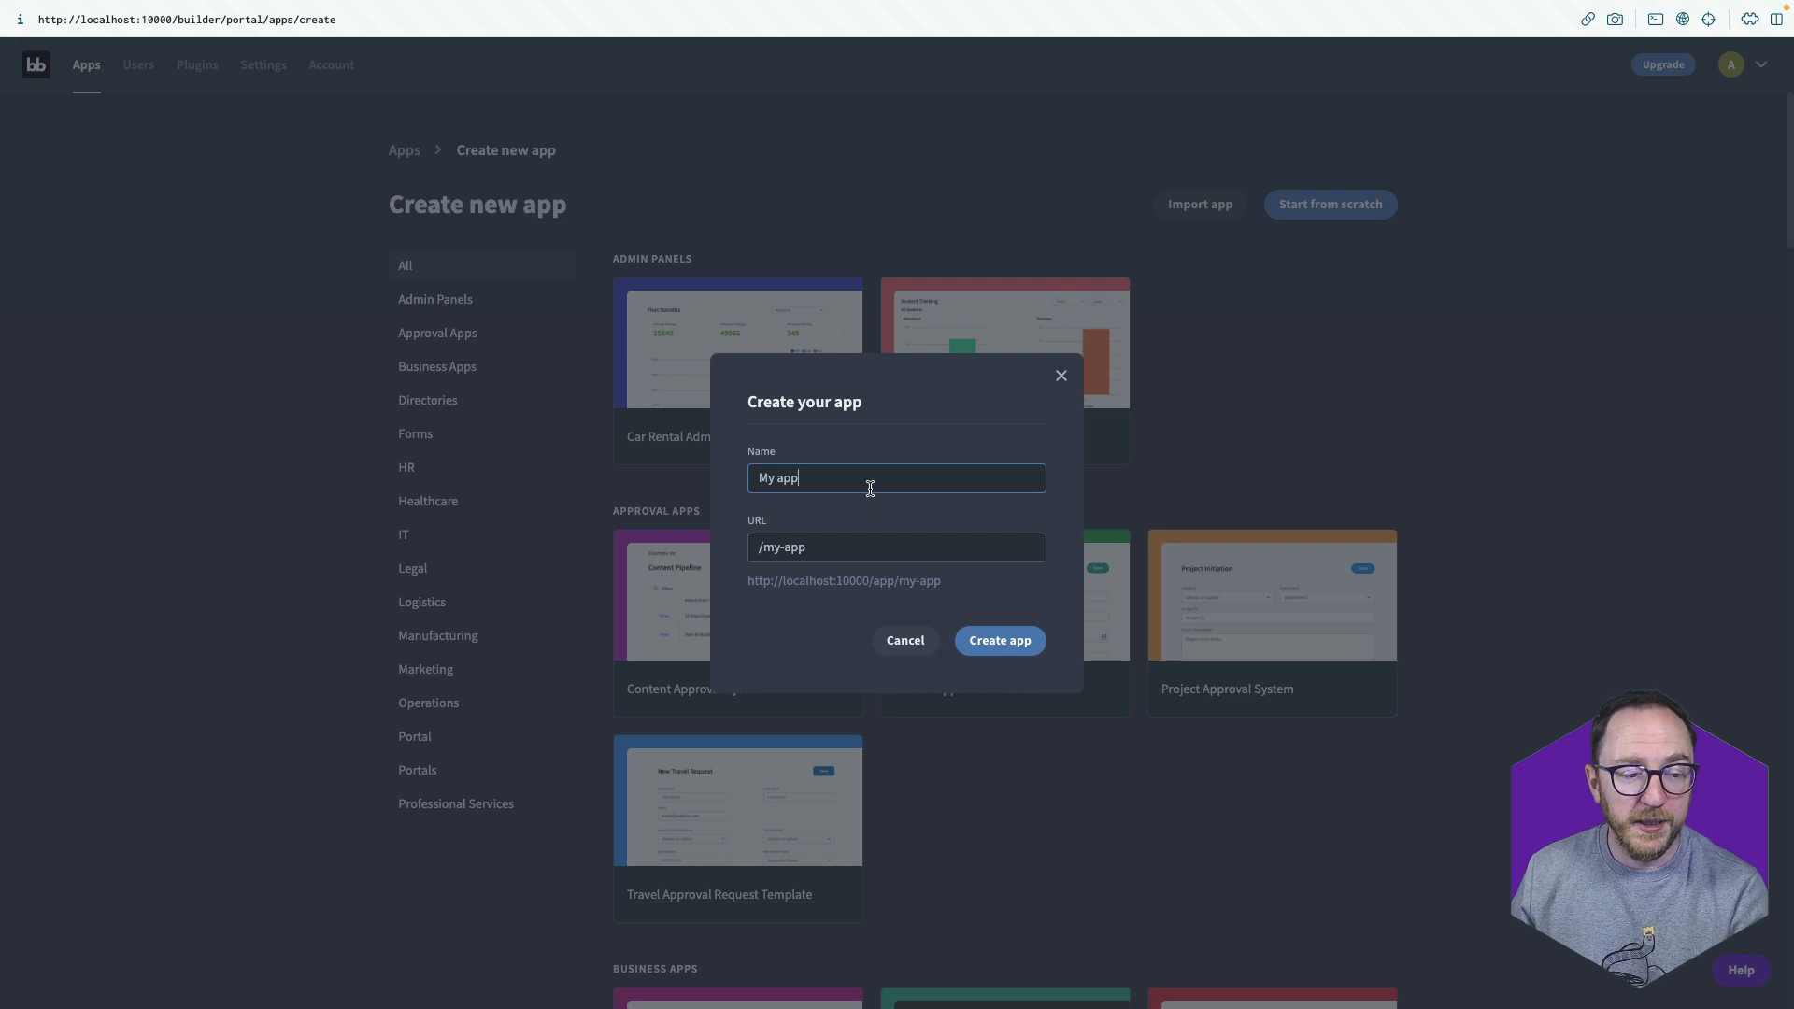
pyautogui.write('Books')
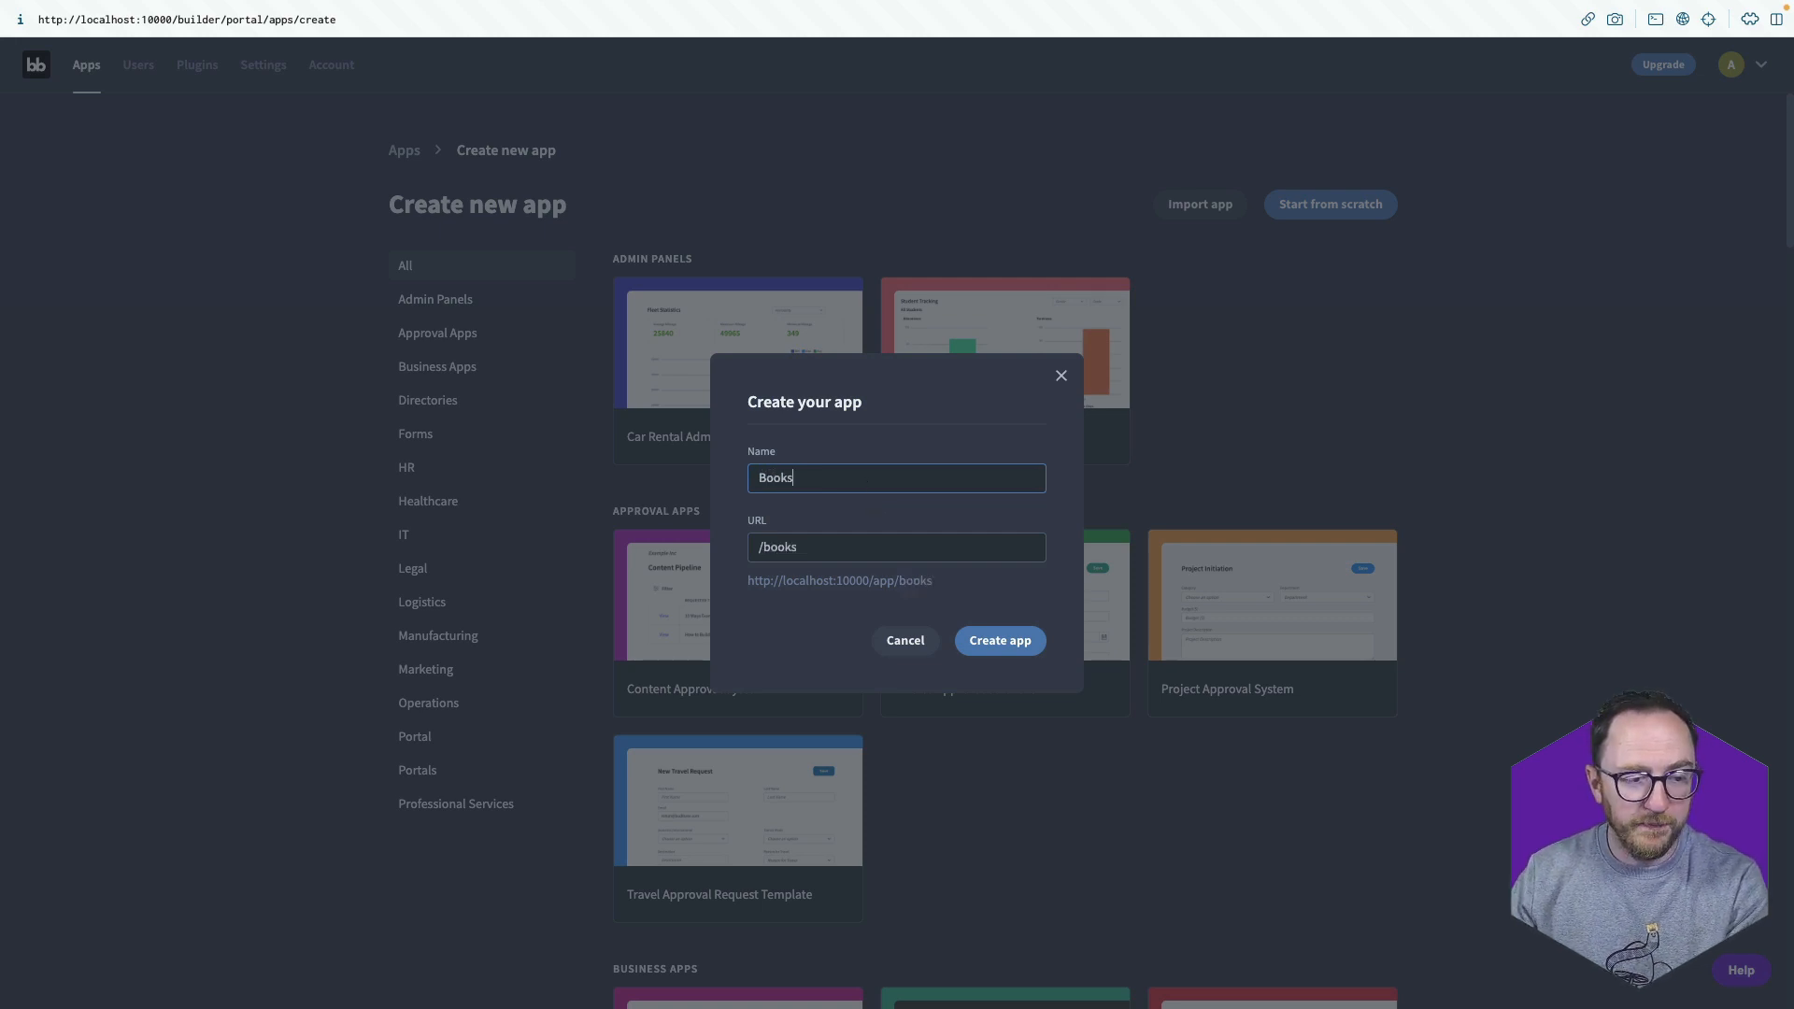
pyautogui.click(998, 639)
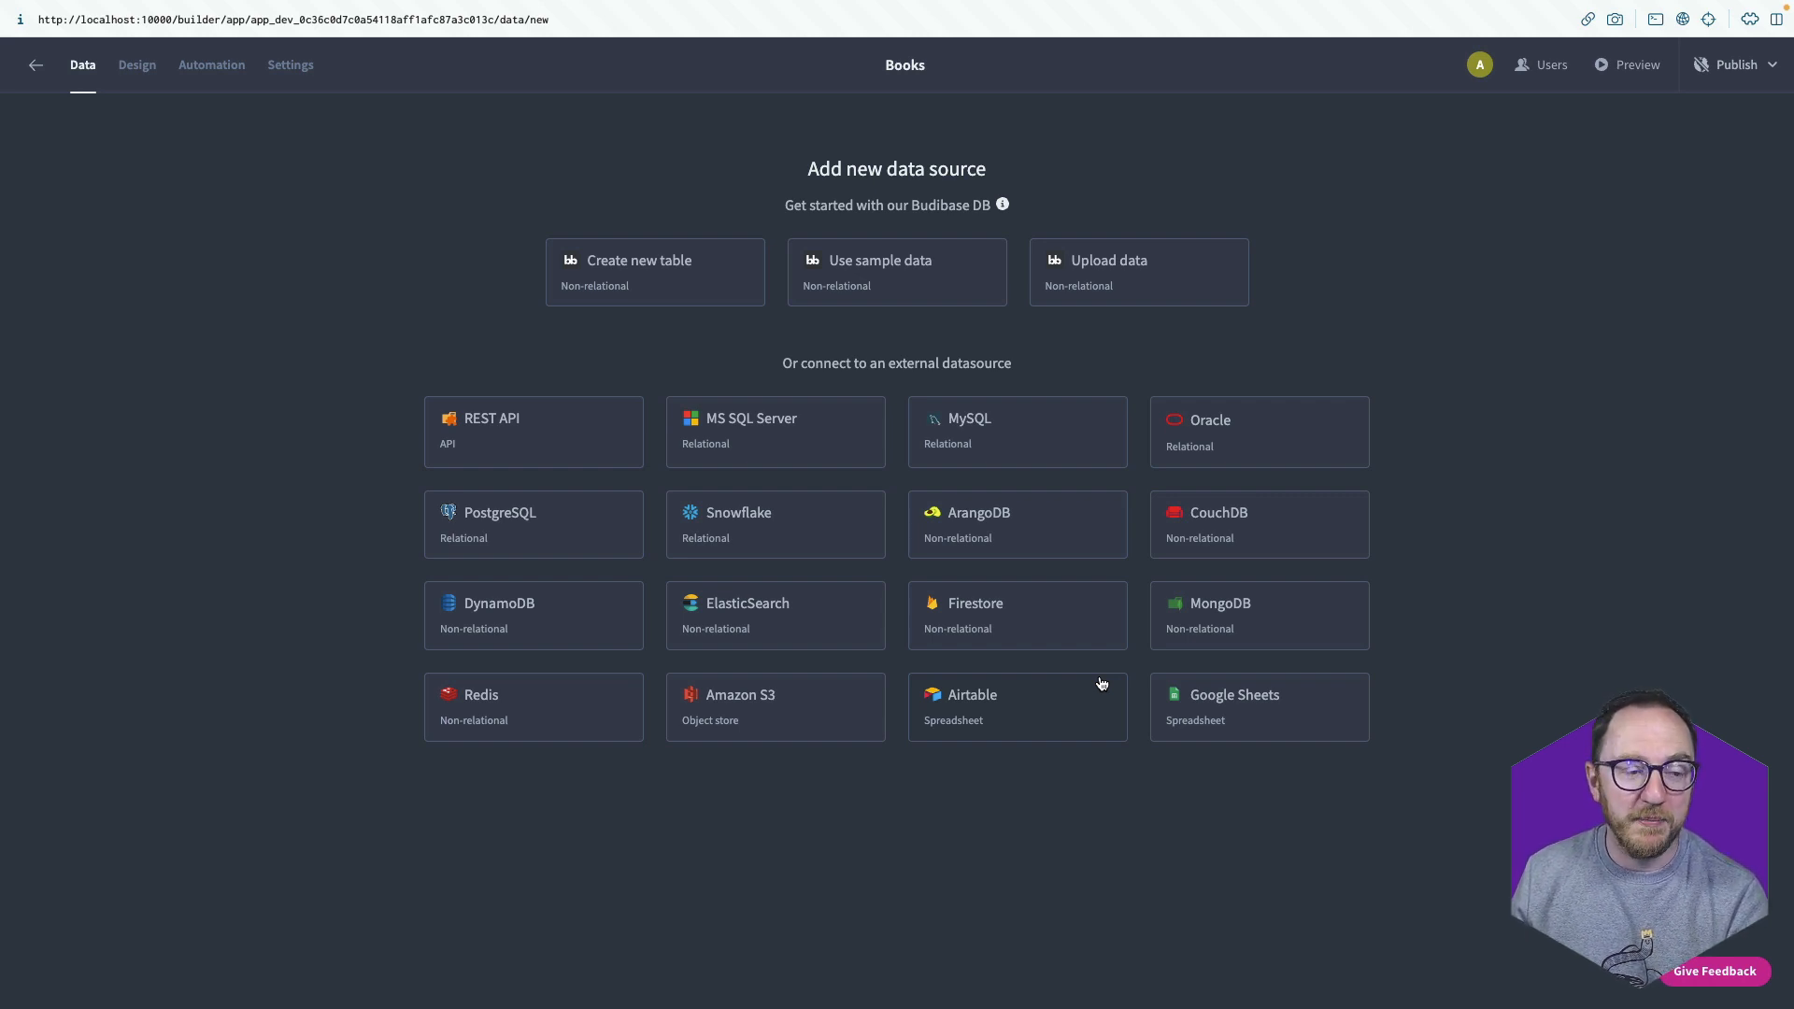
pyautogui.moveTo(661, 277)
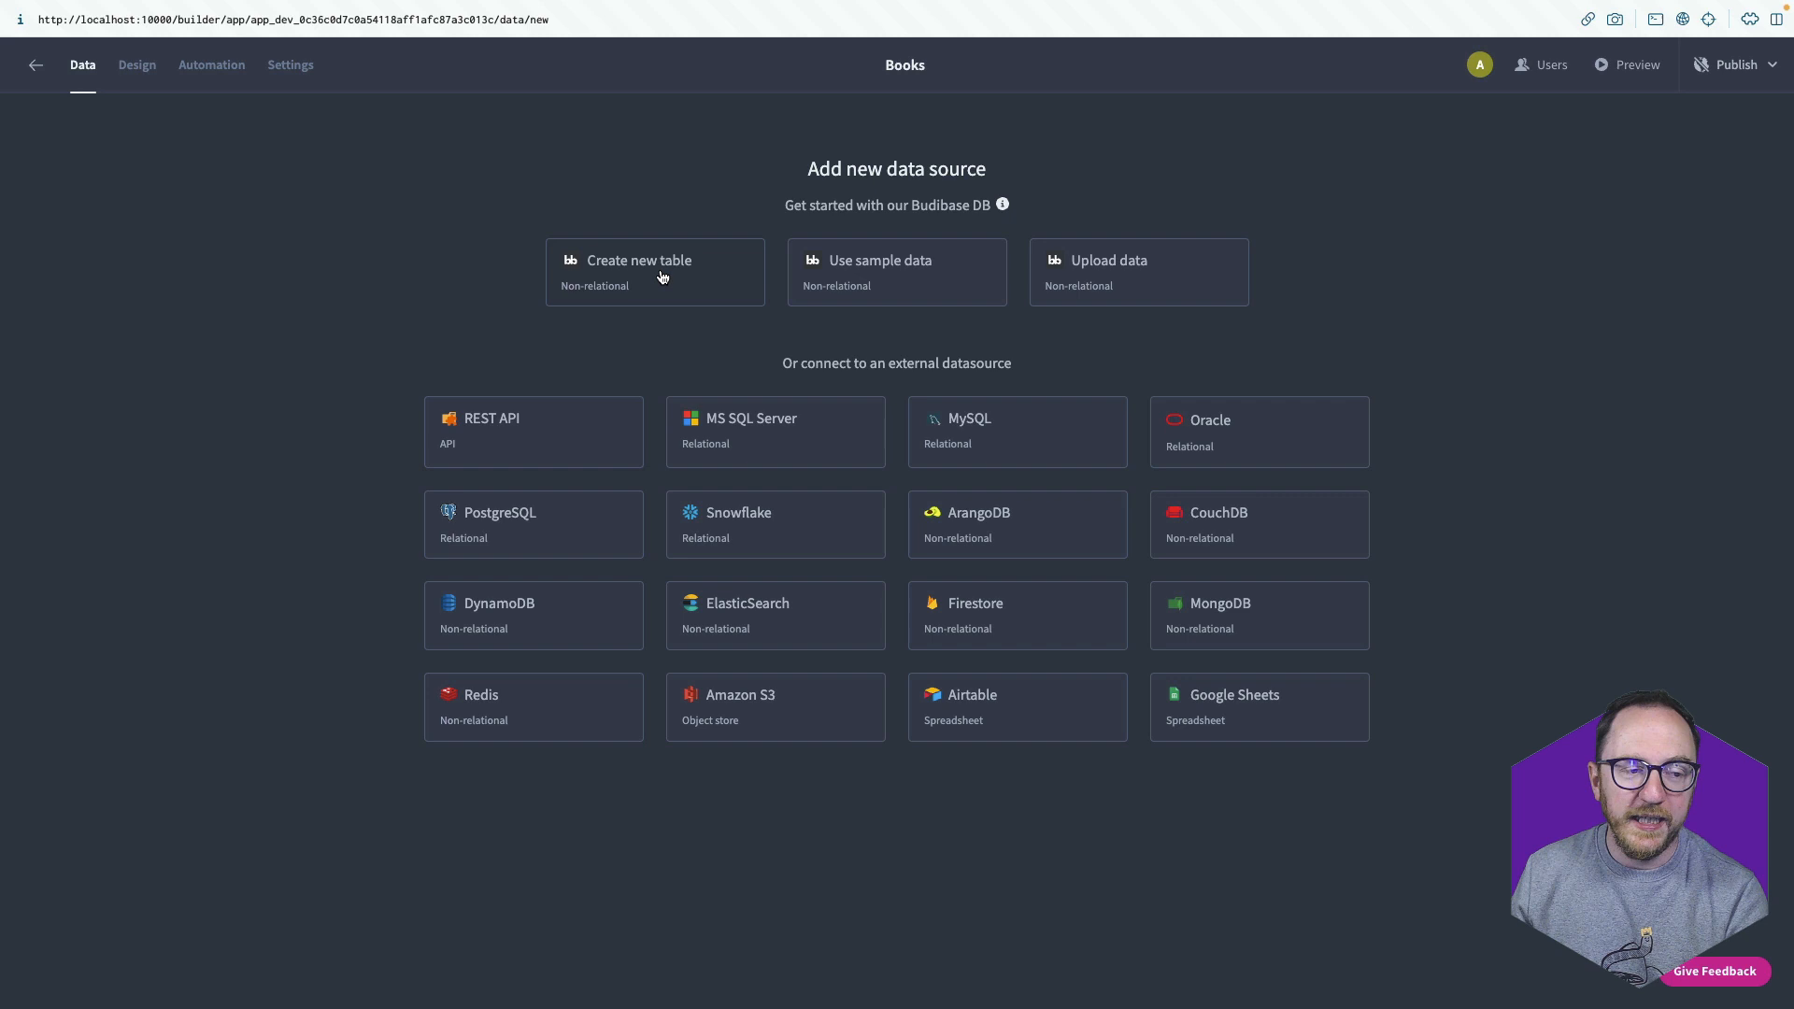
# Create a 'Books' table in the built-in database, keeping the default auto columns.
pyautogui.click(638, 260)
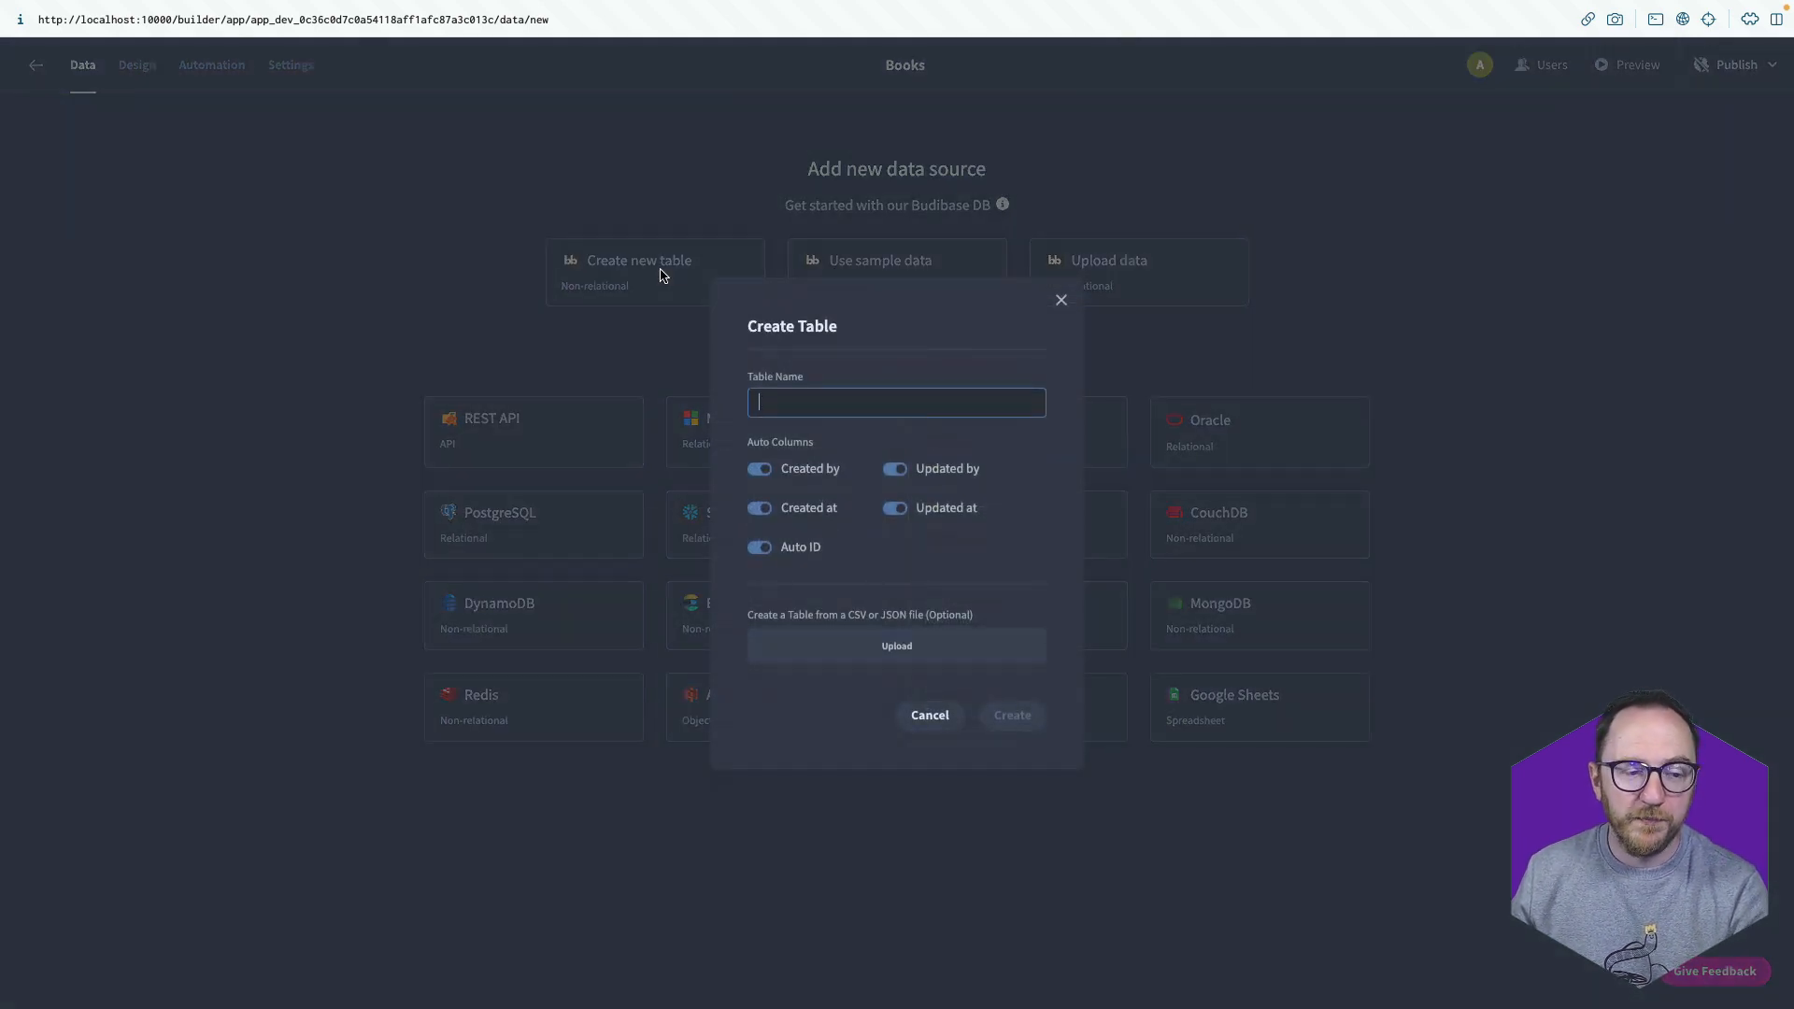
pyautogui.write('B')
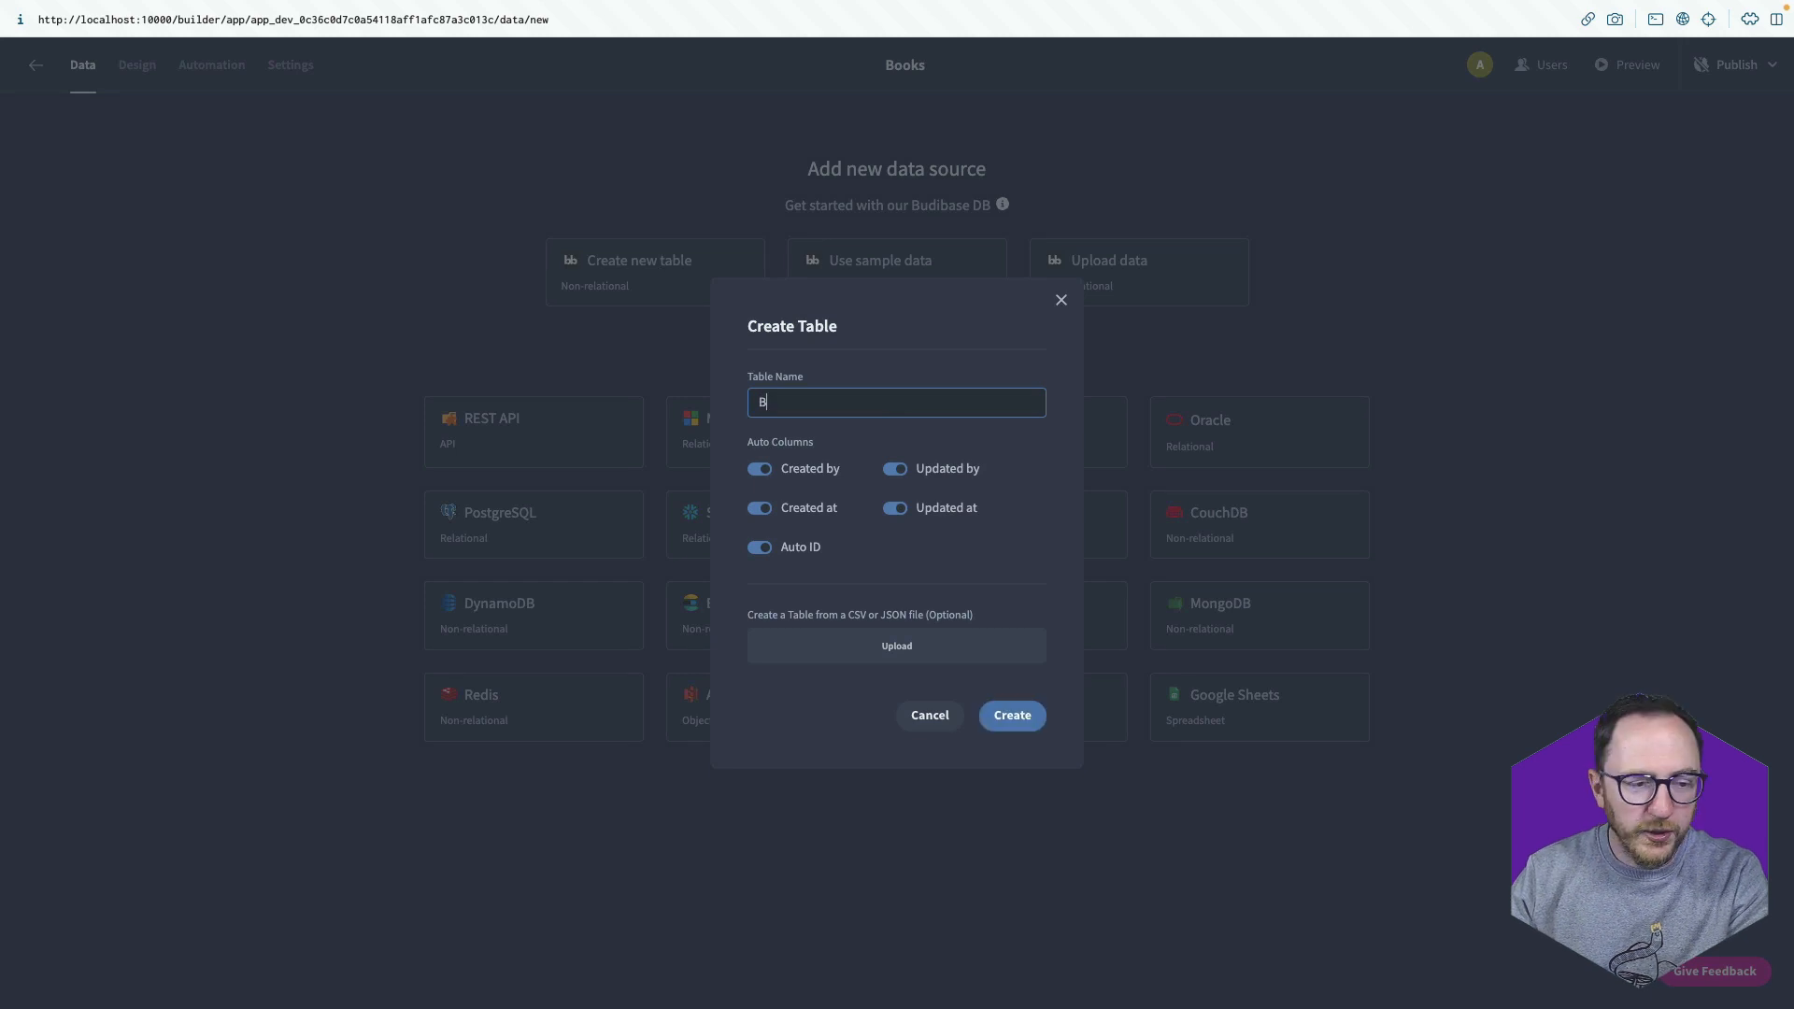
pyautogui.write('ooks')
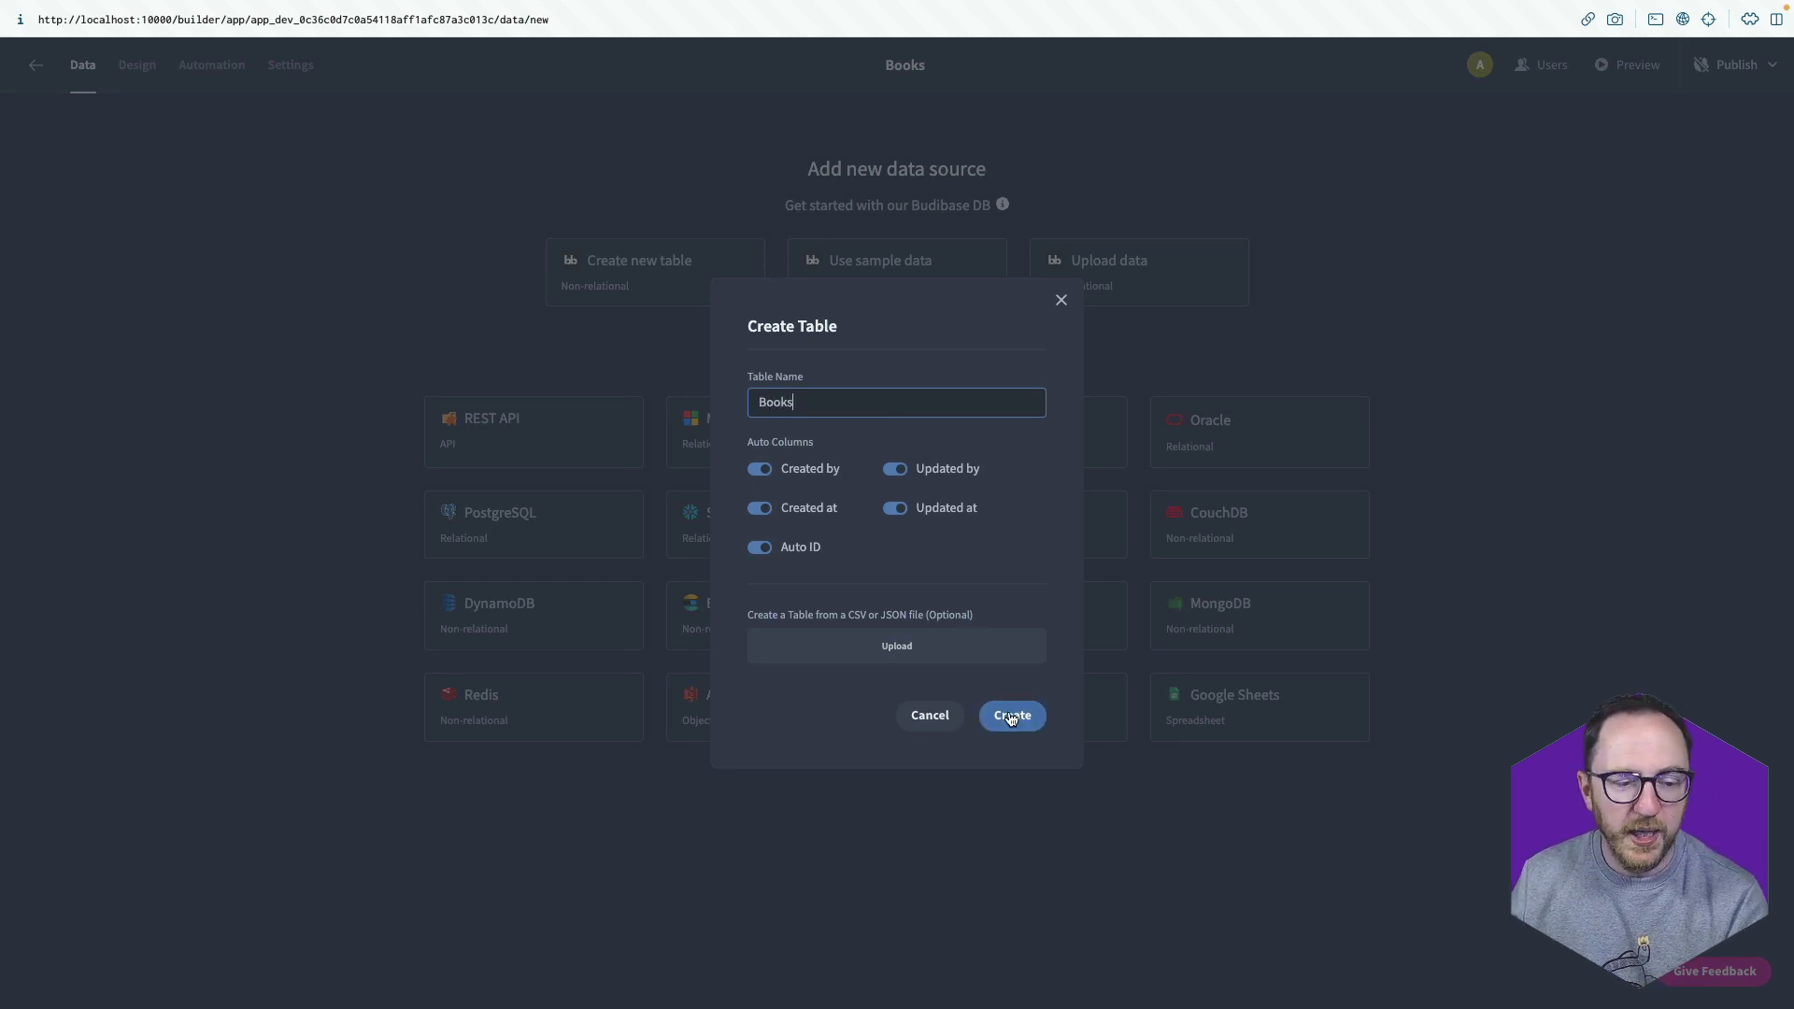
pyautogui.click(1010, 715)
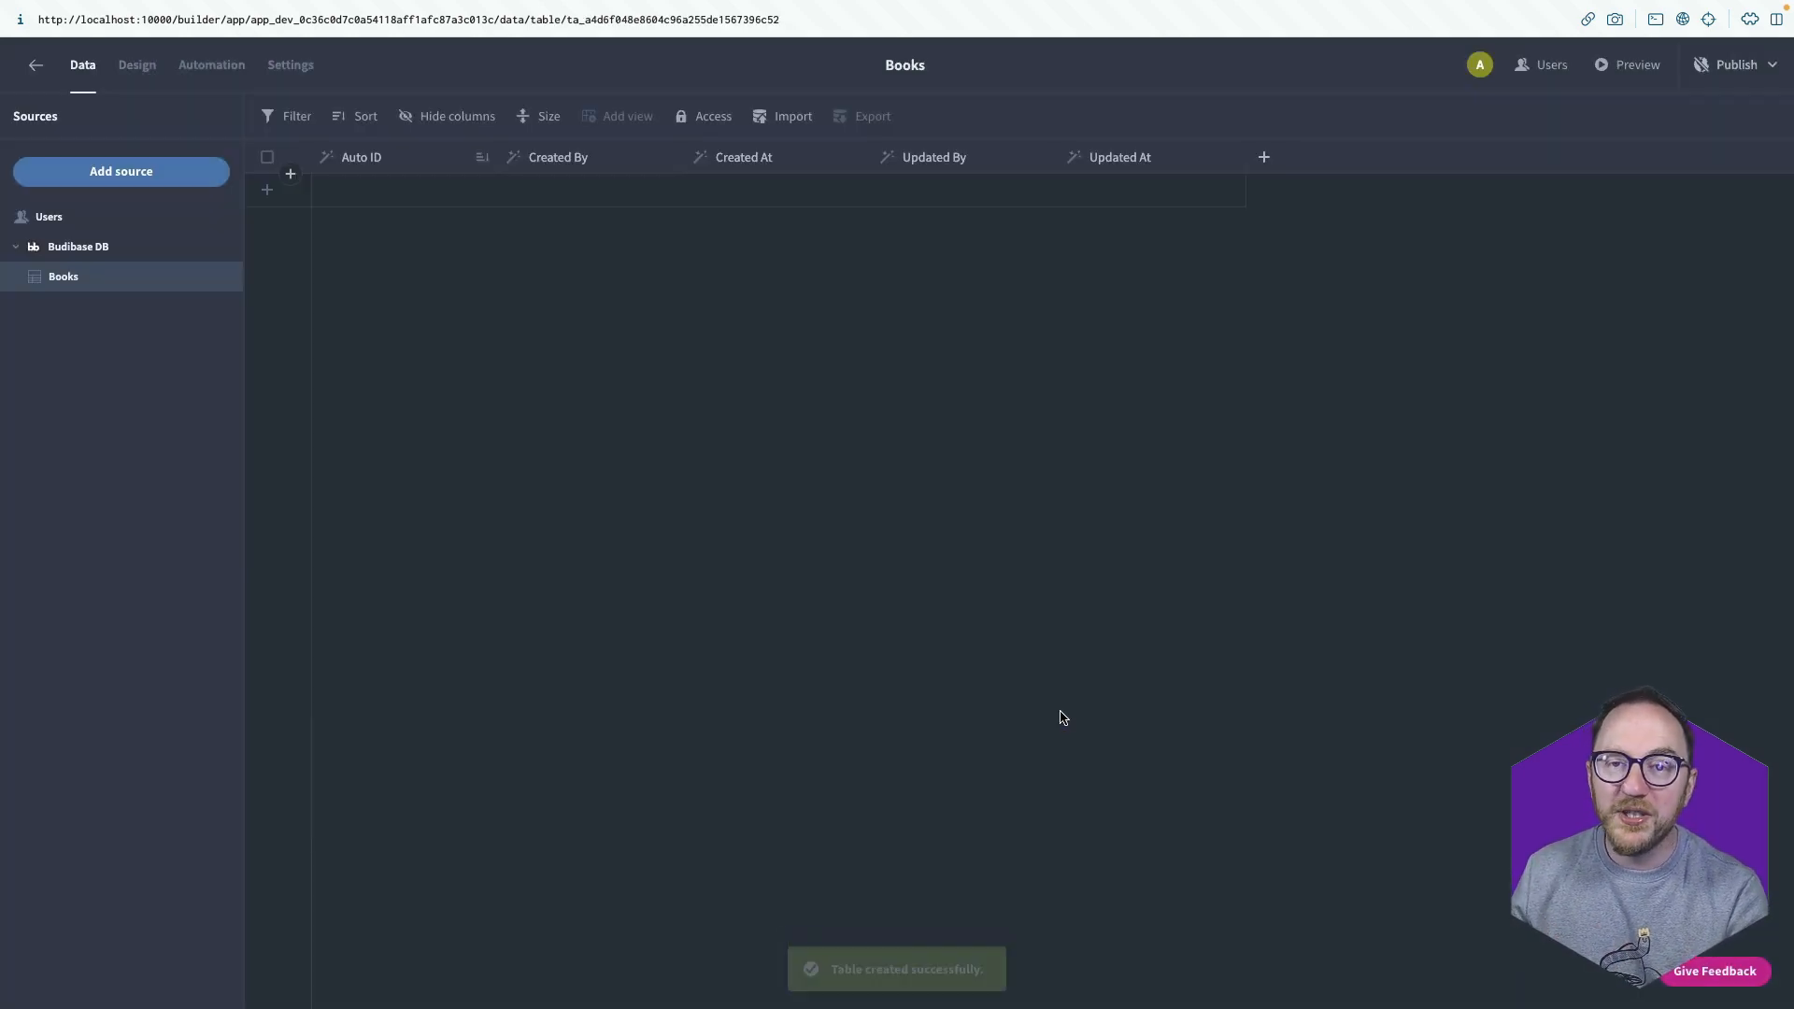
# Add a 'Title' text column and drag it ahead of Auto ID.
pyautogui.click(1264, 157)
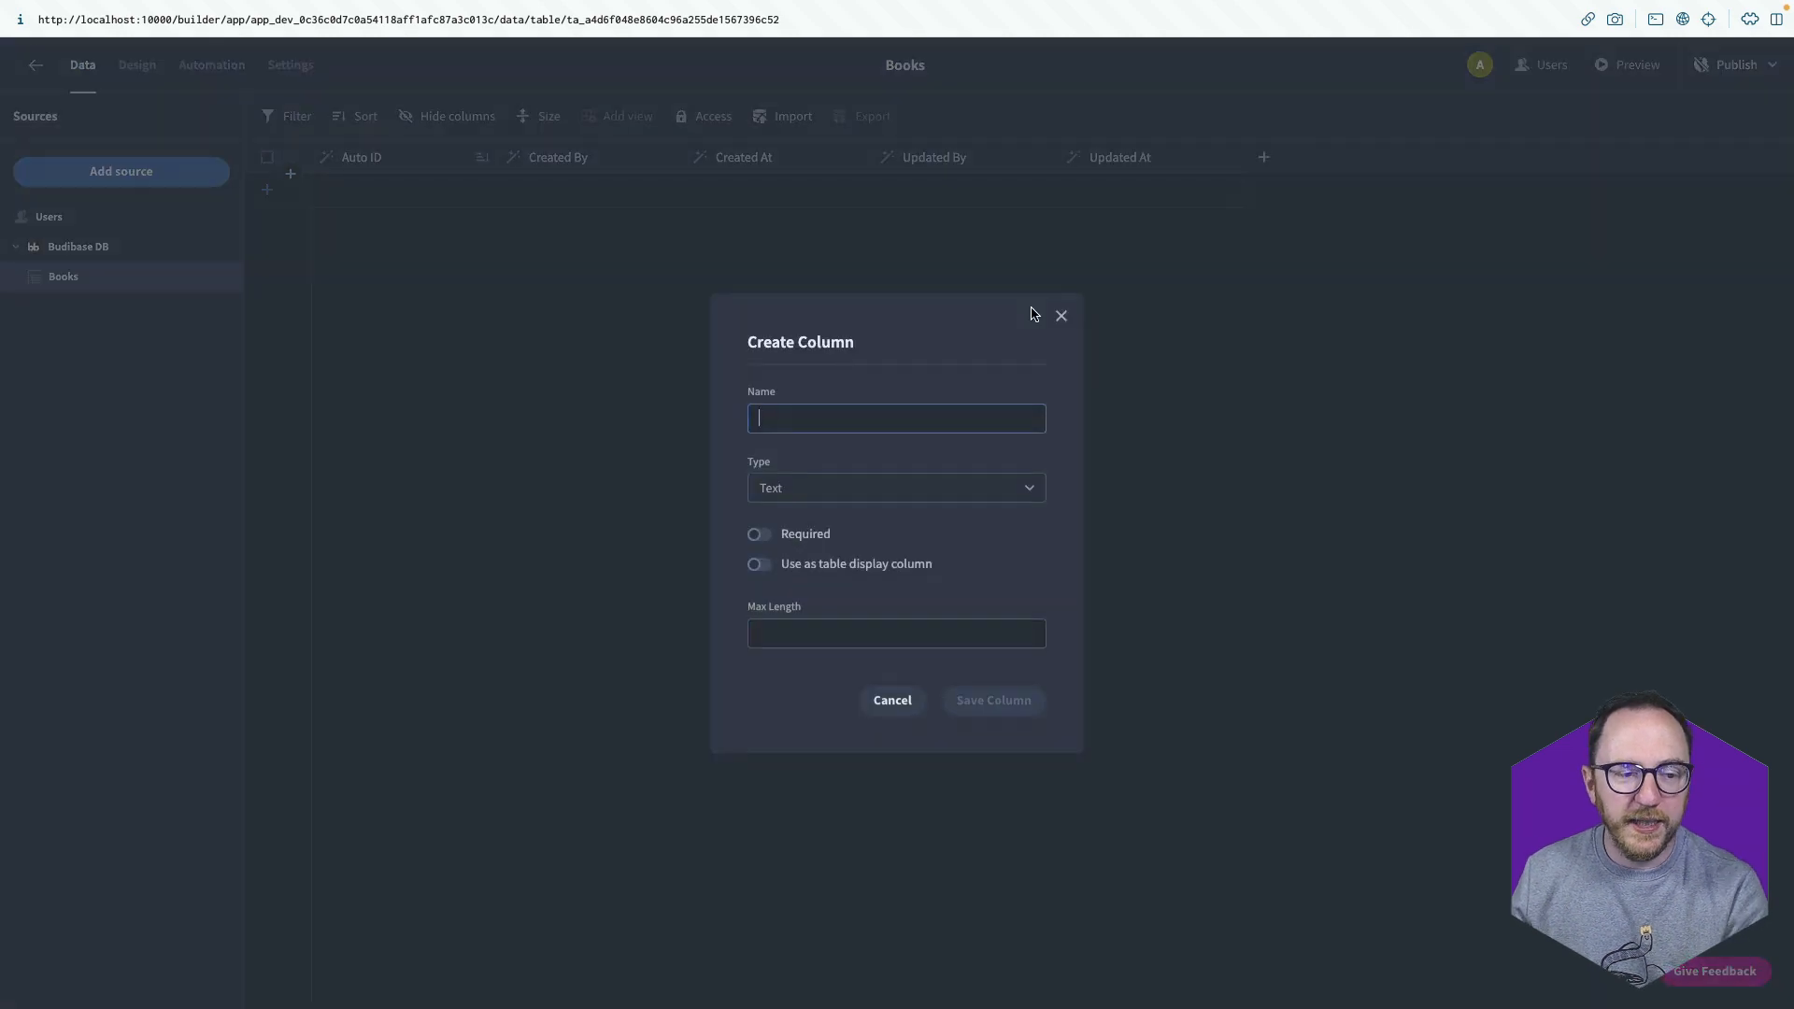
pyautogui.write('Title')
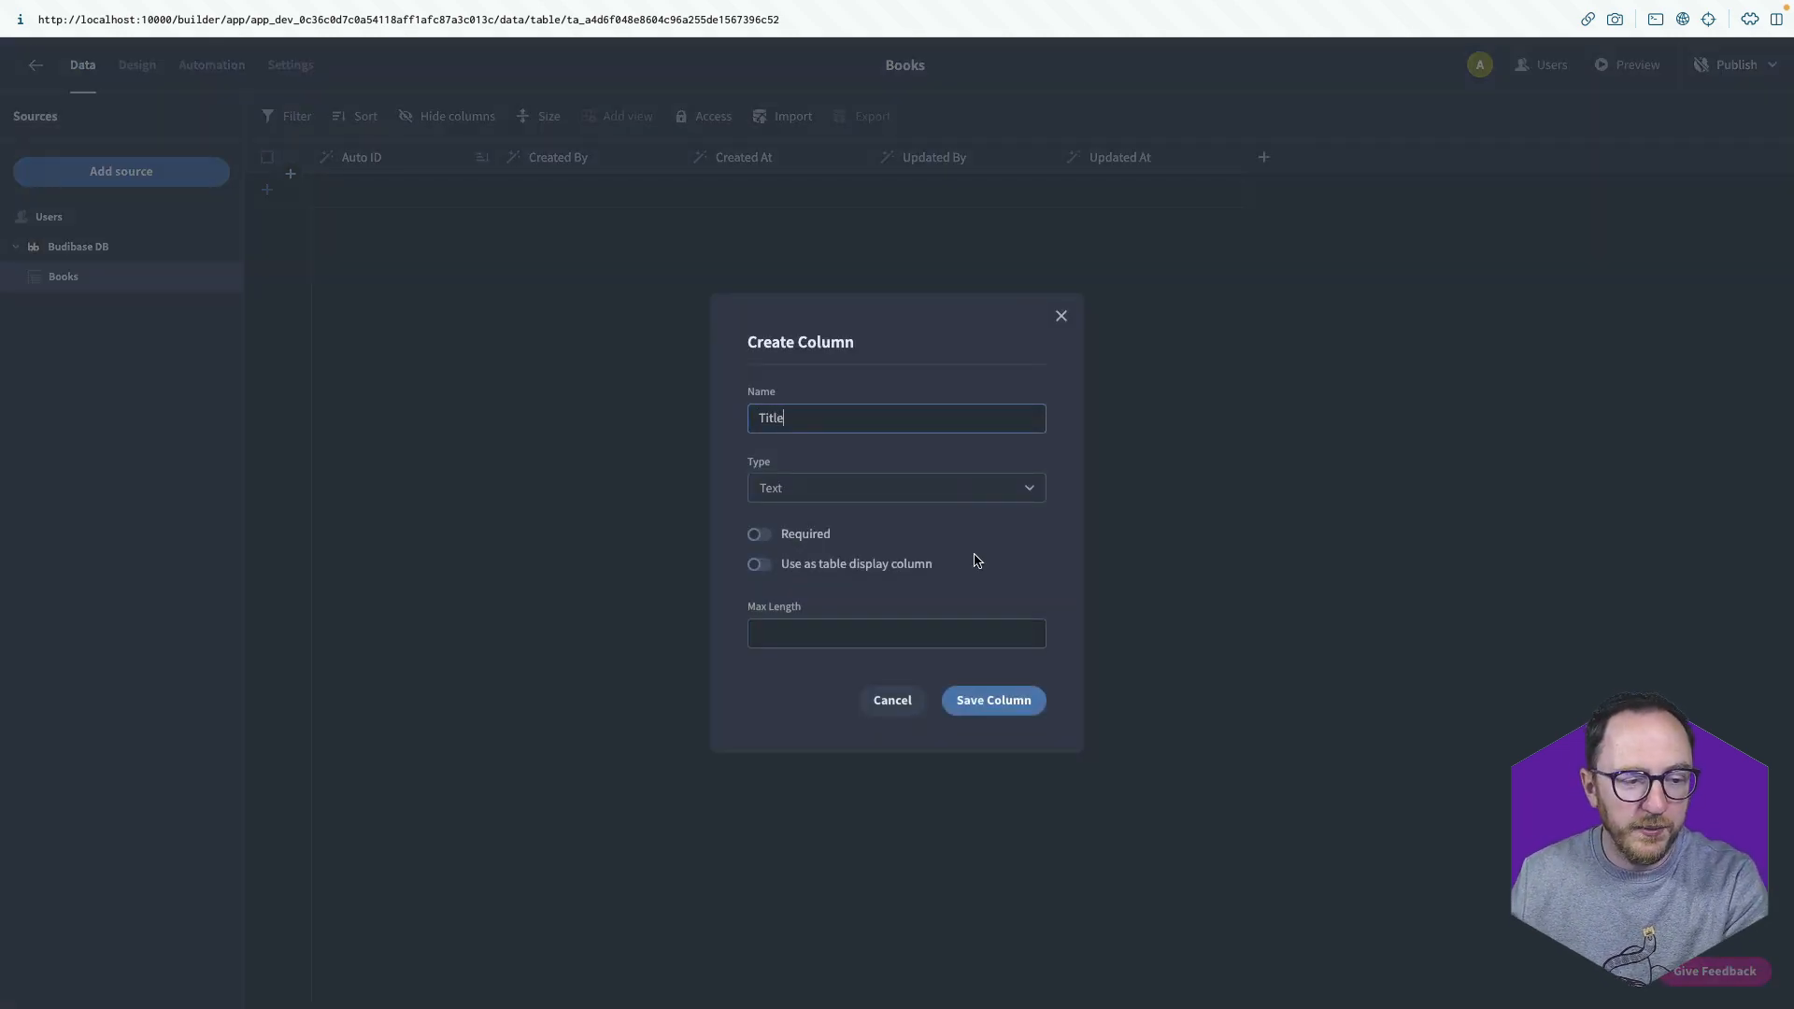
pyautogui.click(990, 699)
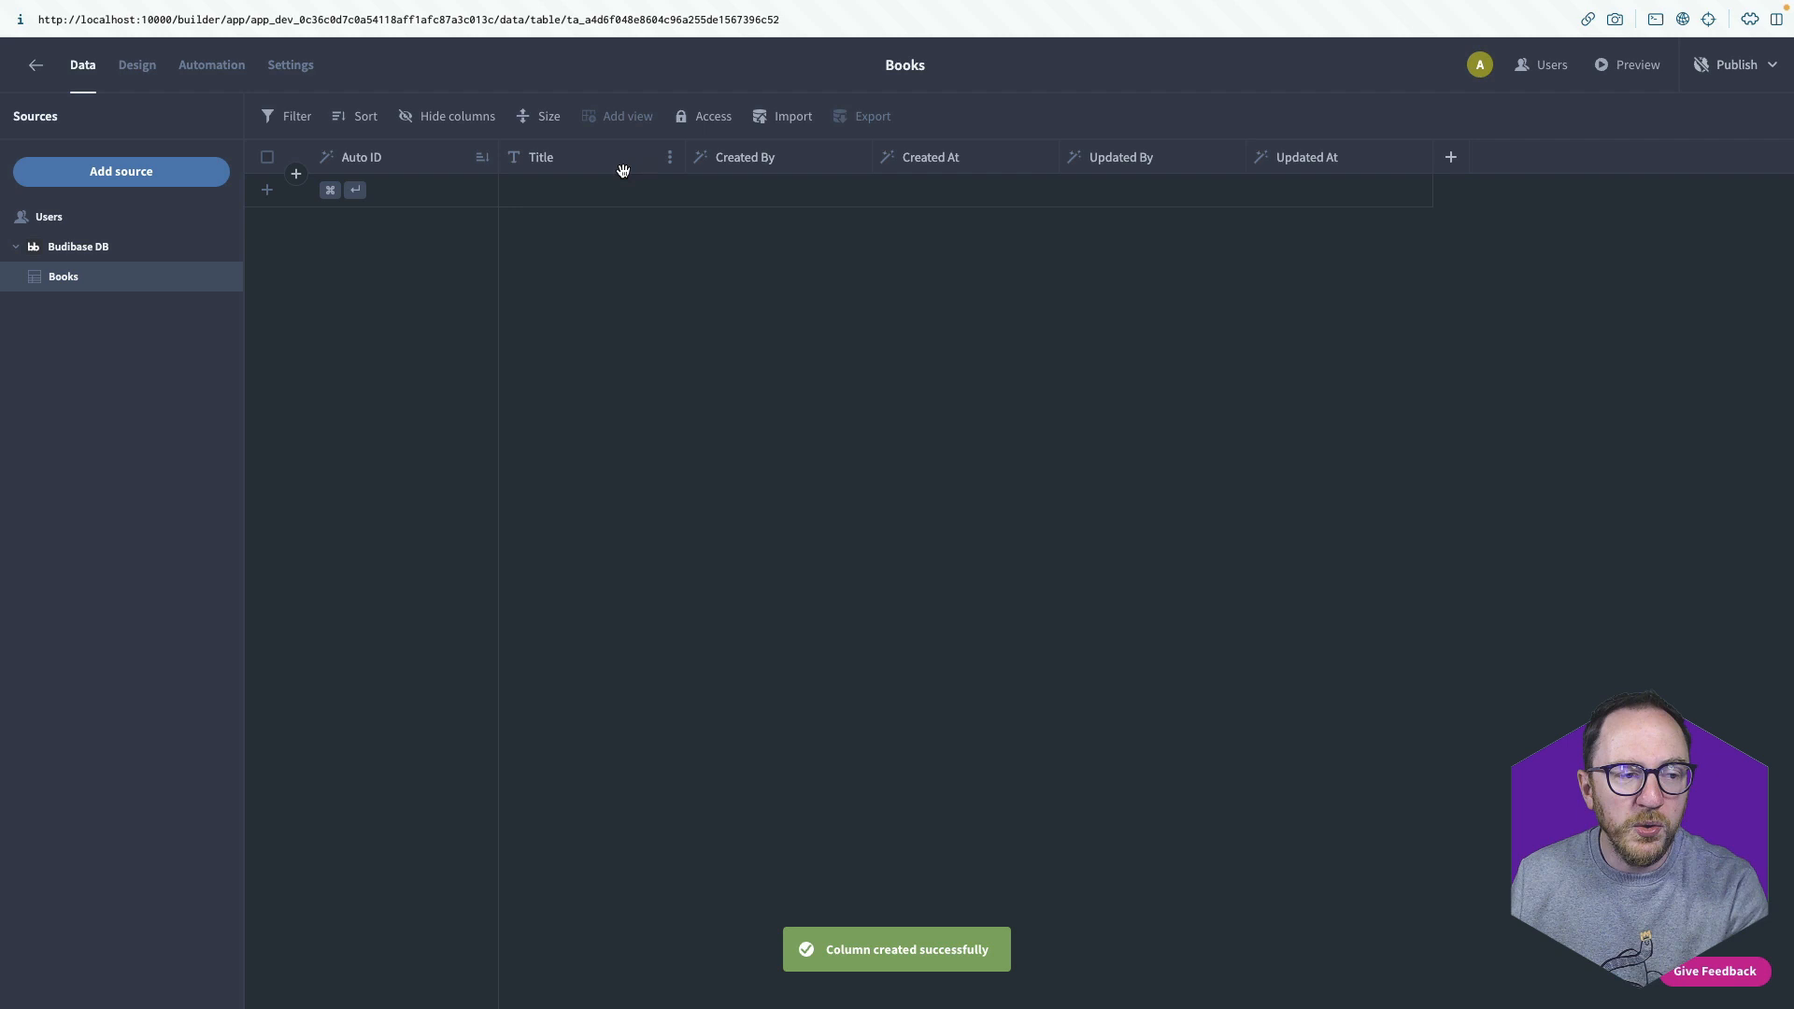
pyautogui.moveTo(669, 158)
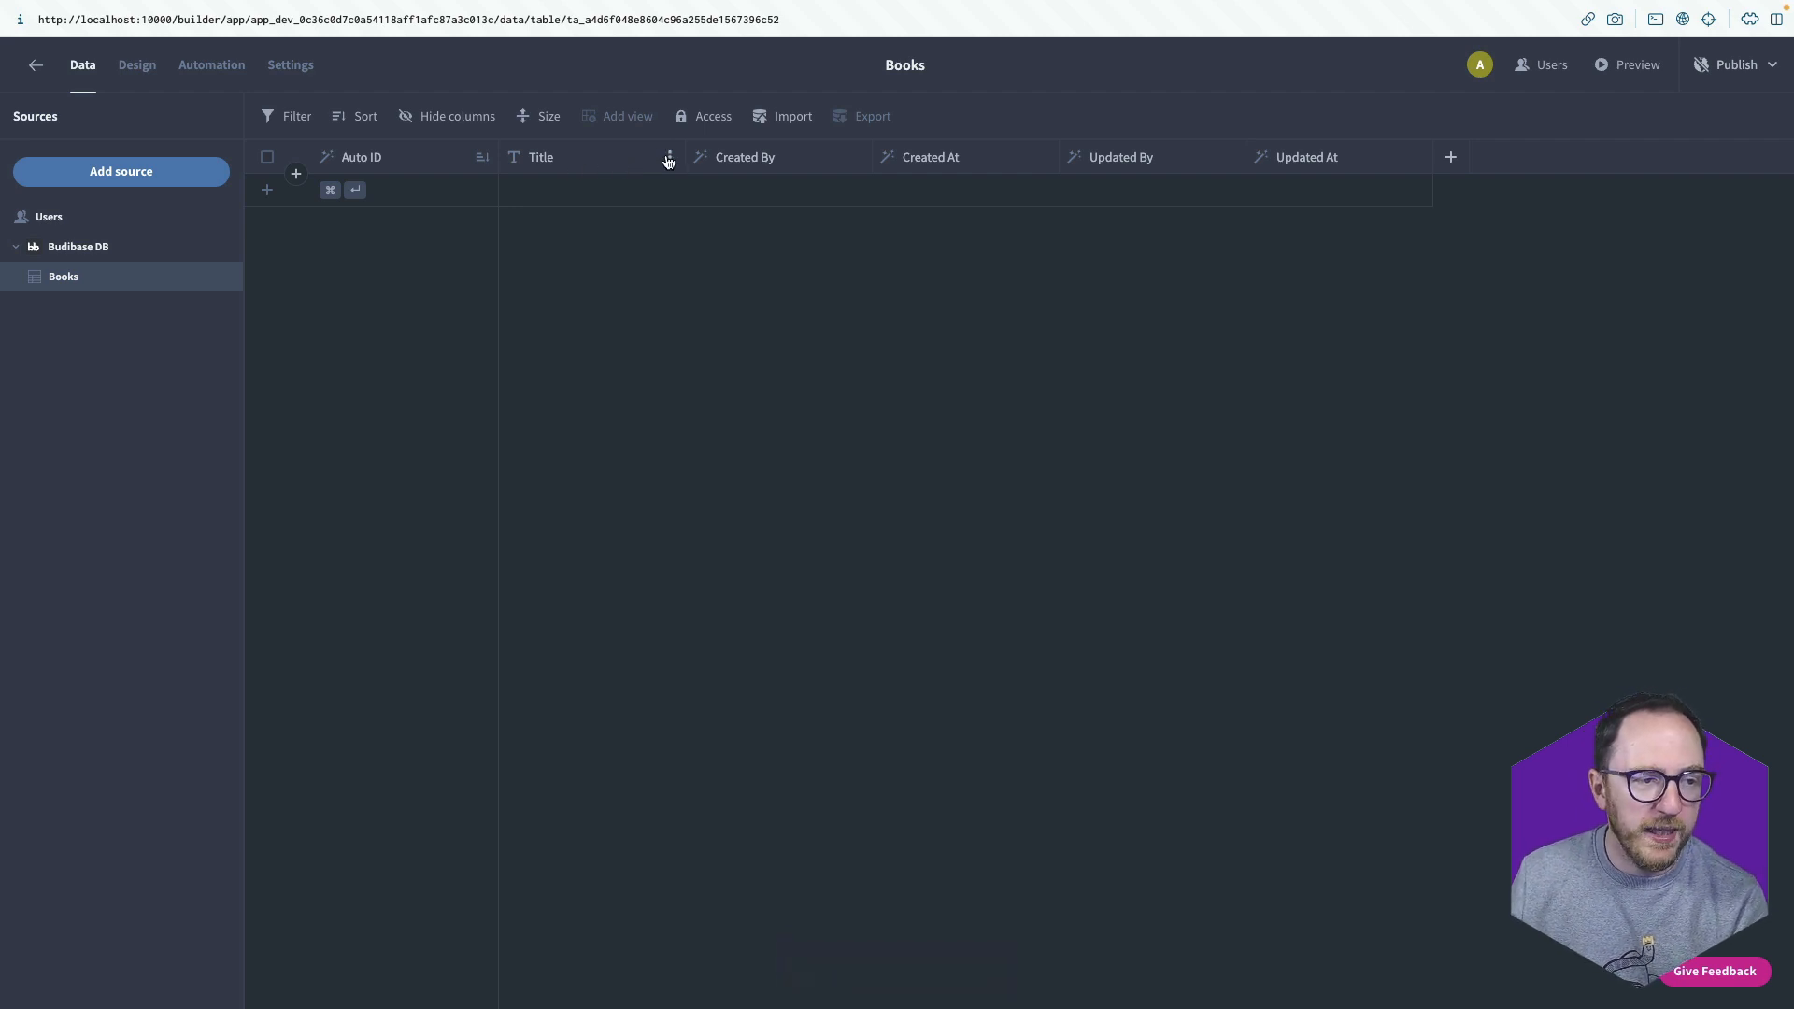
pyautogui.moveTo(541, 157); pyautogui.dragTo(361, 157)
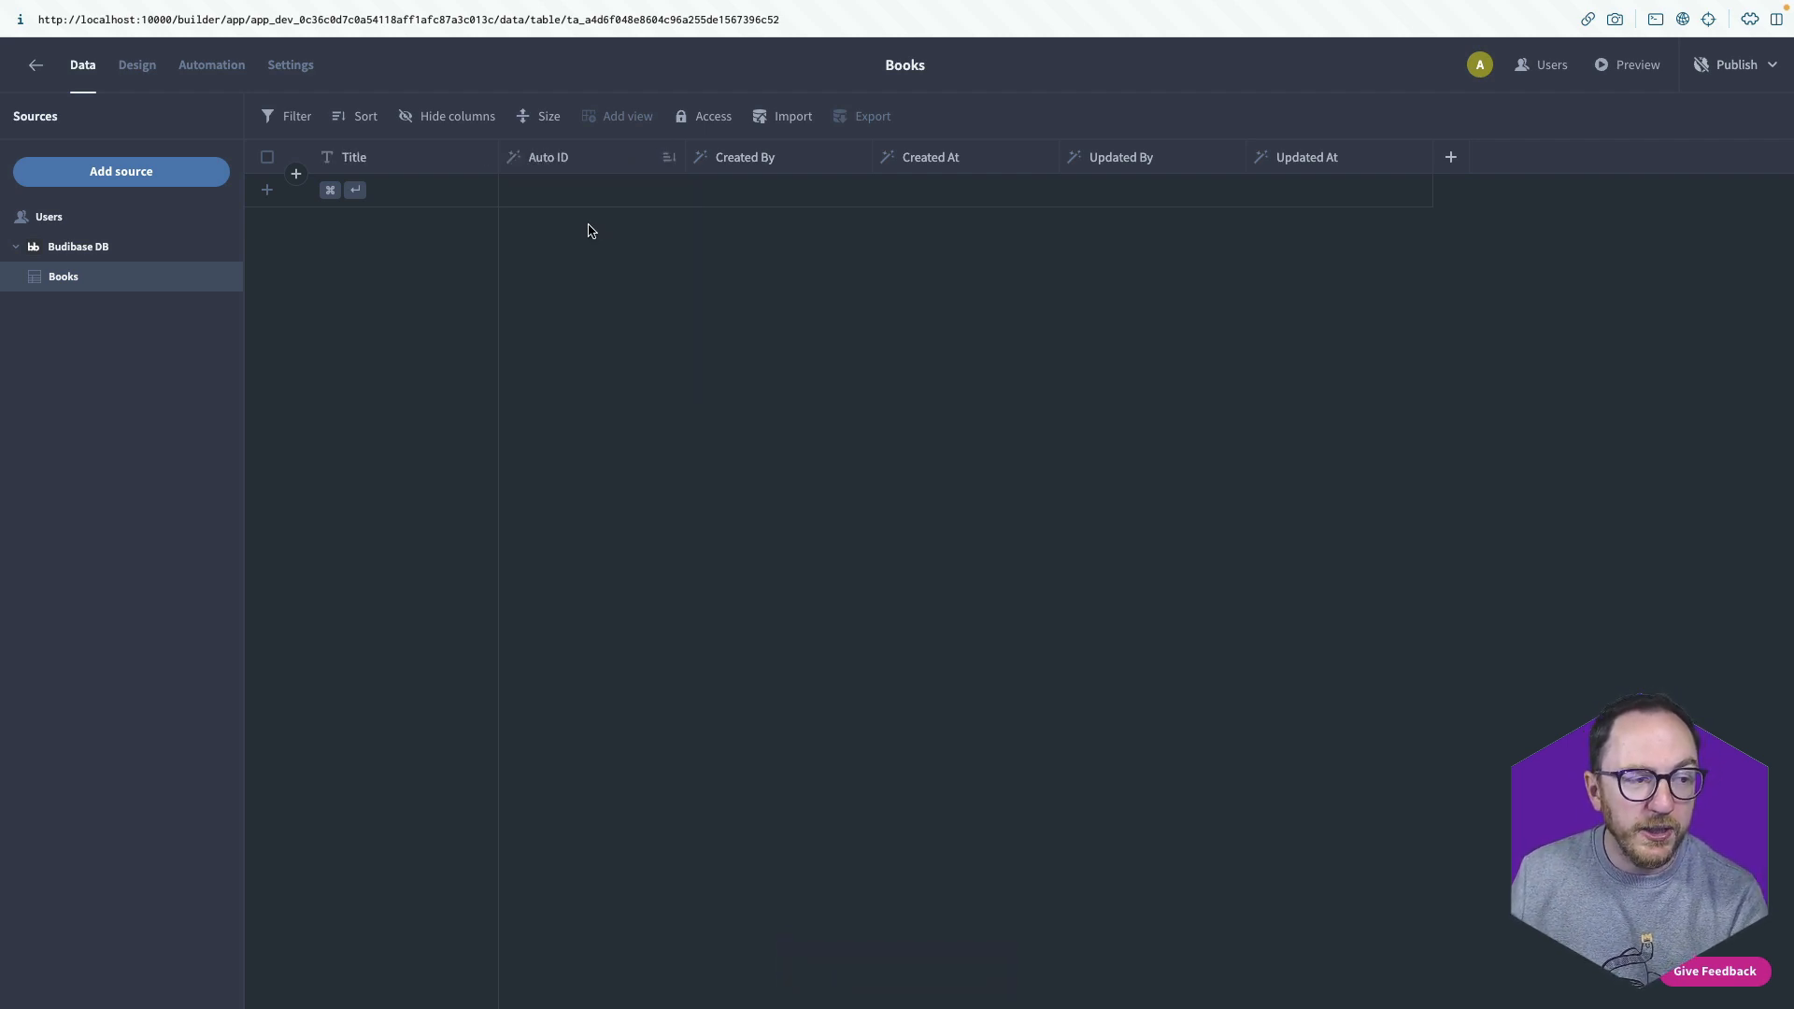
pyautogui.moveTo(544, 241)
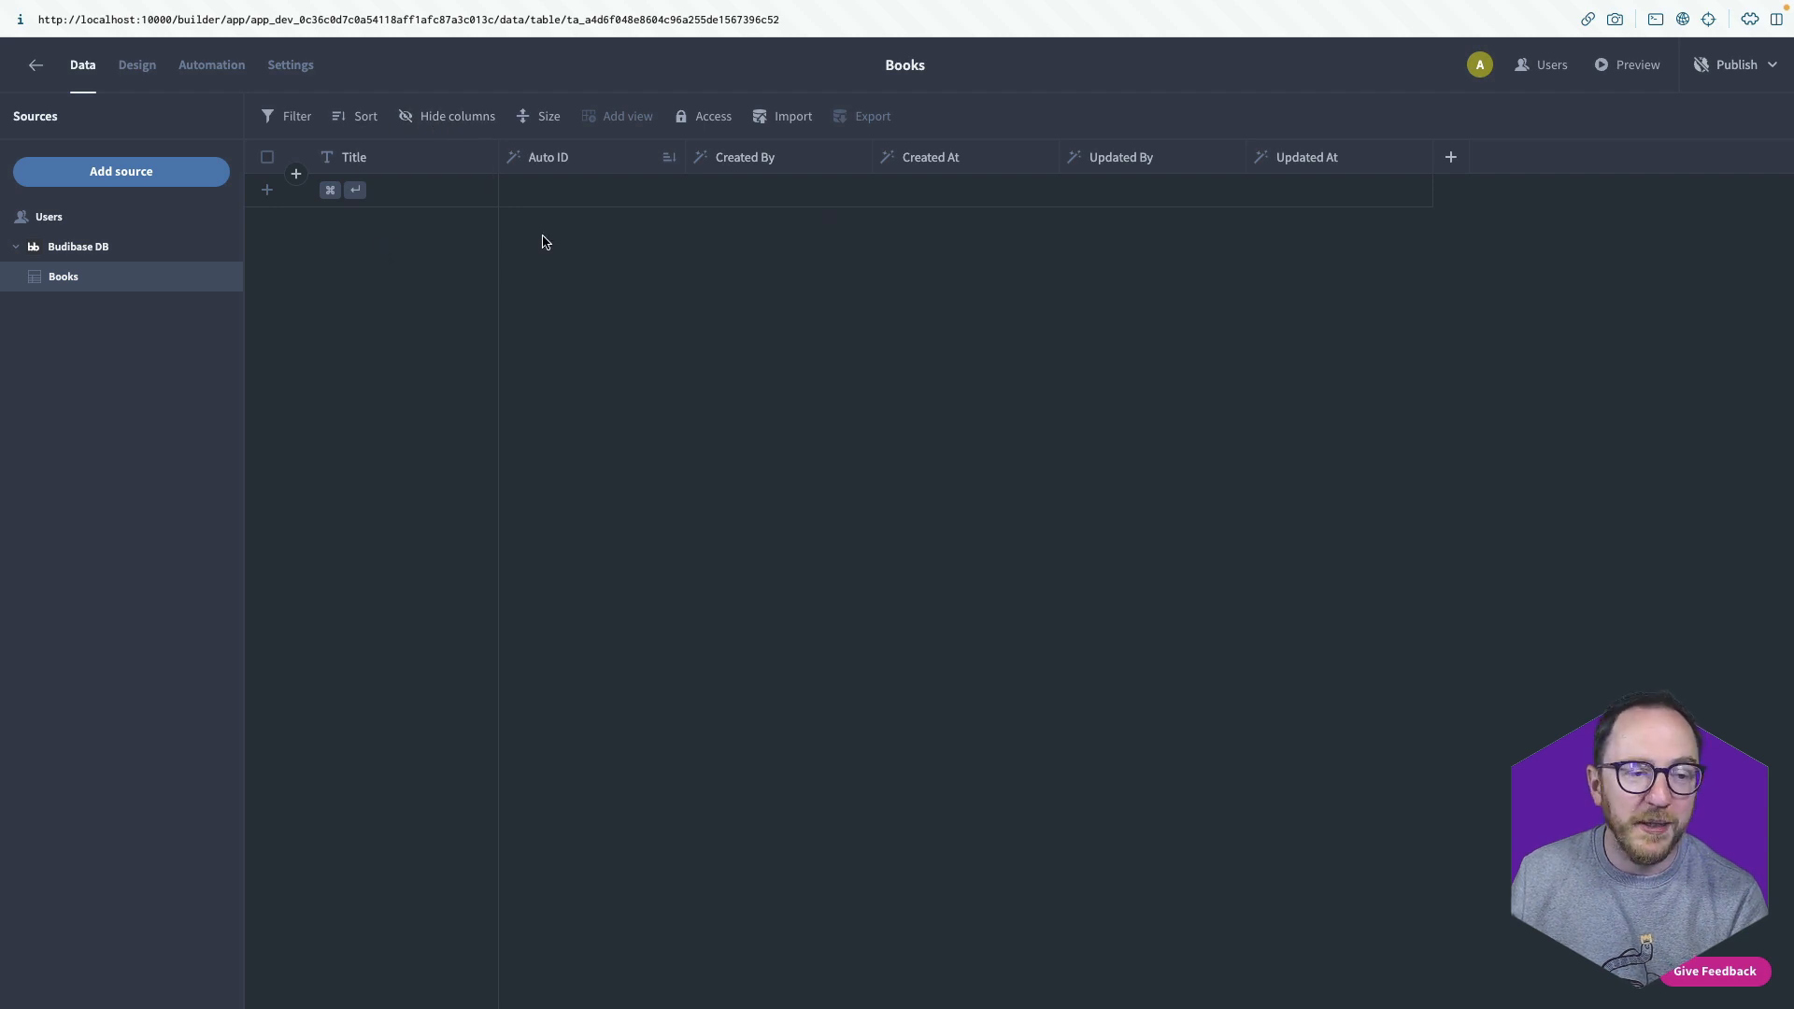
pyautogui.click(1450, 157)
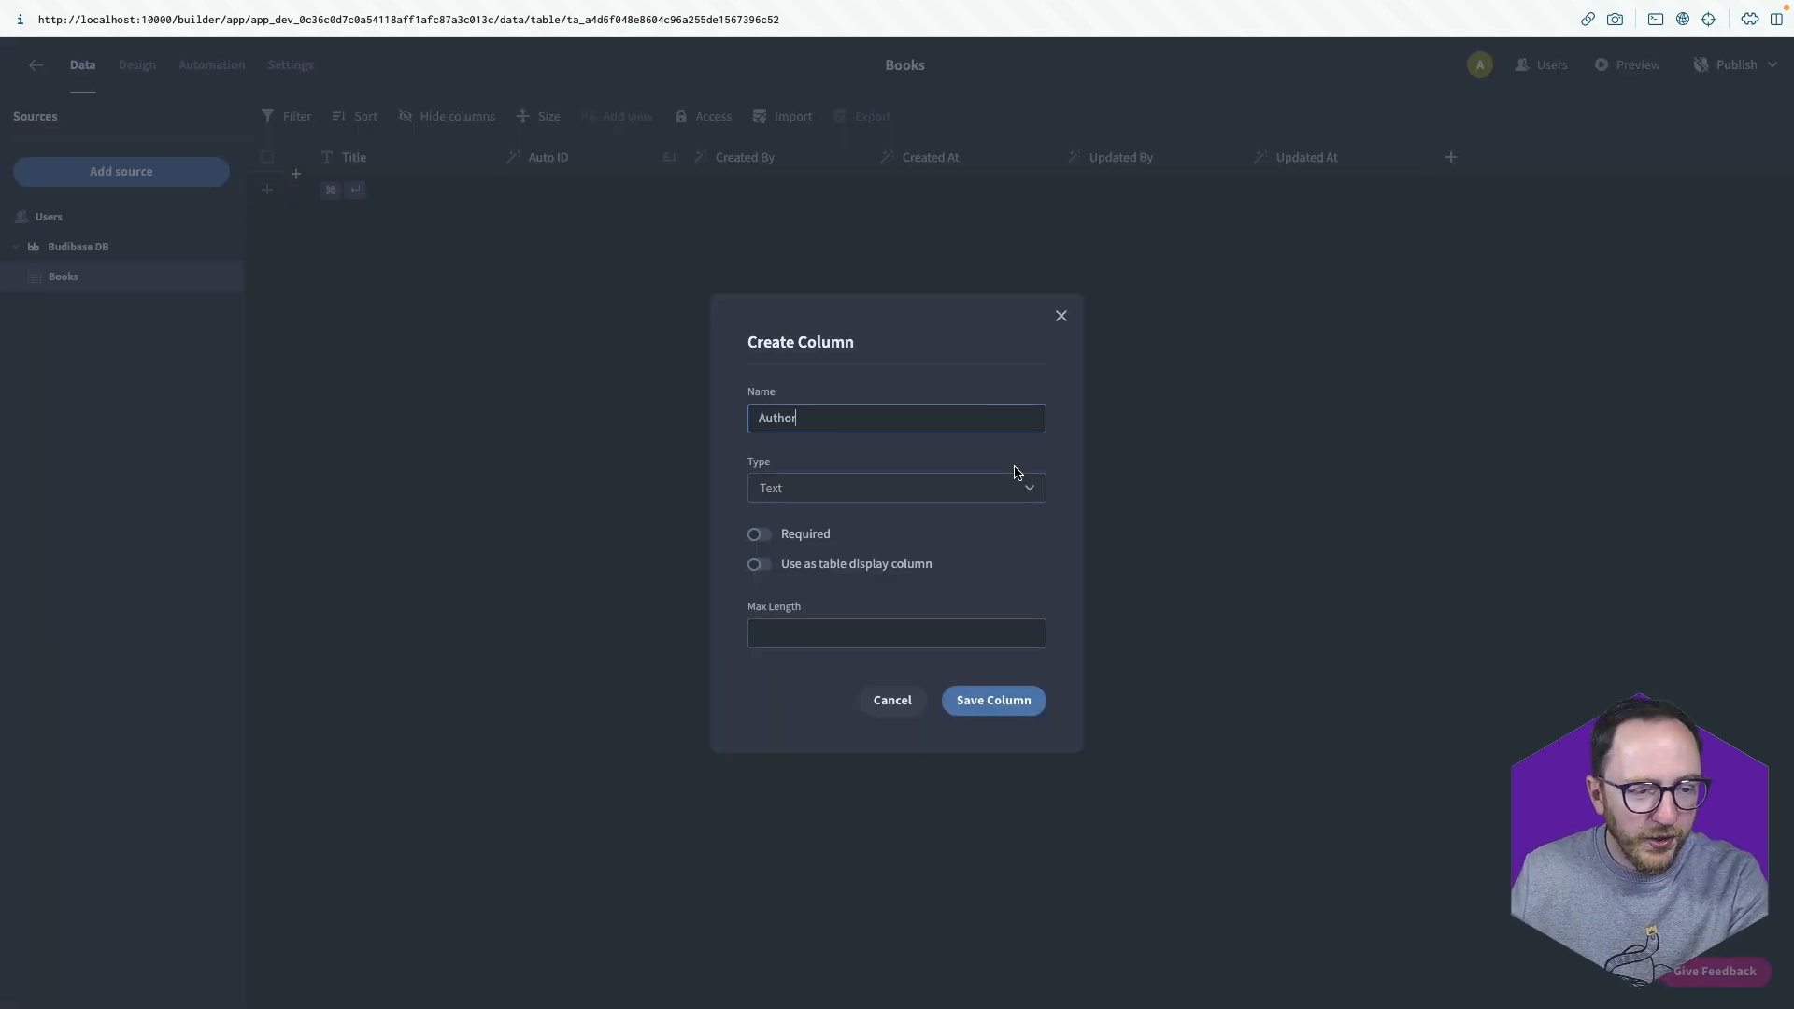
# Save the Author column and start a Status column of type Options.
pyautogui.click(990, 699)
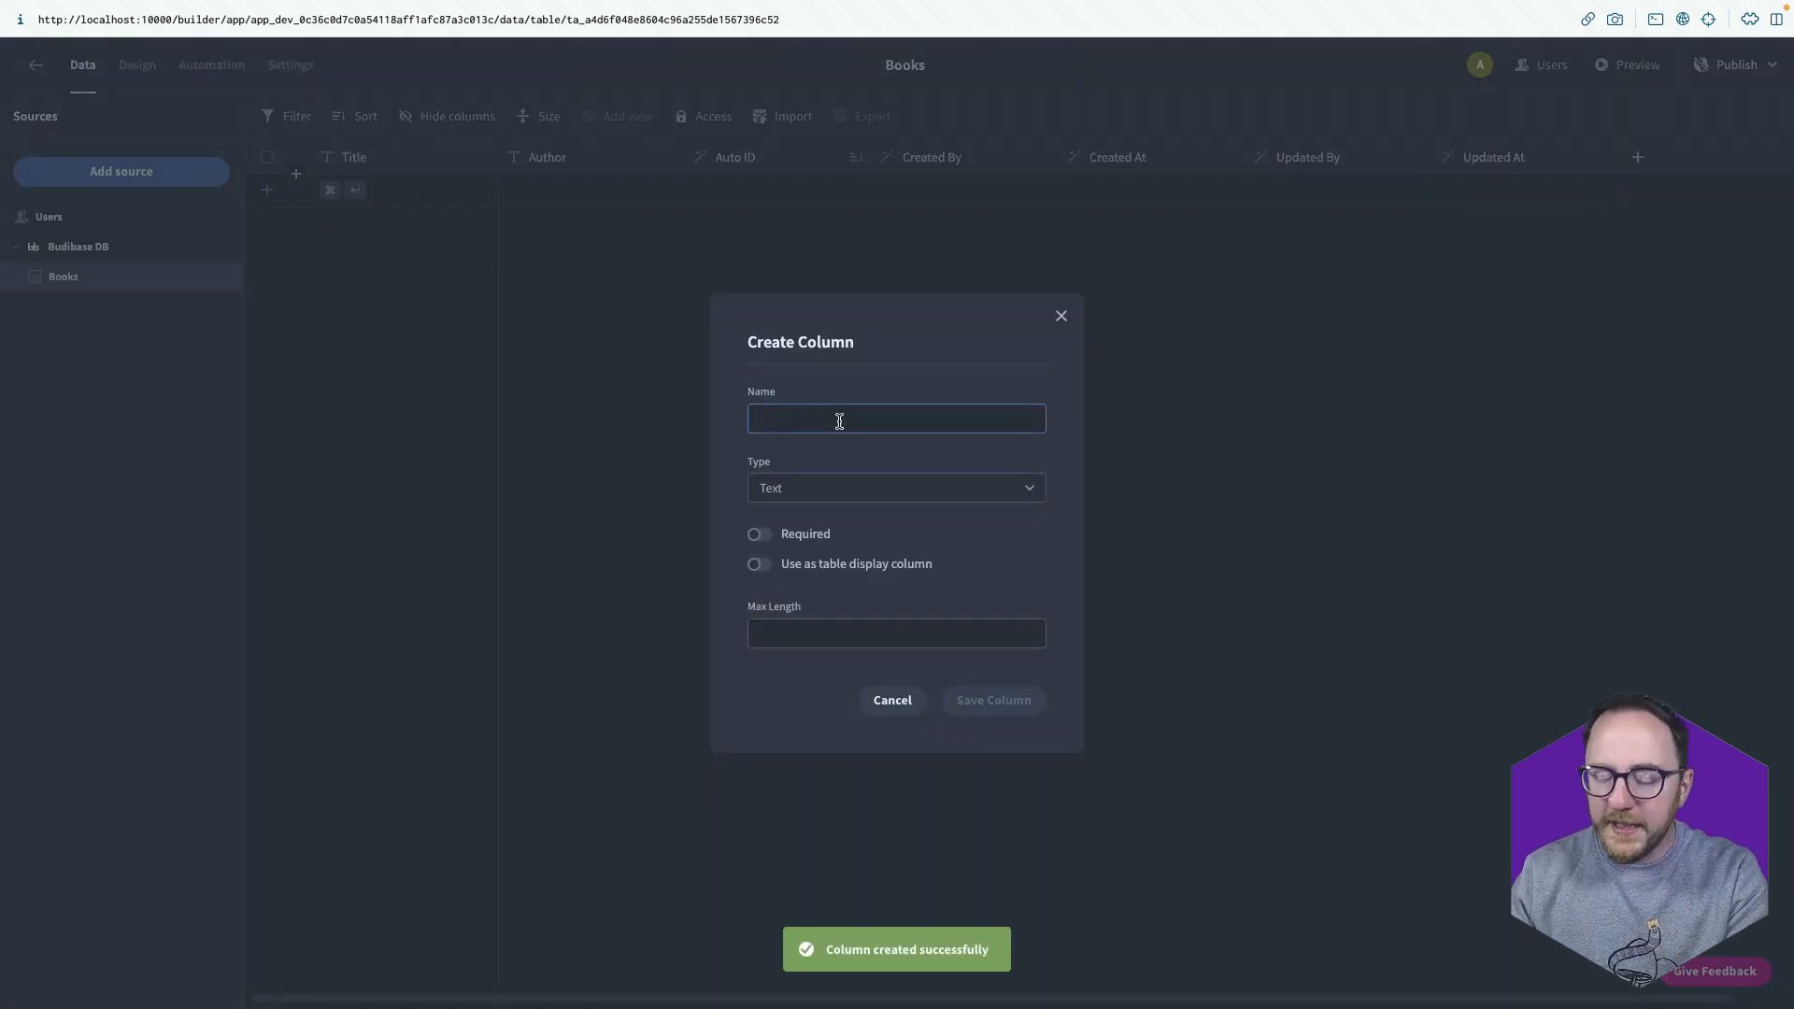
pyautogui.write('Status')
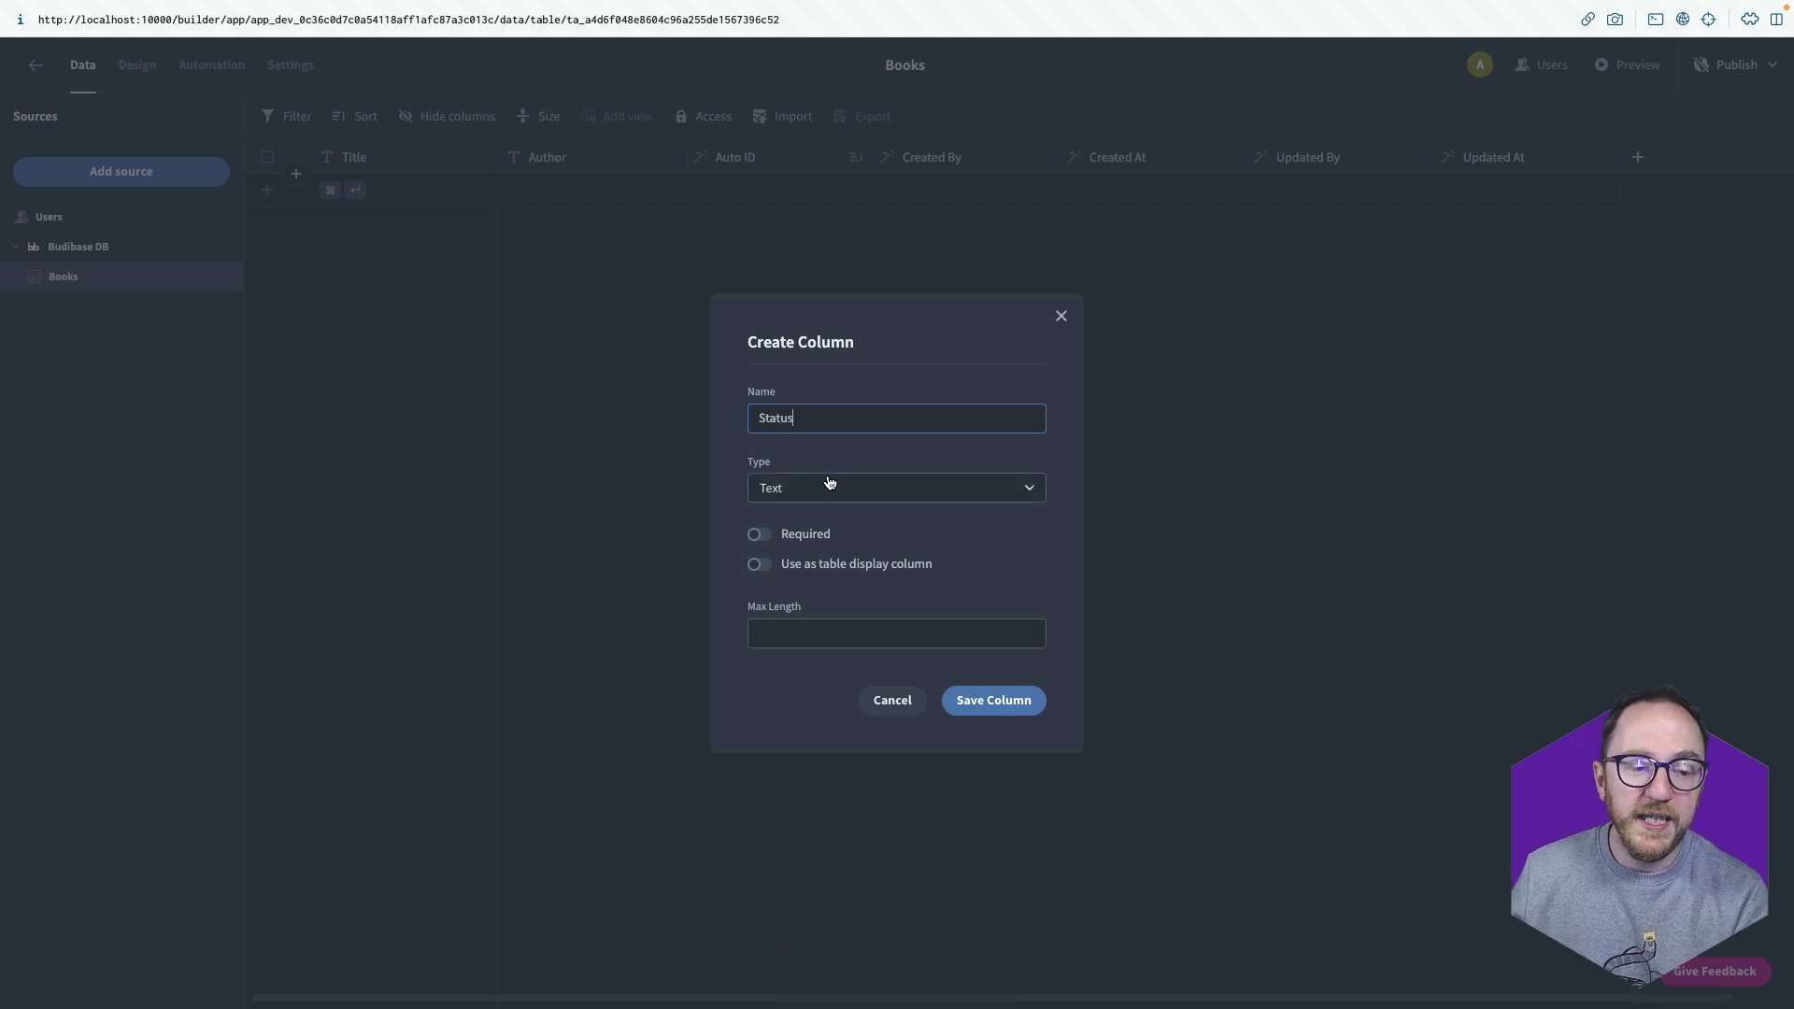
pyautogui.click(897, 488)
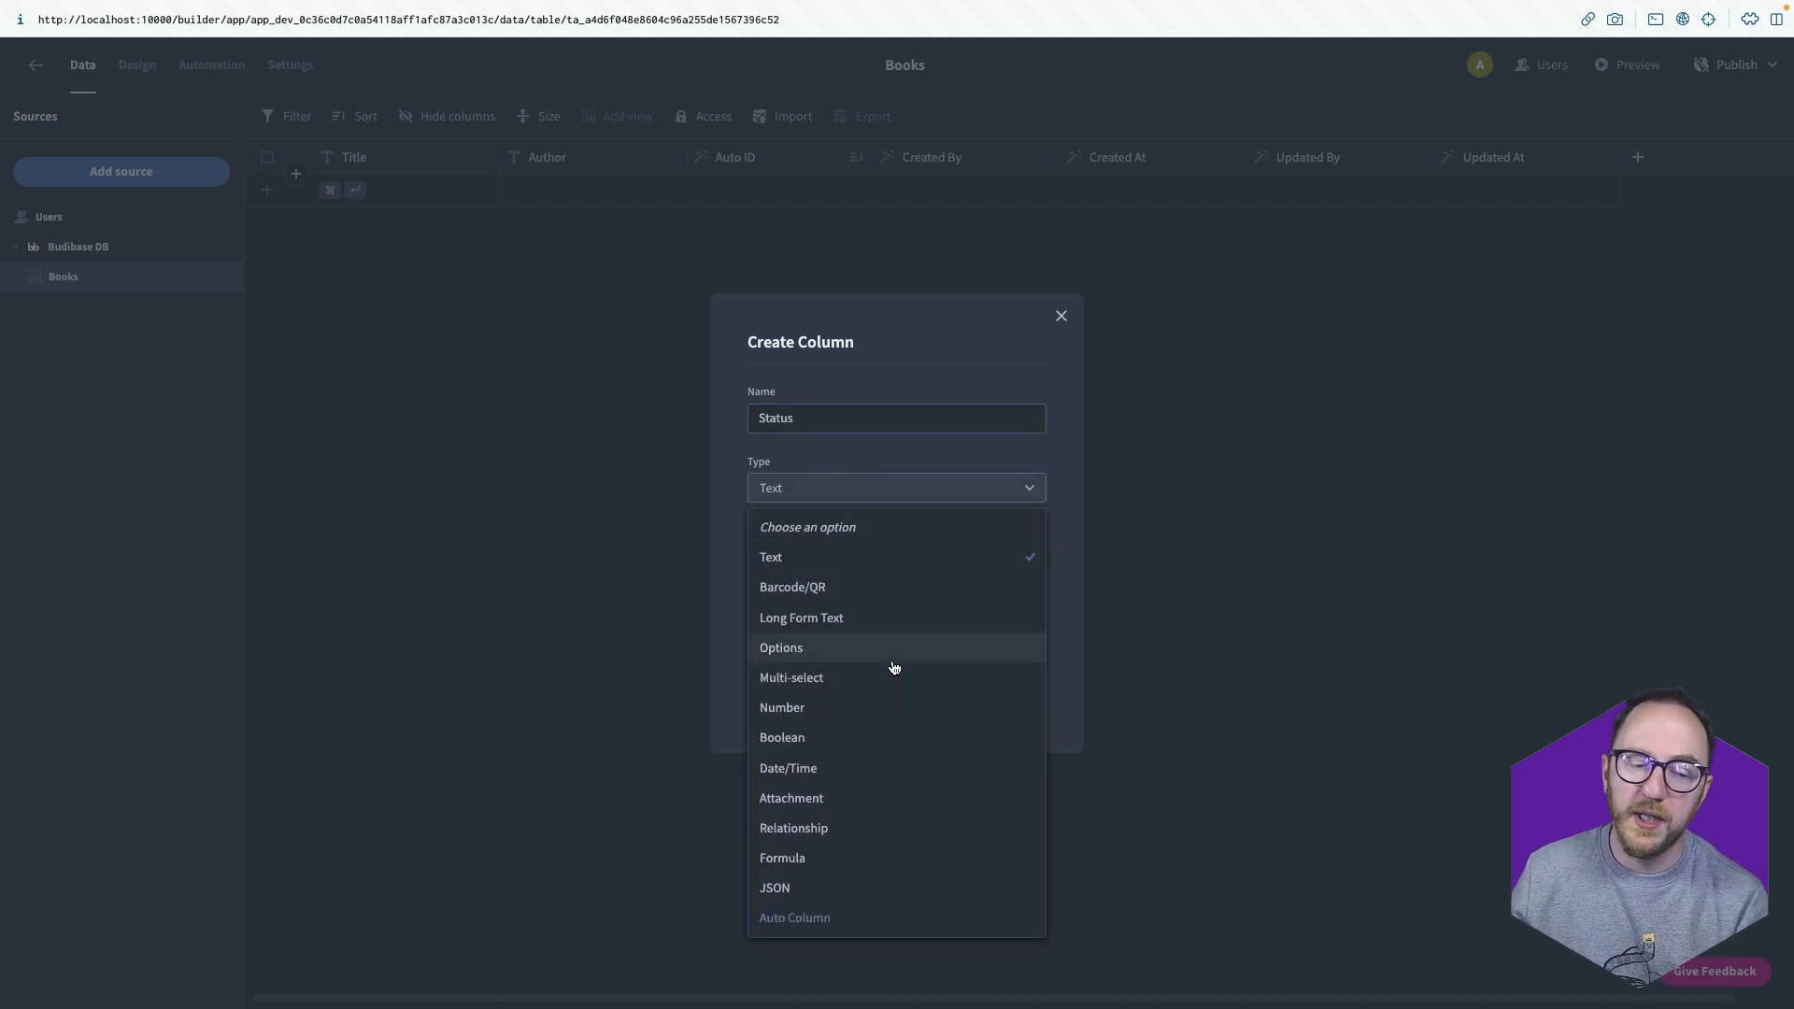
pyautogui.moveTo(893, 684)
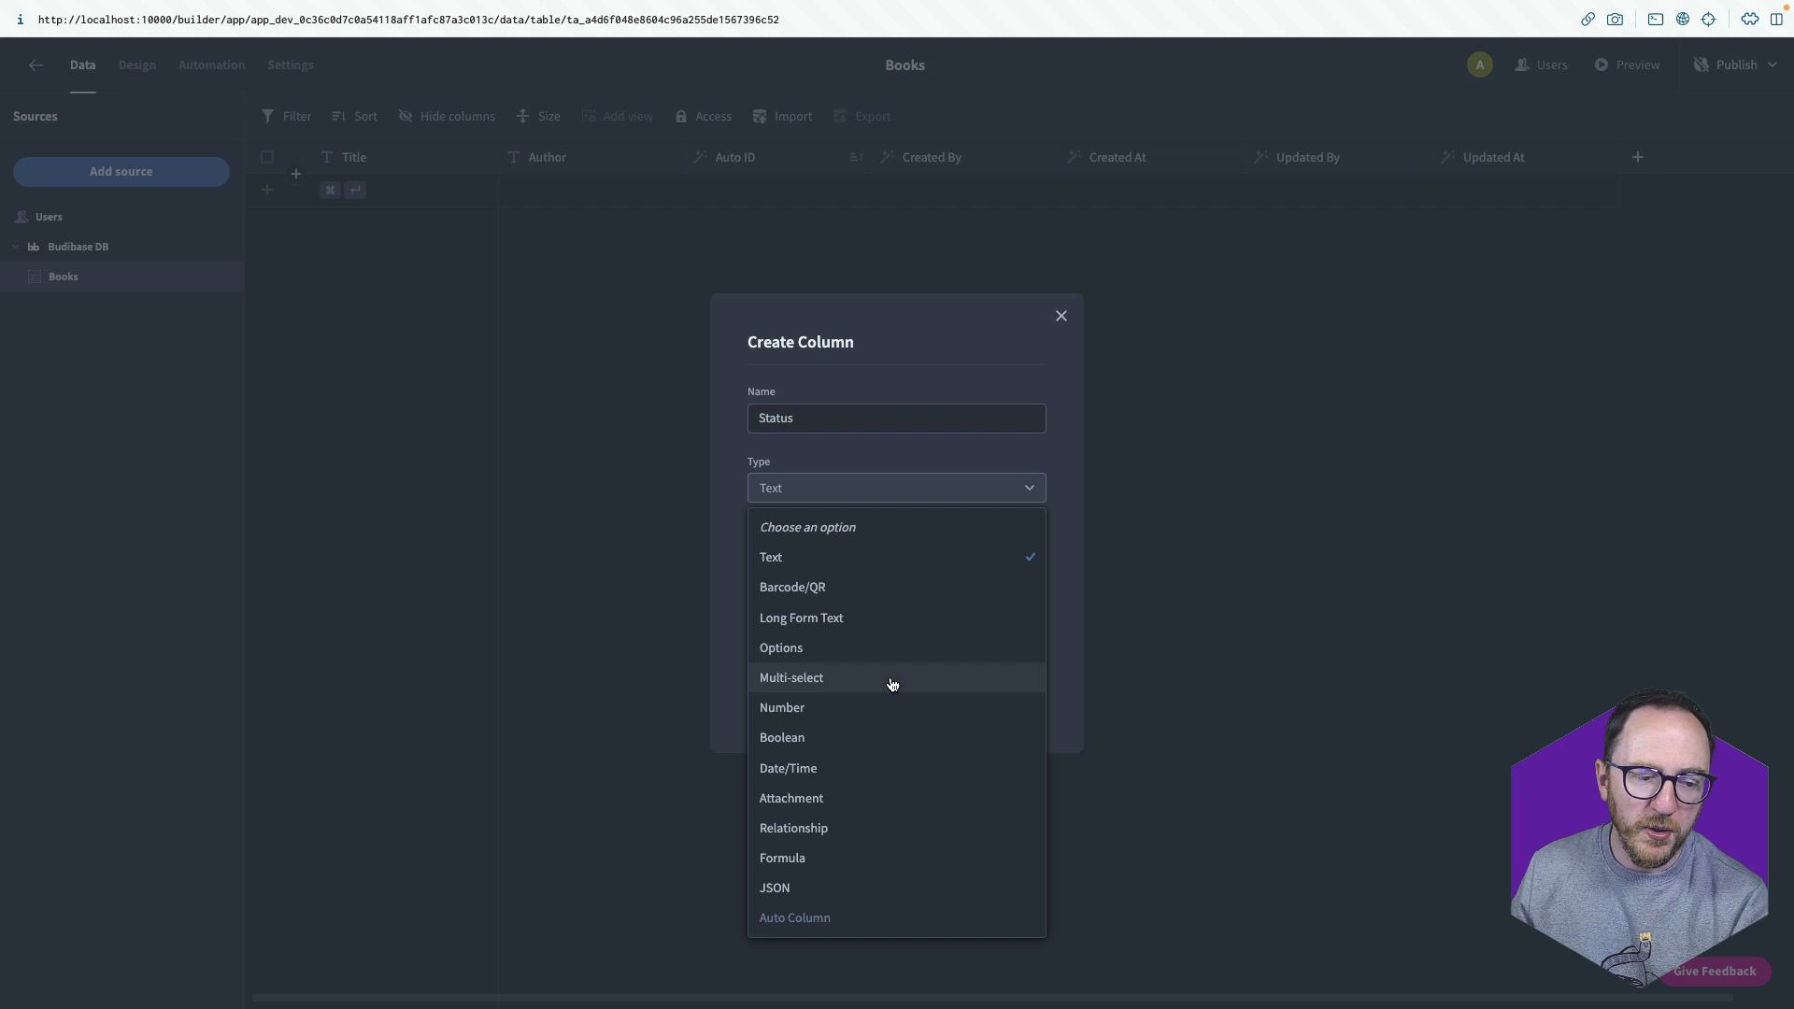
pyautogui.click(780, 648)
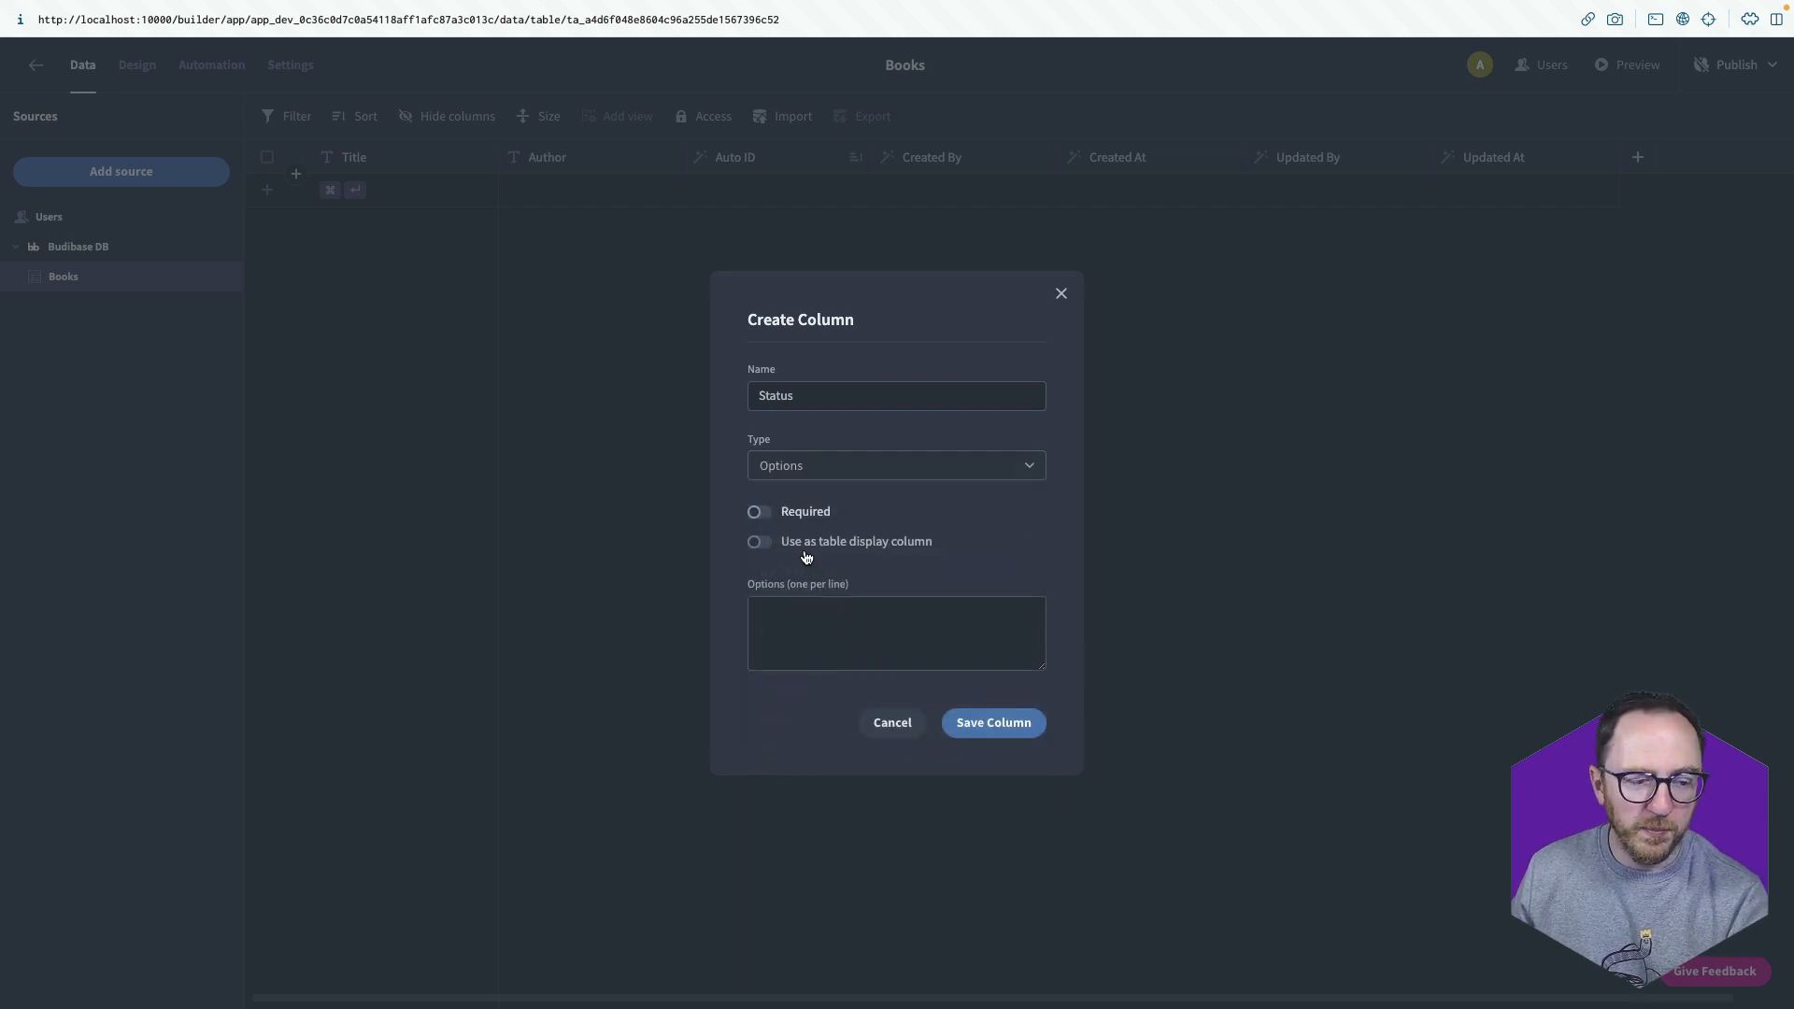
# Give Status the choices Available, Loaned and Reserved, save it, and begin another column.
pyautogui.write('Available')
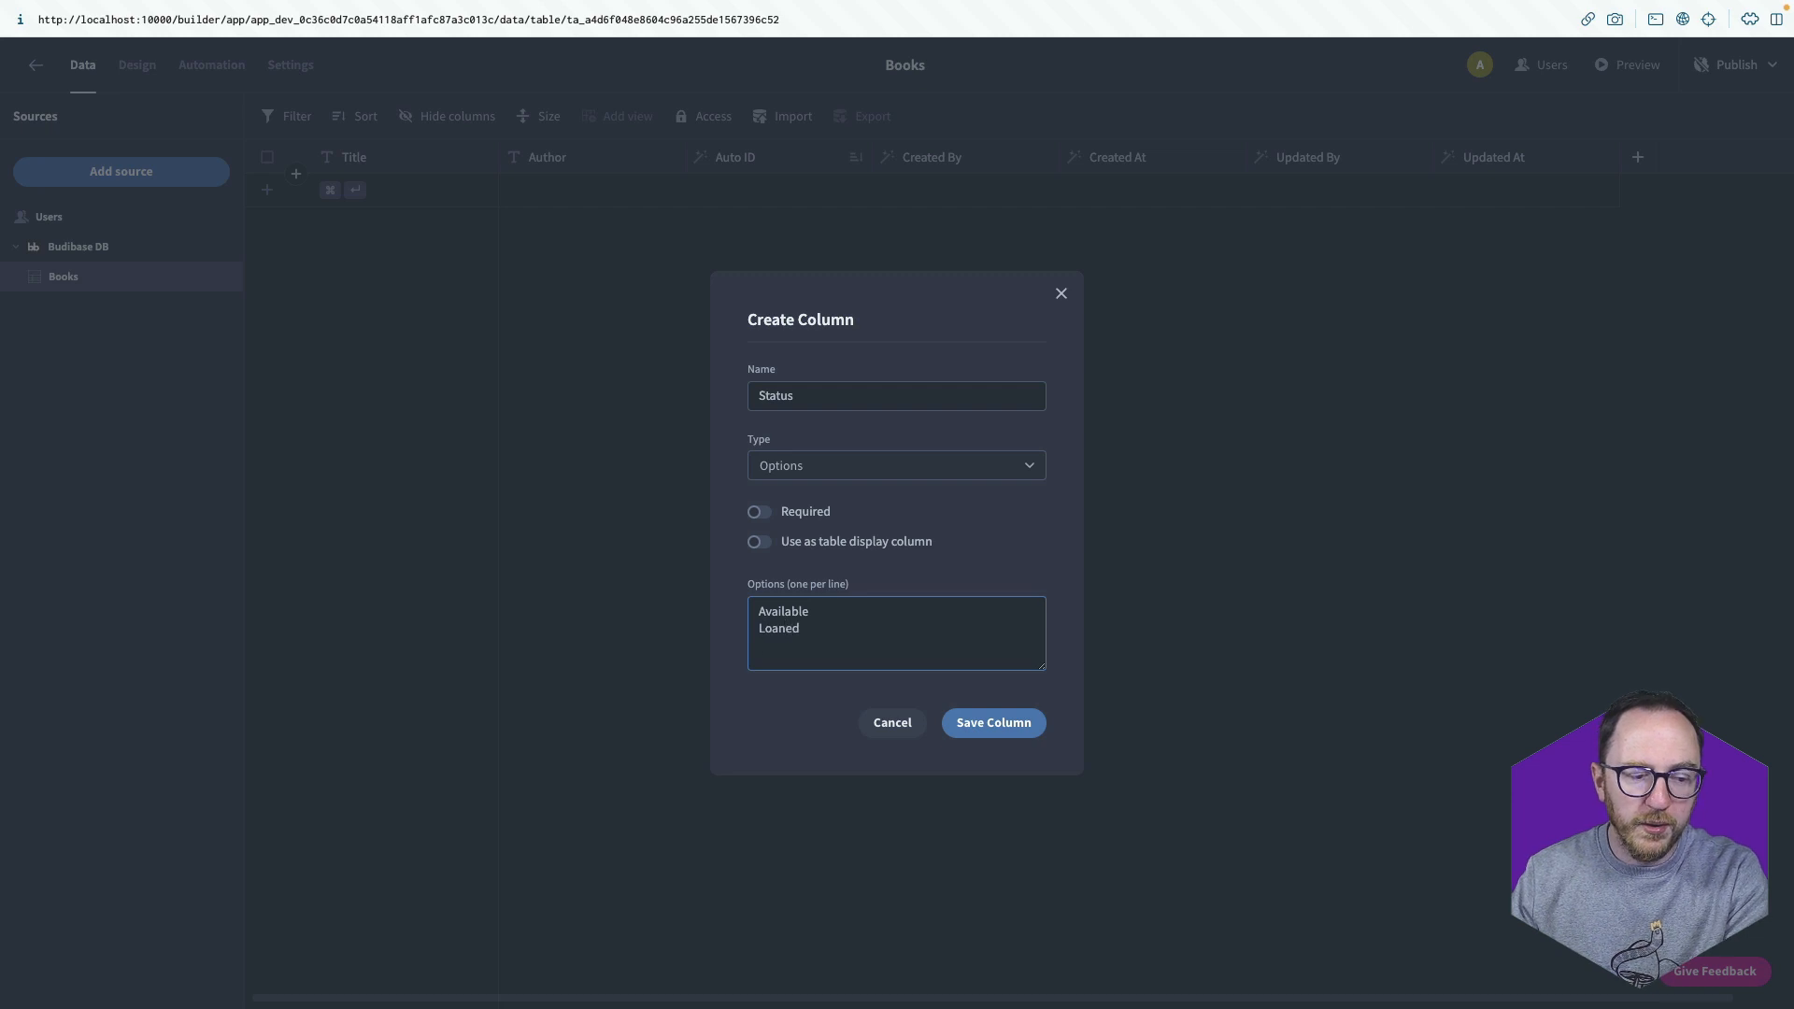
pyautogui.write('Reserved')
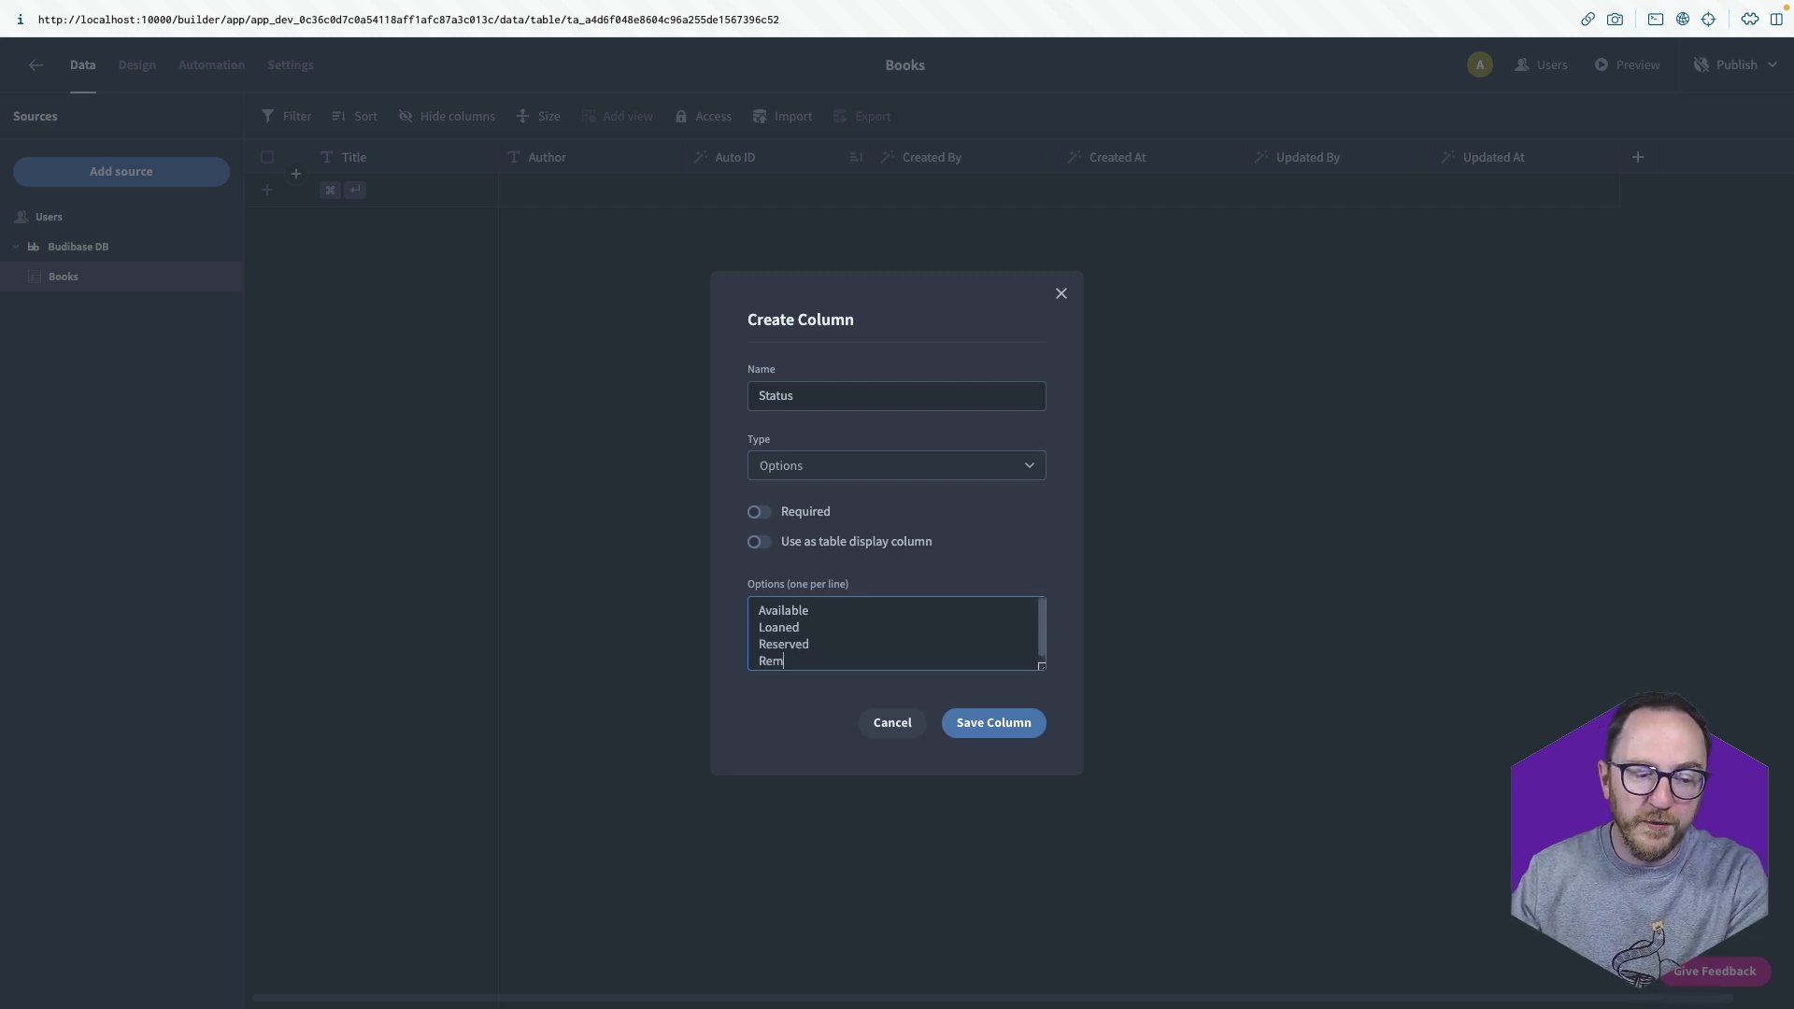
pyautogui.click(991, 722)
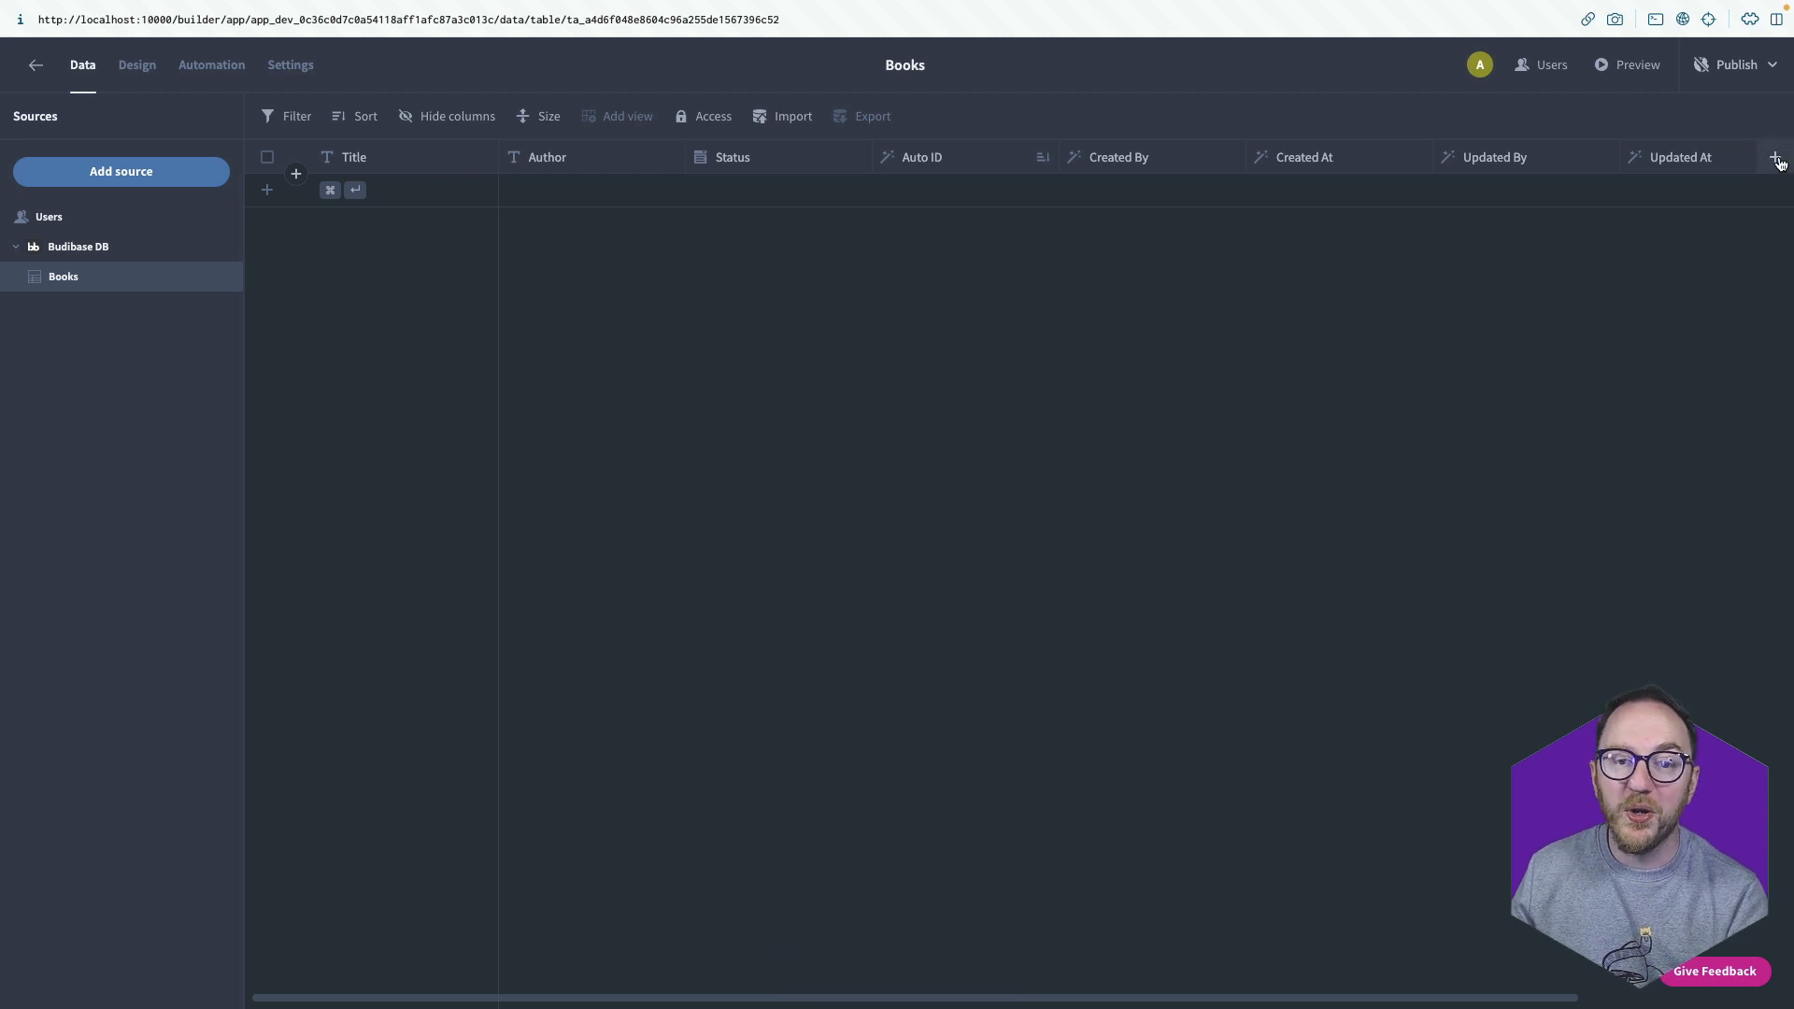
pyautogui.click(1775, 157)
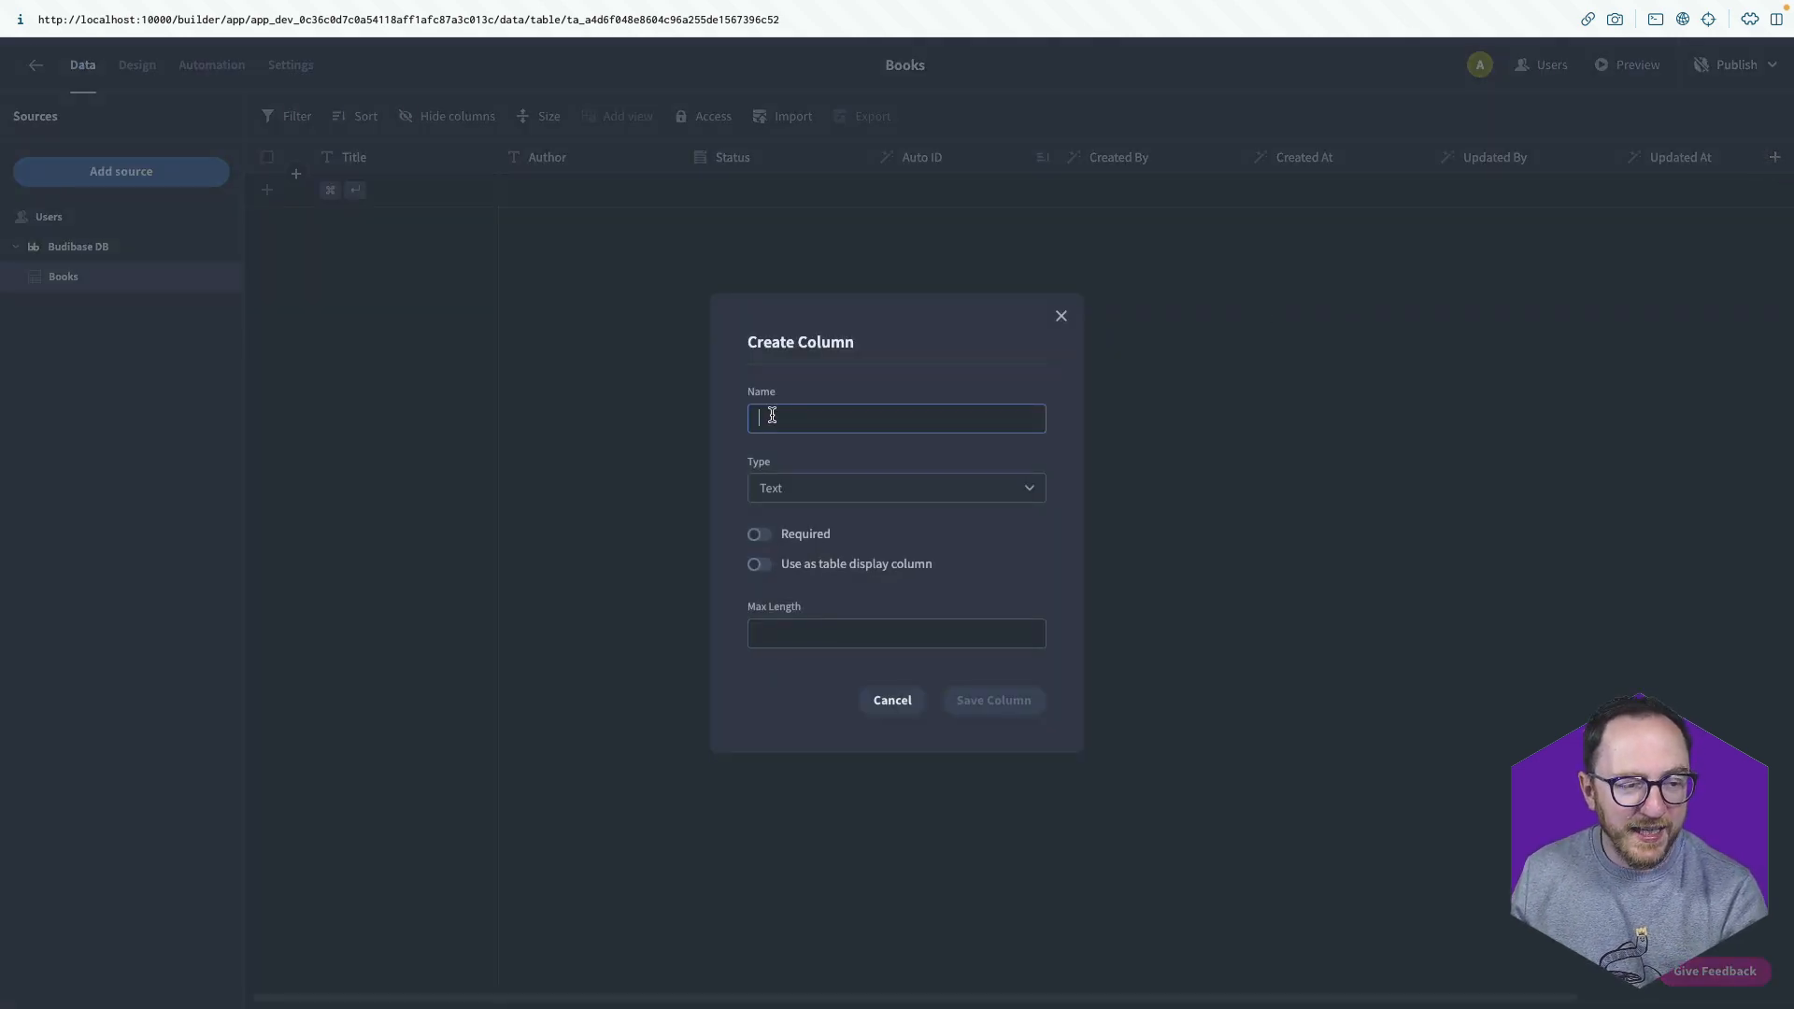
# Add a Borrowed By relationship column to Users: one user to many books.
pyautogui.write('Borrow')
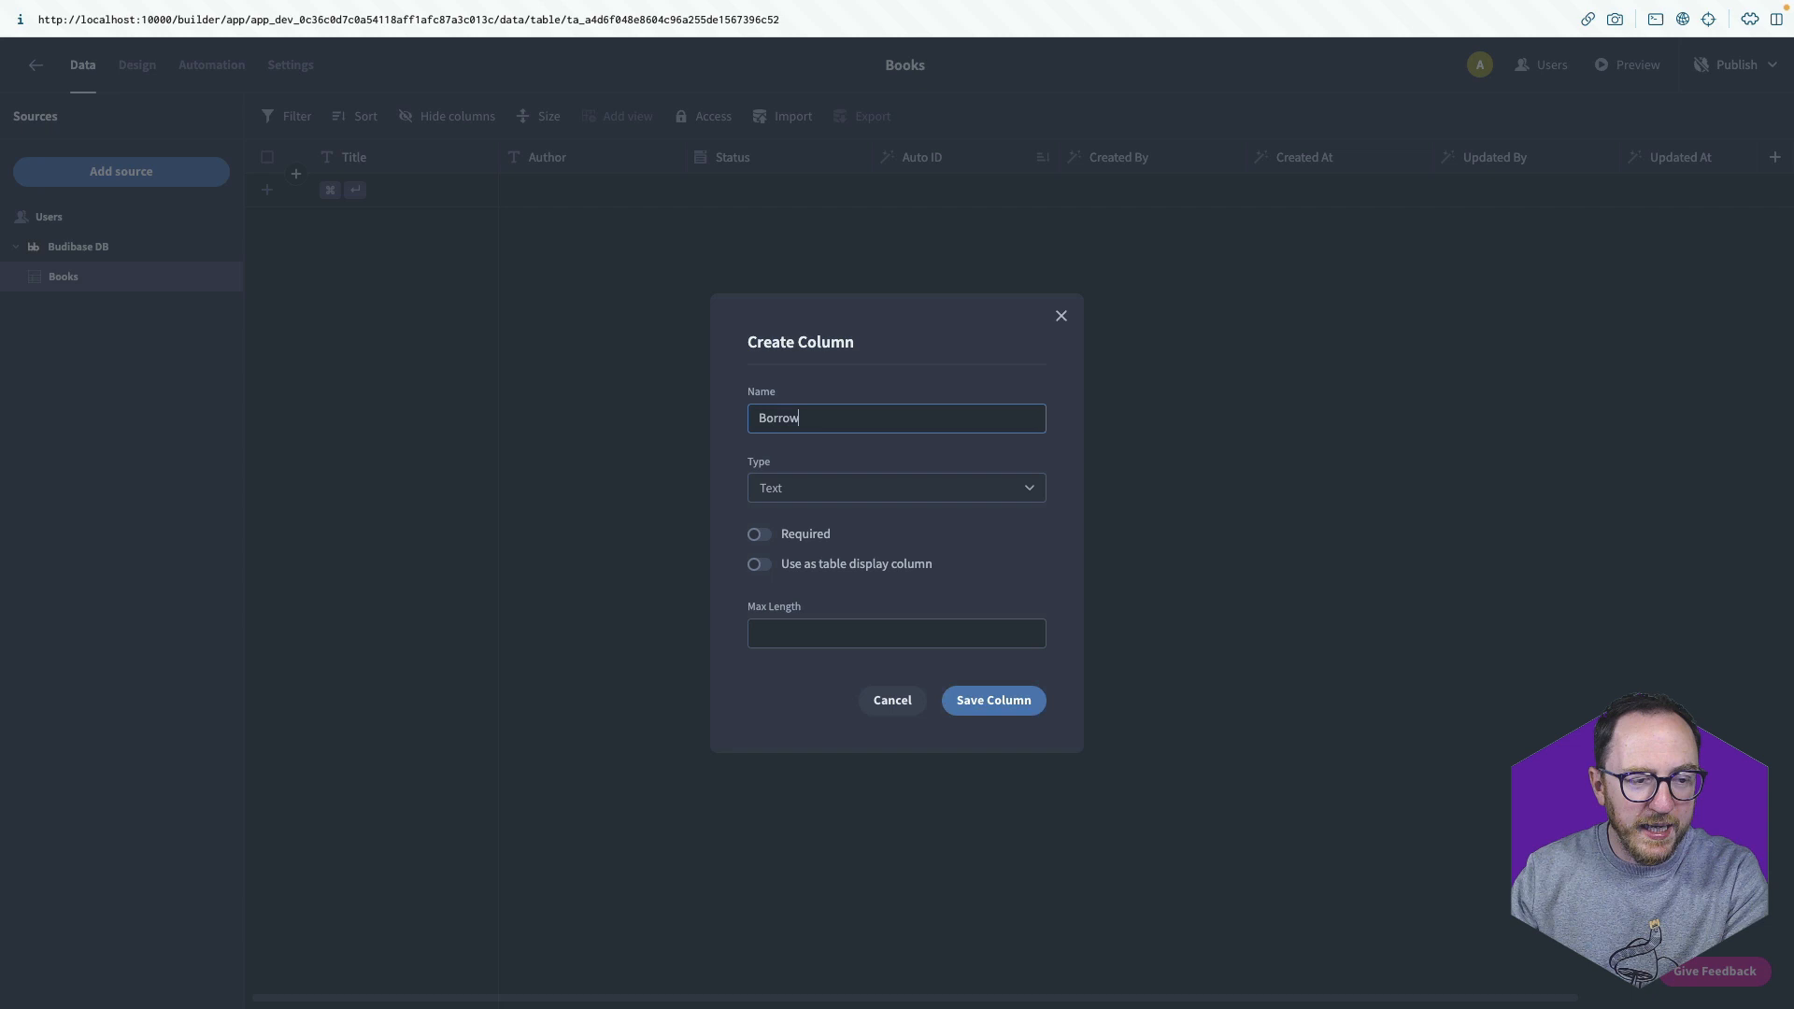
pyautogui.click(896, 488)
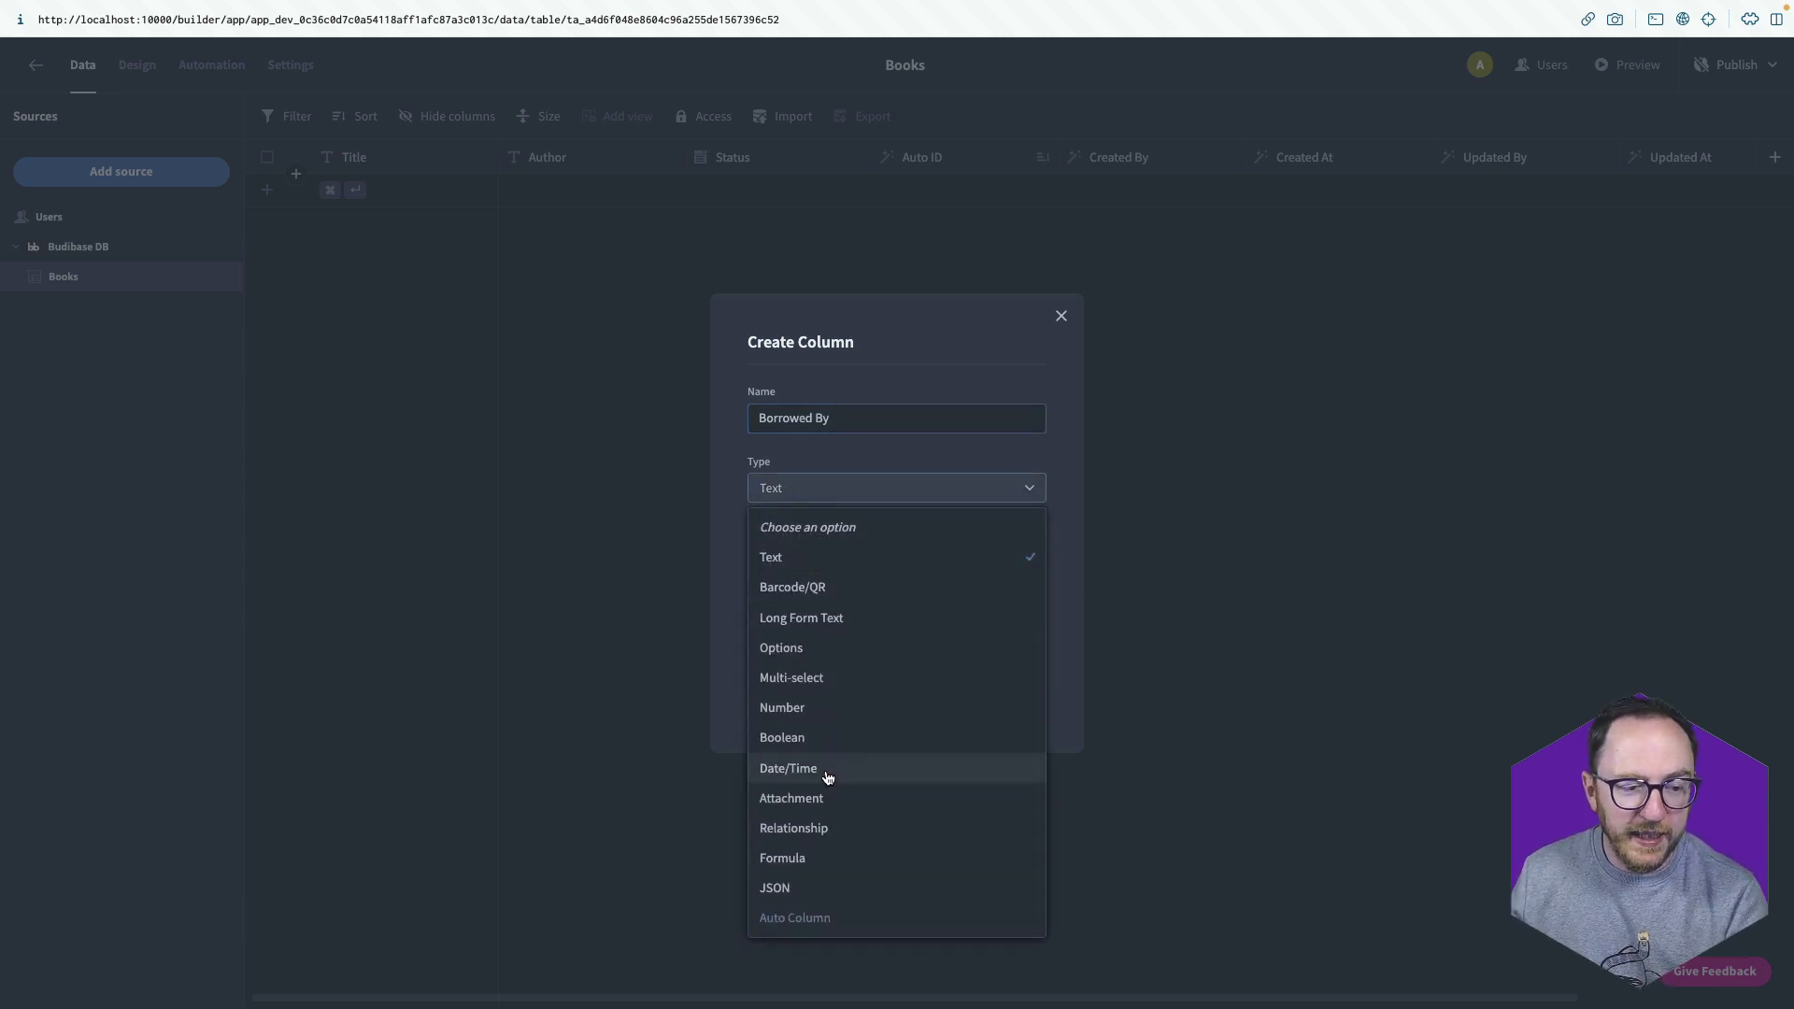
pyautogui.click(794, 827)
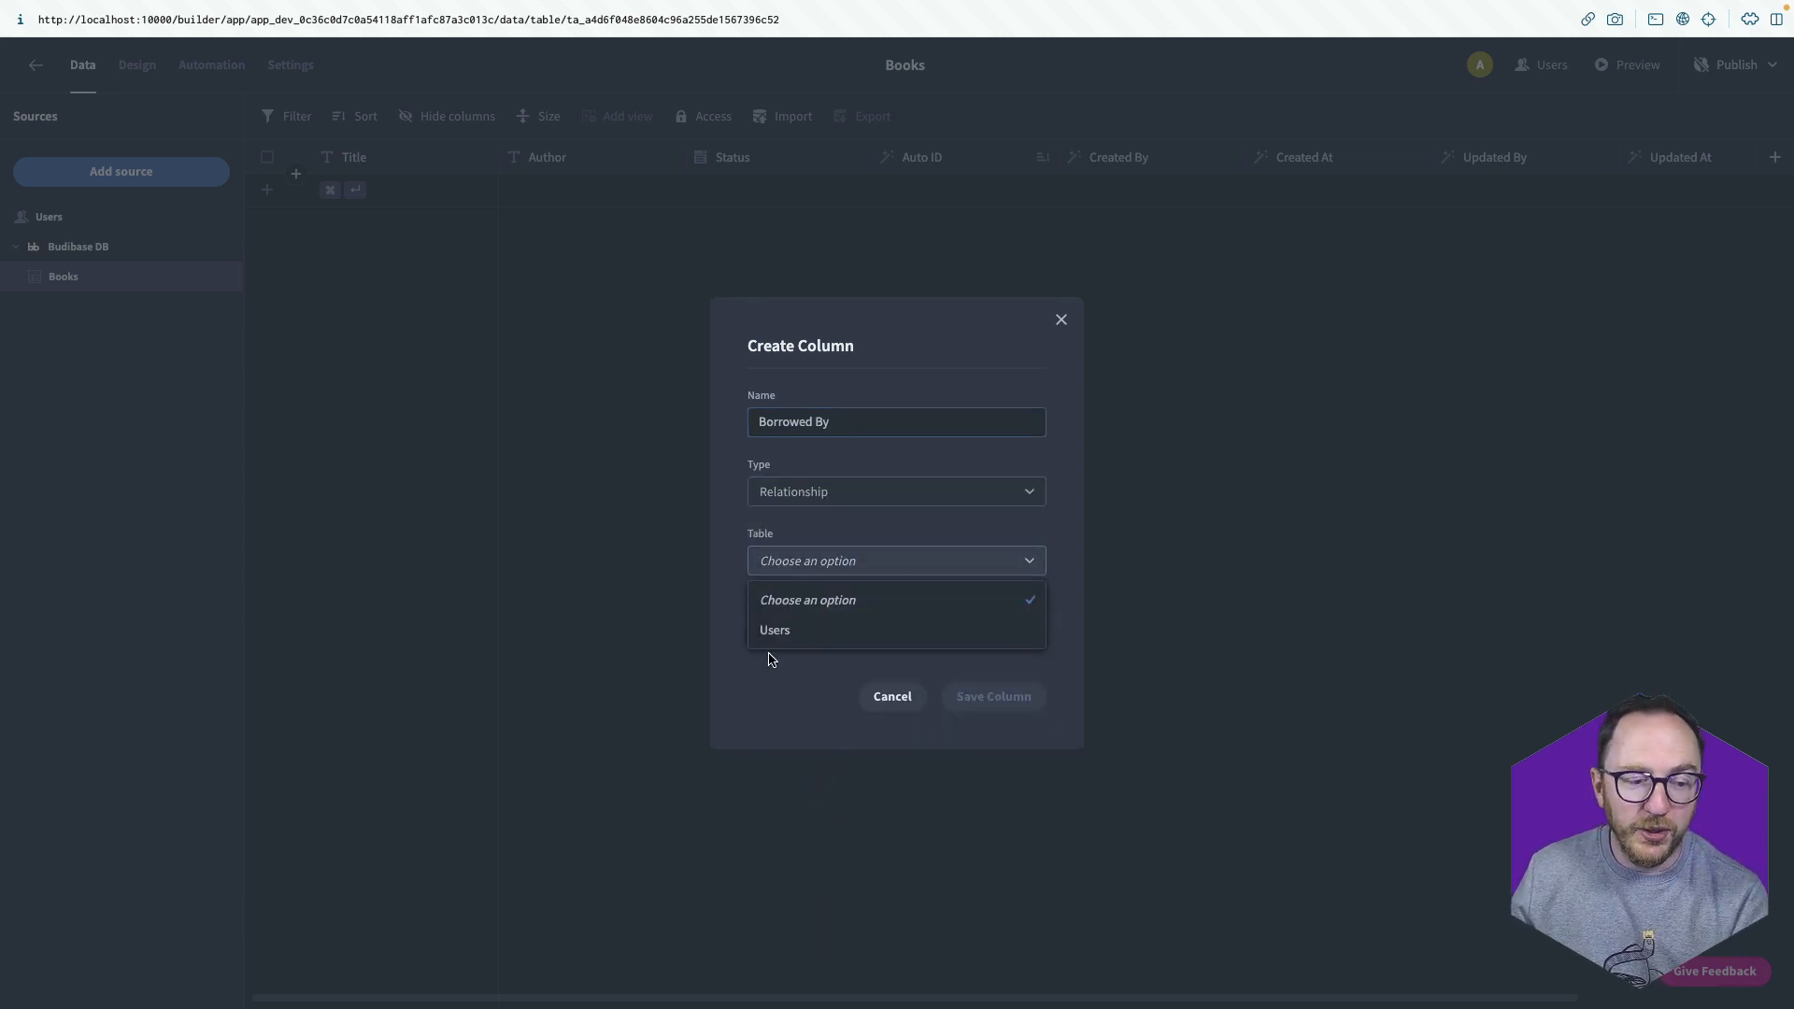
pyautogui.click(775, 629)
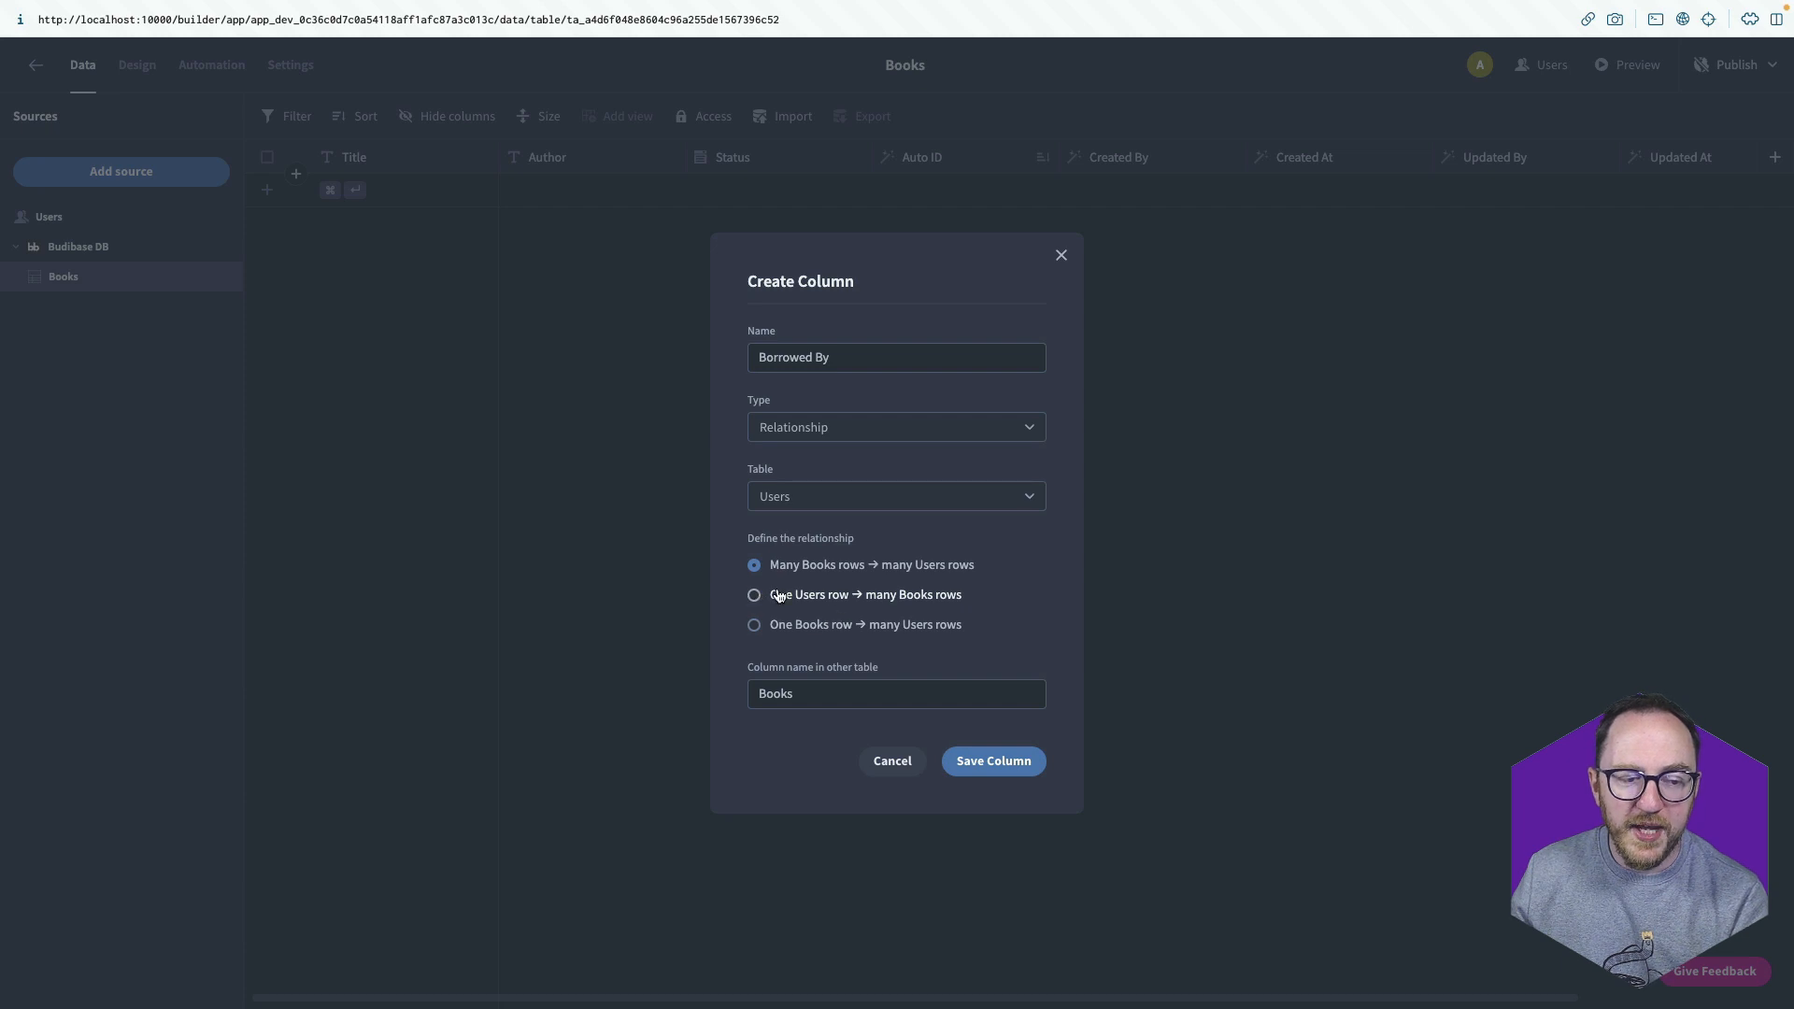
pyautogui.moveTo(825, 595)
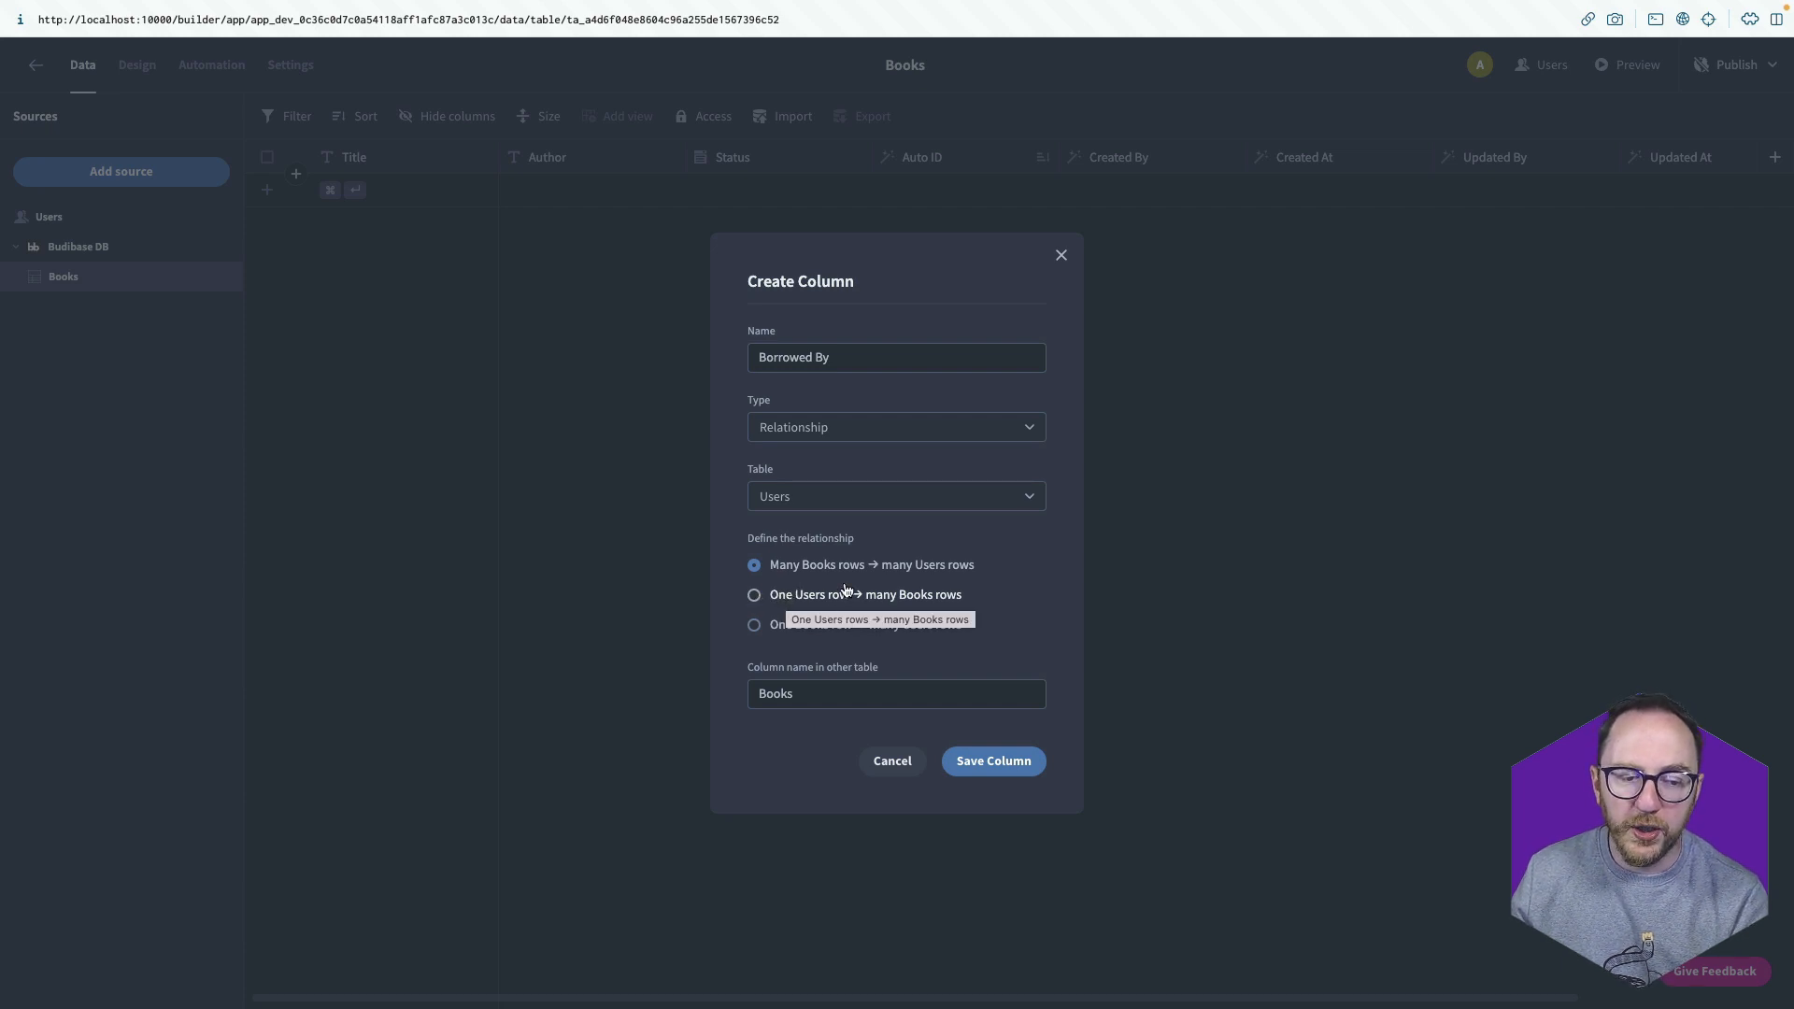
pyautogui.click(754, 594)
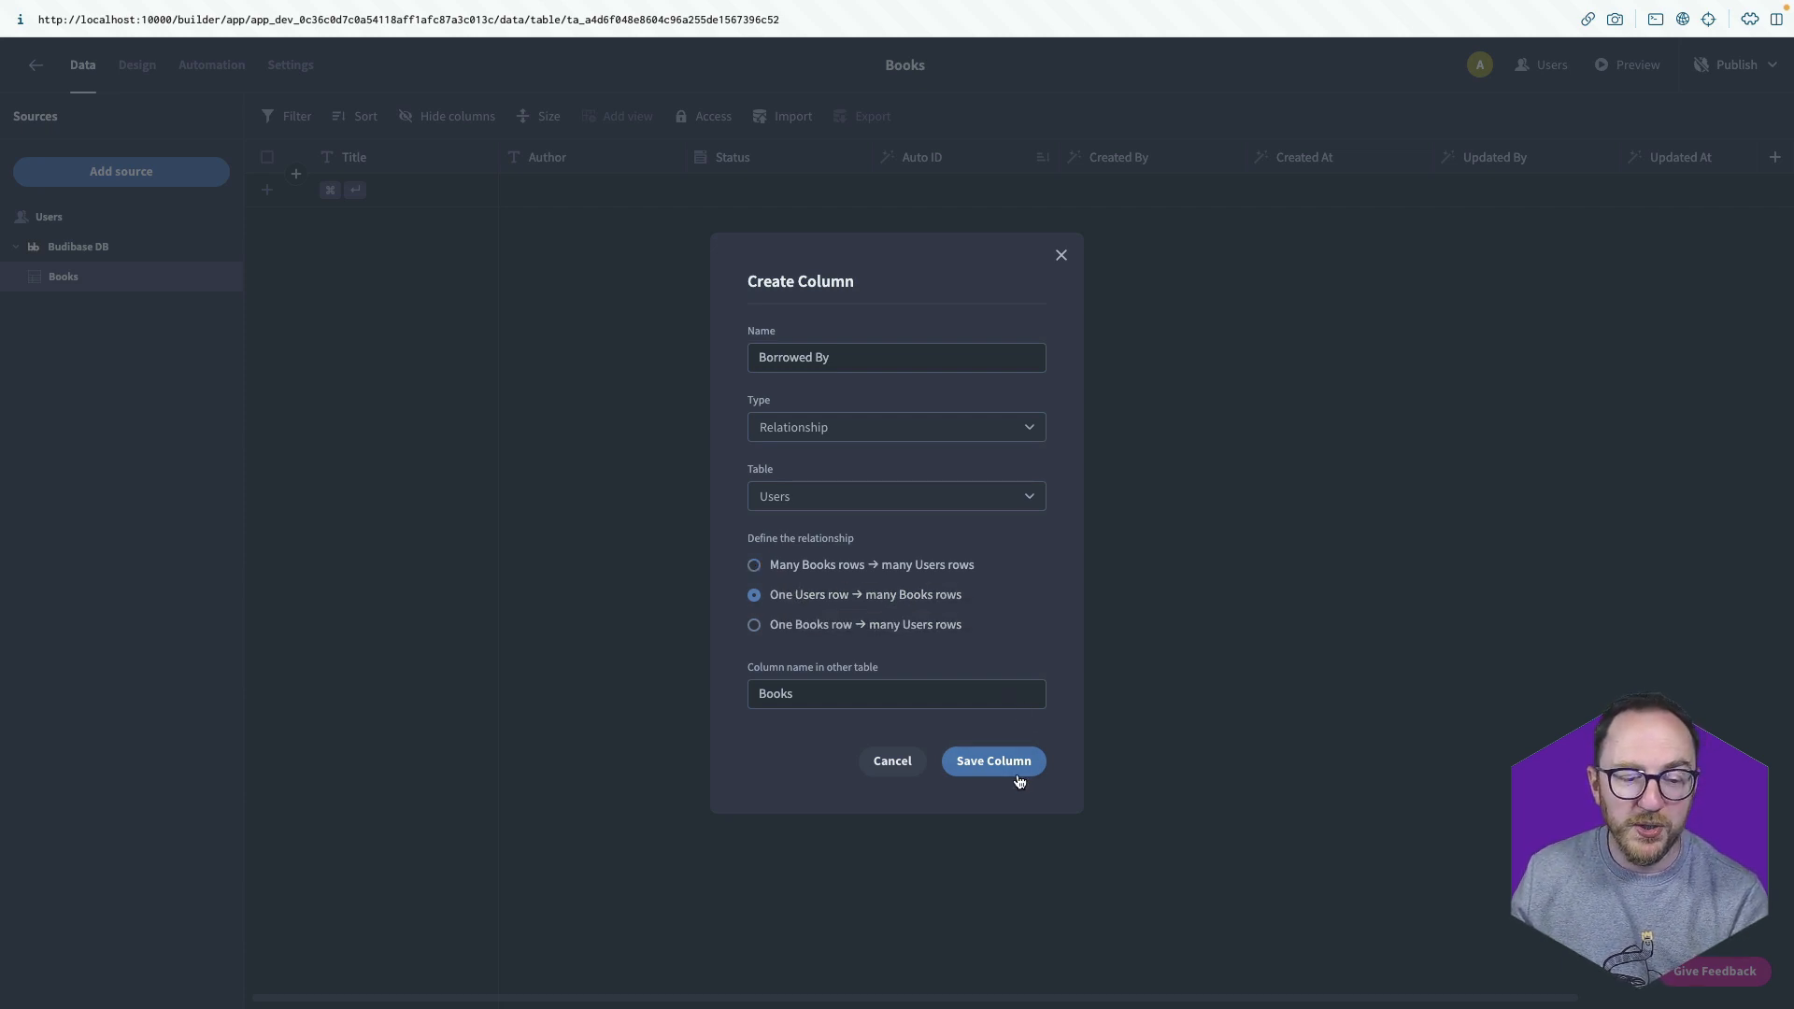
pyautogui.click(993, 761)
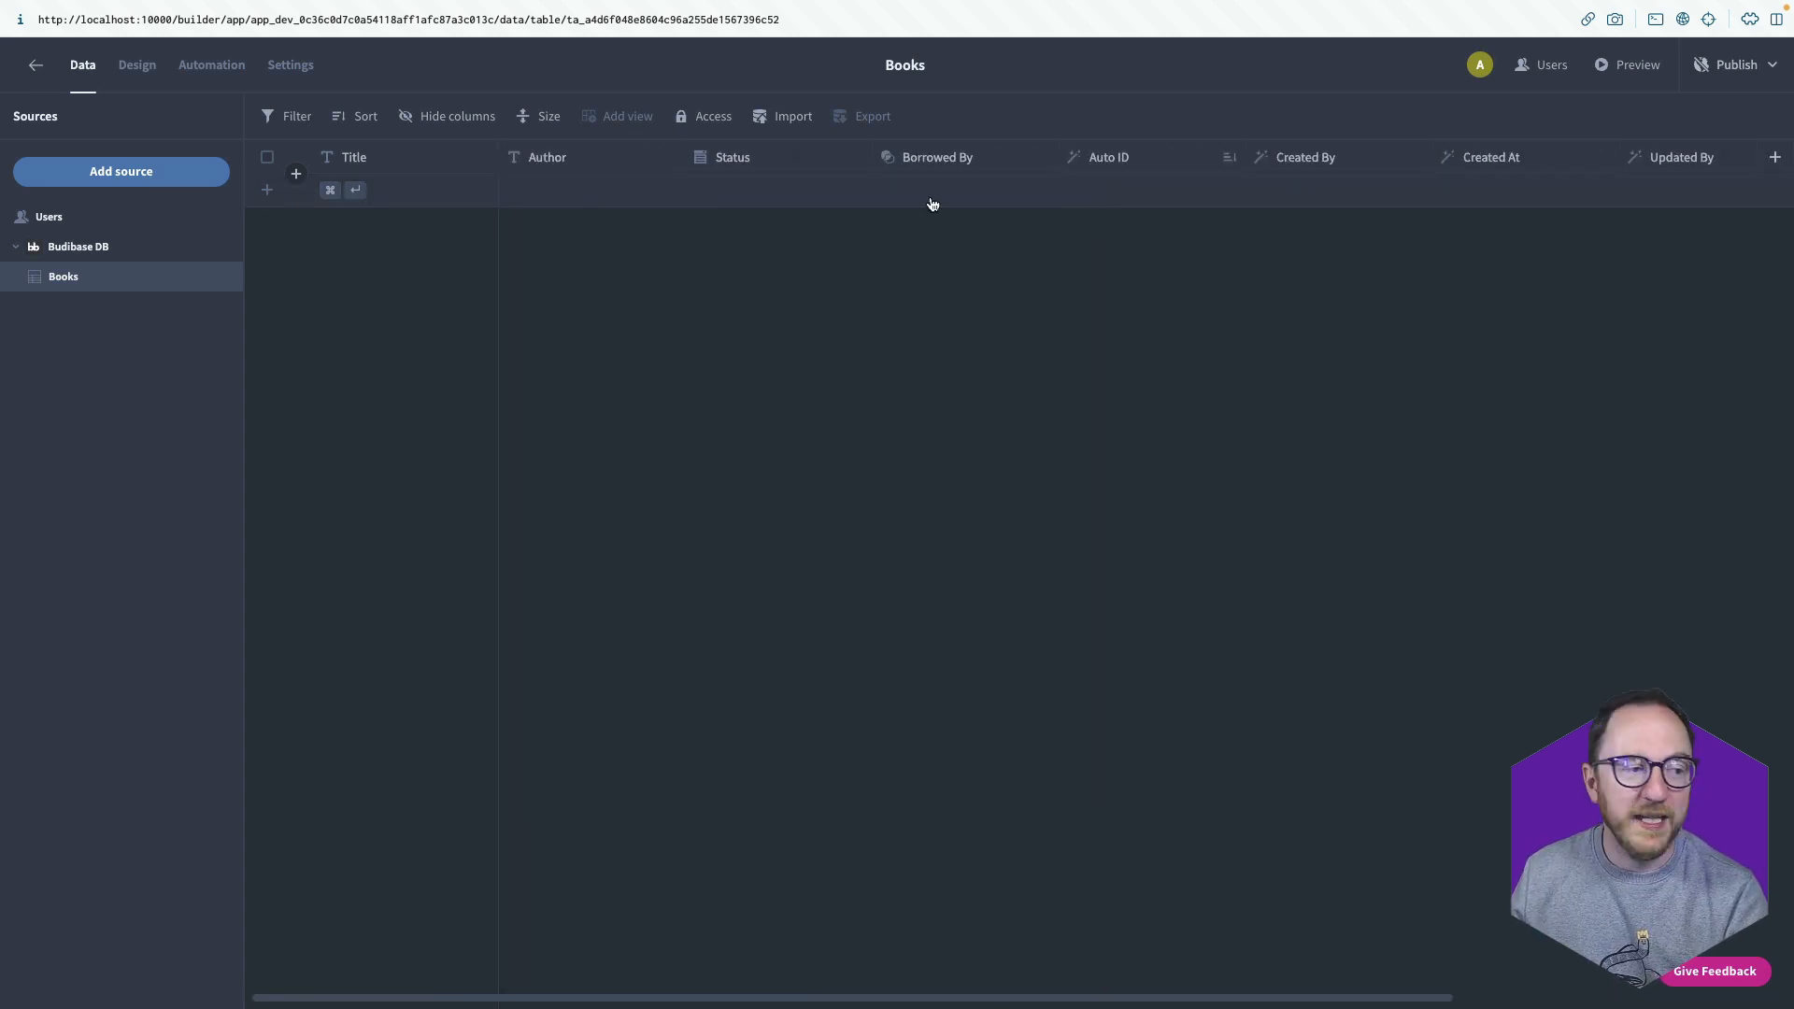
pyautogui.click(48, 216)
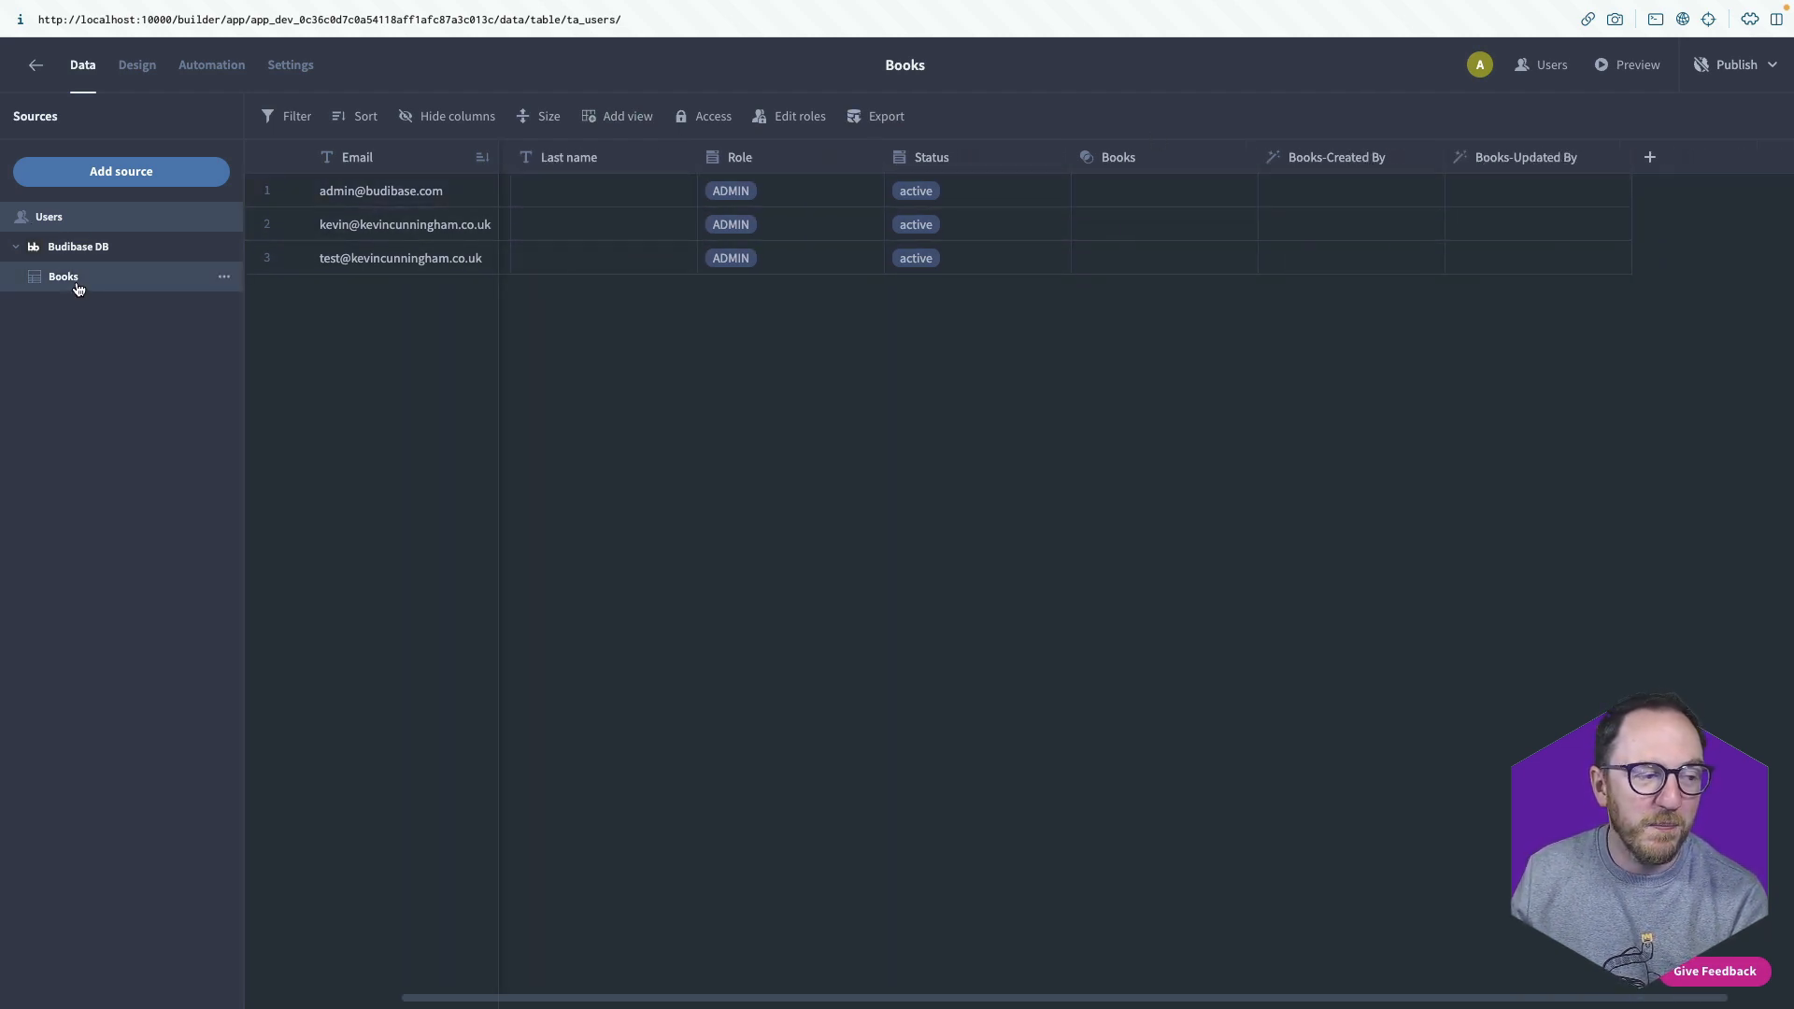
# Go back from the Users table to Books, then switch to screen design.
pyautogui.click(63, 276)
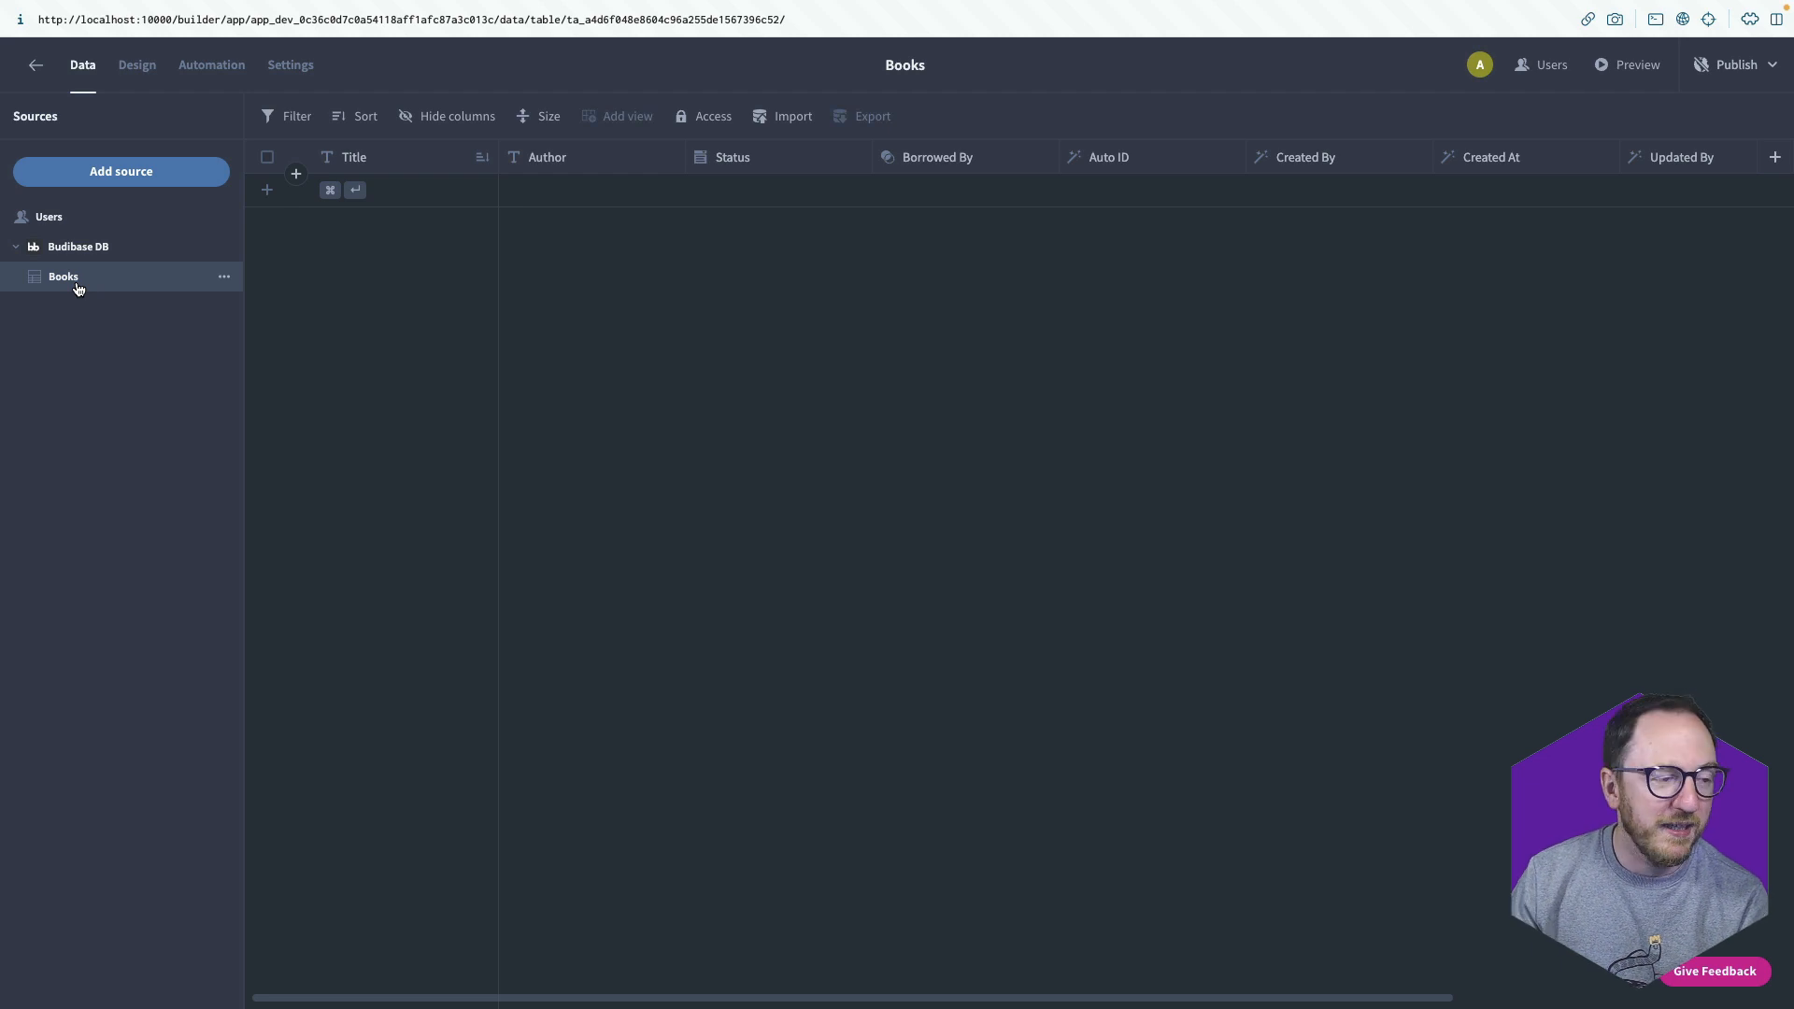
pyautogui.moveTo(77, 95)
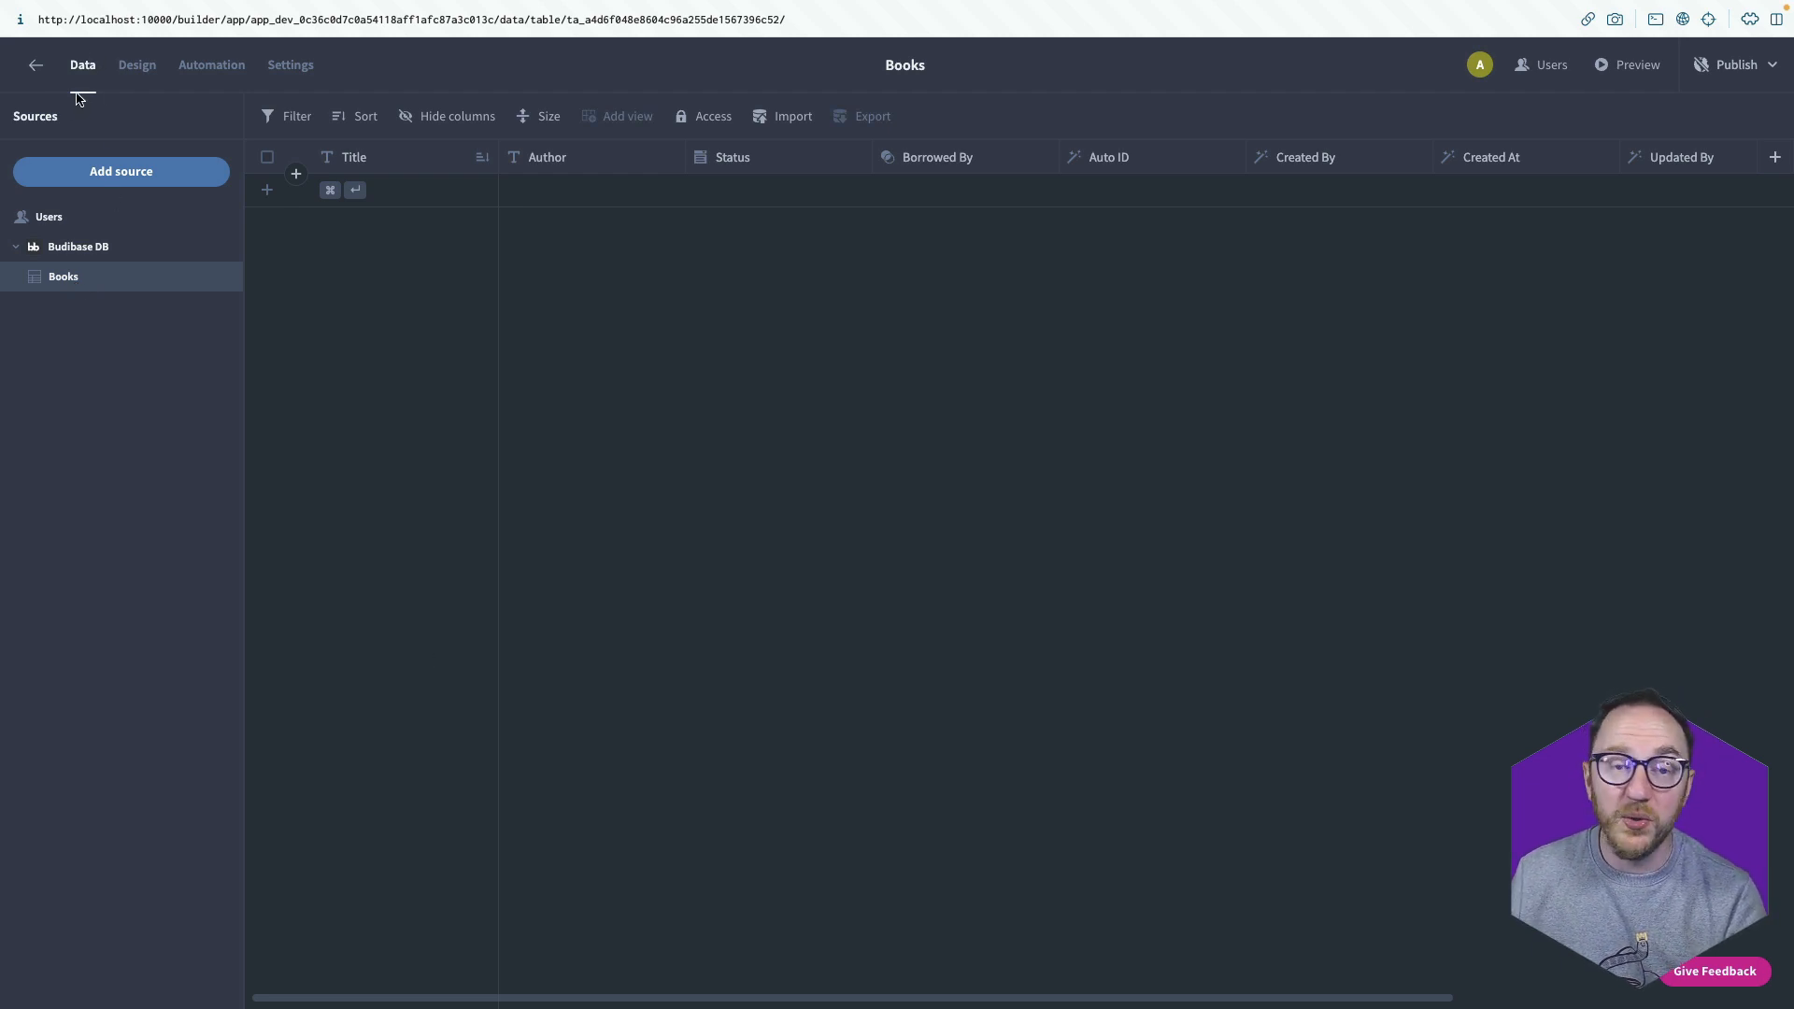
pyautogui.moveTo(210, 65)
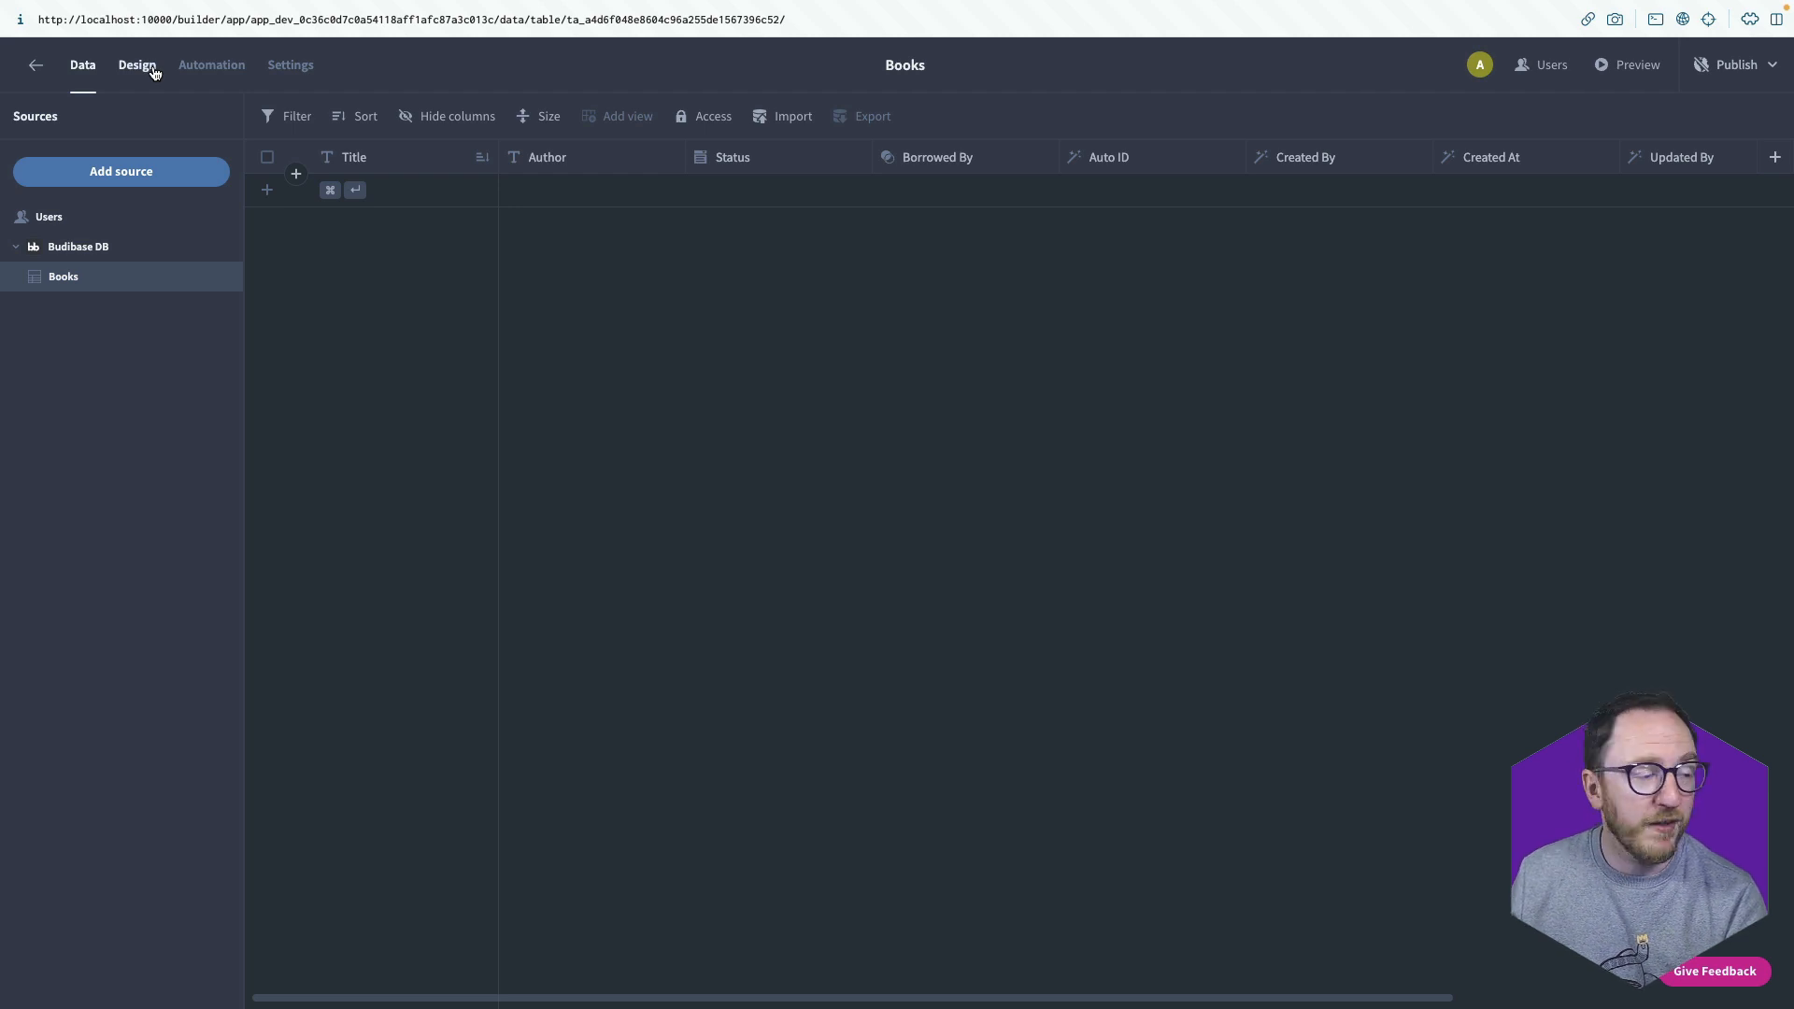
pyautogui.click(137, 64)
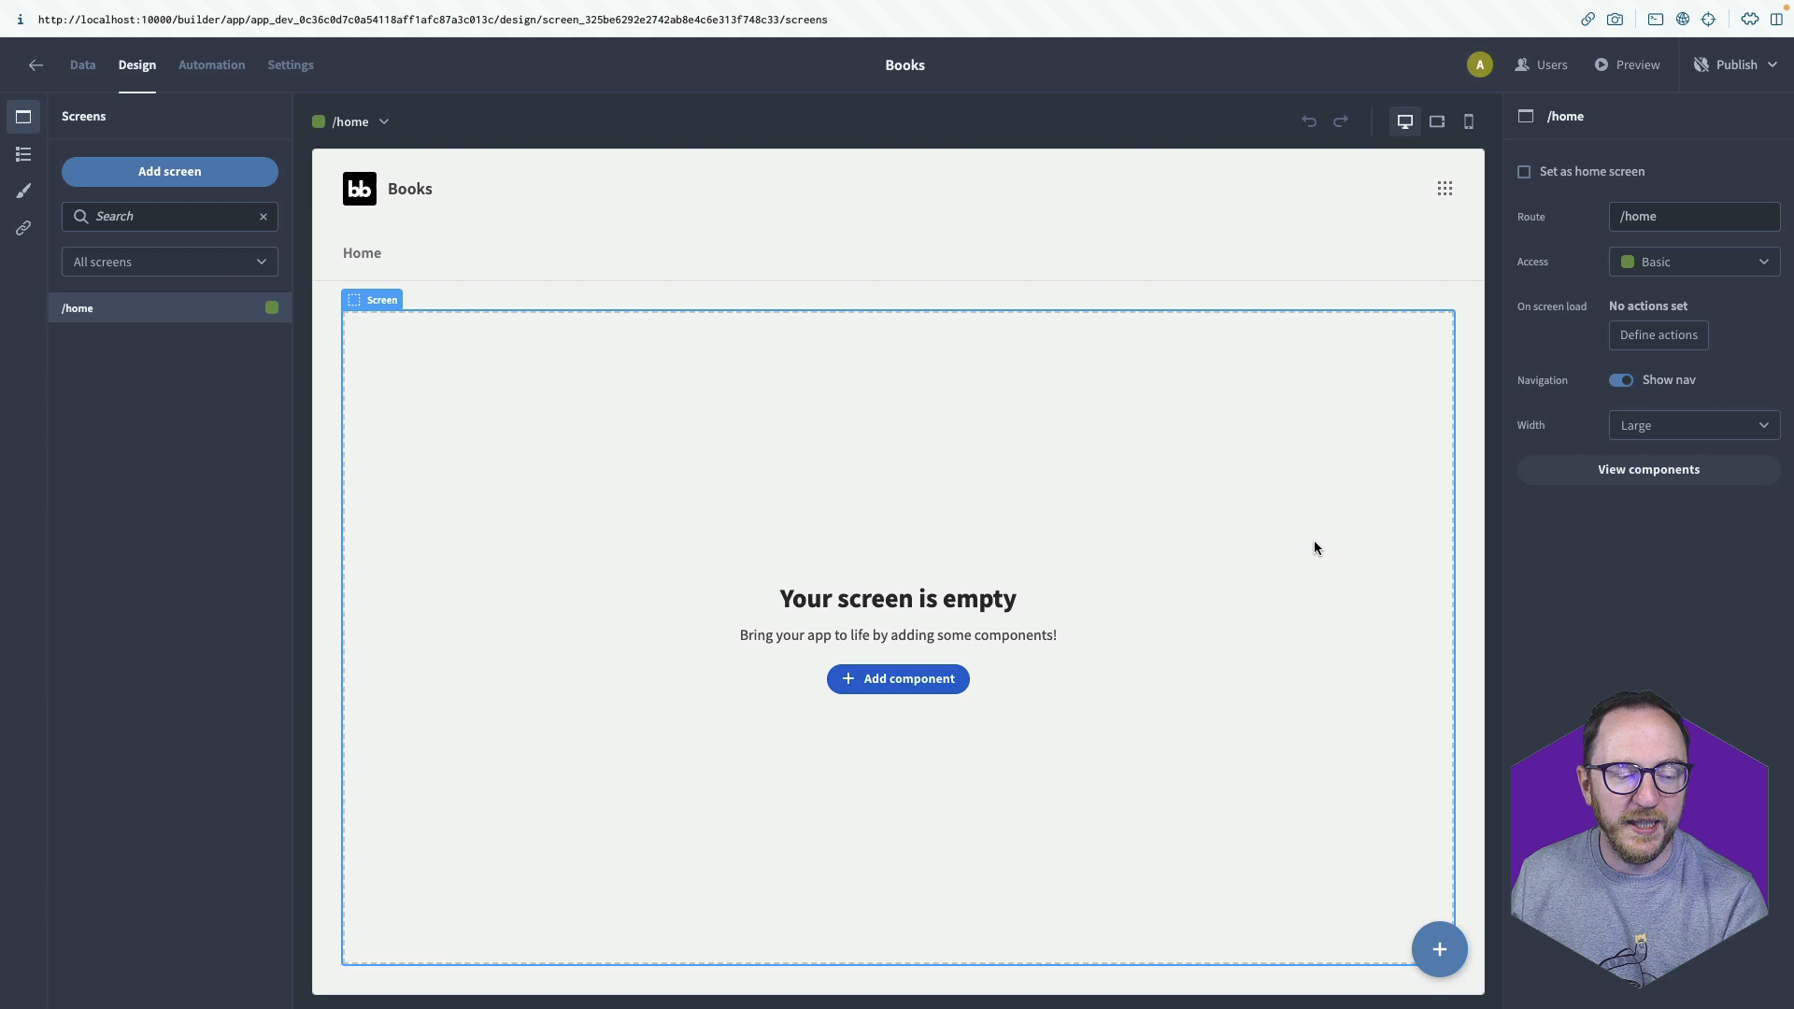
pyautogui.moveTo(1317, 530)
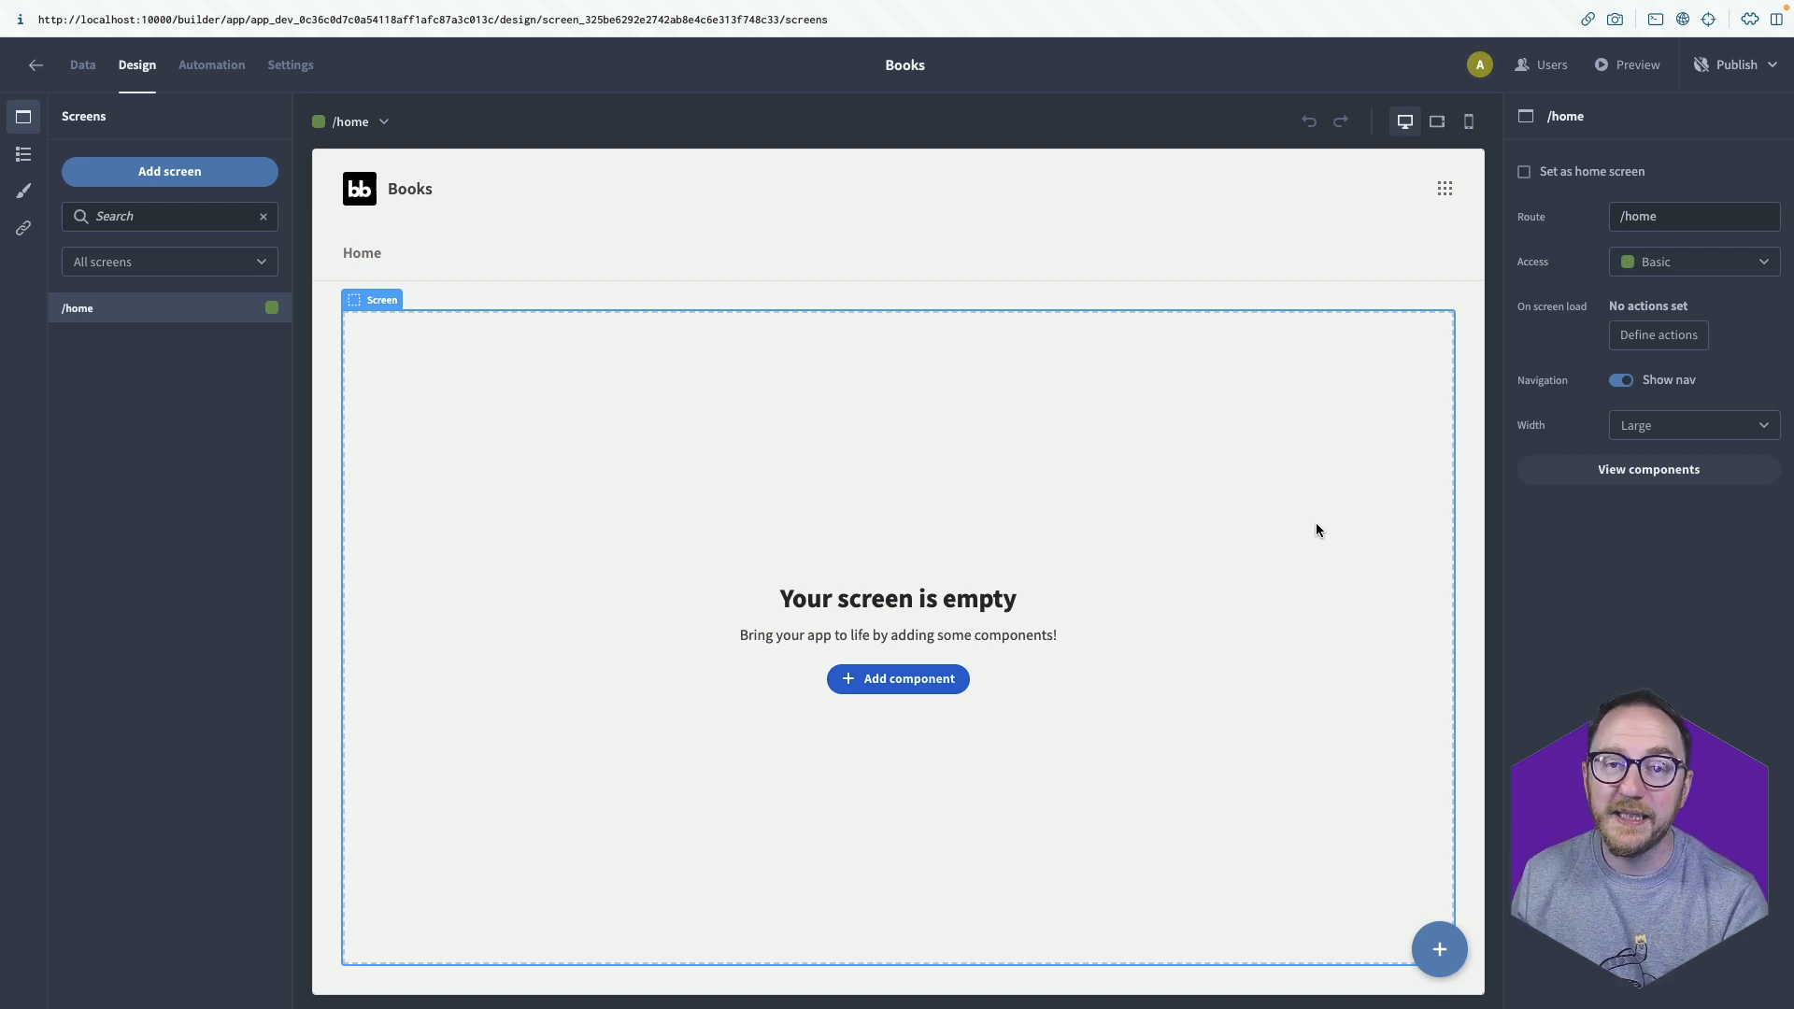
pyautogui.moveTo(342, 398)
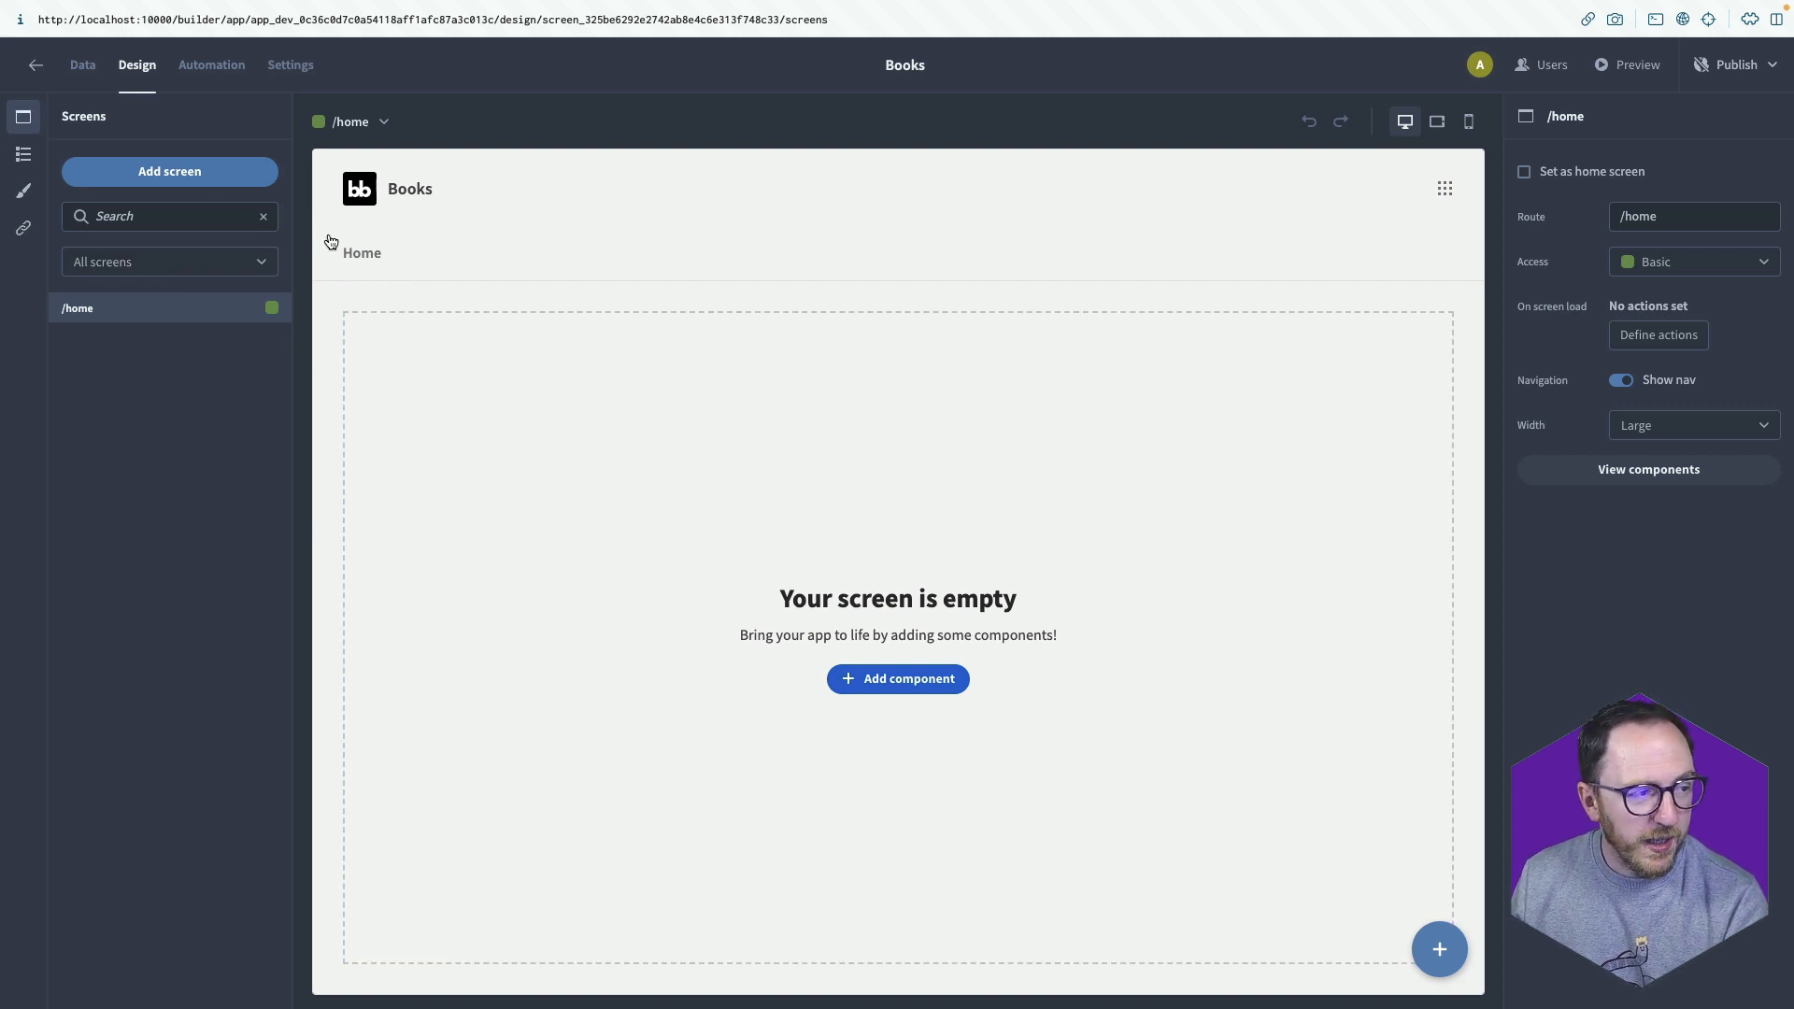
pyautogui.moveTo(50, 183)
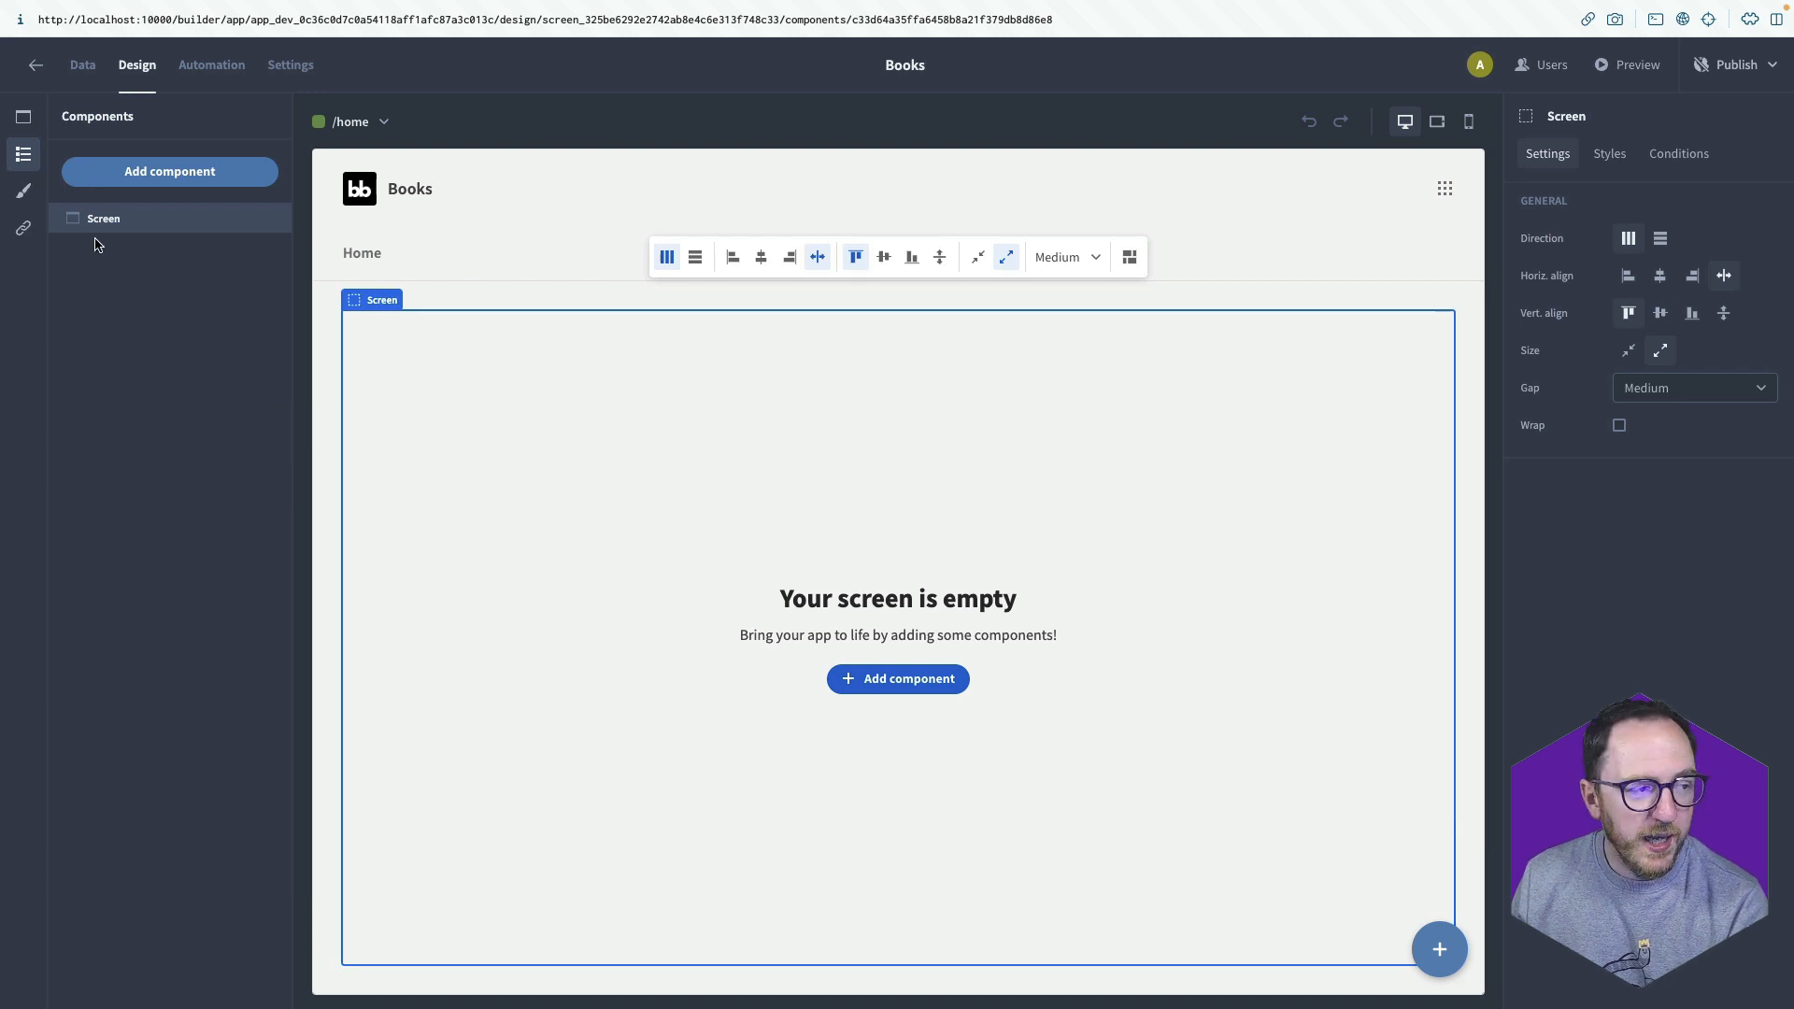
# Try the Lightest theme, settle on Light, and bring up navigation settings.
pyautogui.click(23, 190)
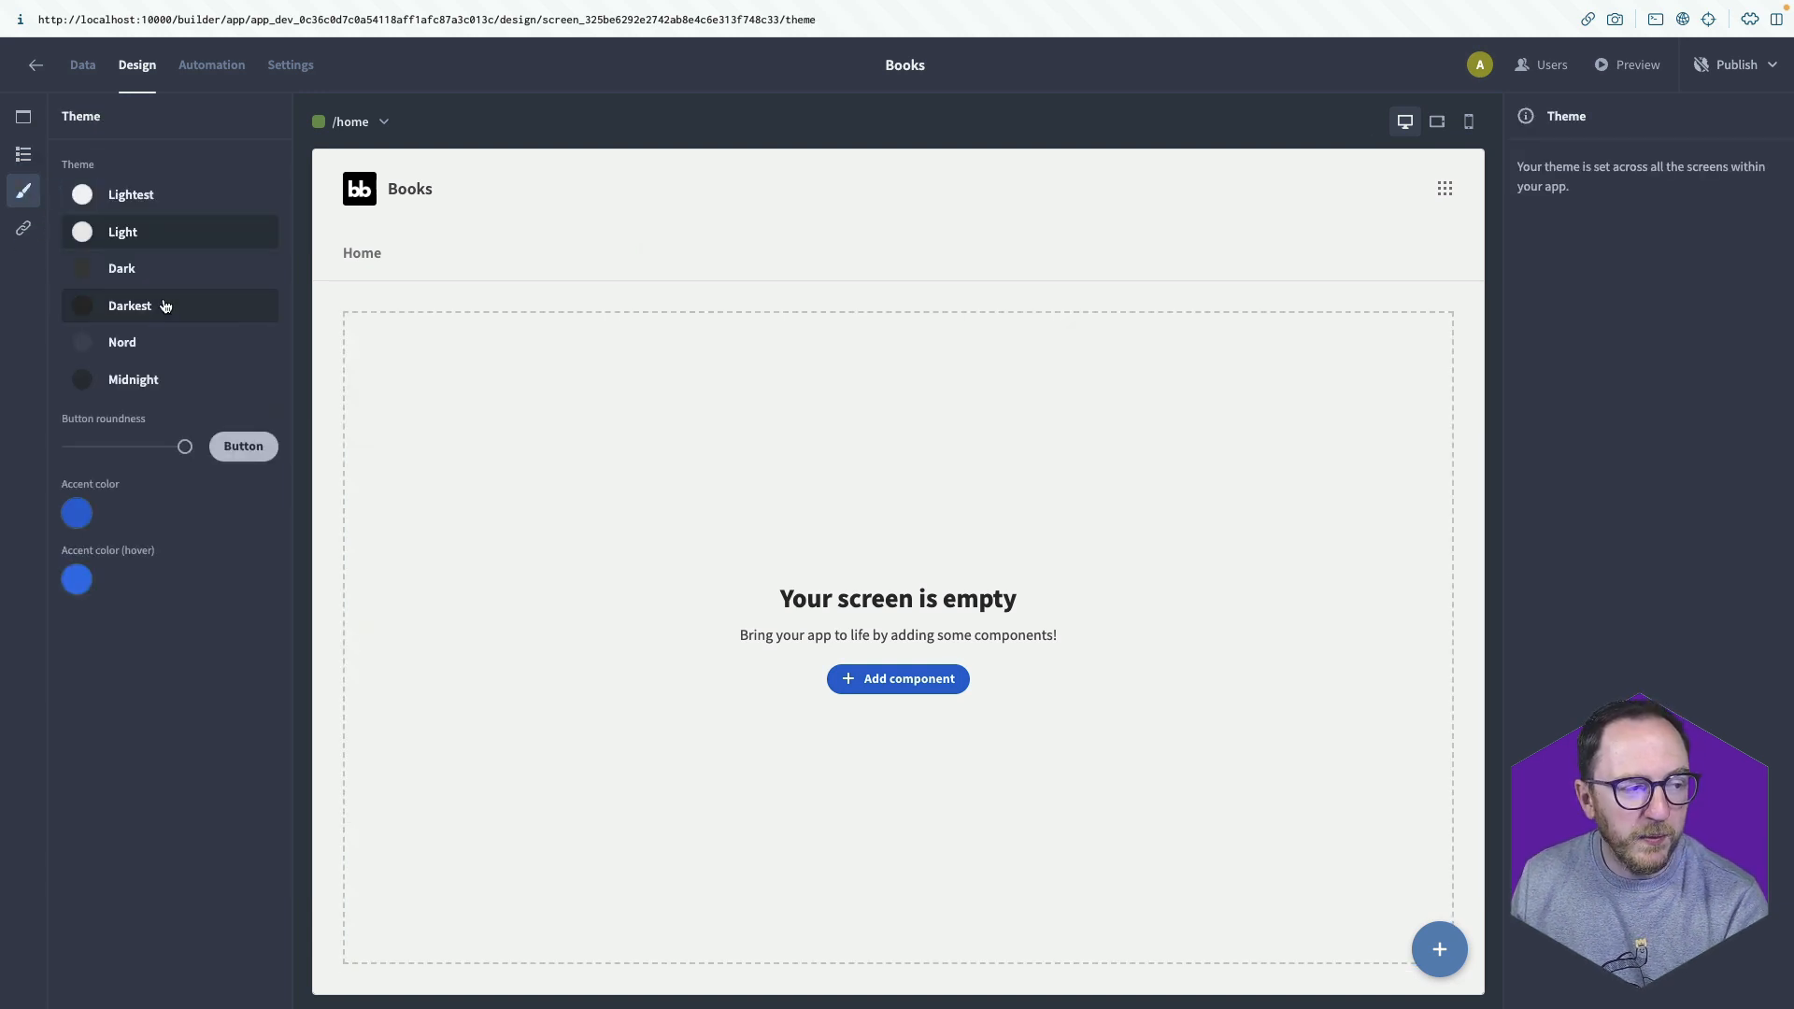
pyautogui.click(121, 268)
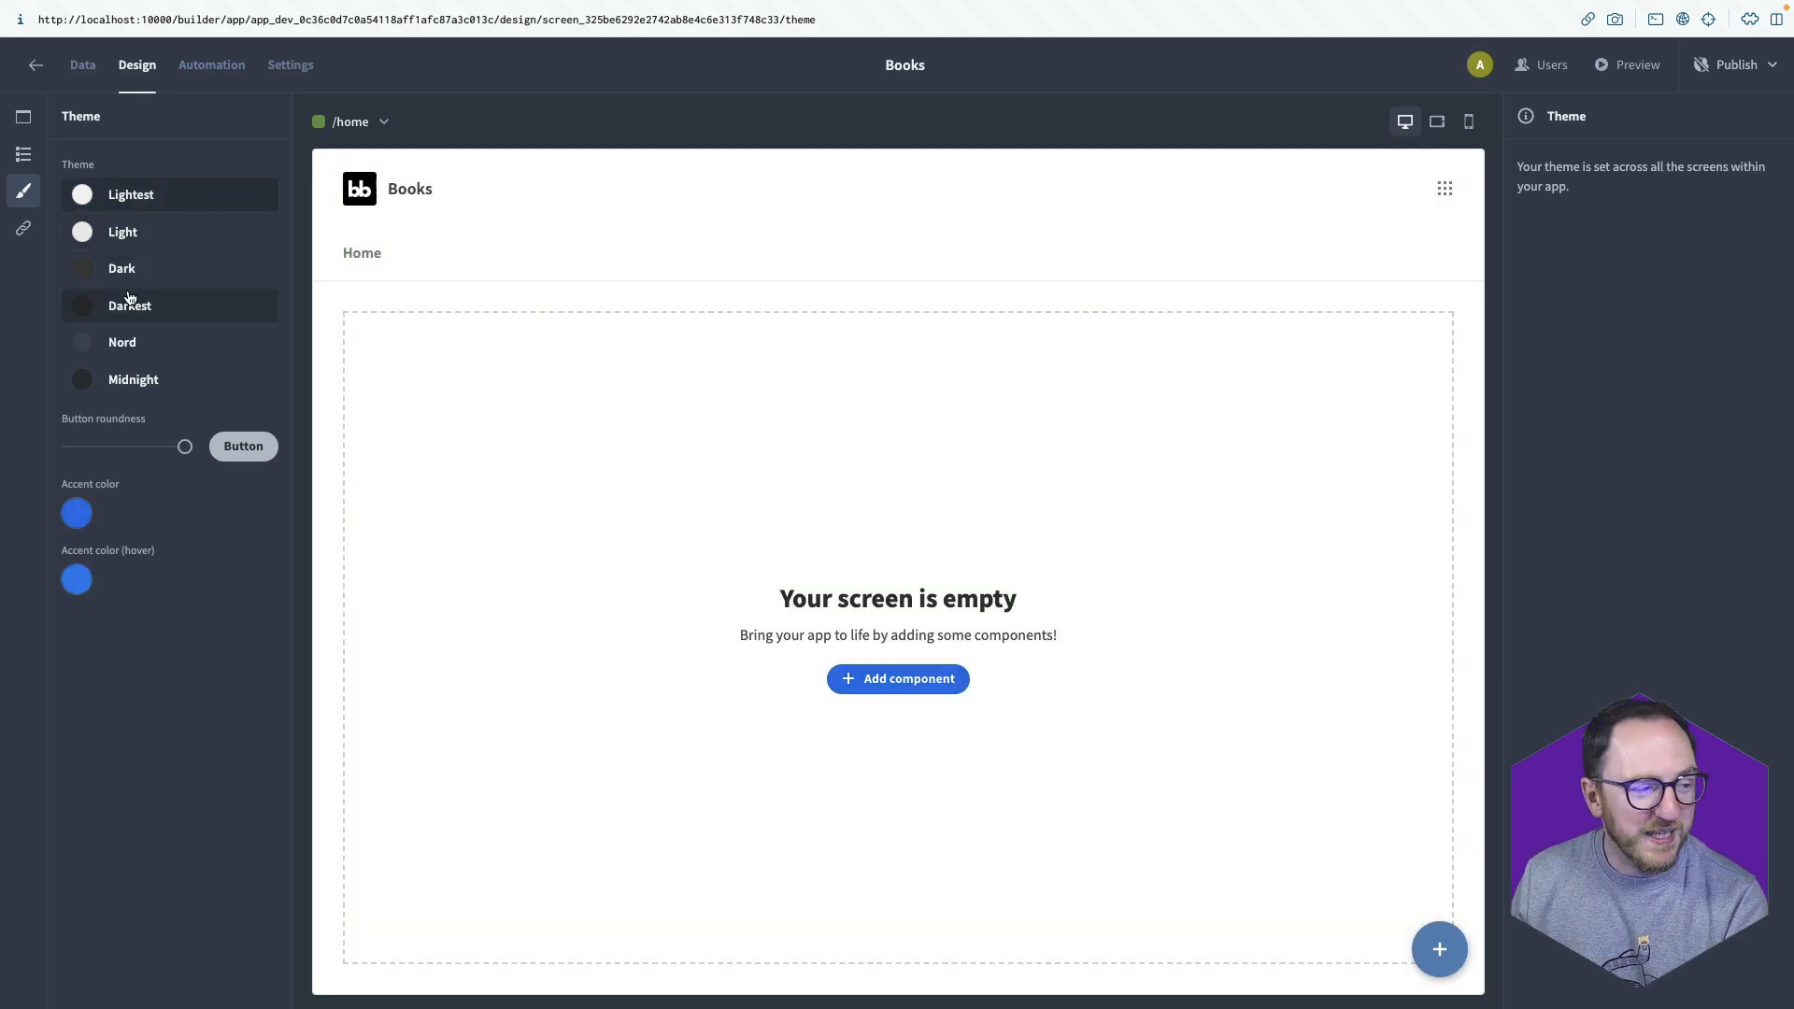
pyautogui.click(132, 378)
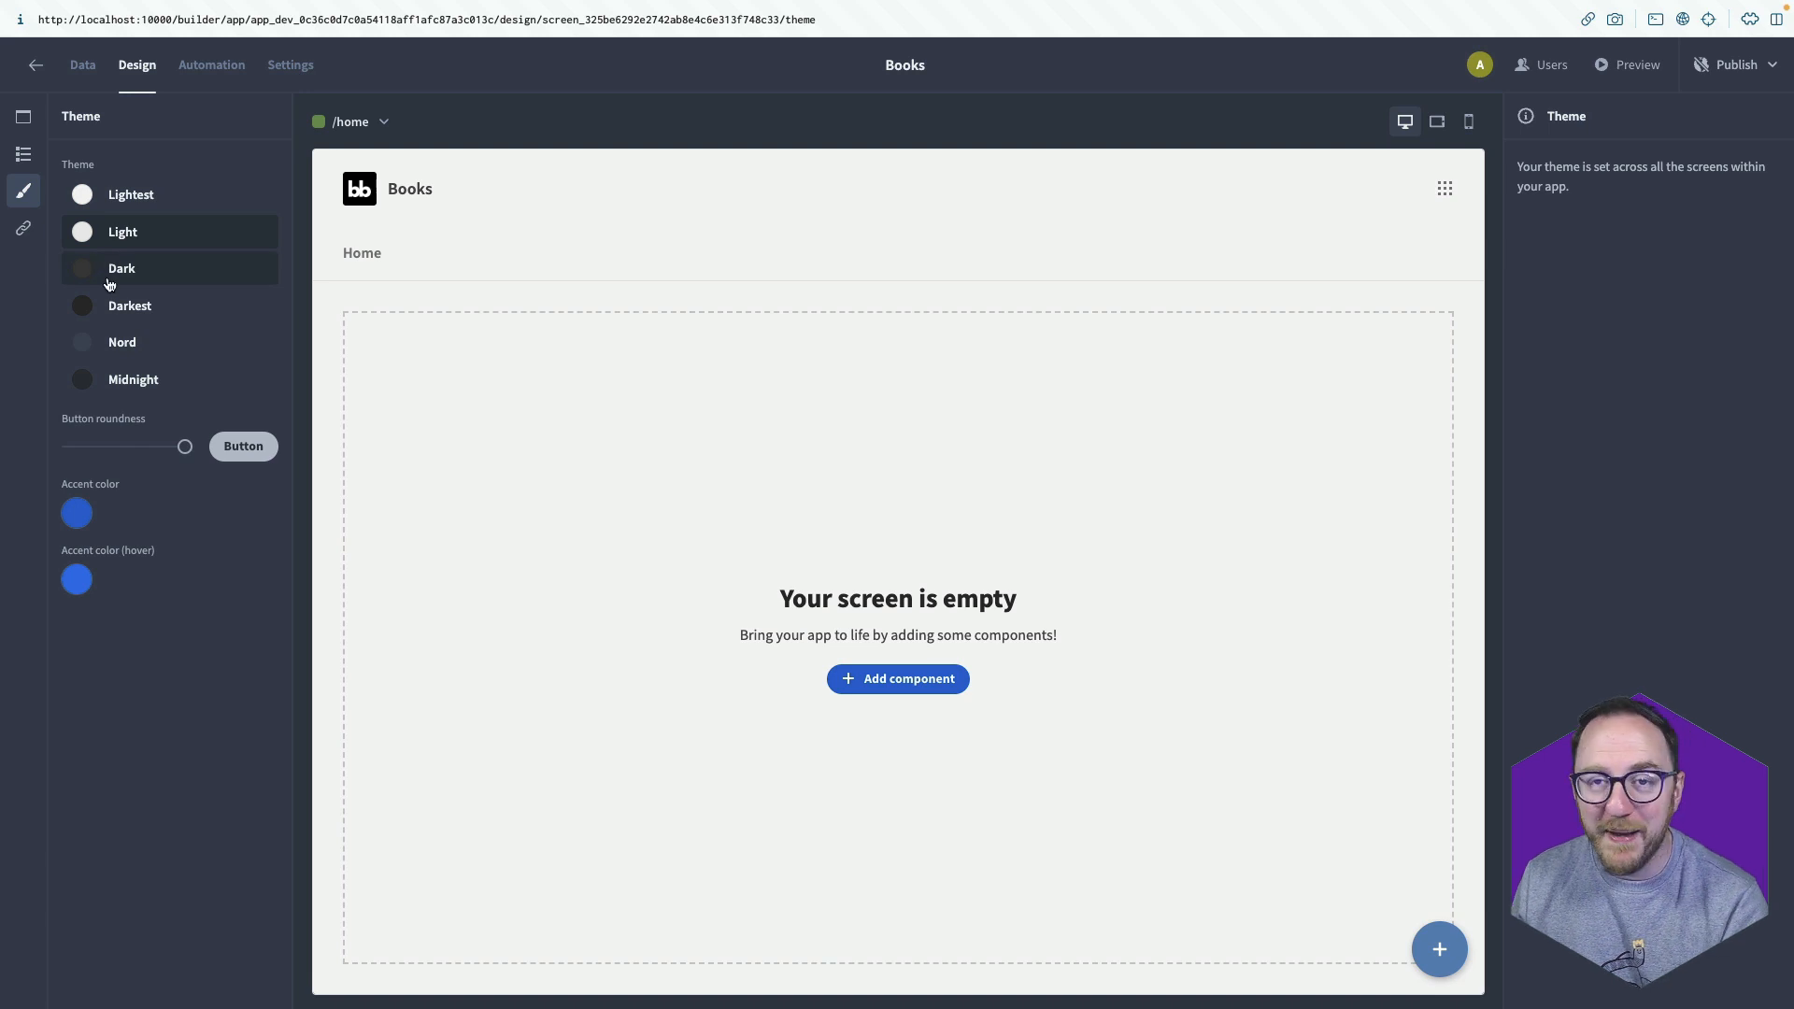
pyautogui.click(23, 229)
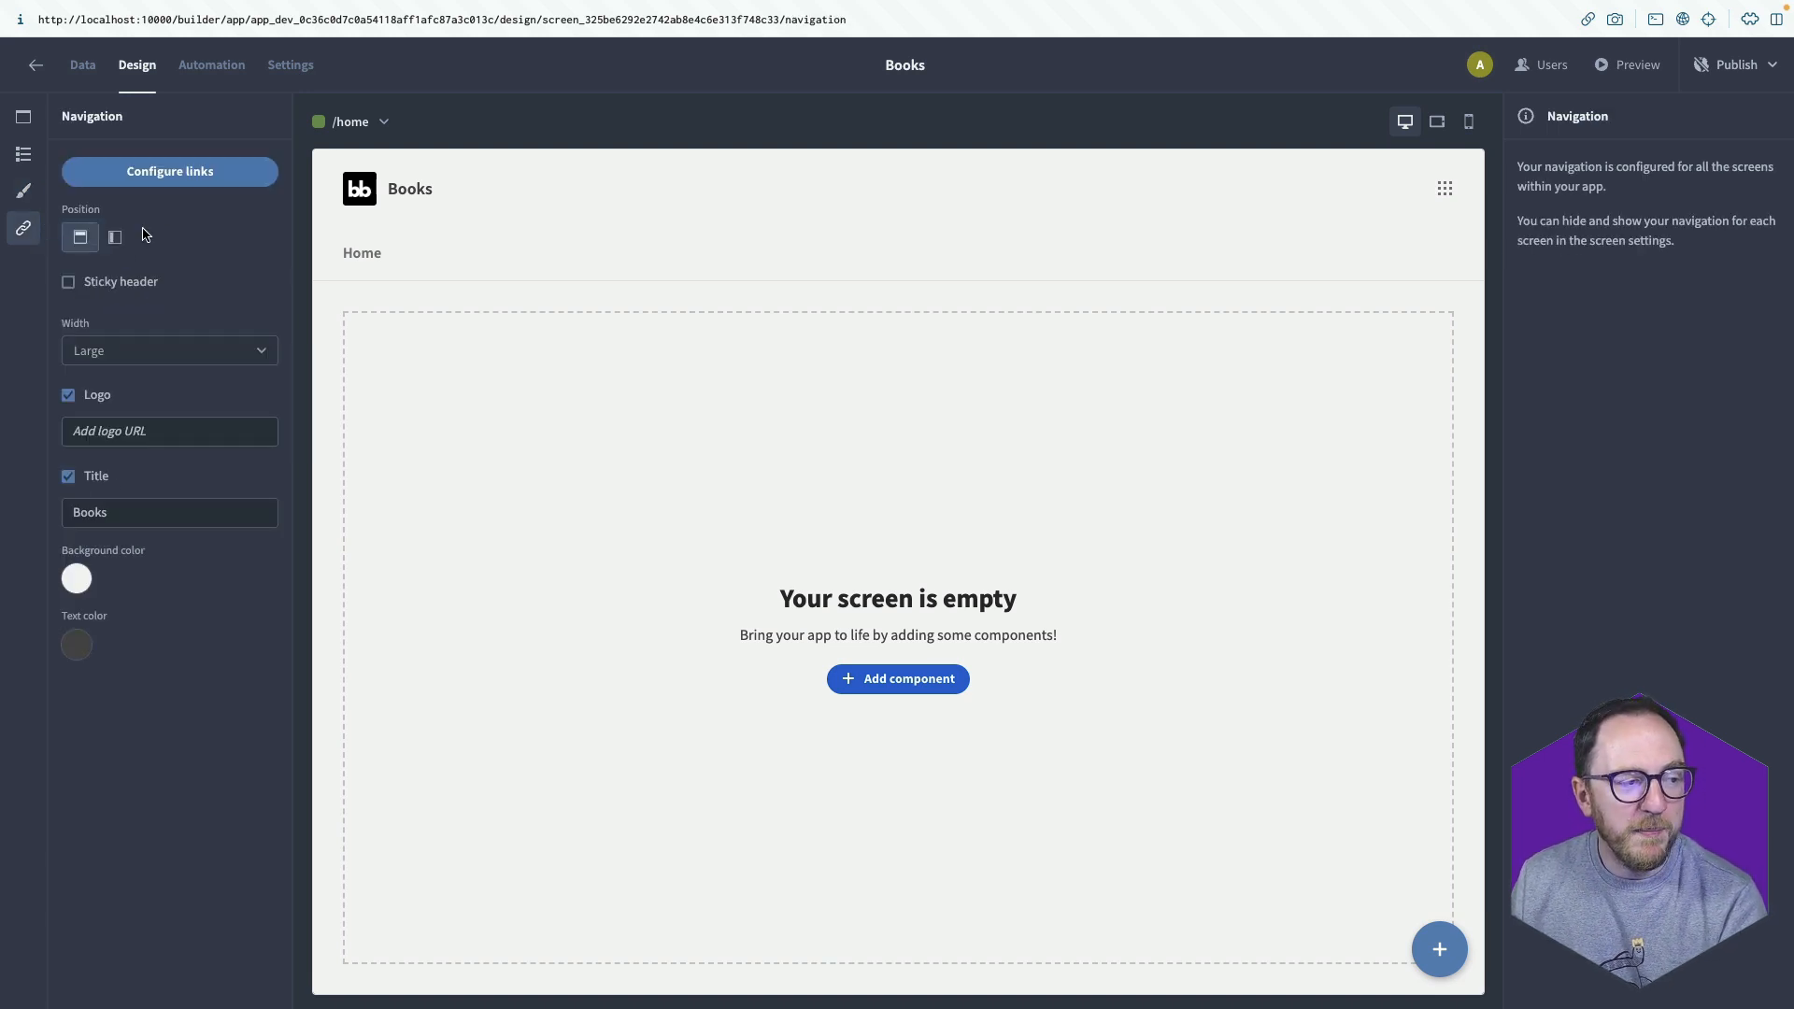
pyautogui.moveTo(1069, 365)
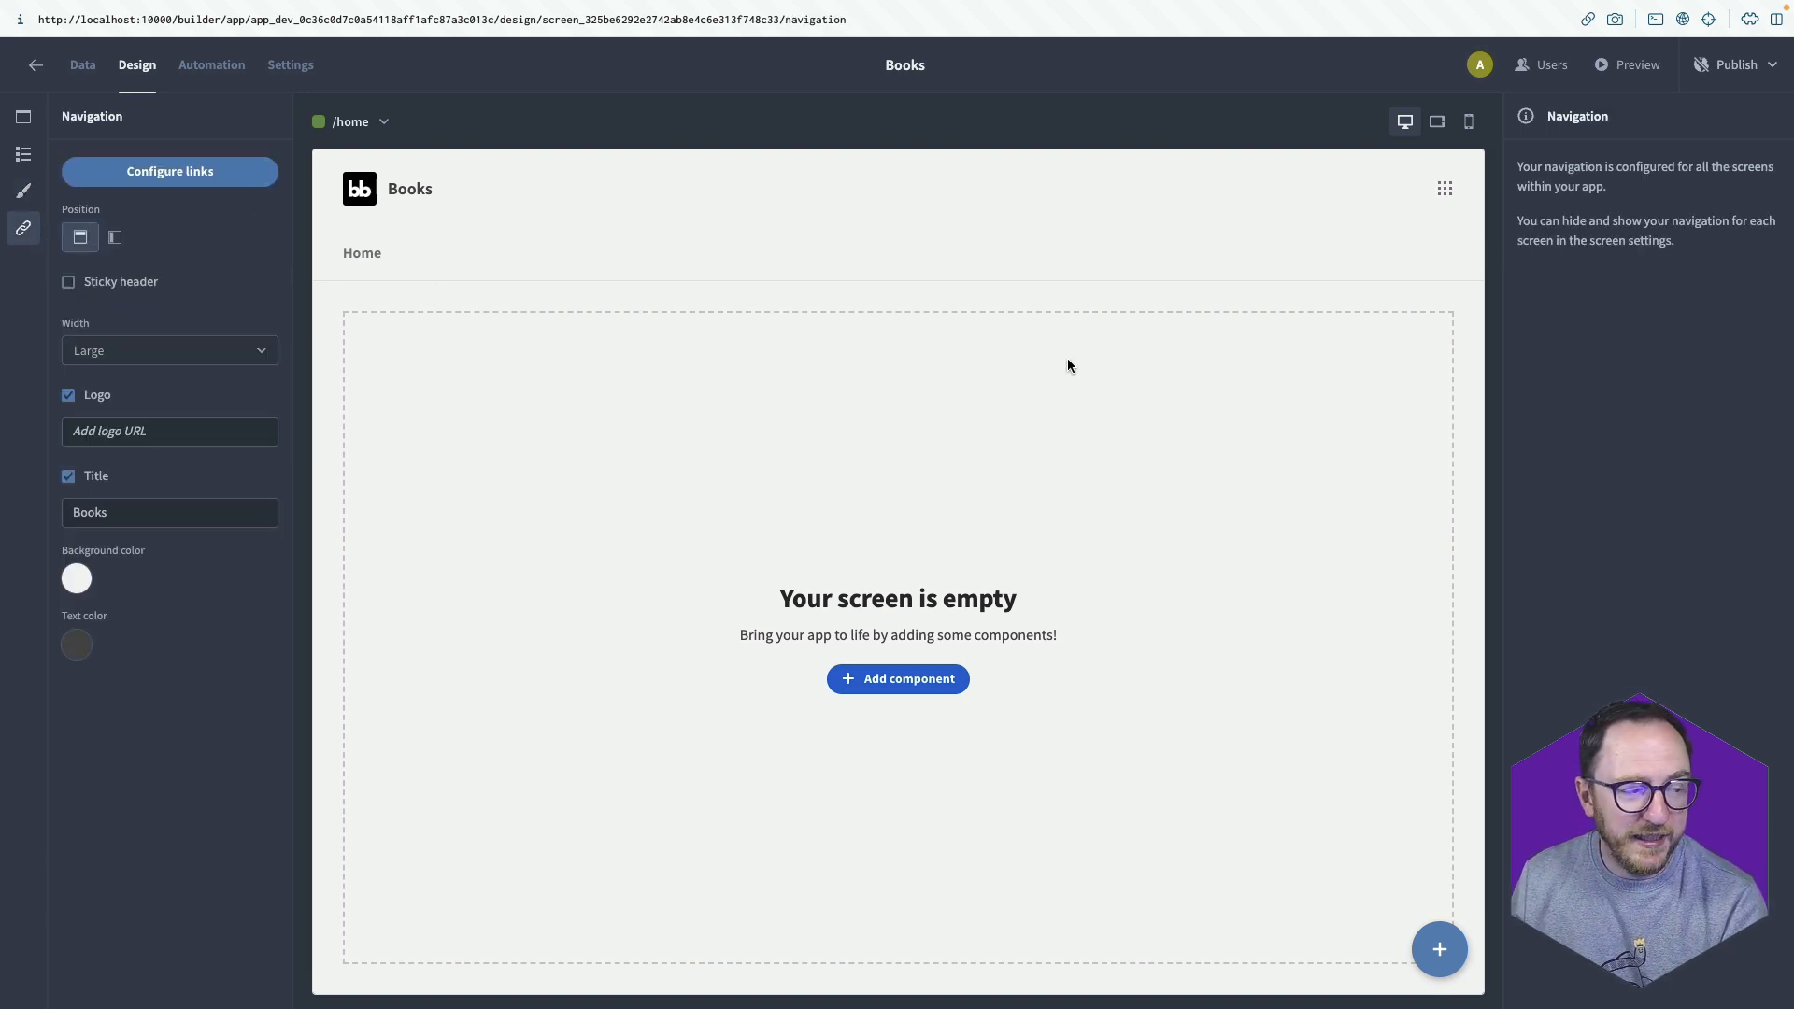
# Show the logo and the Books title in the navigation bar.
pyautogui.click(67, 395)
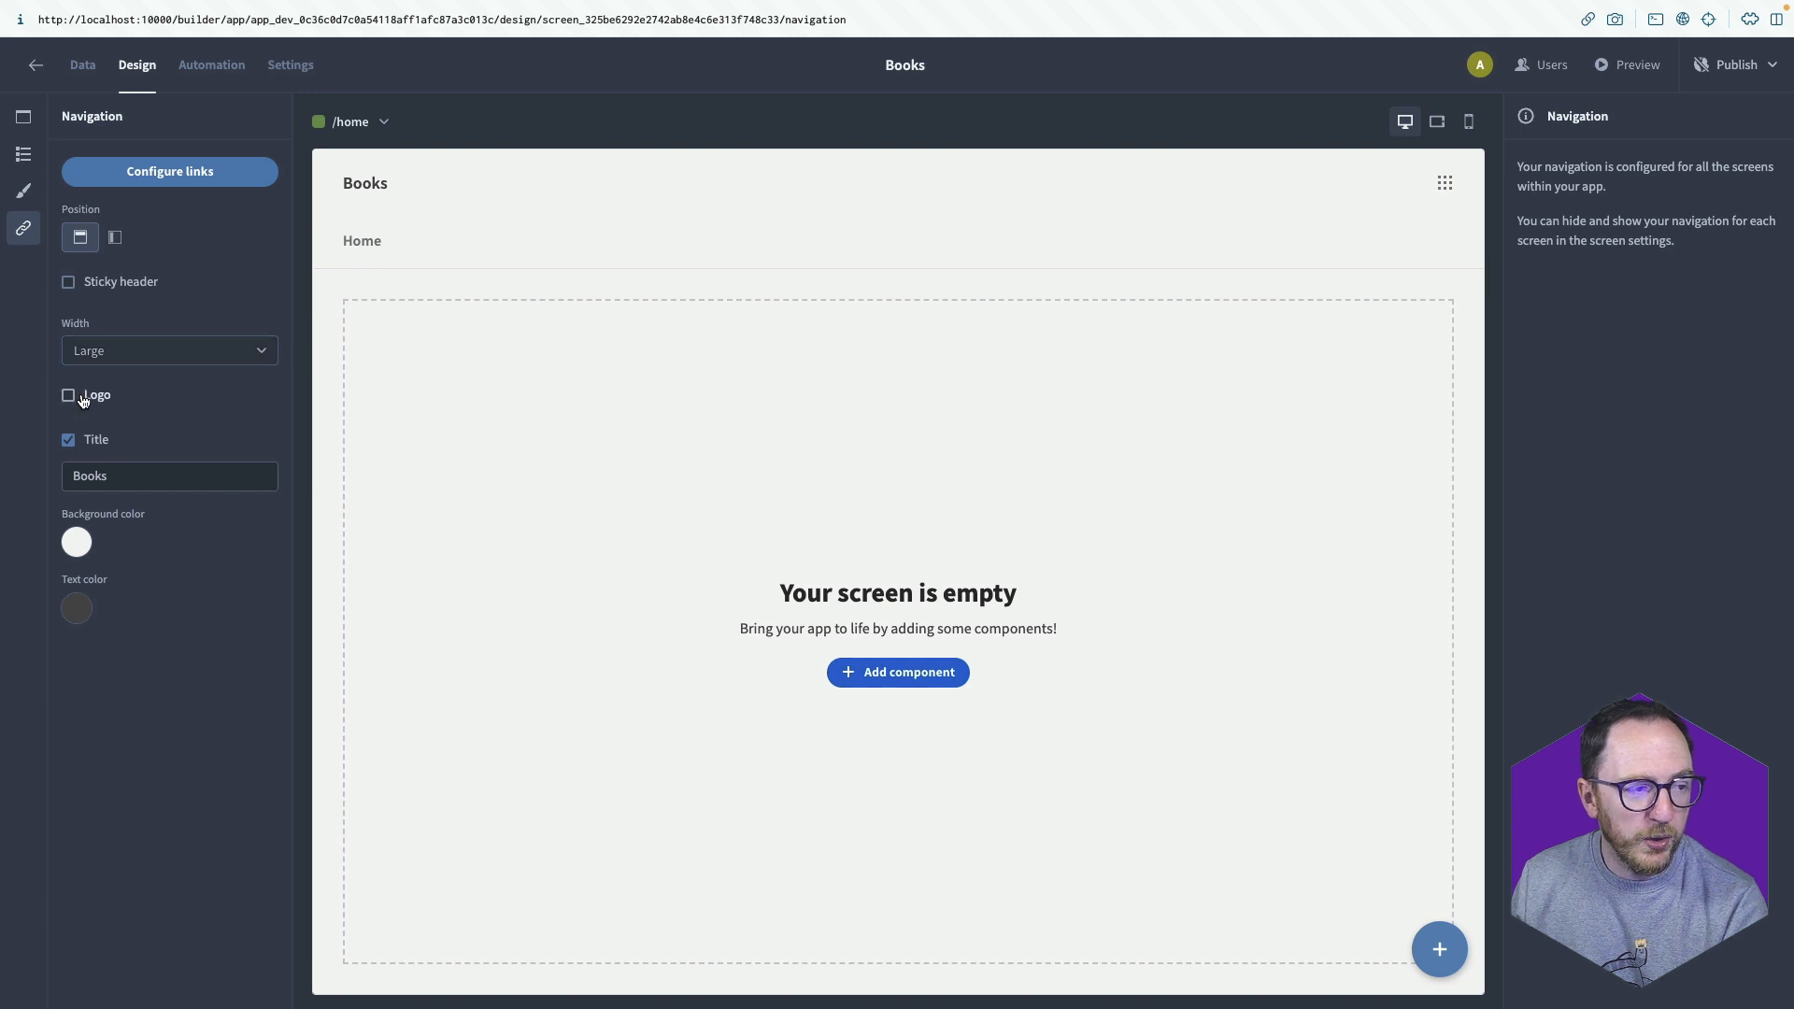
pyautogui.click(68, 394)
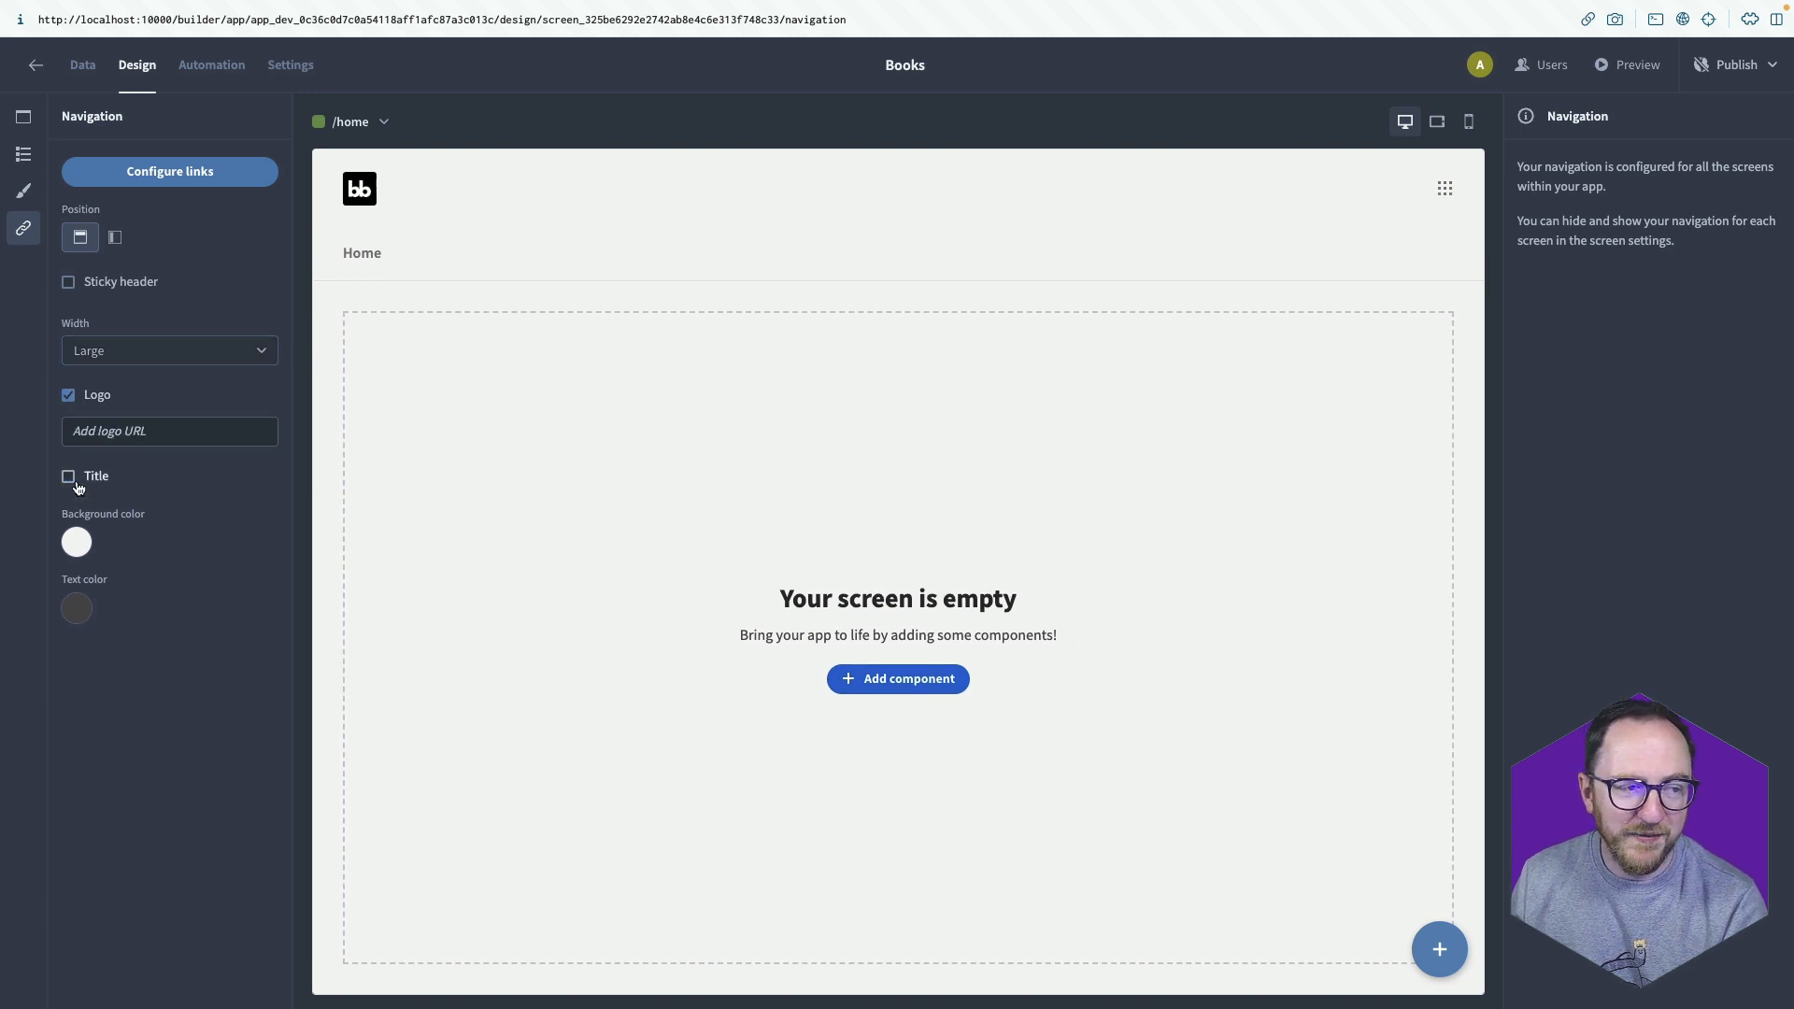
pyautogui.click(68, 475)
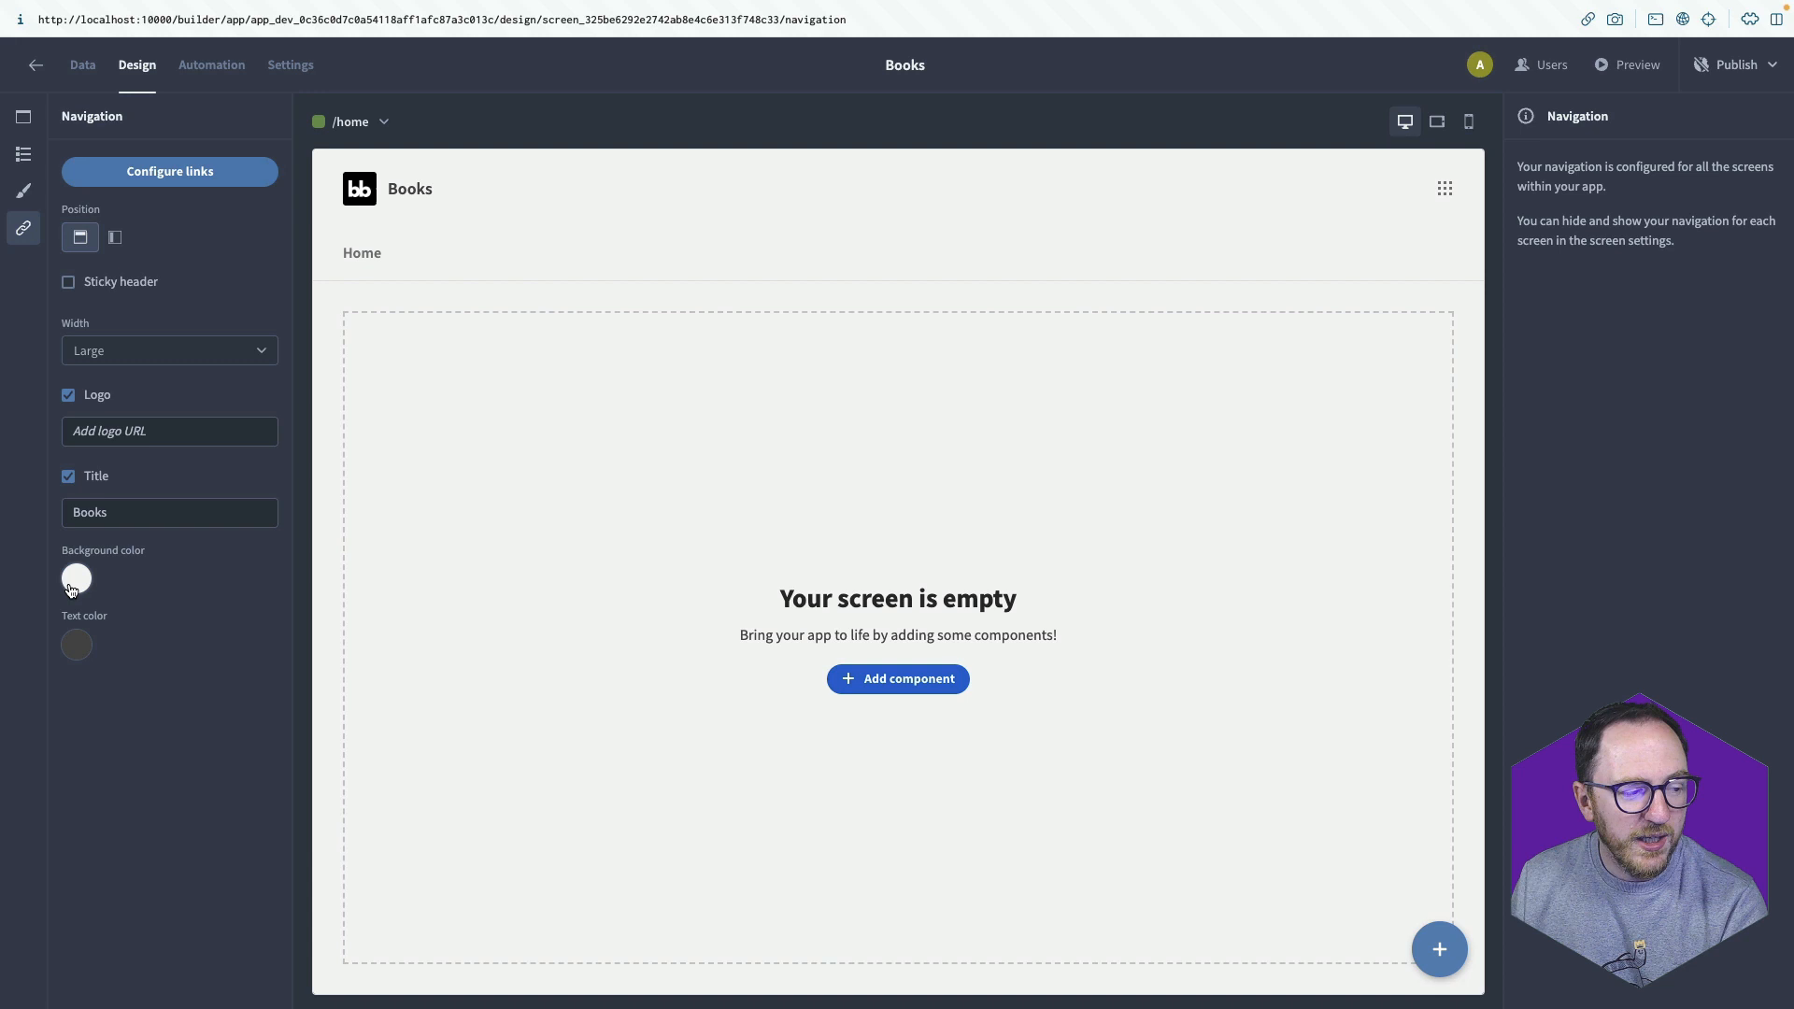
pyautogui.moveTo(86, 332)
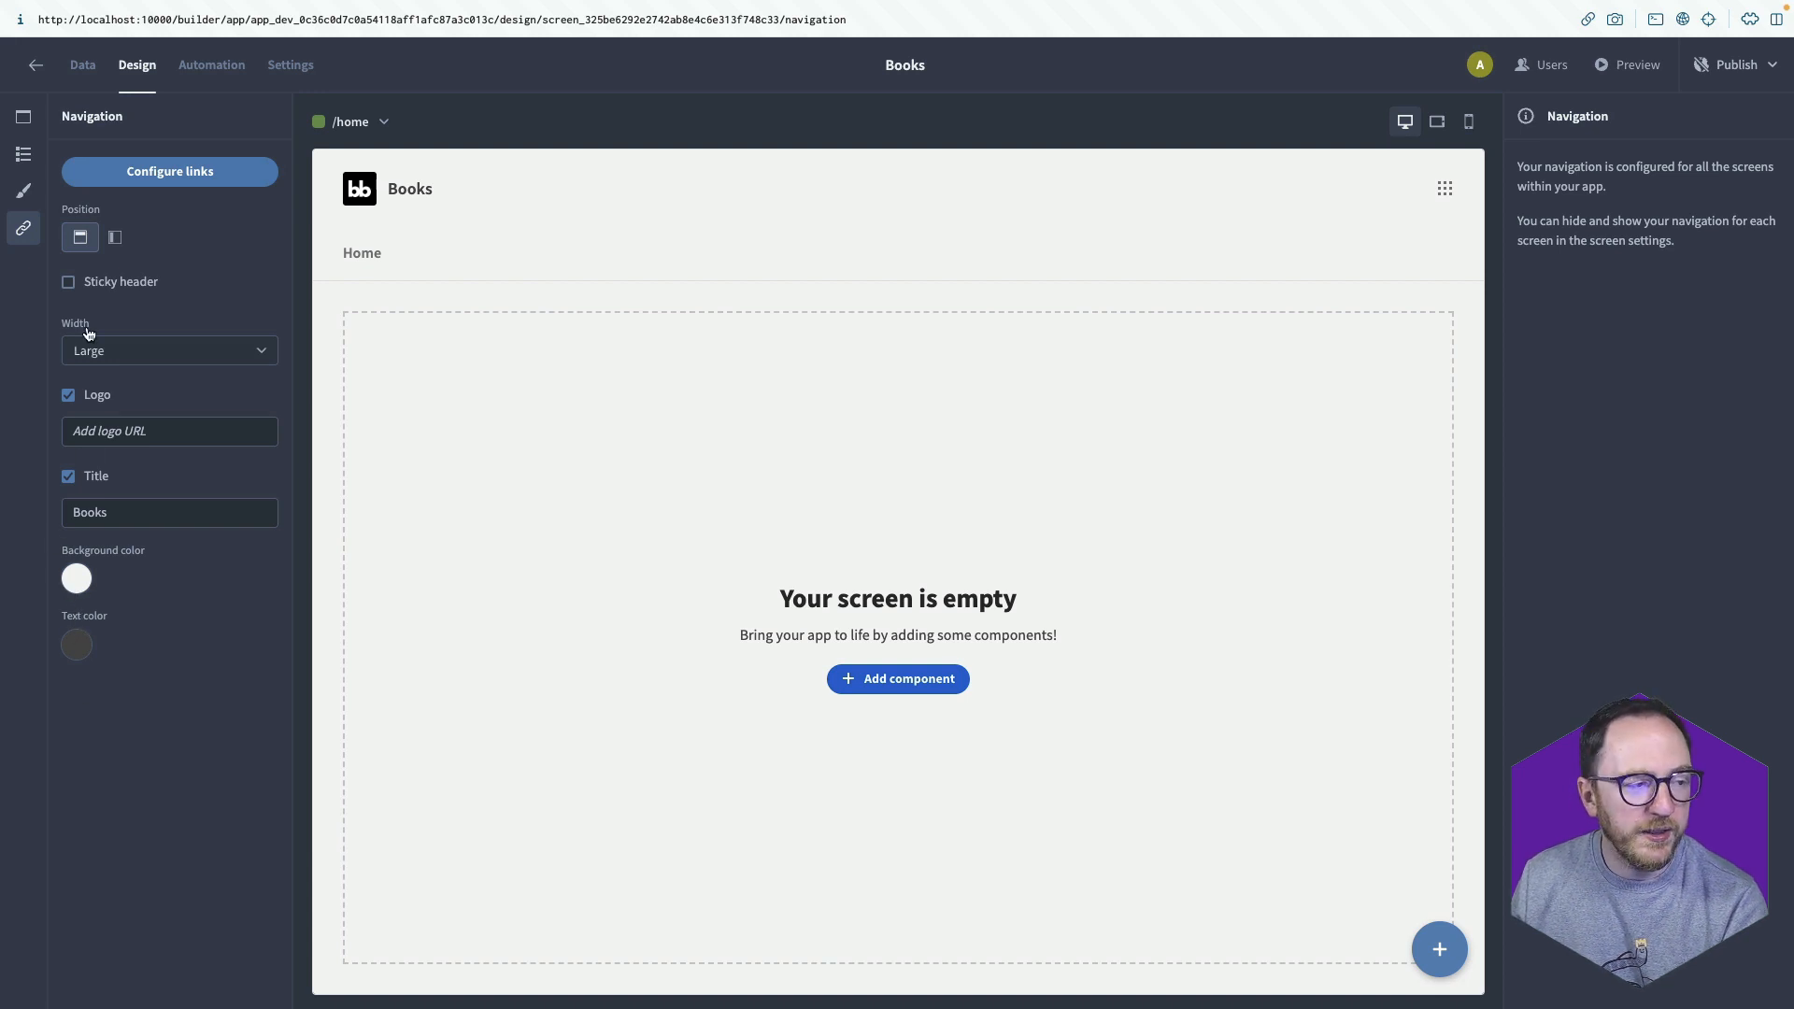
pyautogui.click(169, 170)
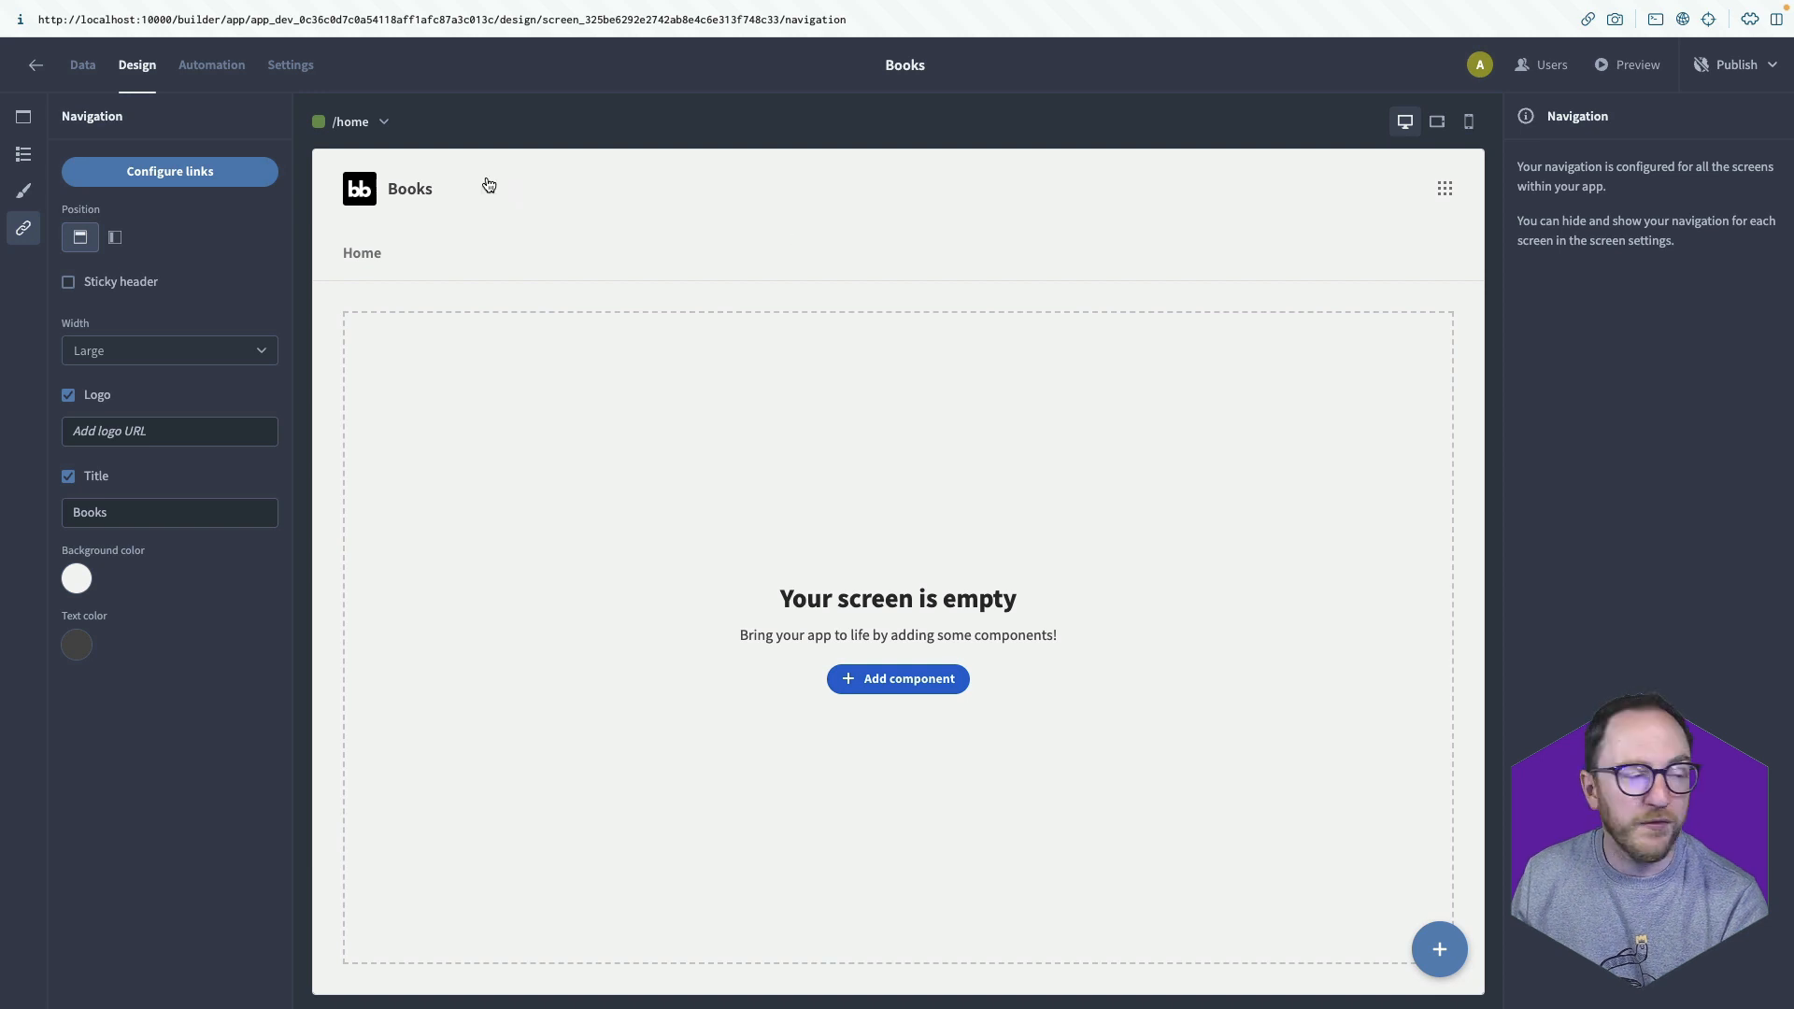
pyautogui.click(23, 116)
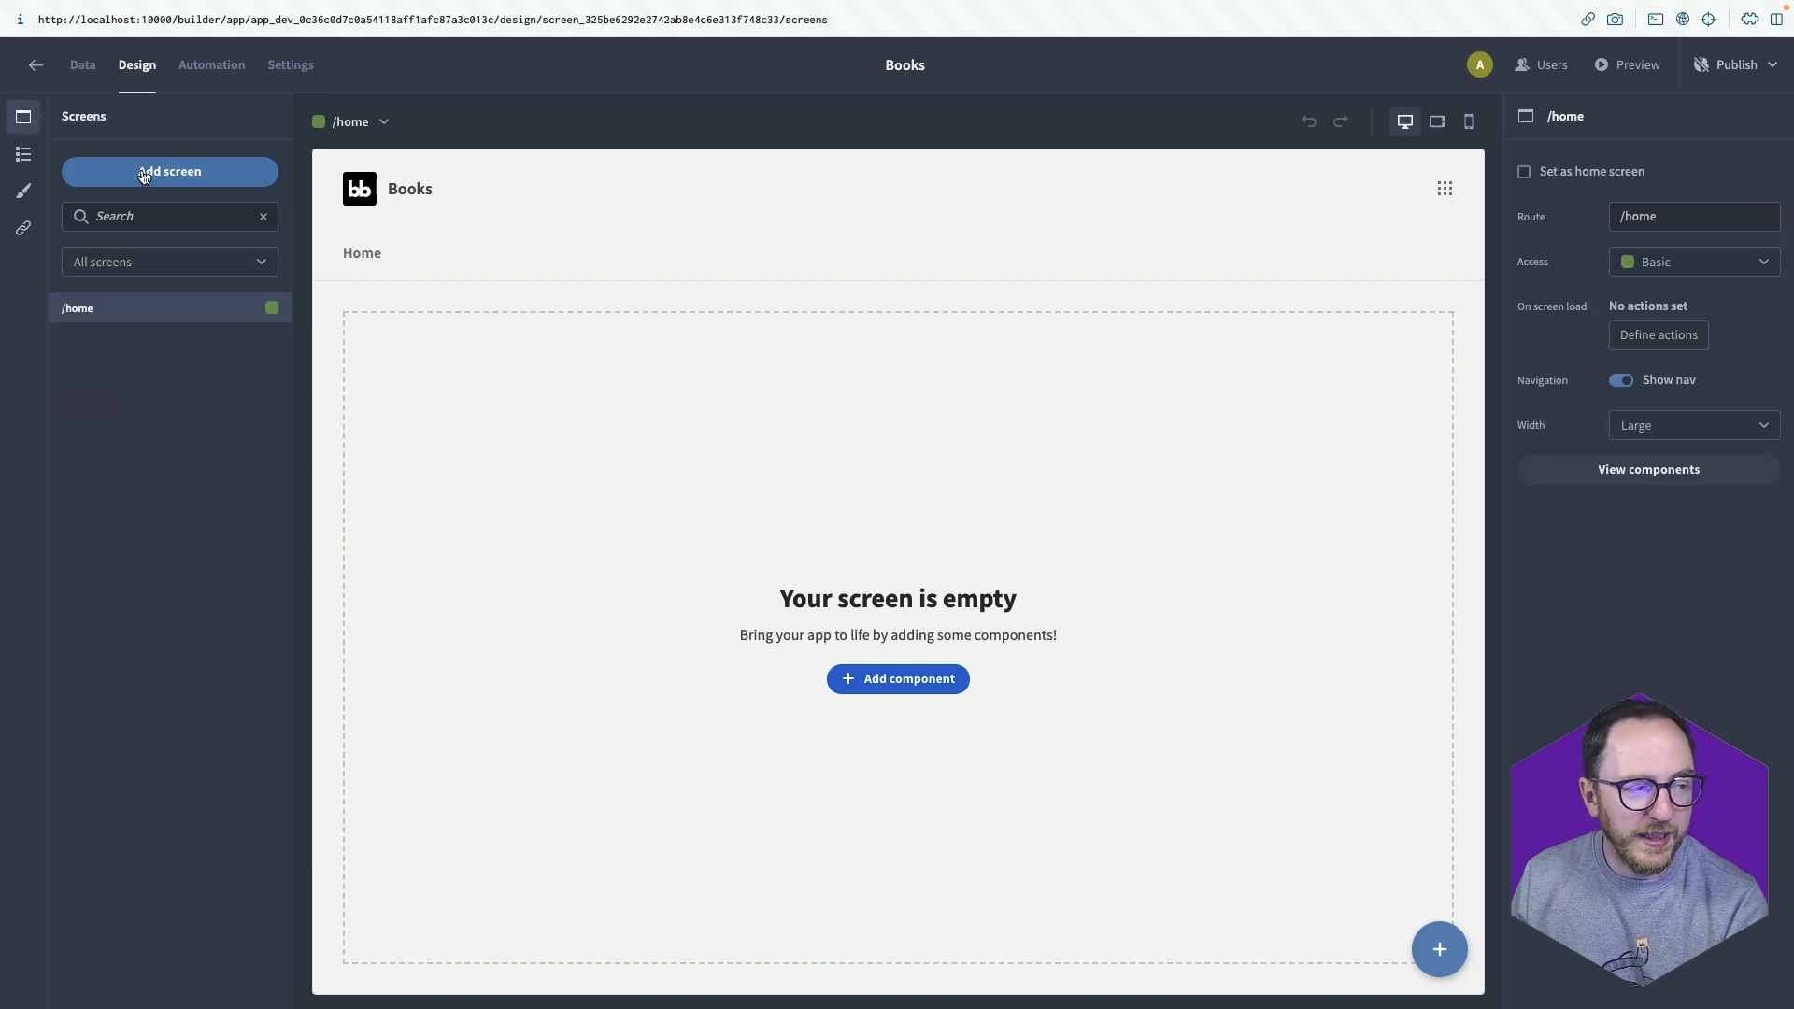
# Pick a List view screen with the Books table as its data source.
pyautogui.click(169, 172)
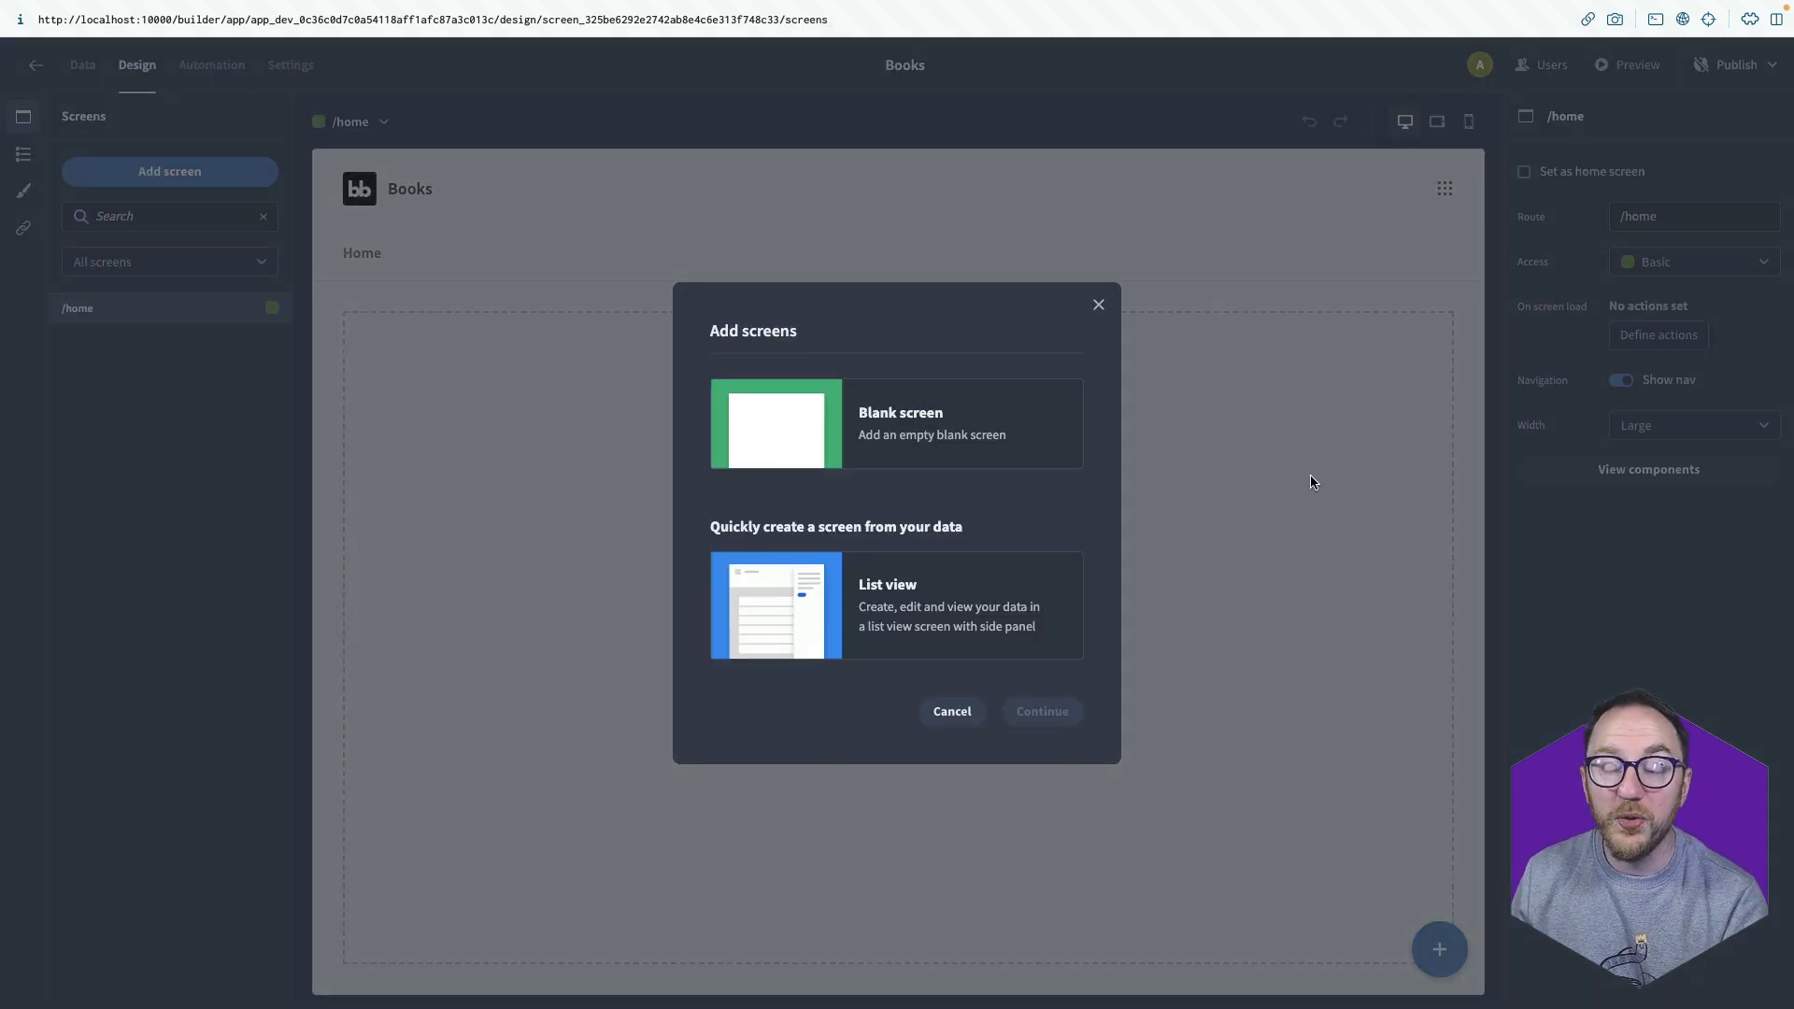
pyautogui.moveTo(979, 535)
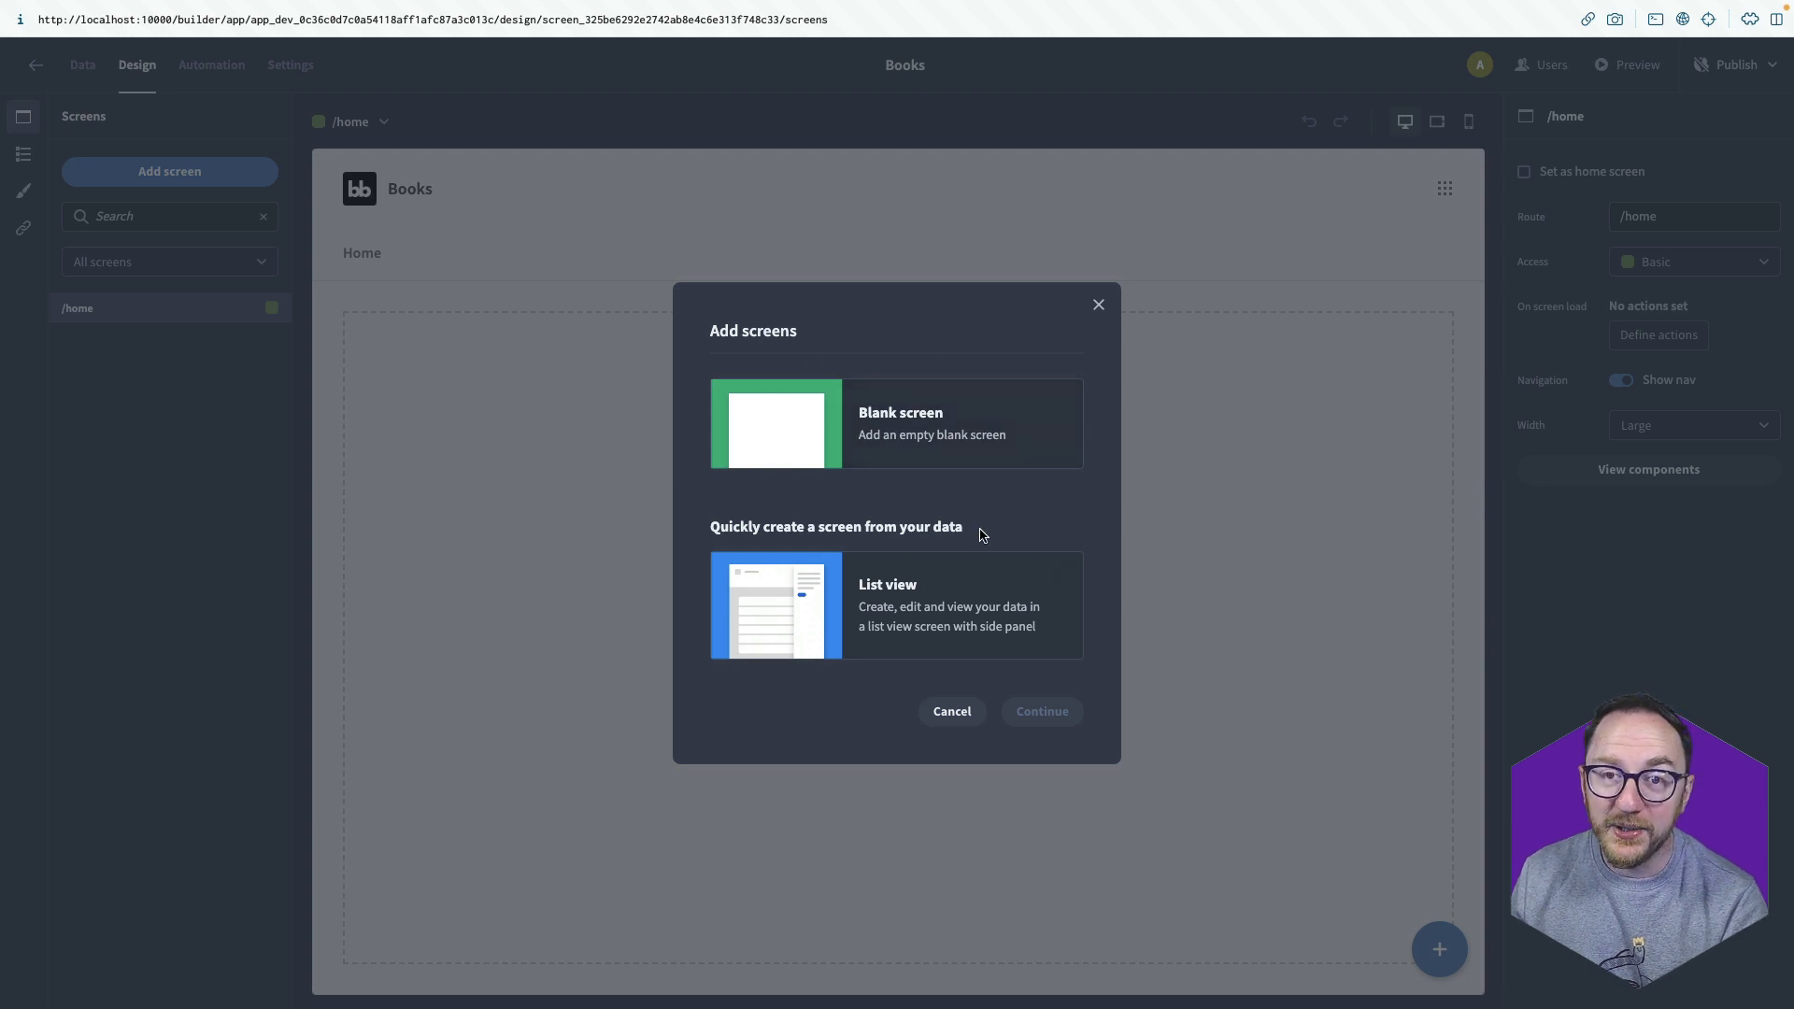
pyautogui.moveTo(897, 616)
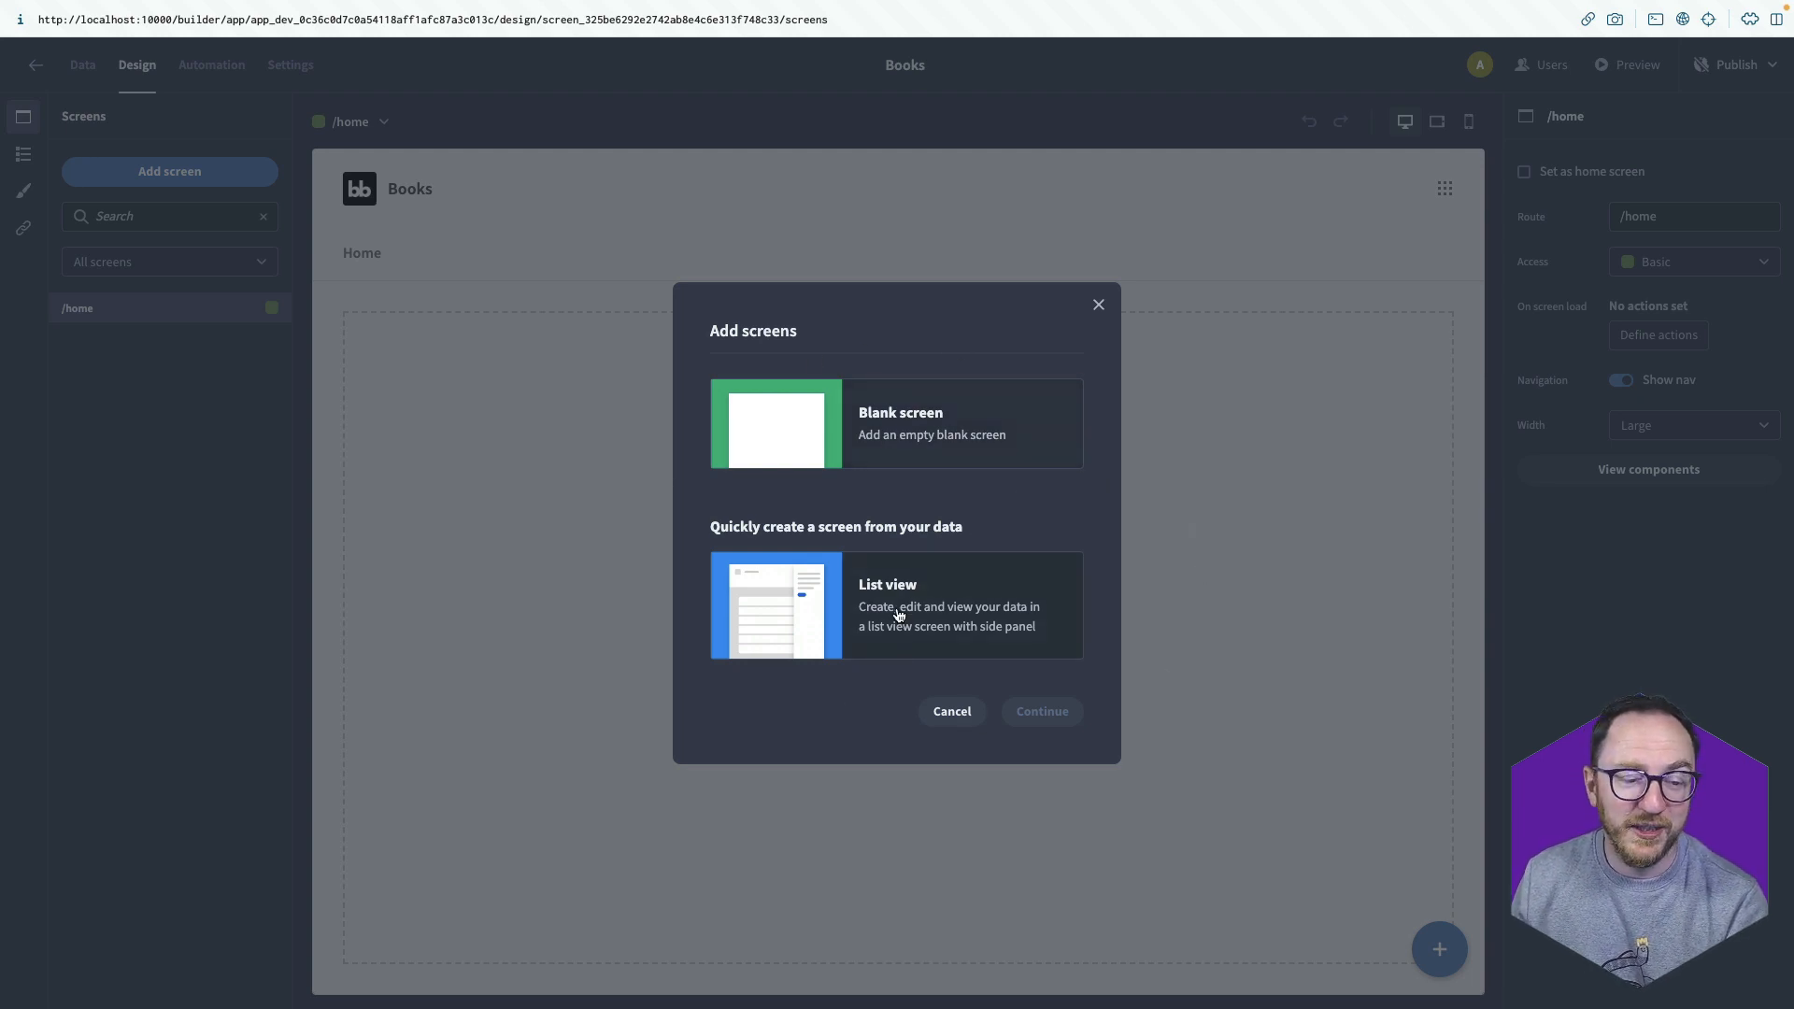
pyautogui.click(897, 606)
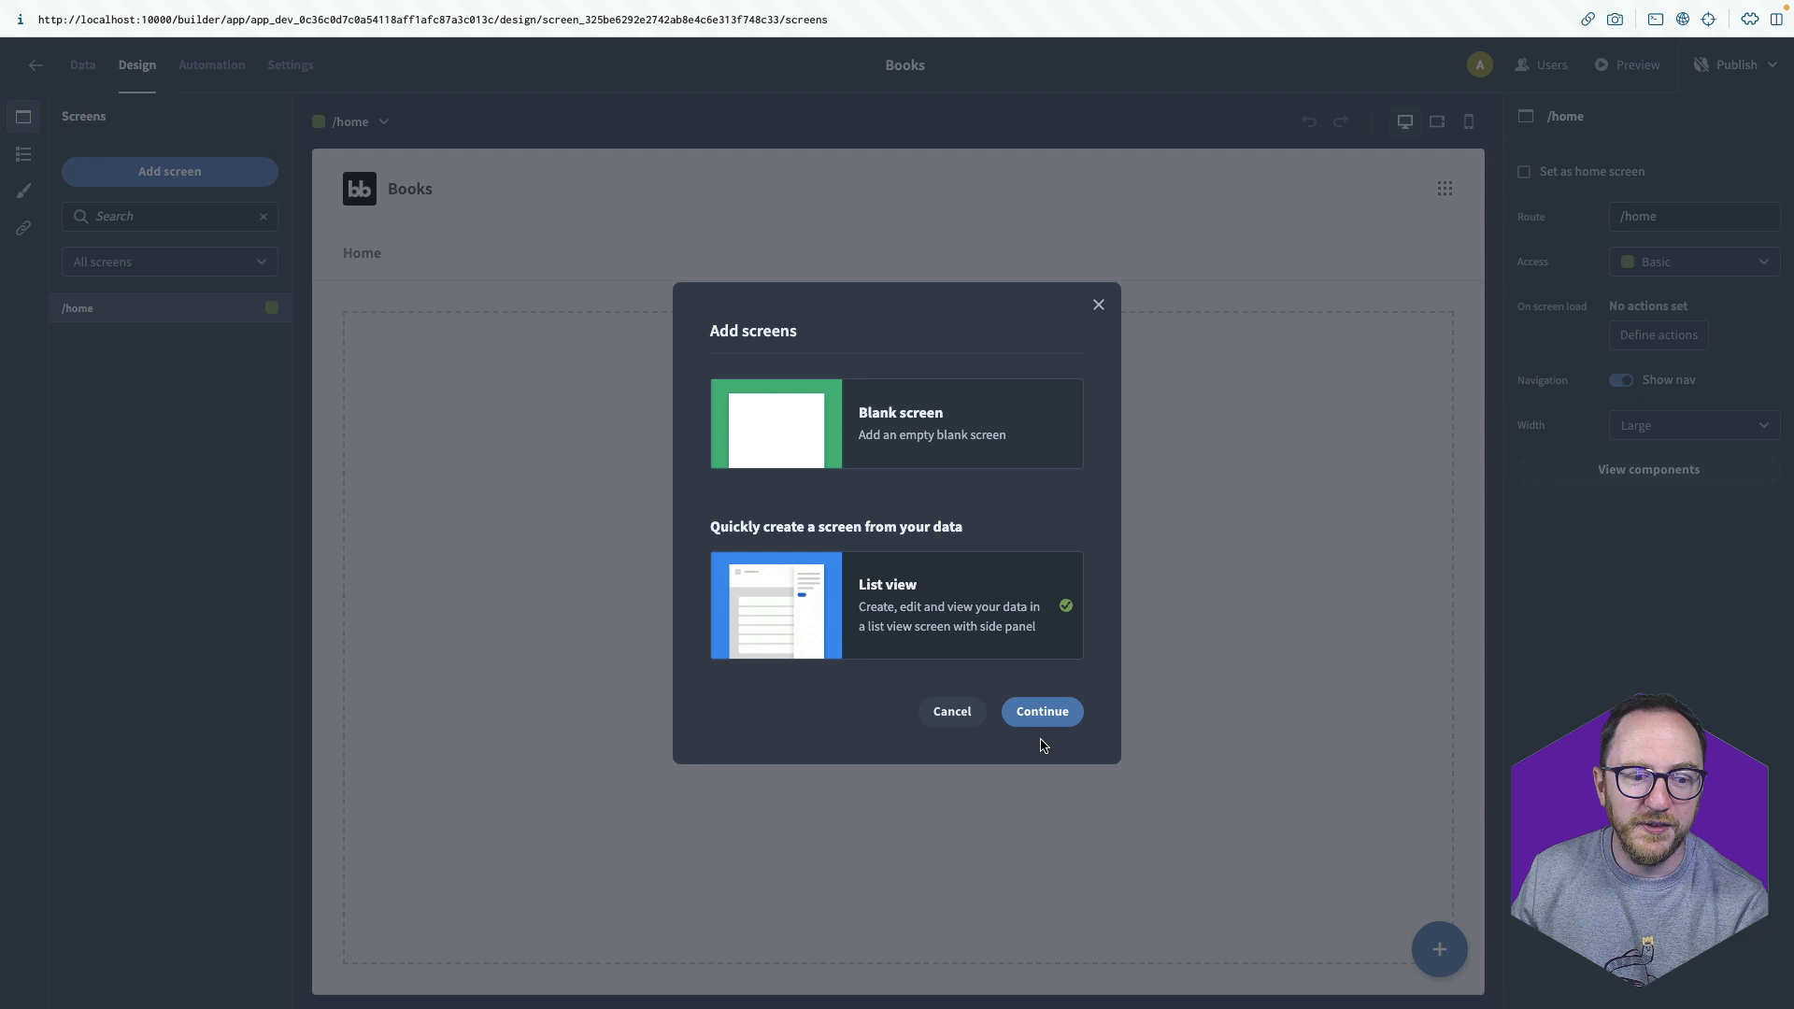
pyautogui.click(1040, 710)
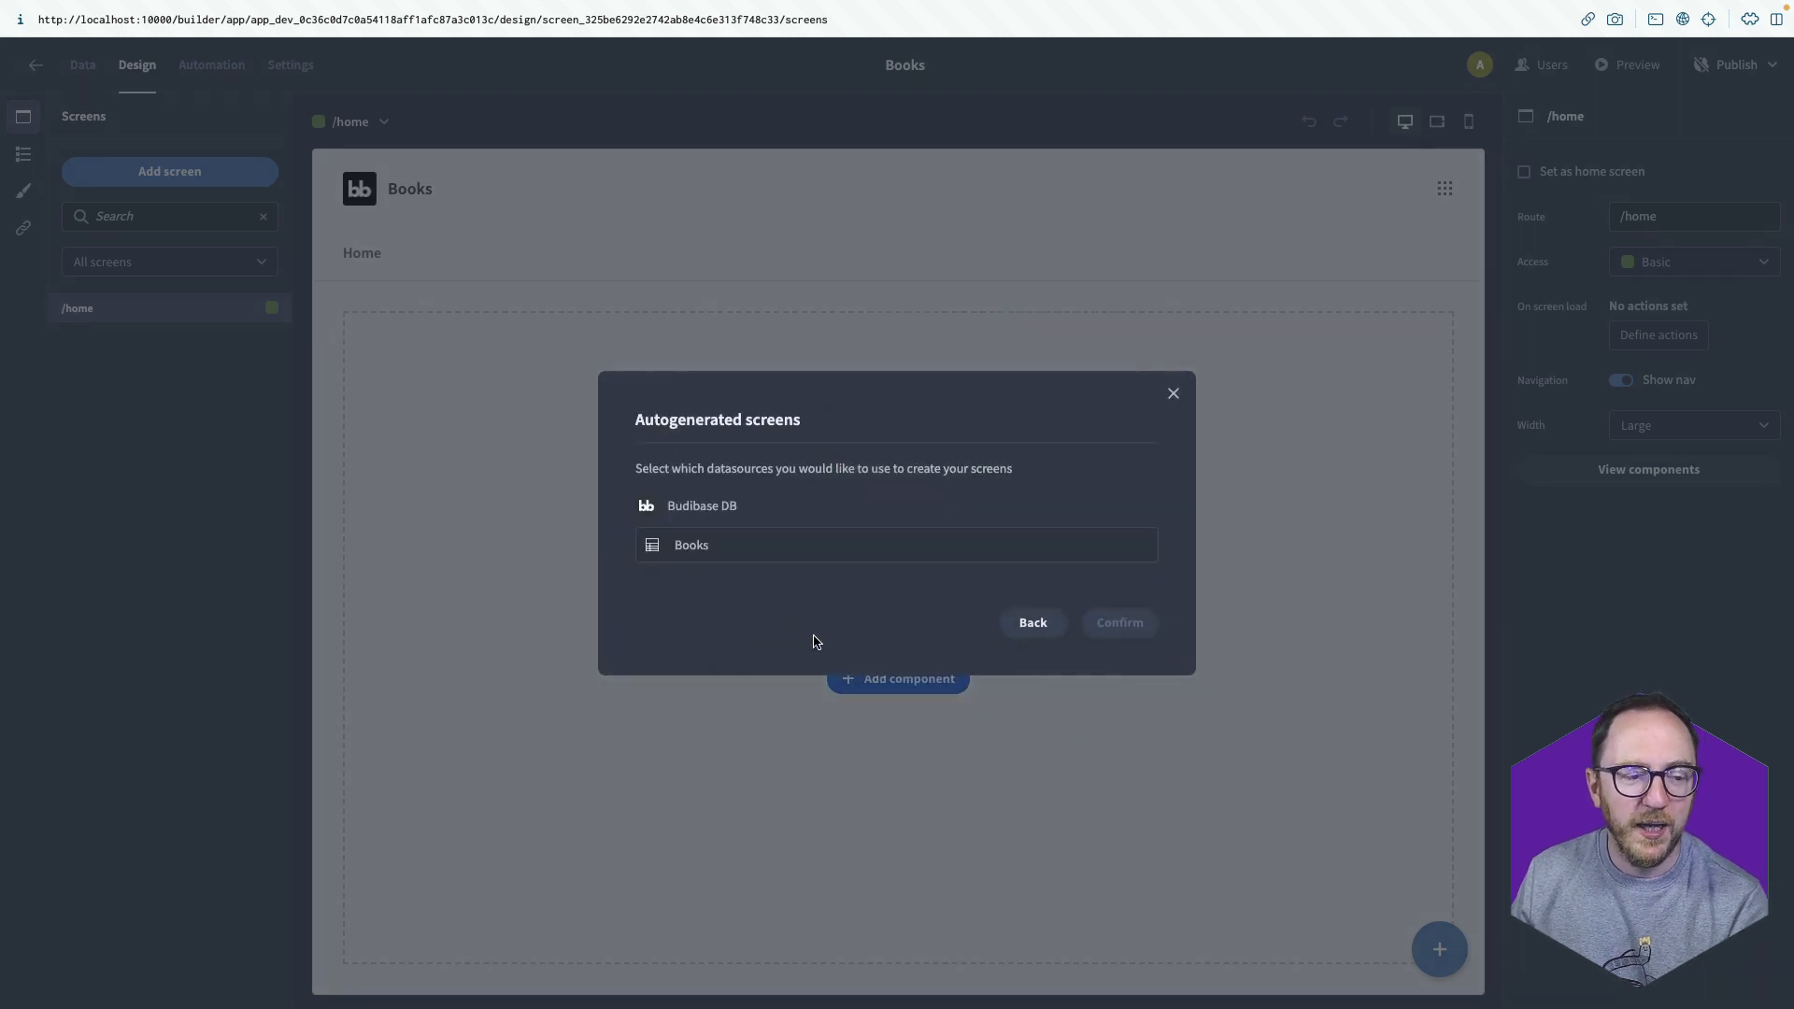
pyautogui.moveTo(768, 605)
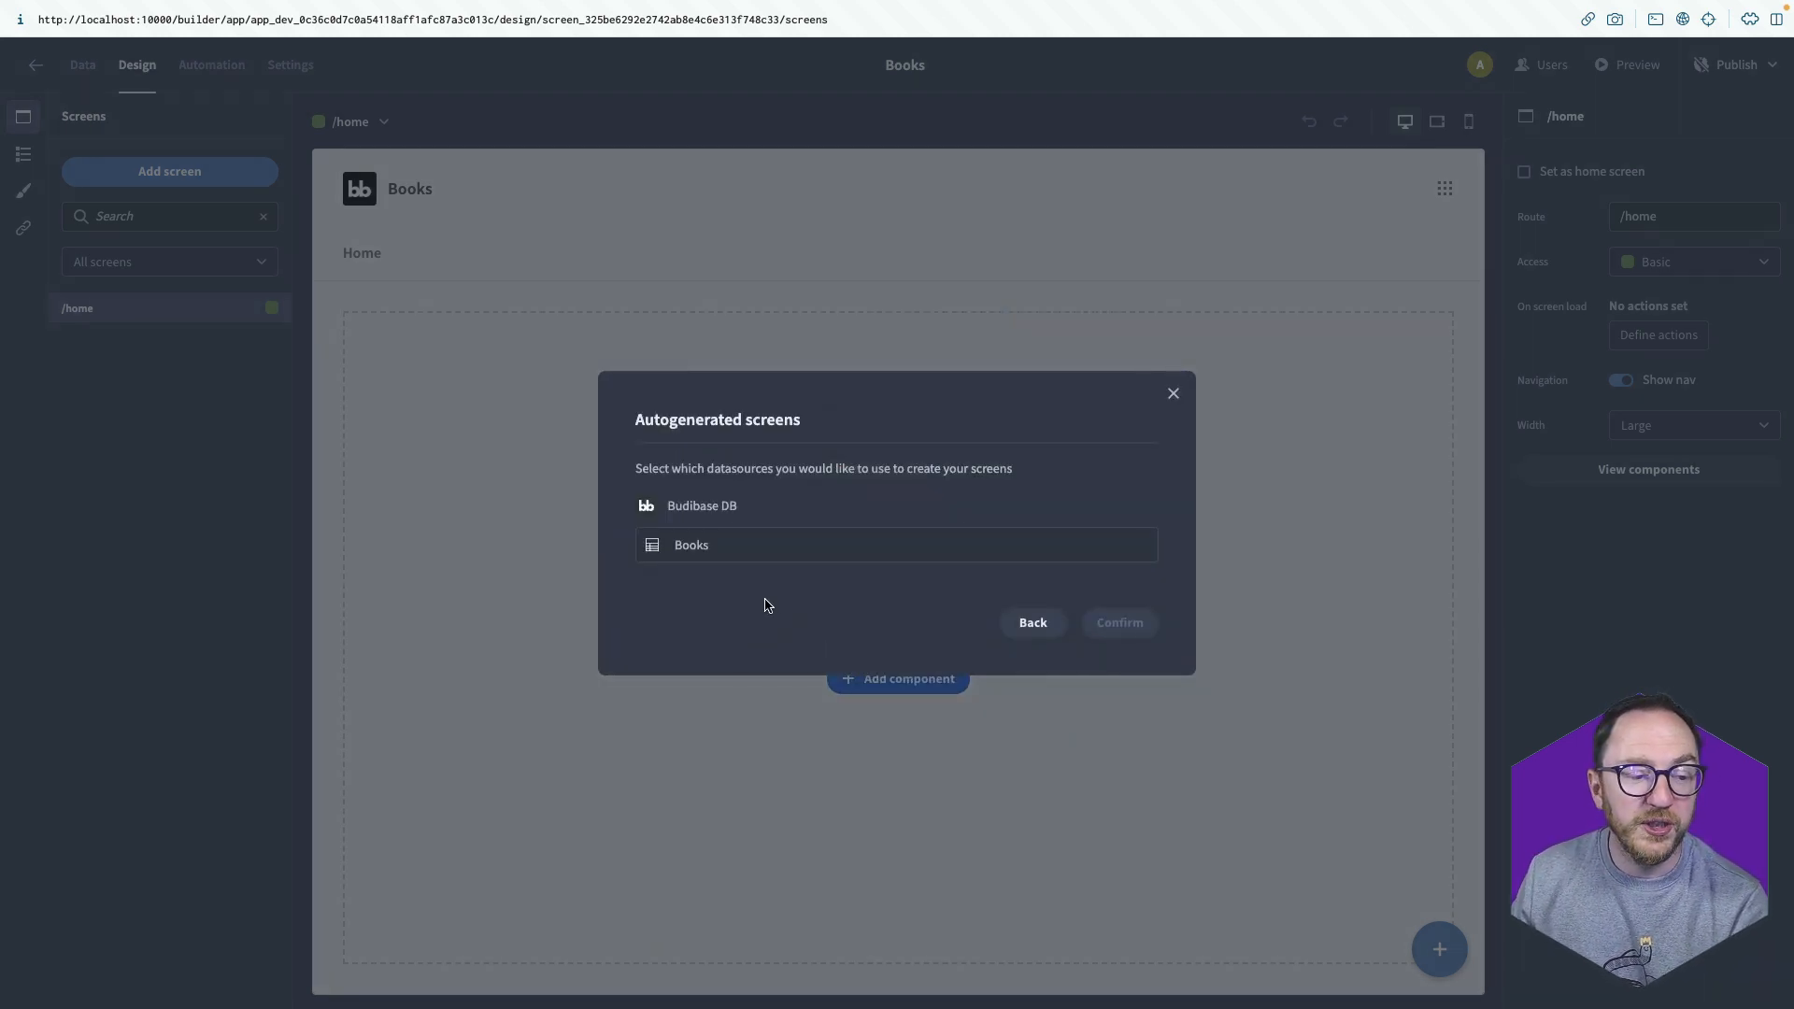
pyautogui.click(897, 545)
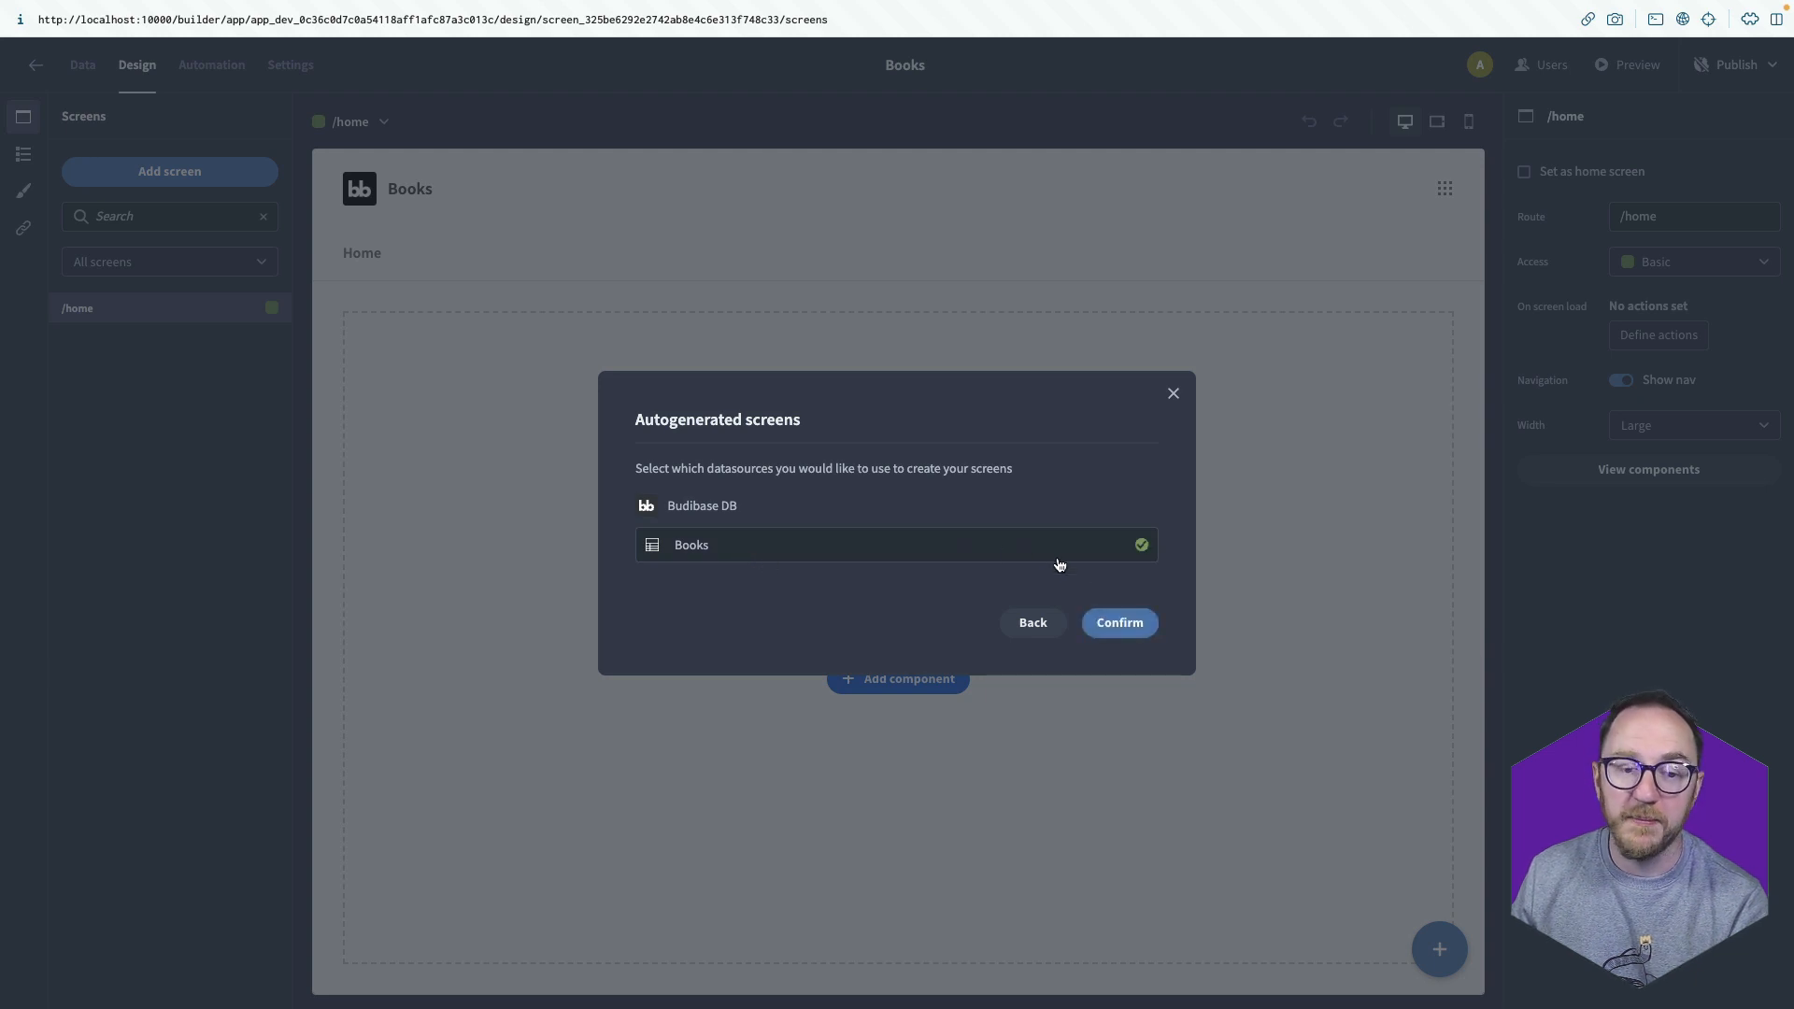
pyautogui.click(1117, 622)
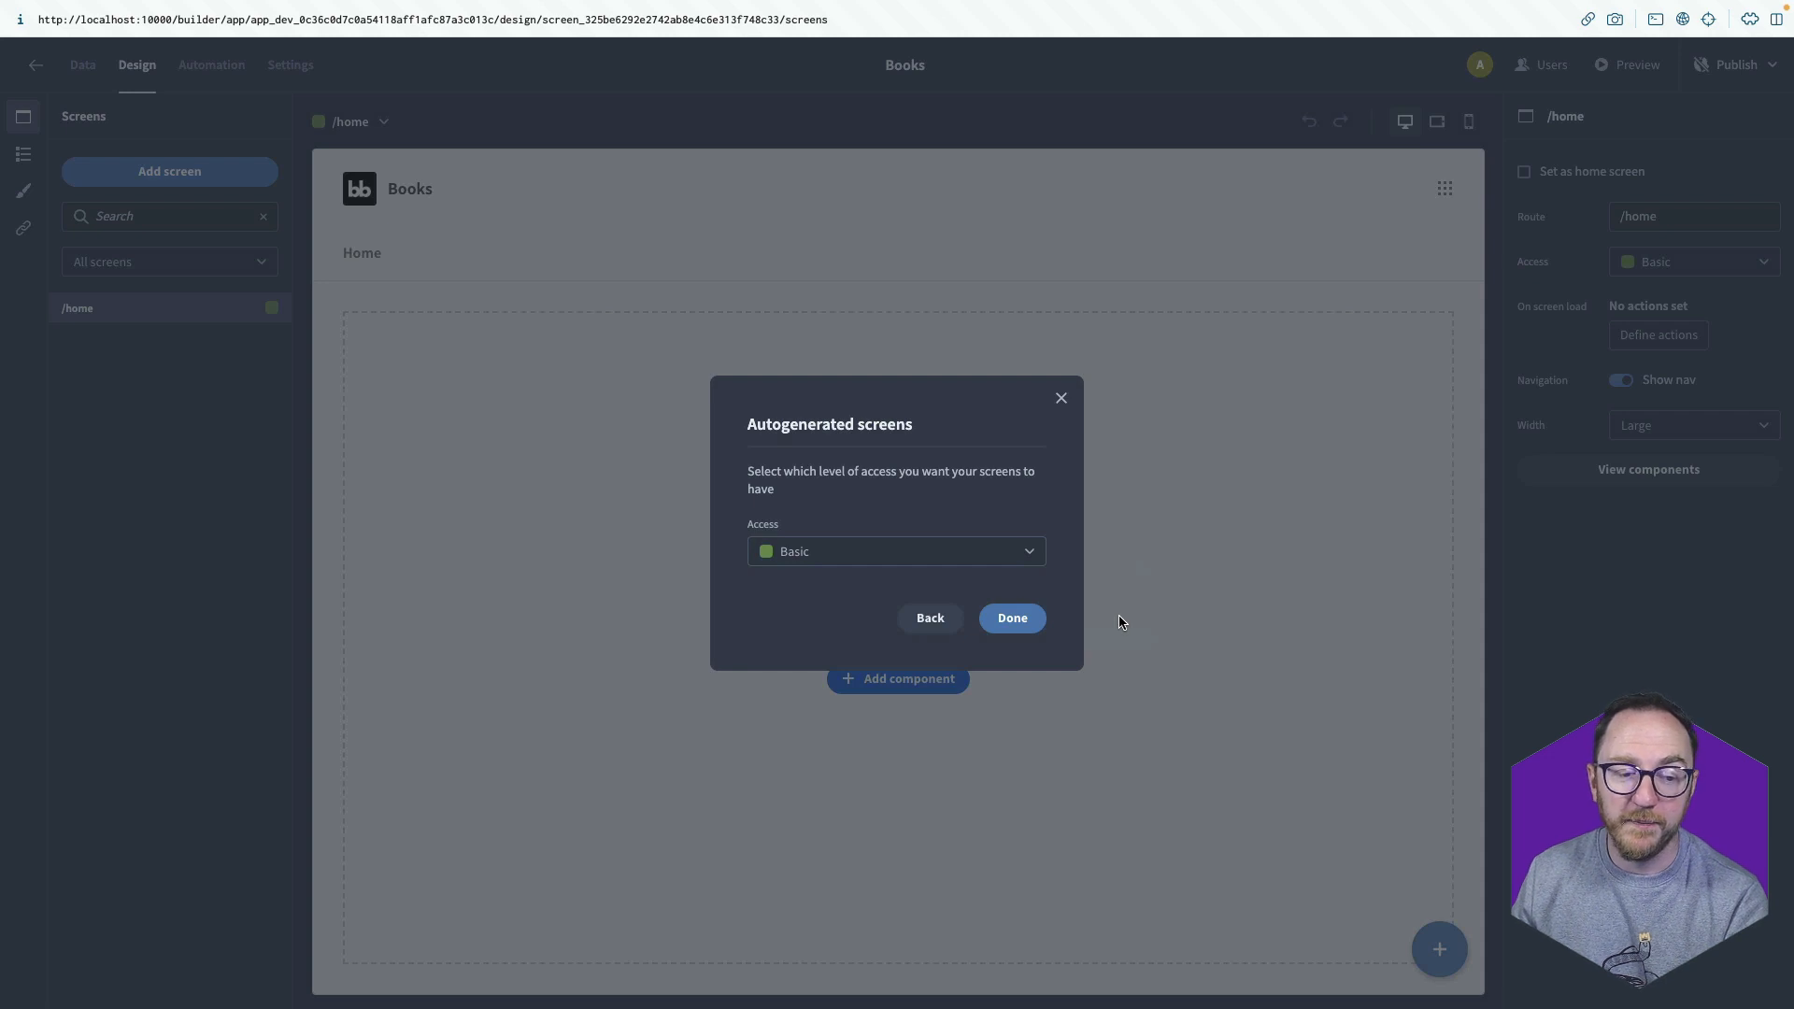
pyautogui.moveTo(833, 560)
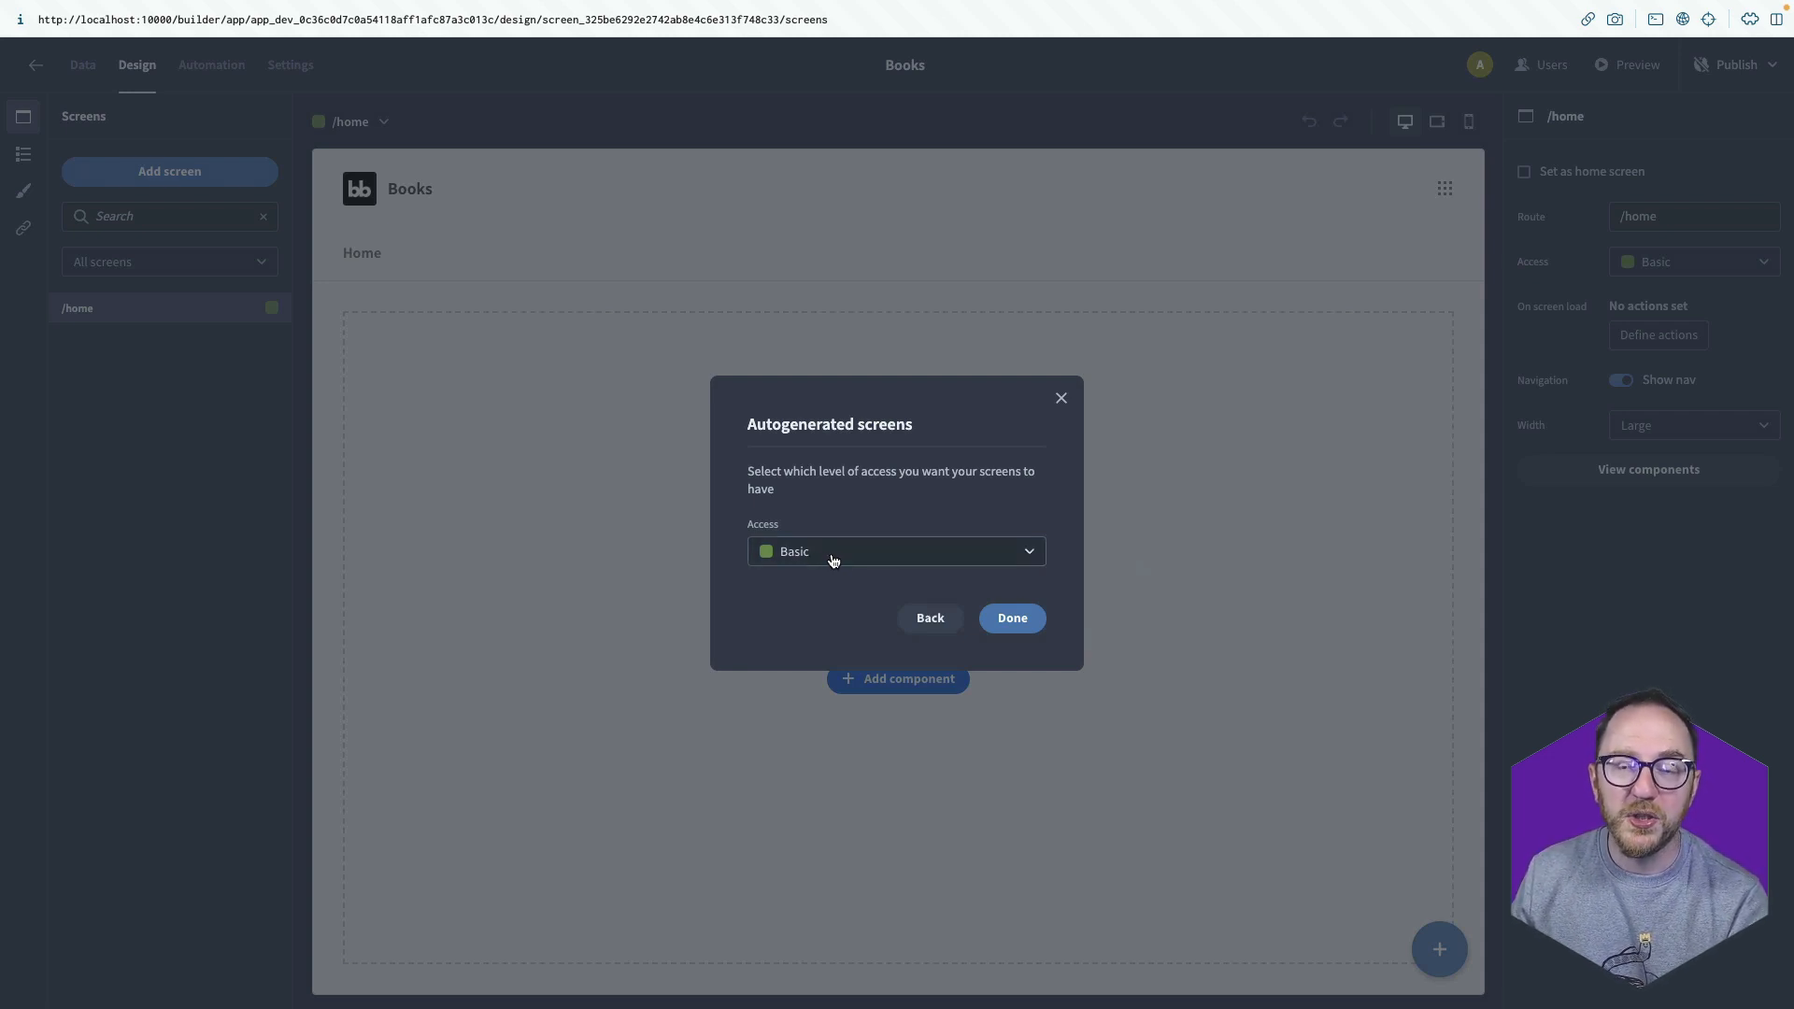
# Generate the /books list screen with Basic access.
pyautogui.click(896, 551)
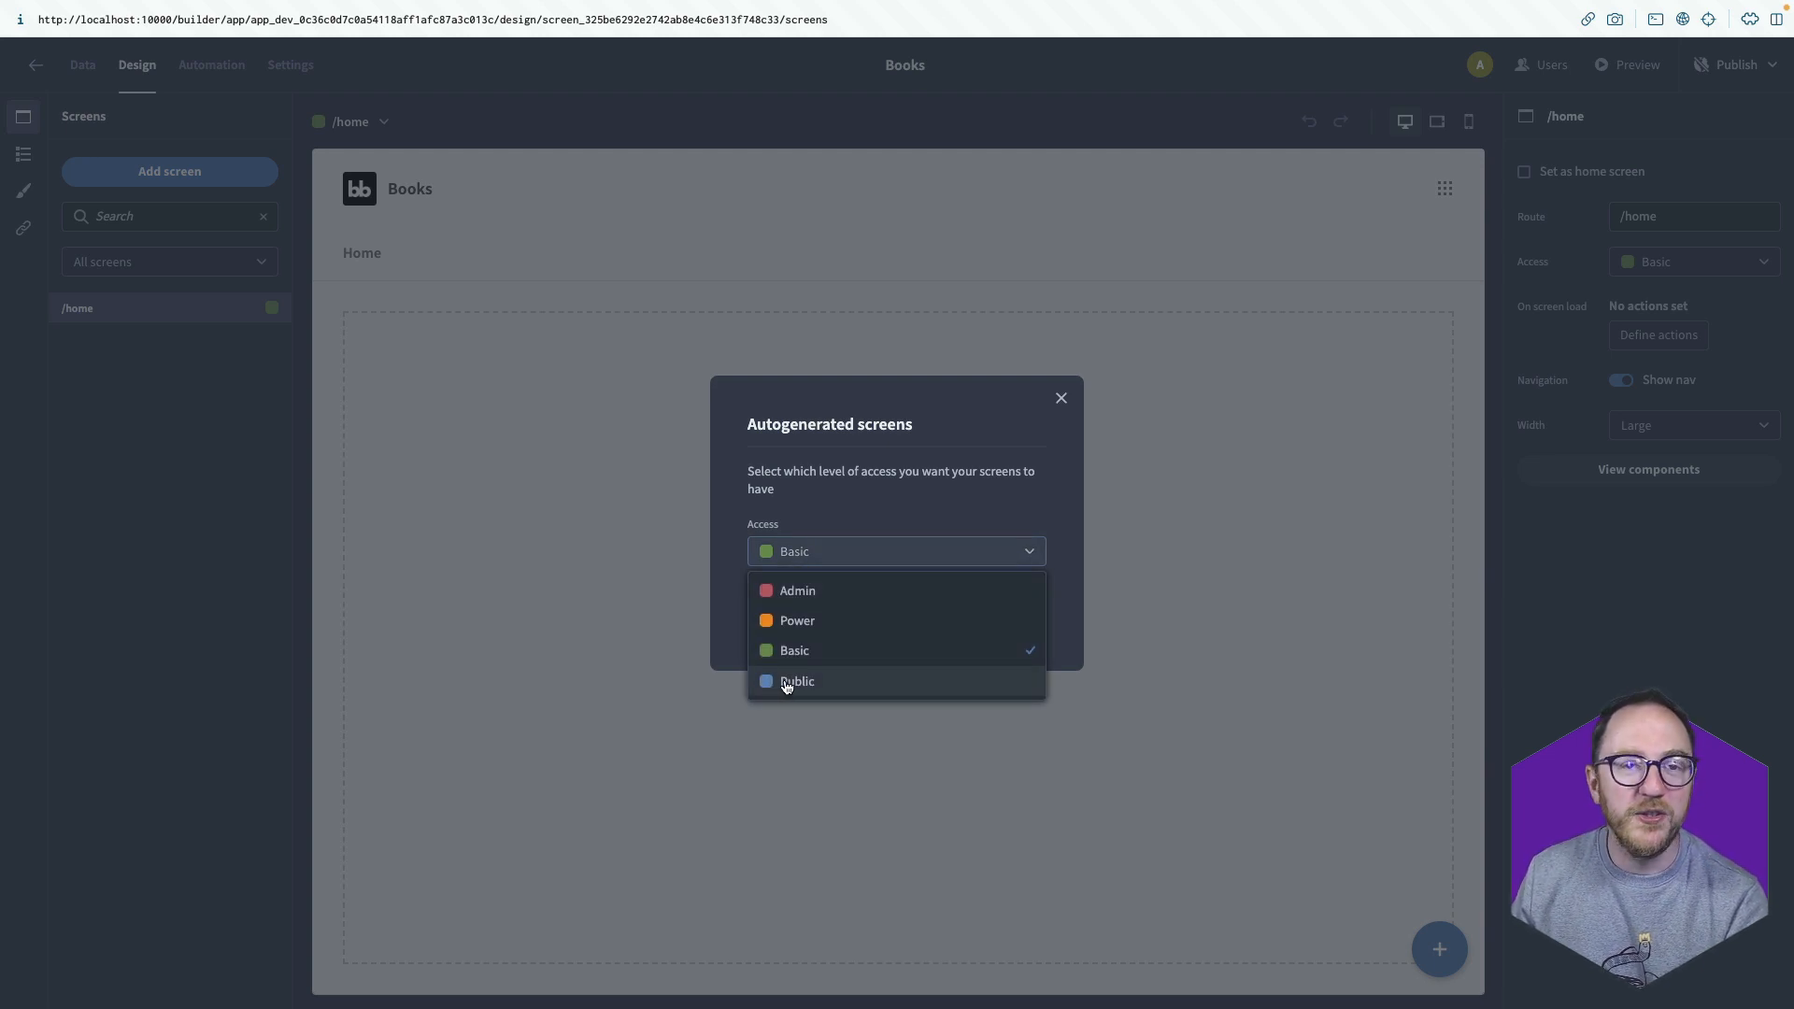
pyautogui.moveTo(795, 650)
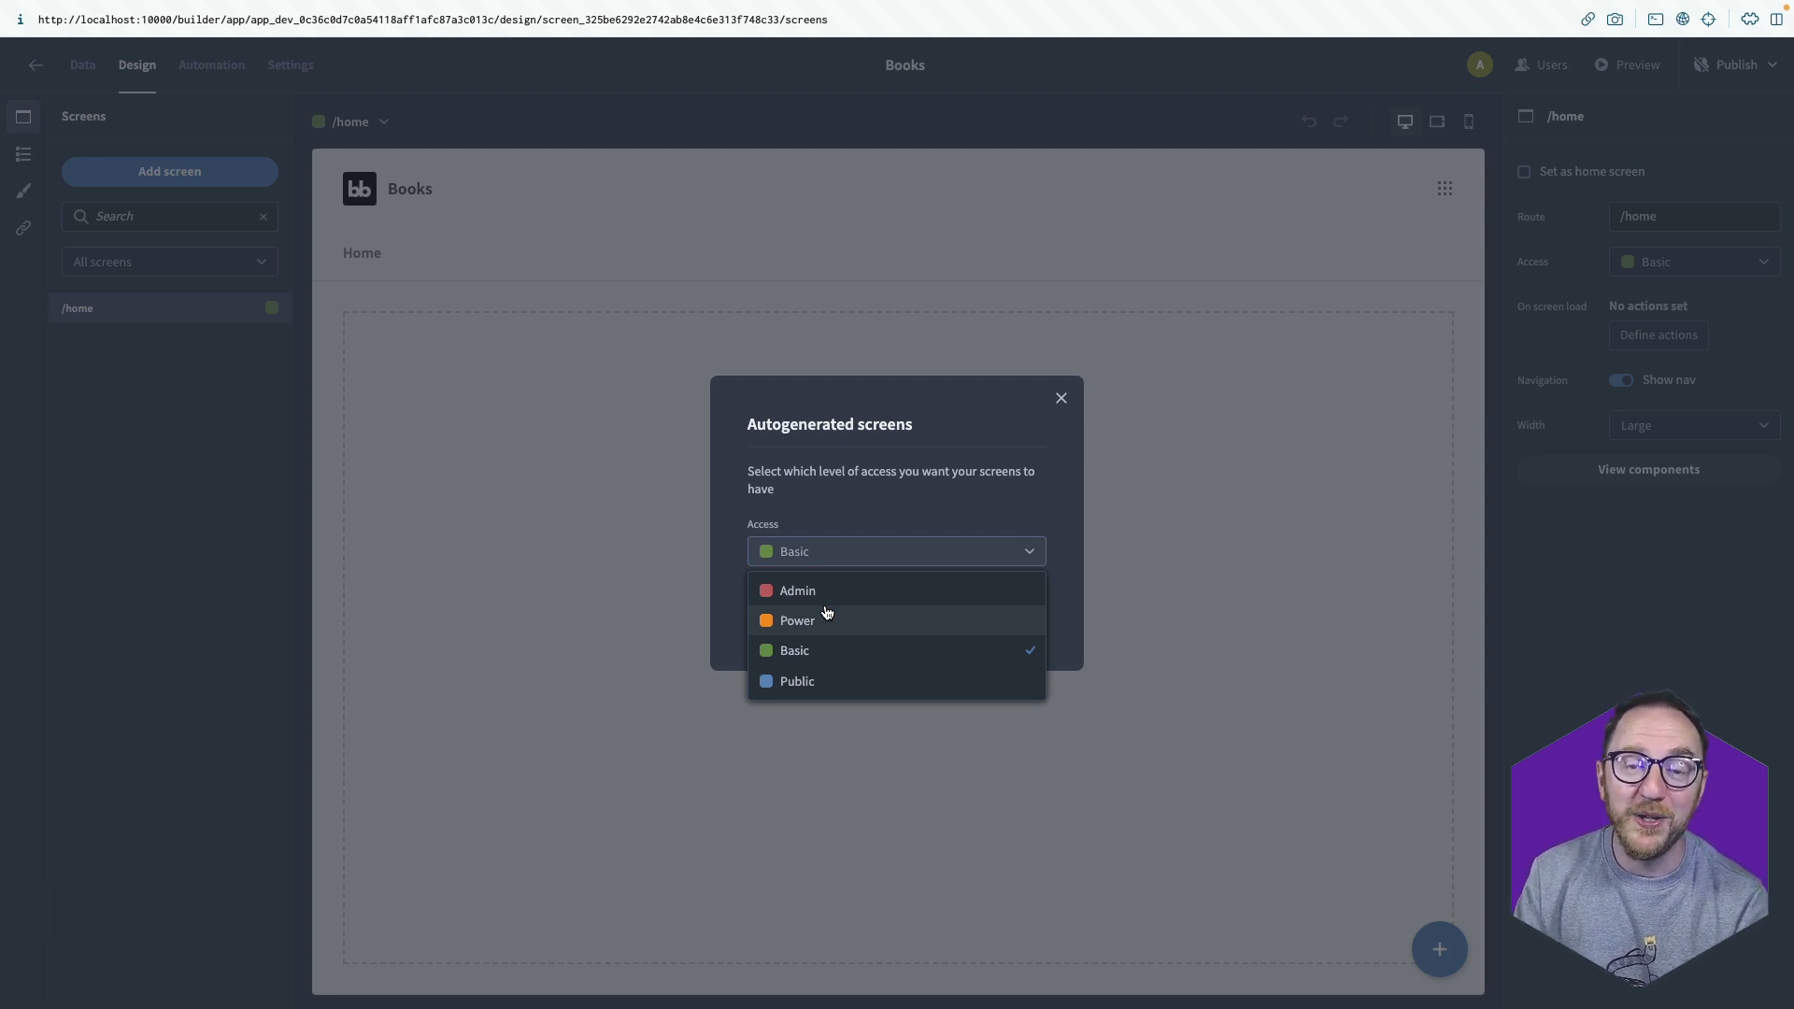
pyautogui.moveTo(857, 508)
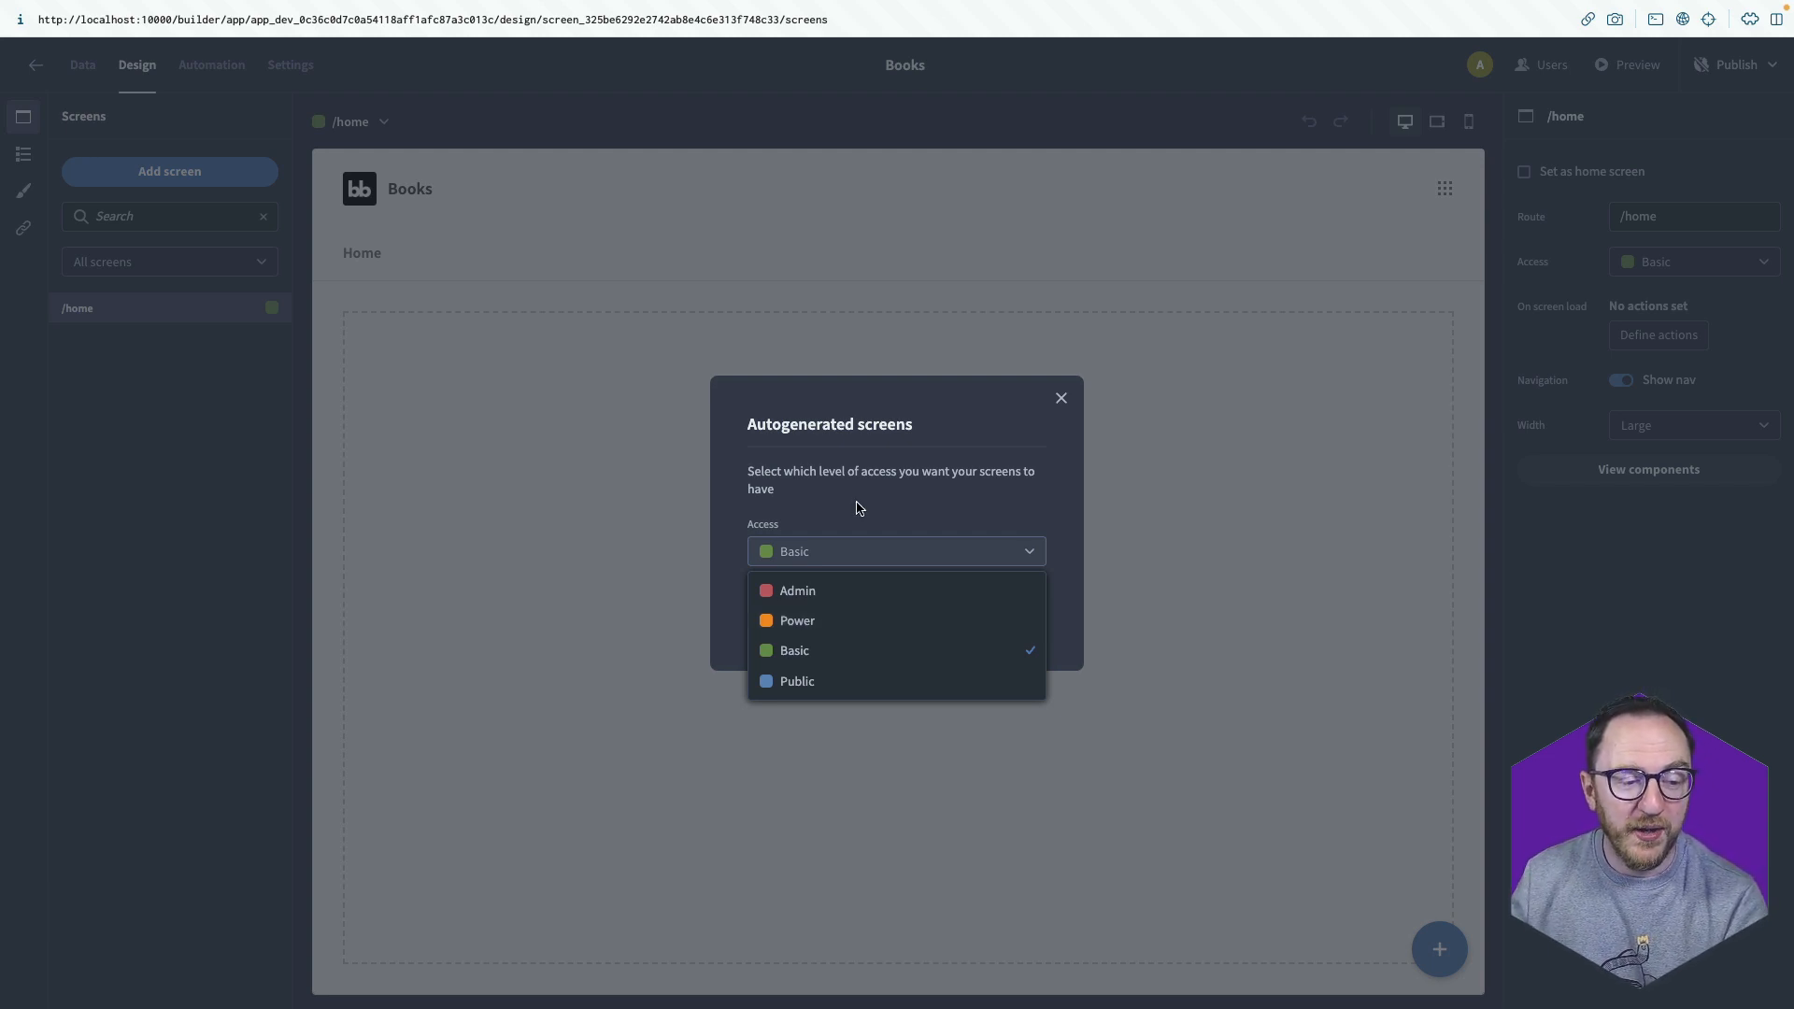
pyautogui.click(794, 650)
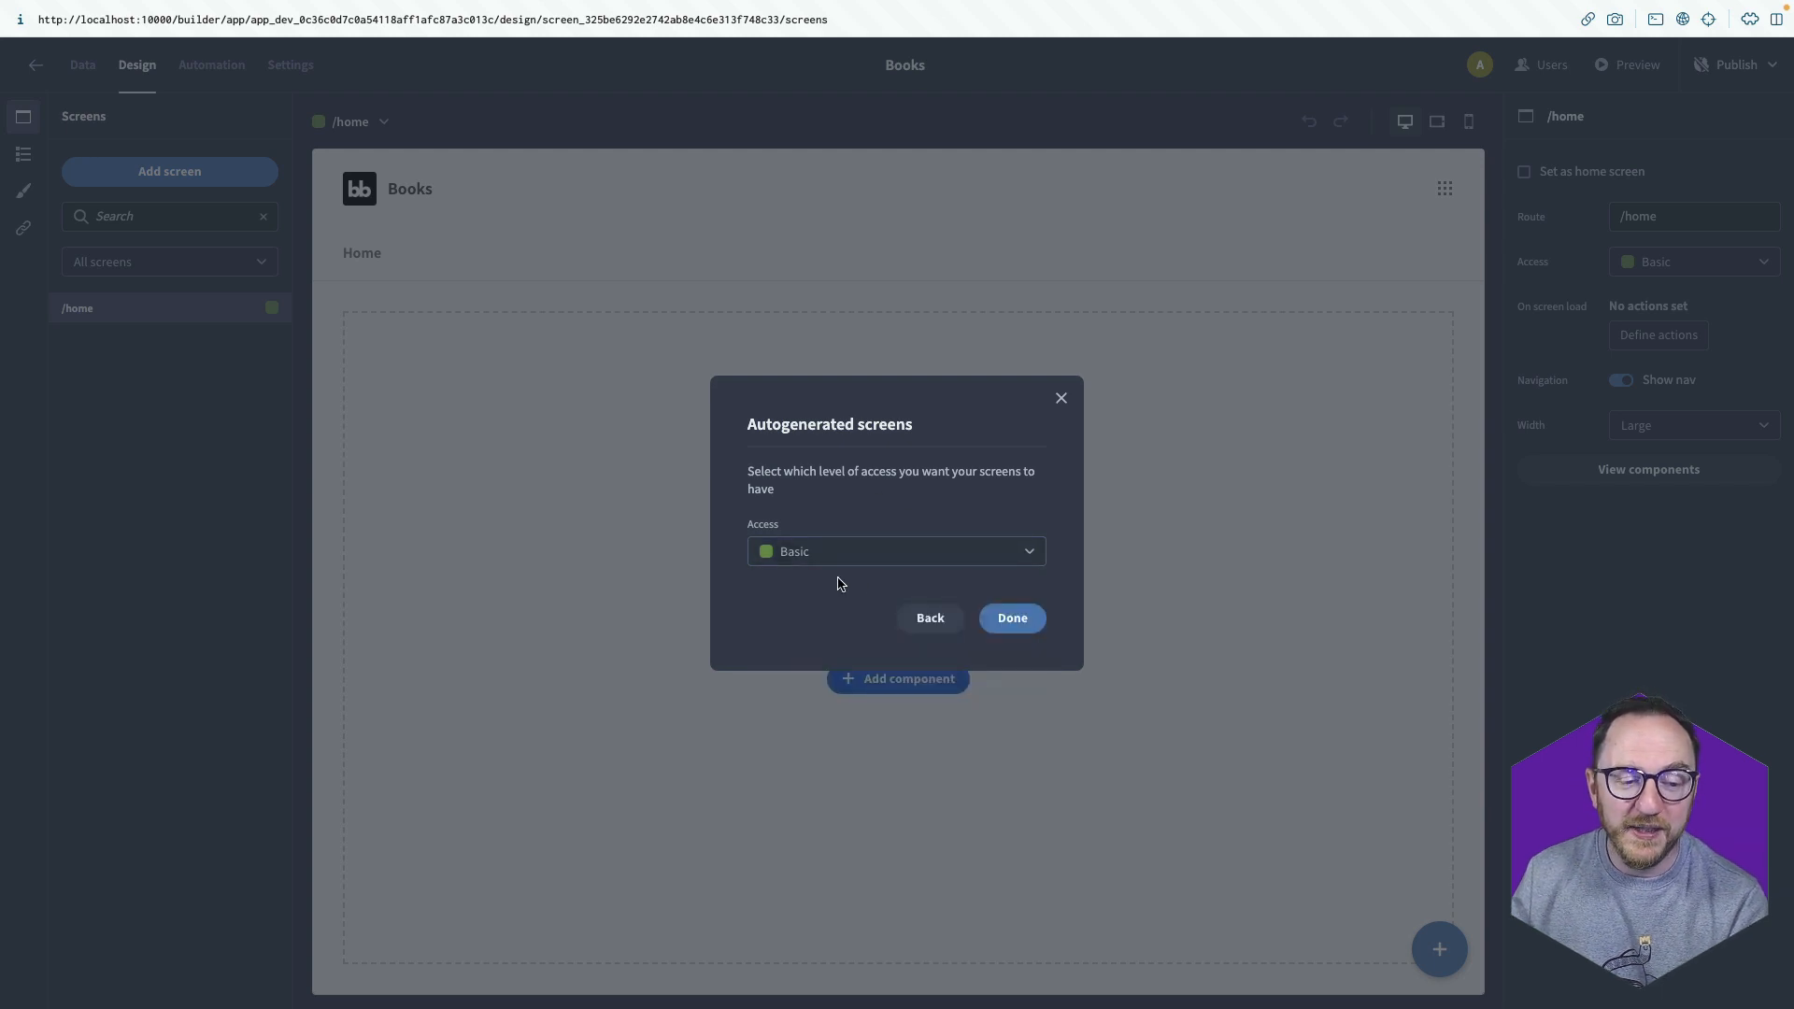
pyautogui.click(1011, 617)
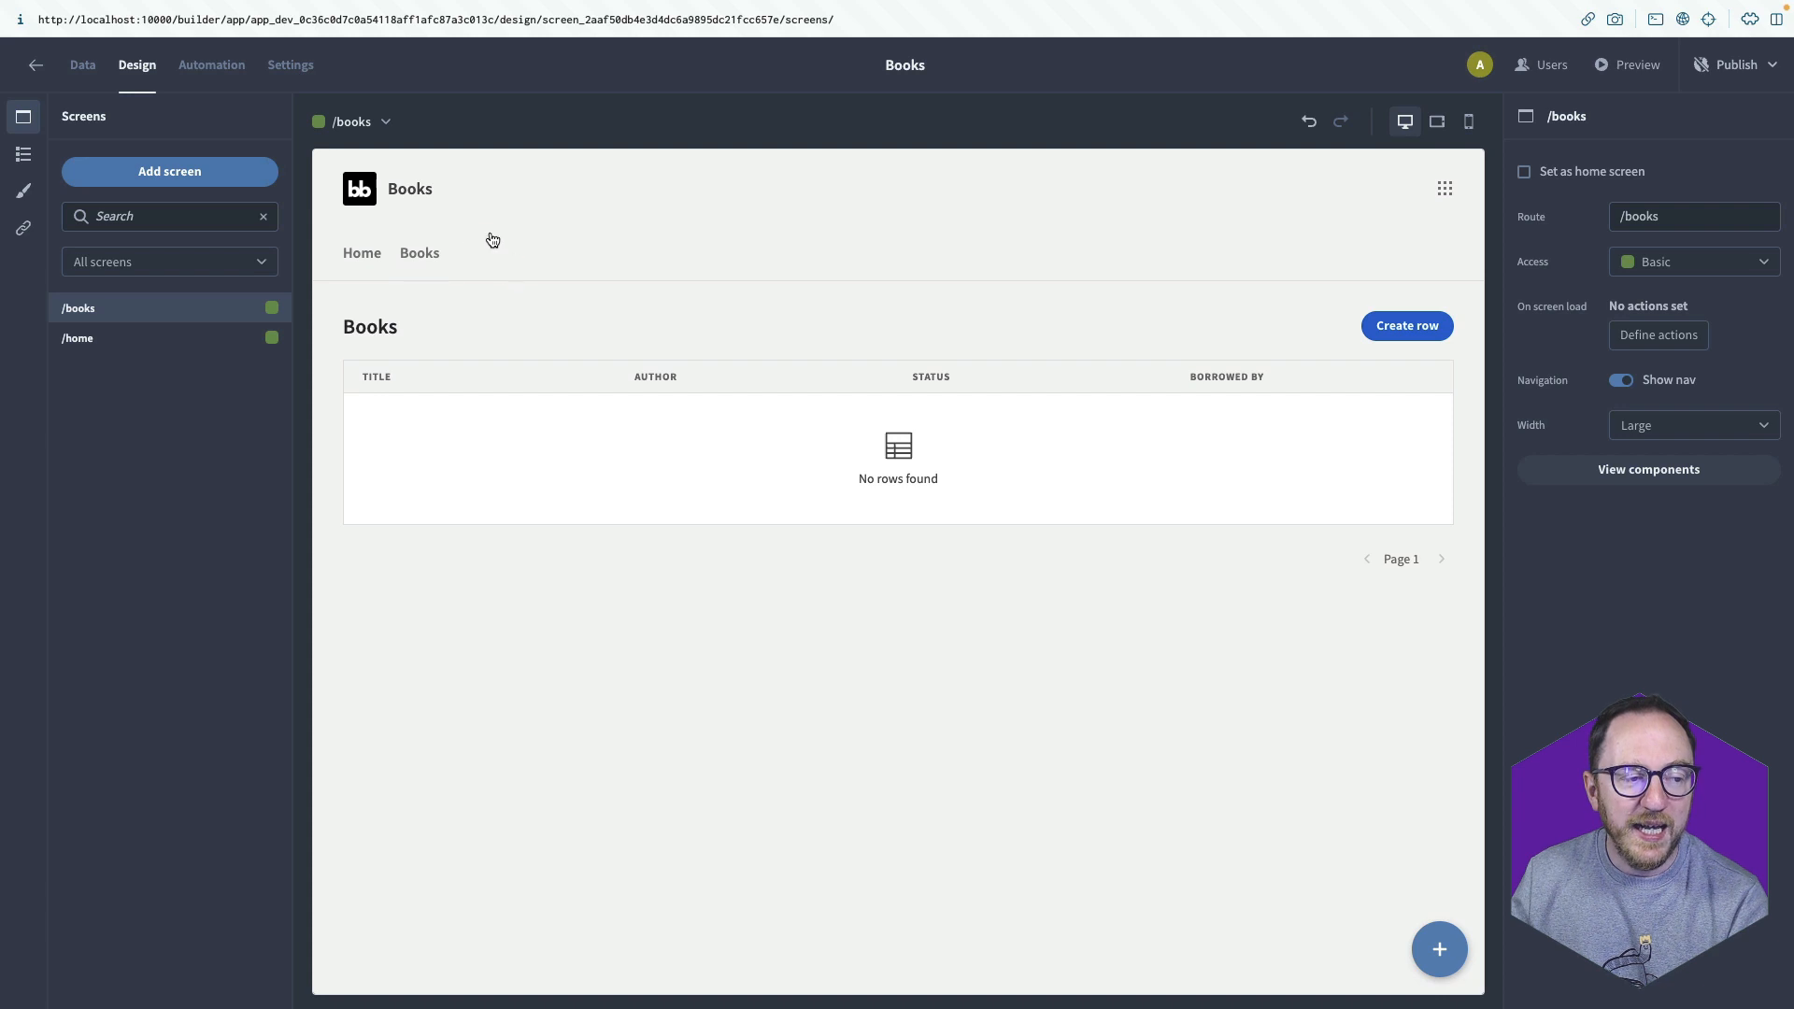
pyautogui.moveTo(362, 248)
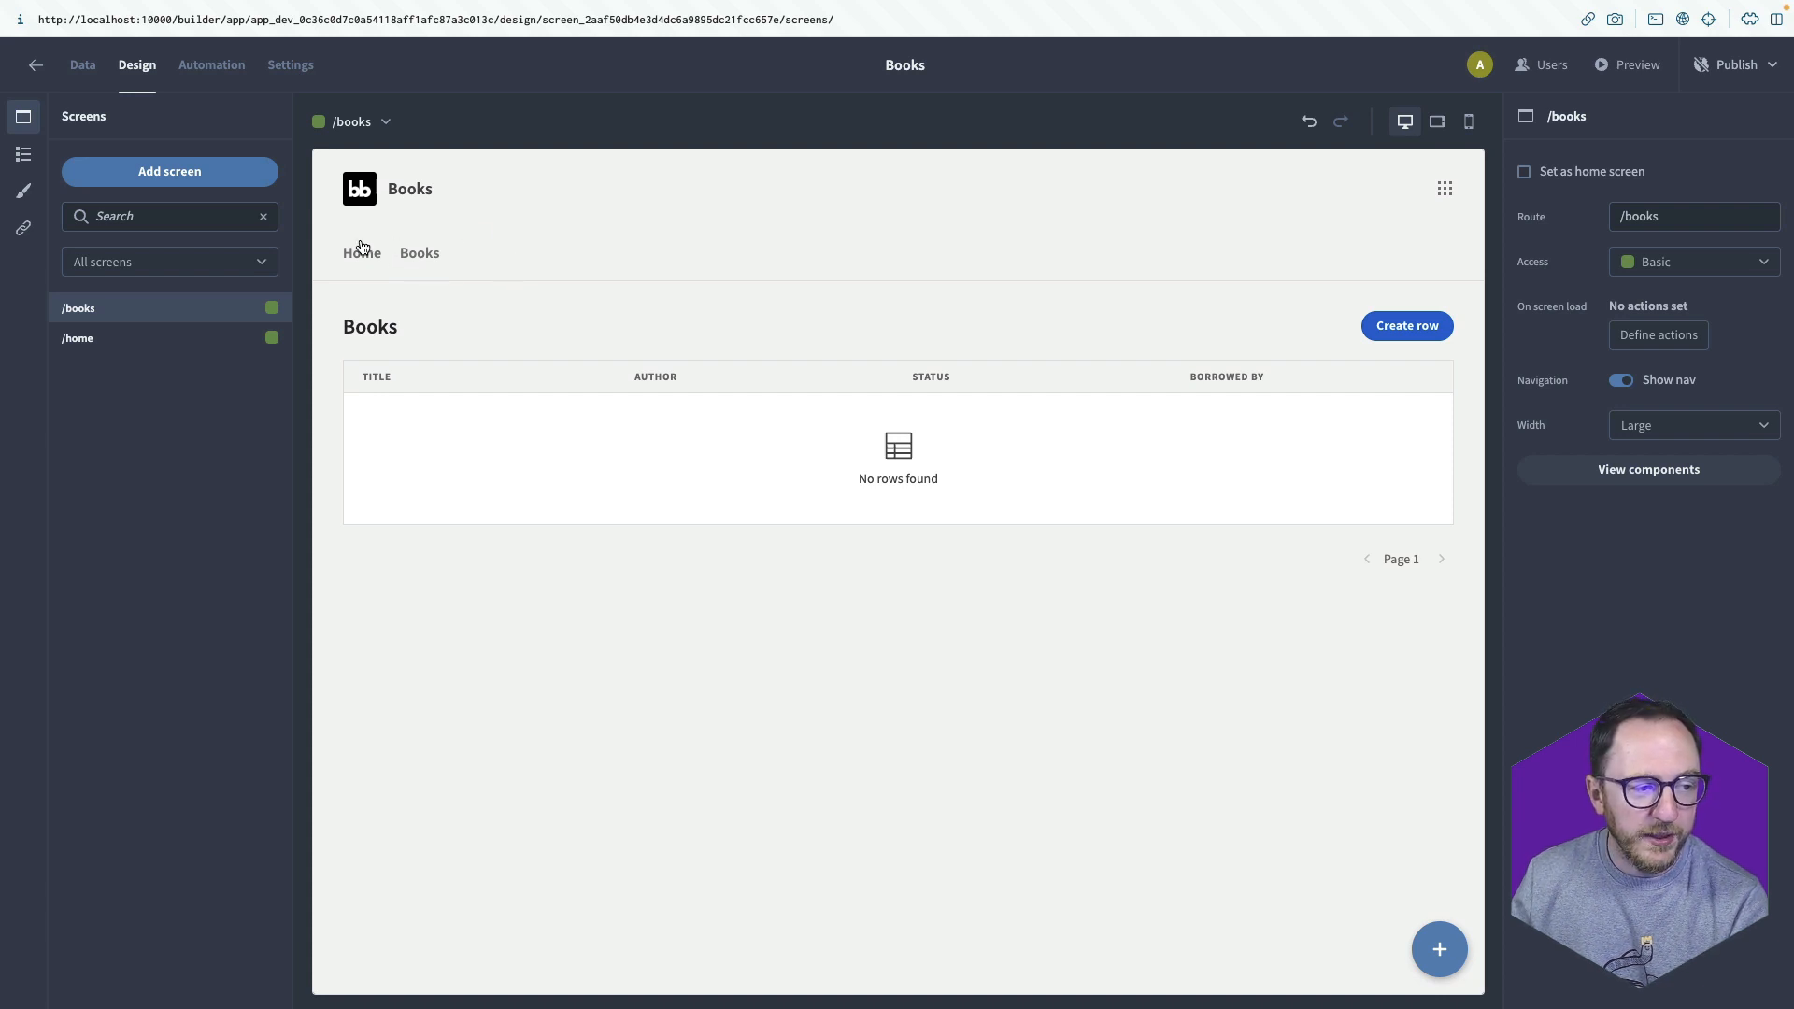
pyautogui.moveTo(234, 334)
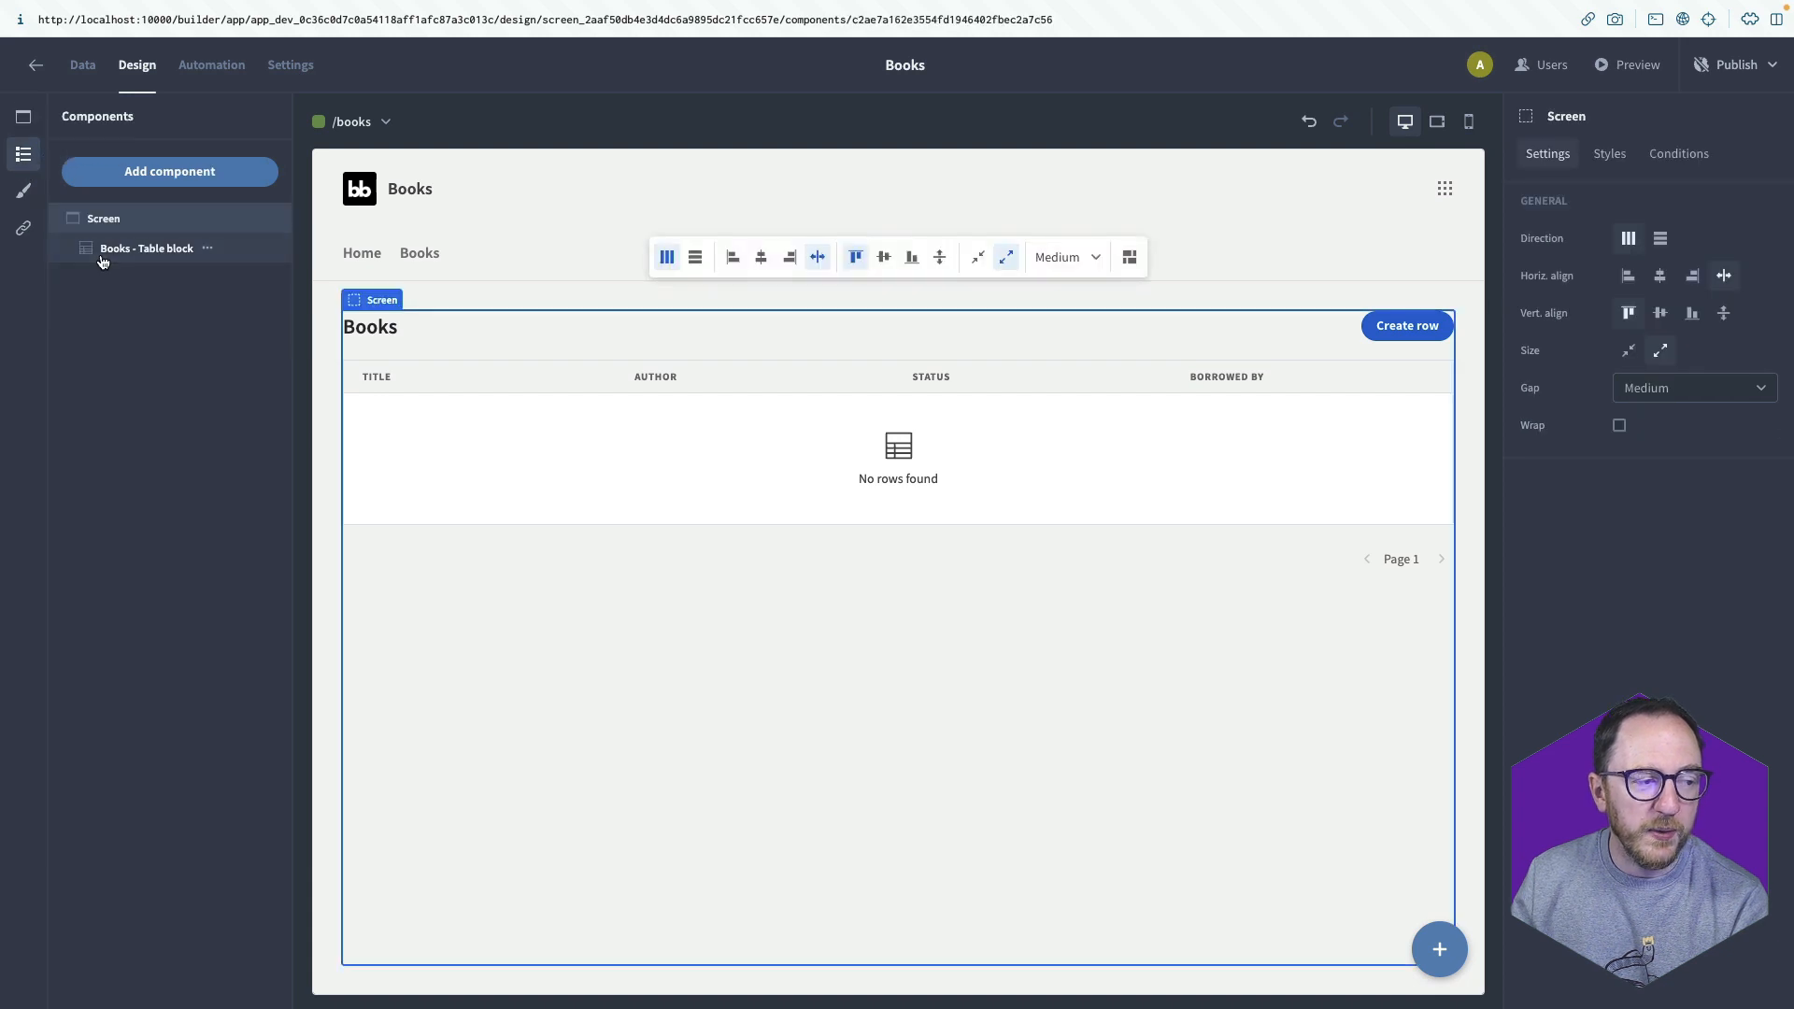
# Select the Books Table block and bring up the component list.
pyautogui.click(145, 248)
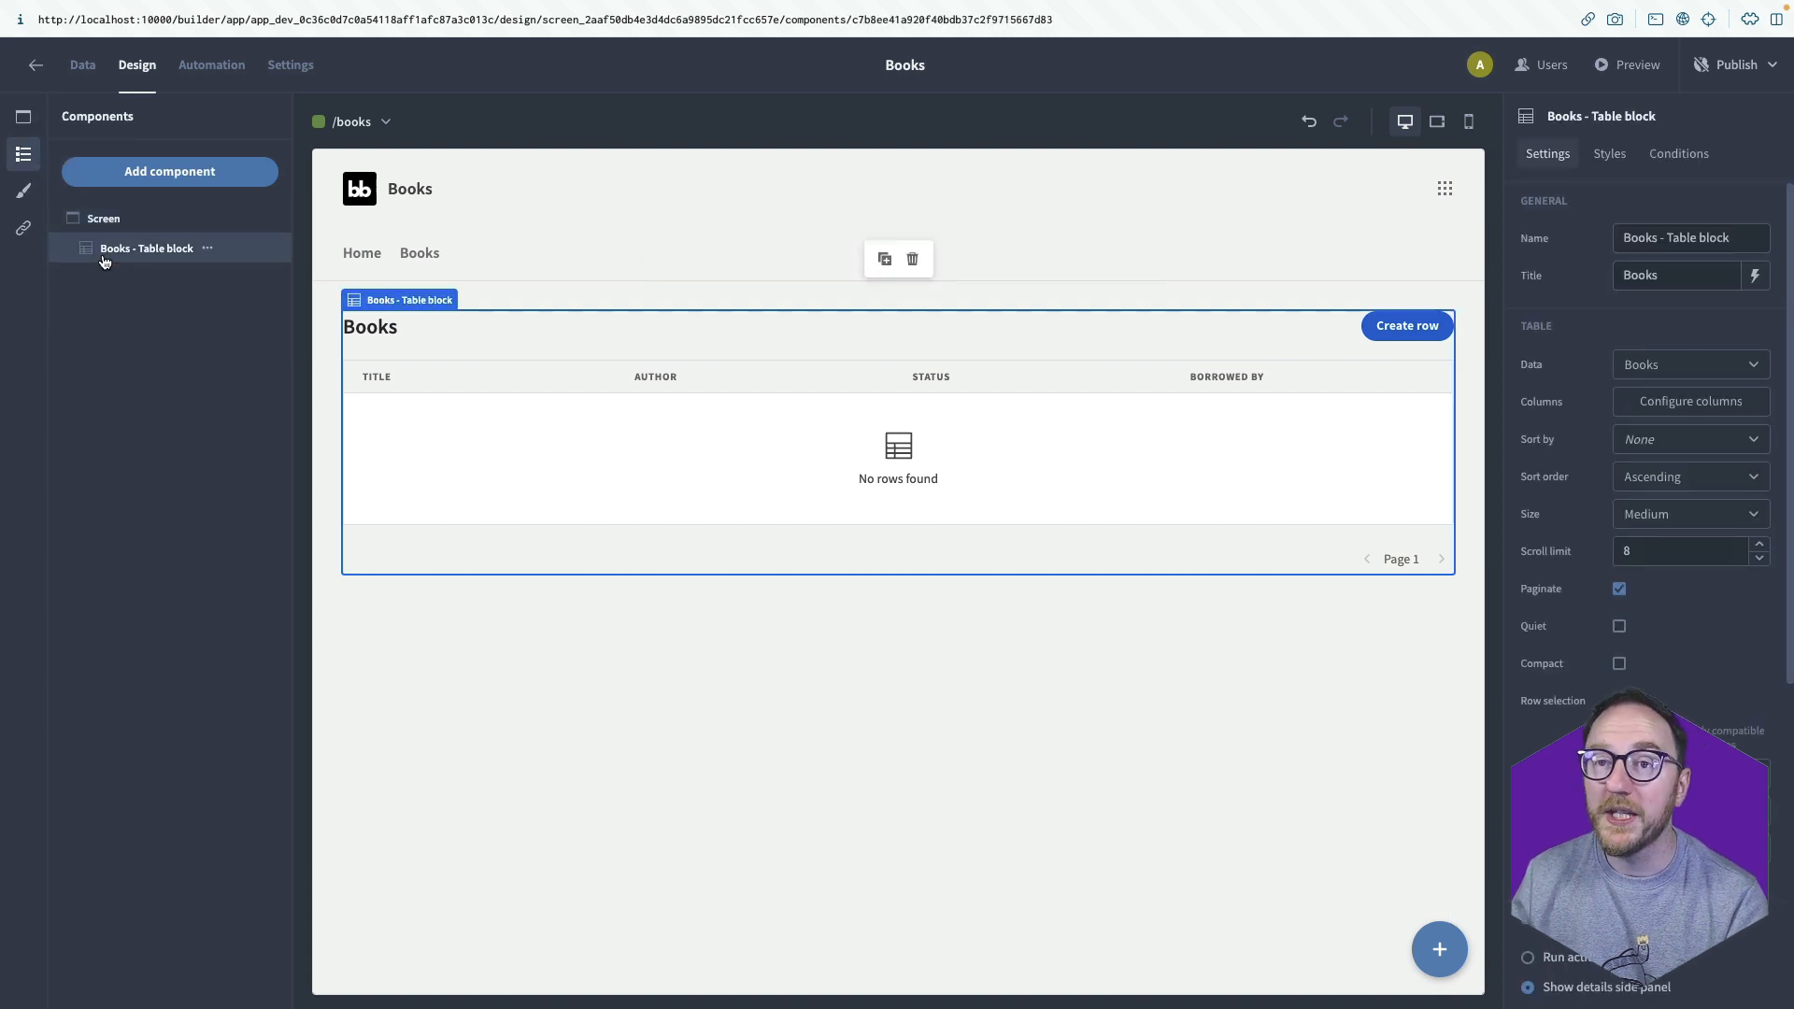
pyautogui.click(169, 171)
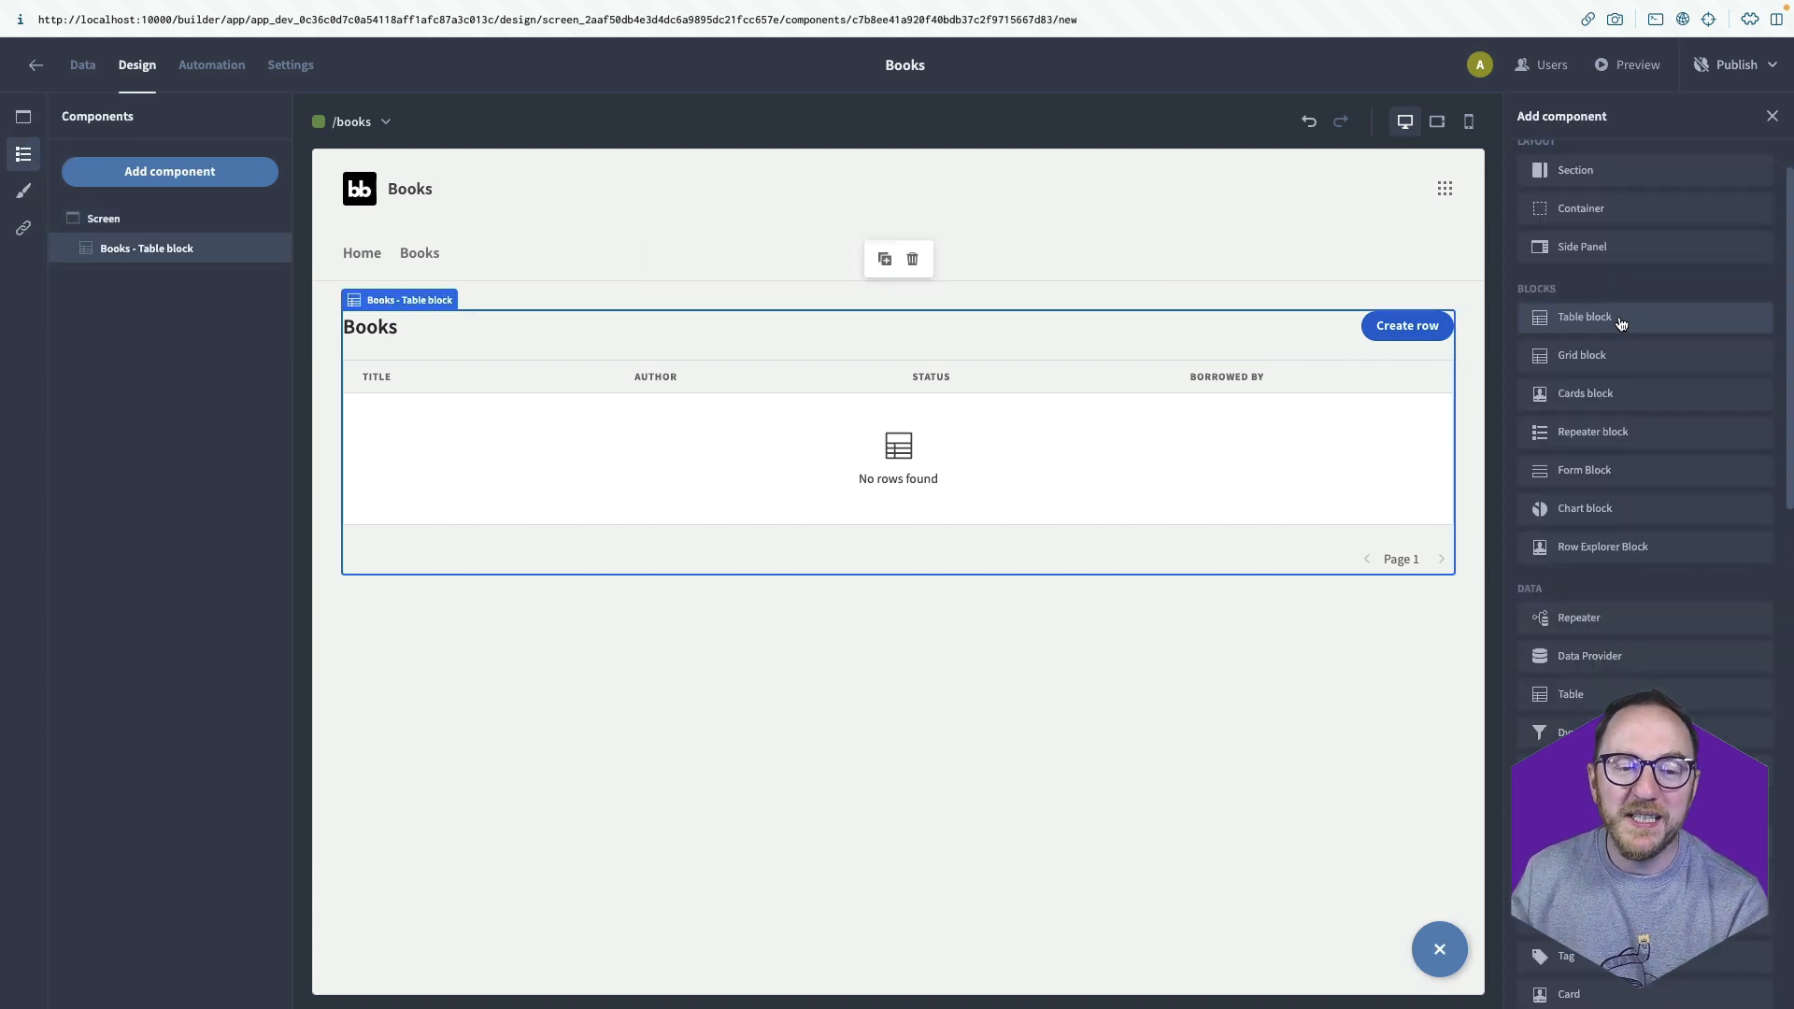
pyautogui.moveTo(1652, 509)
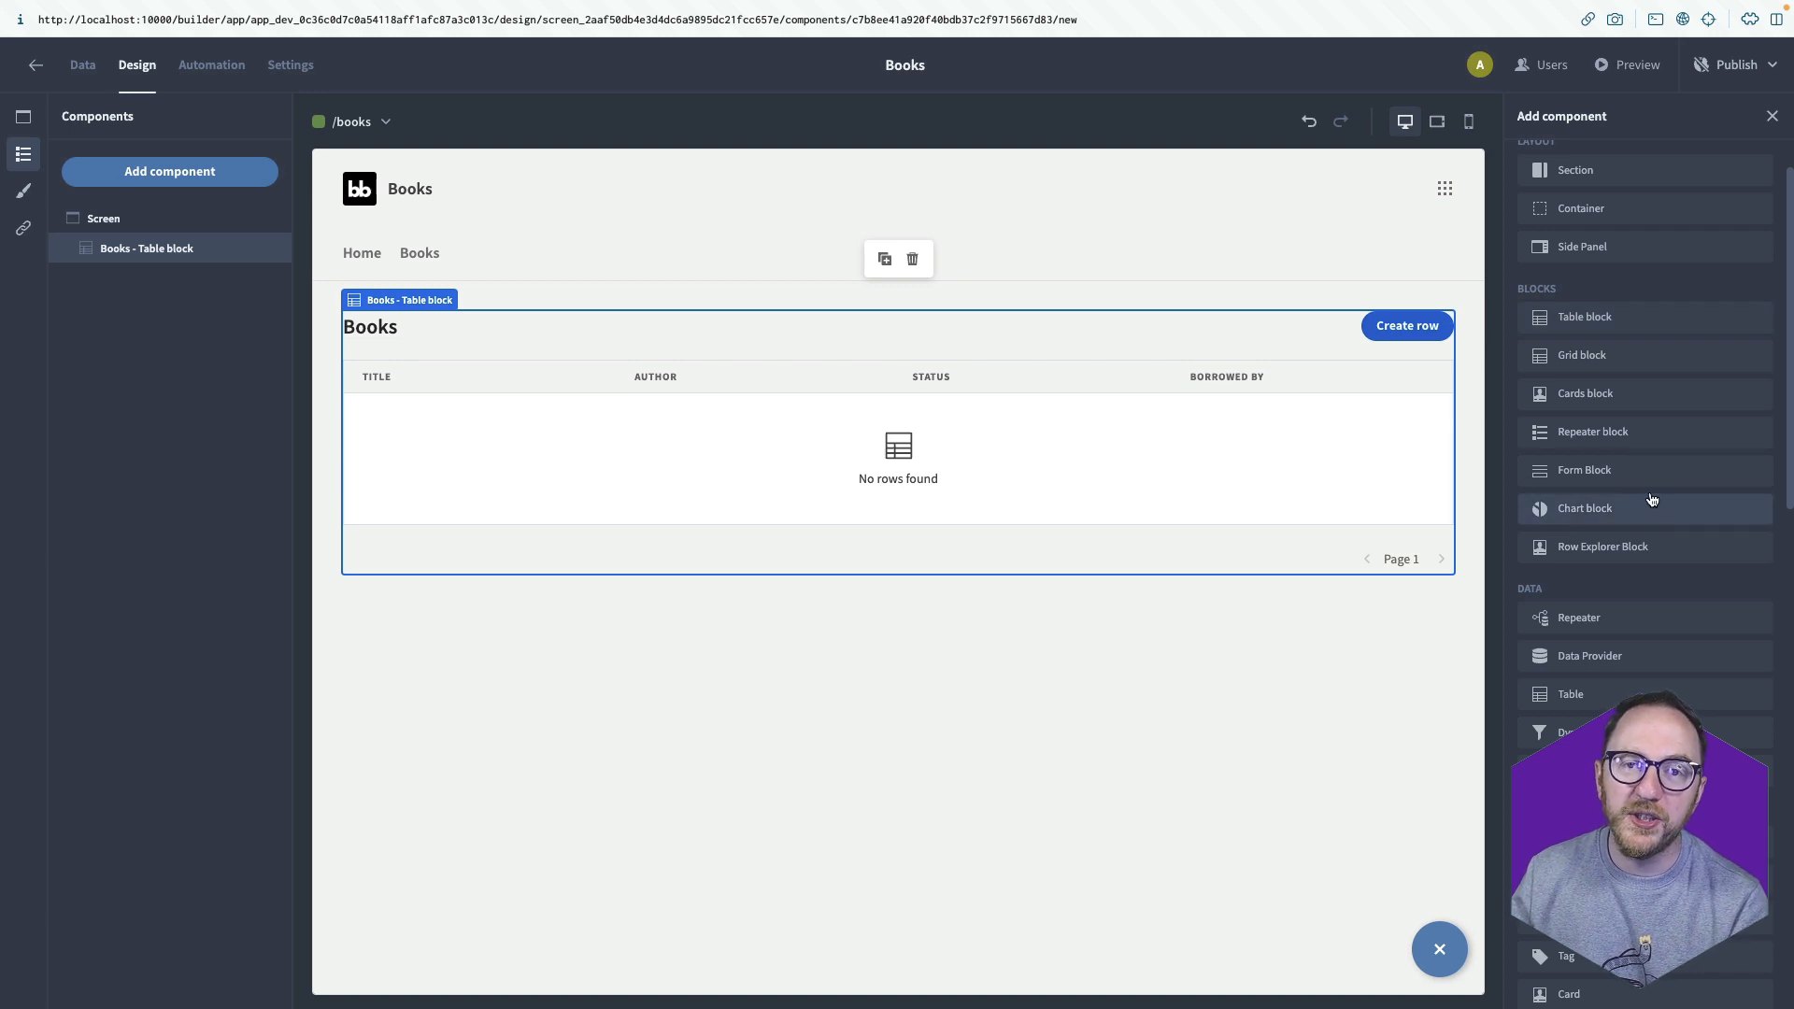
pyautogui.moveTo(1652, 495)
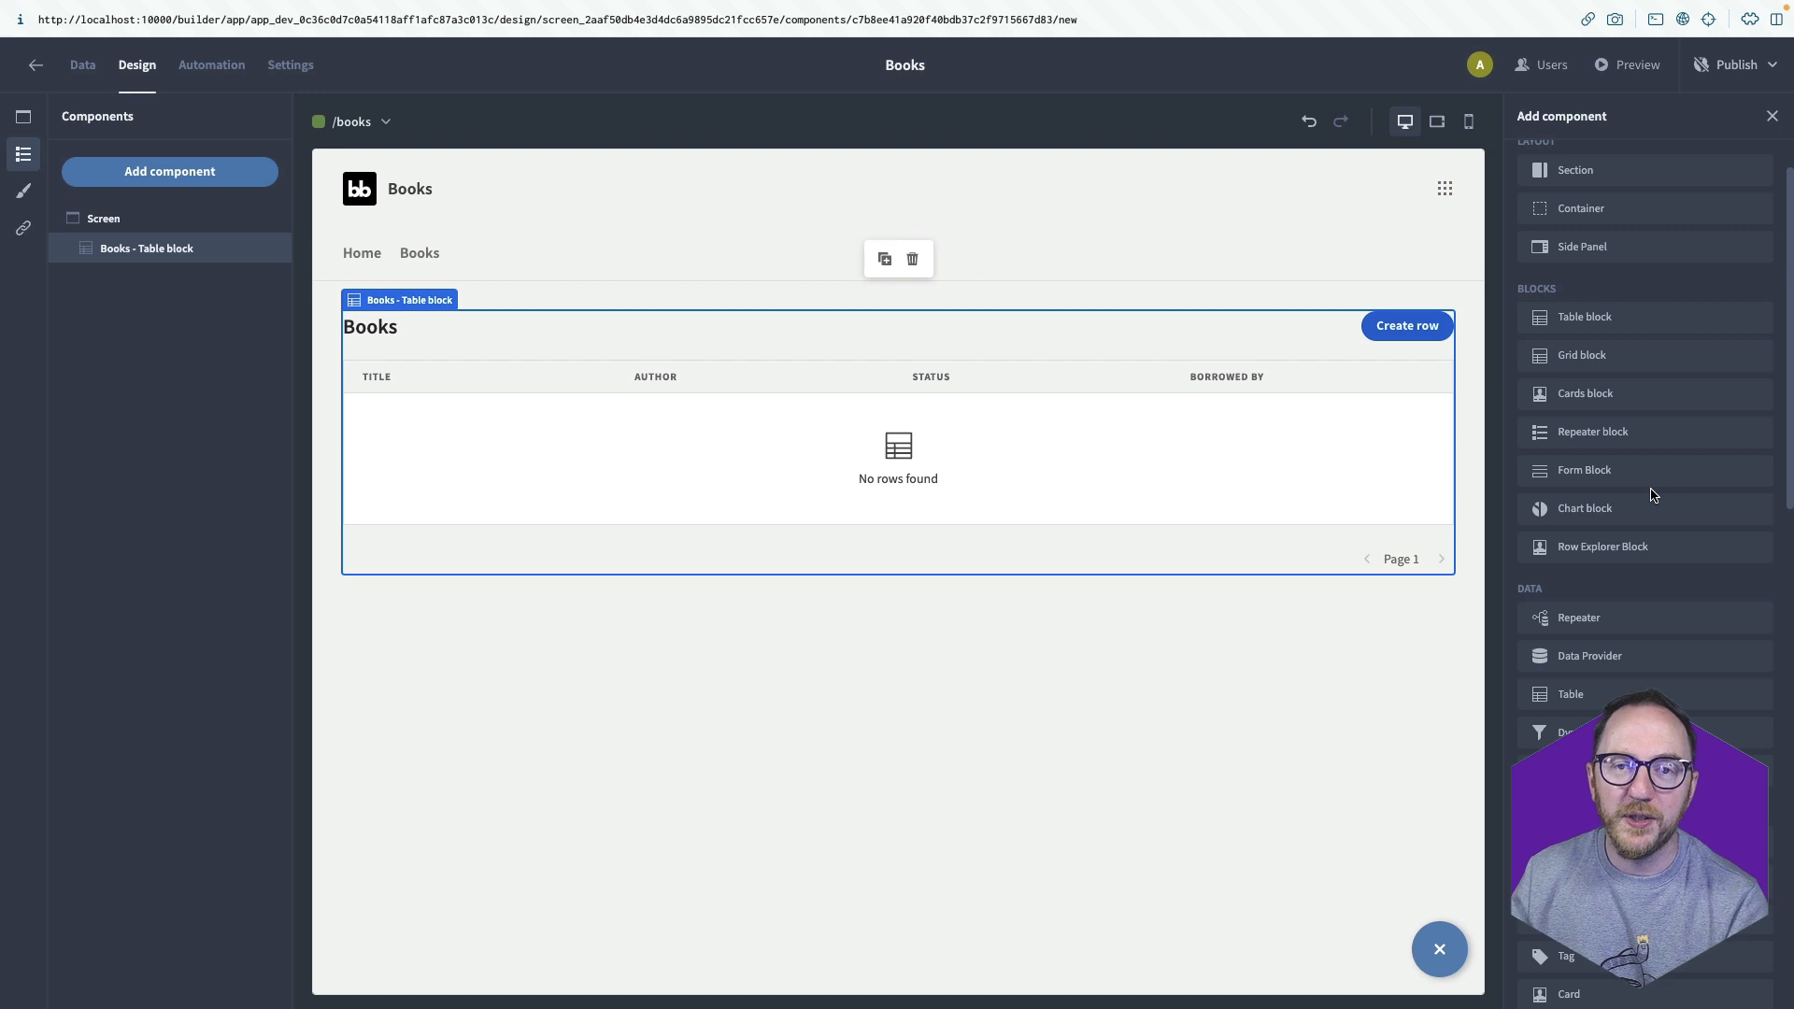
pyautogui.moveTo(939, 445)
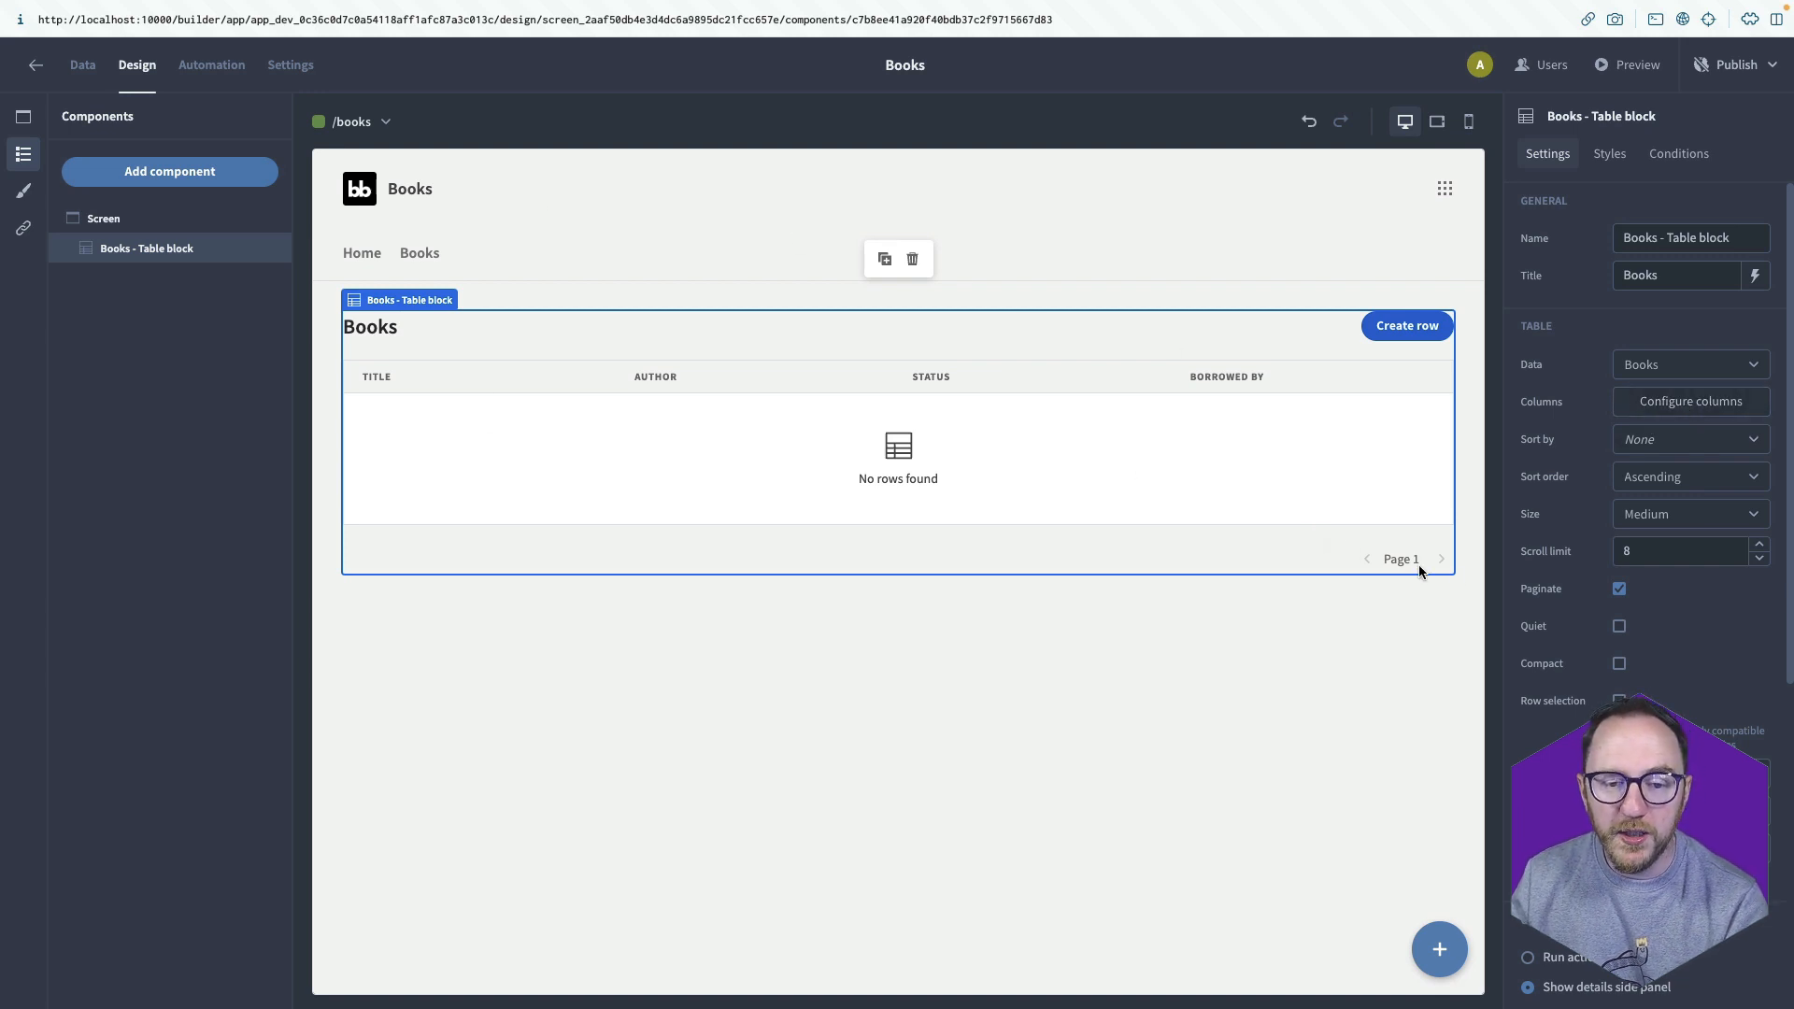
# Make Title the Books table block's search field.
pyautogui.scroll(-3)
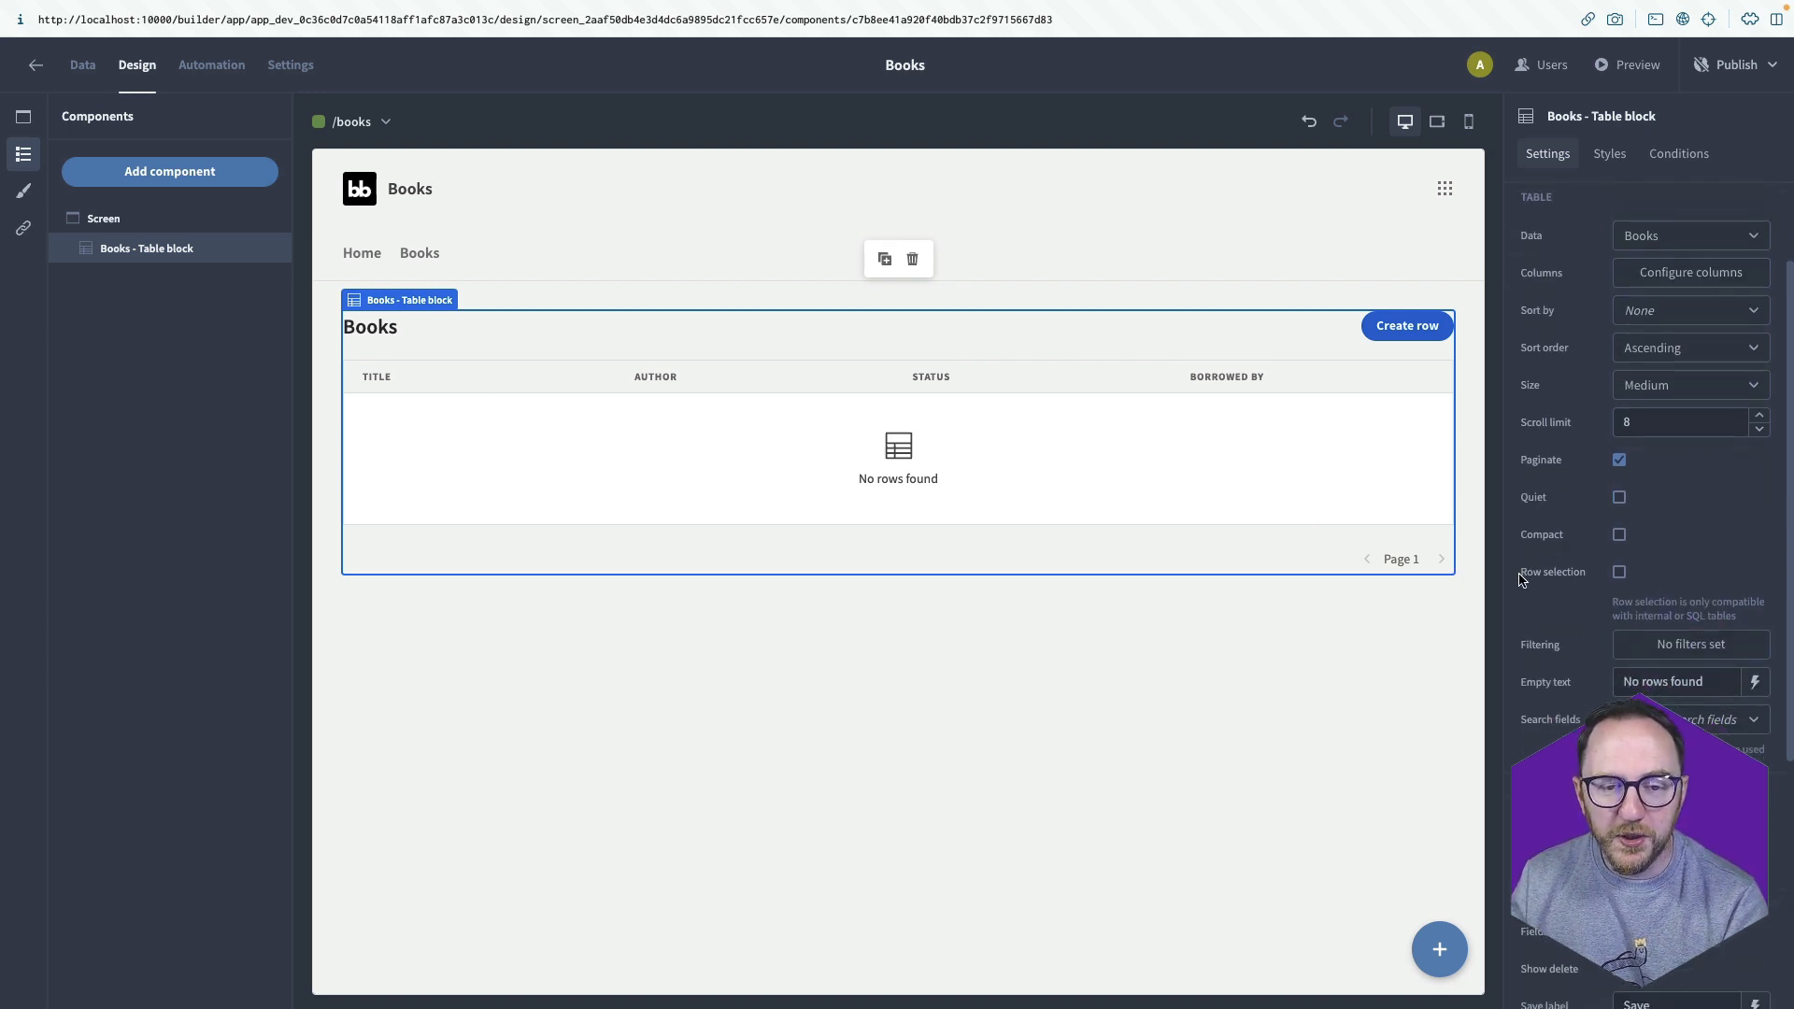
pyautogui.scroll(-3)
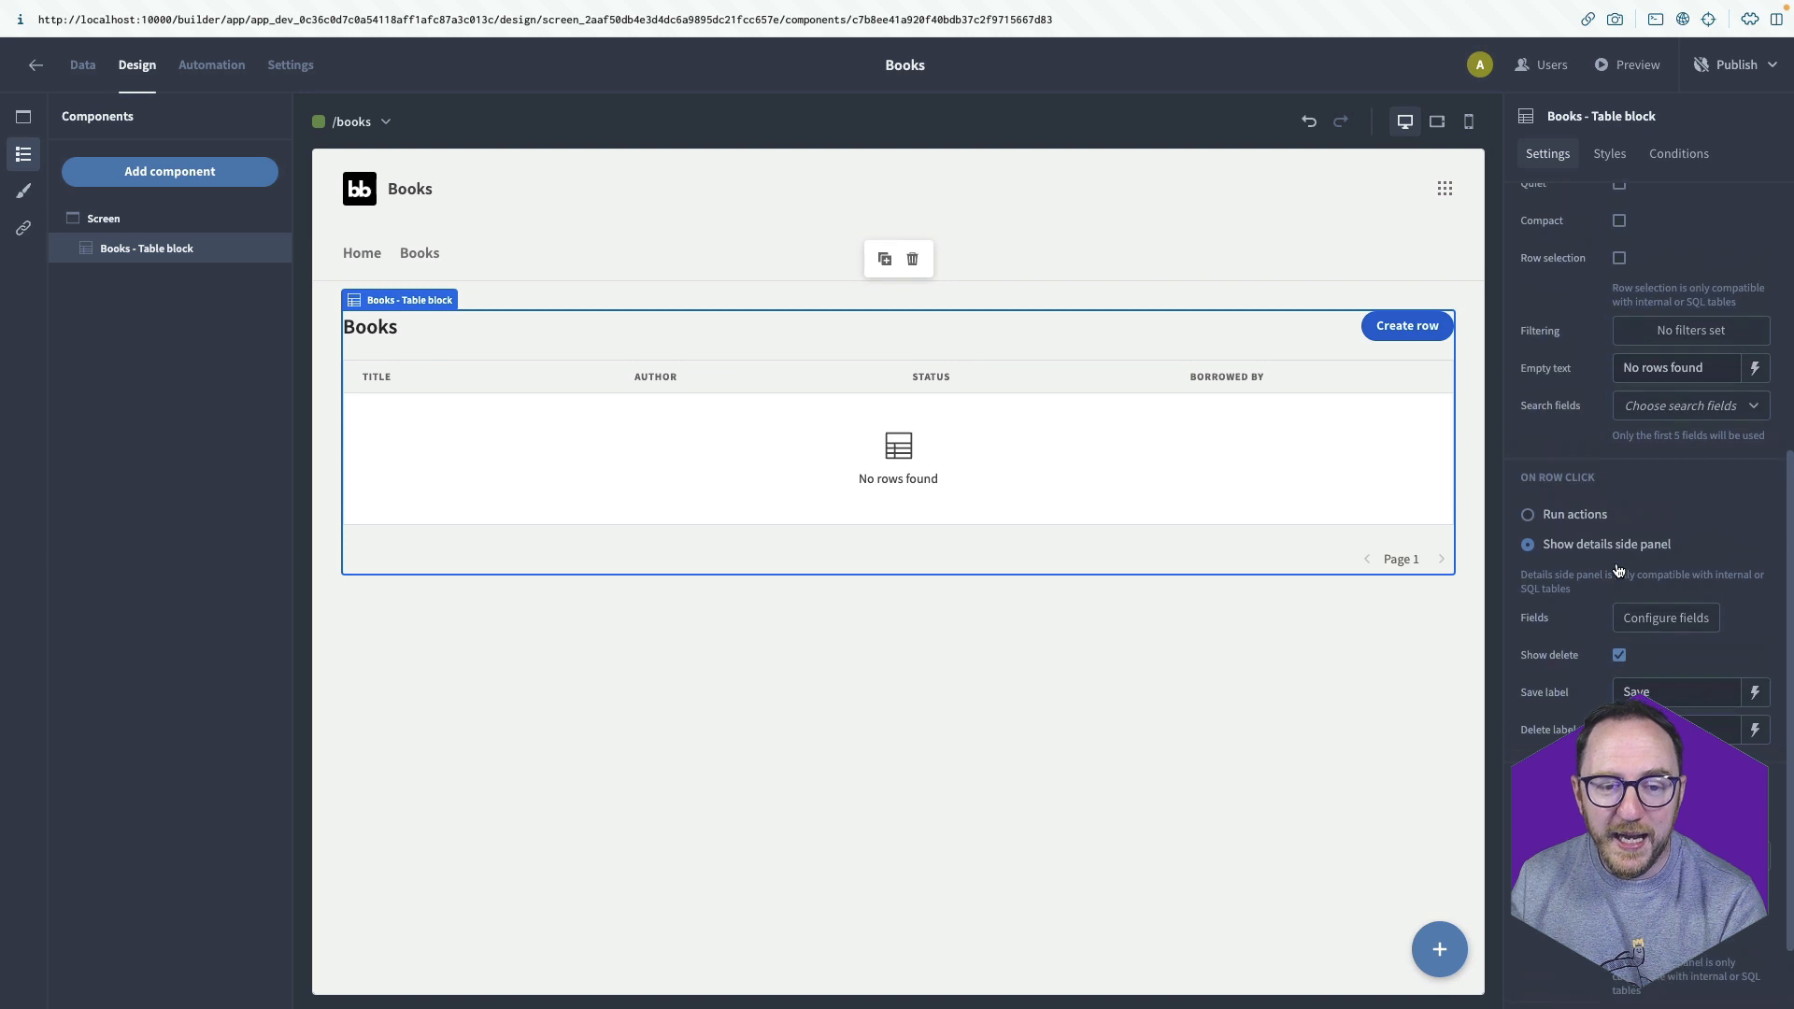
pyautogui.click(1691, 405)
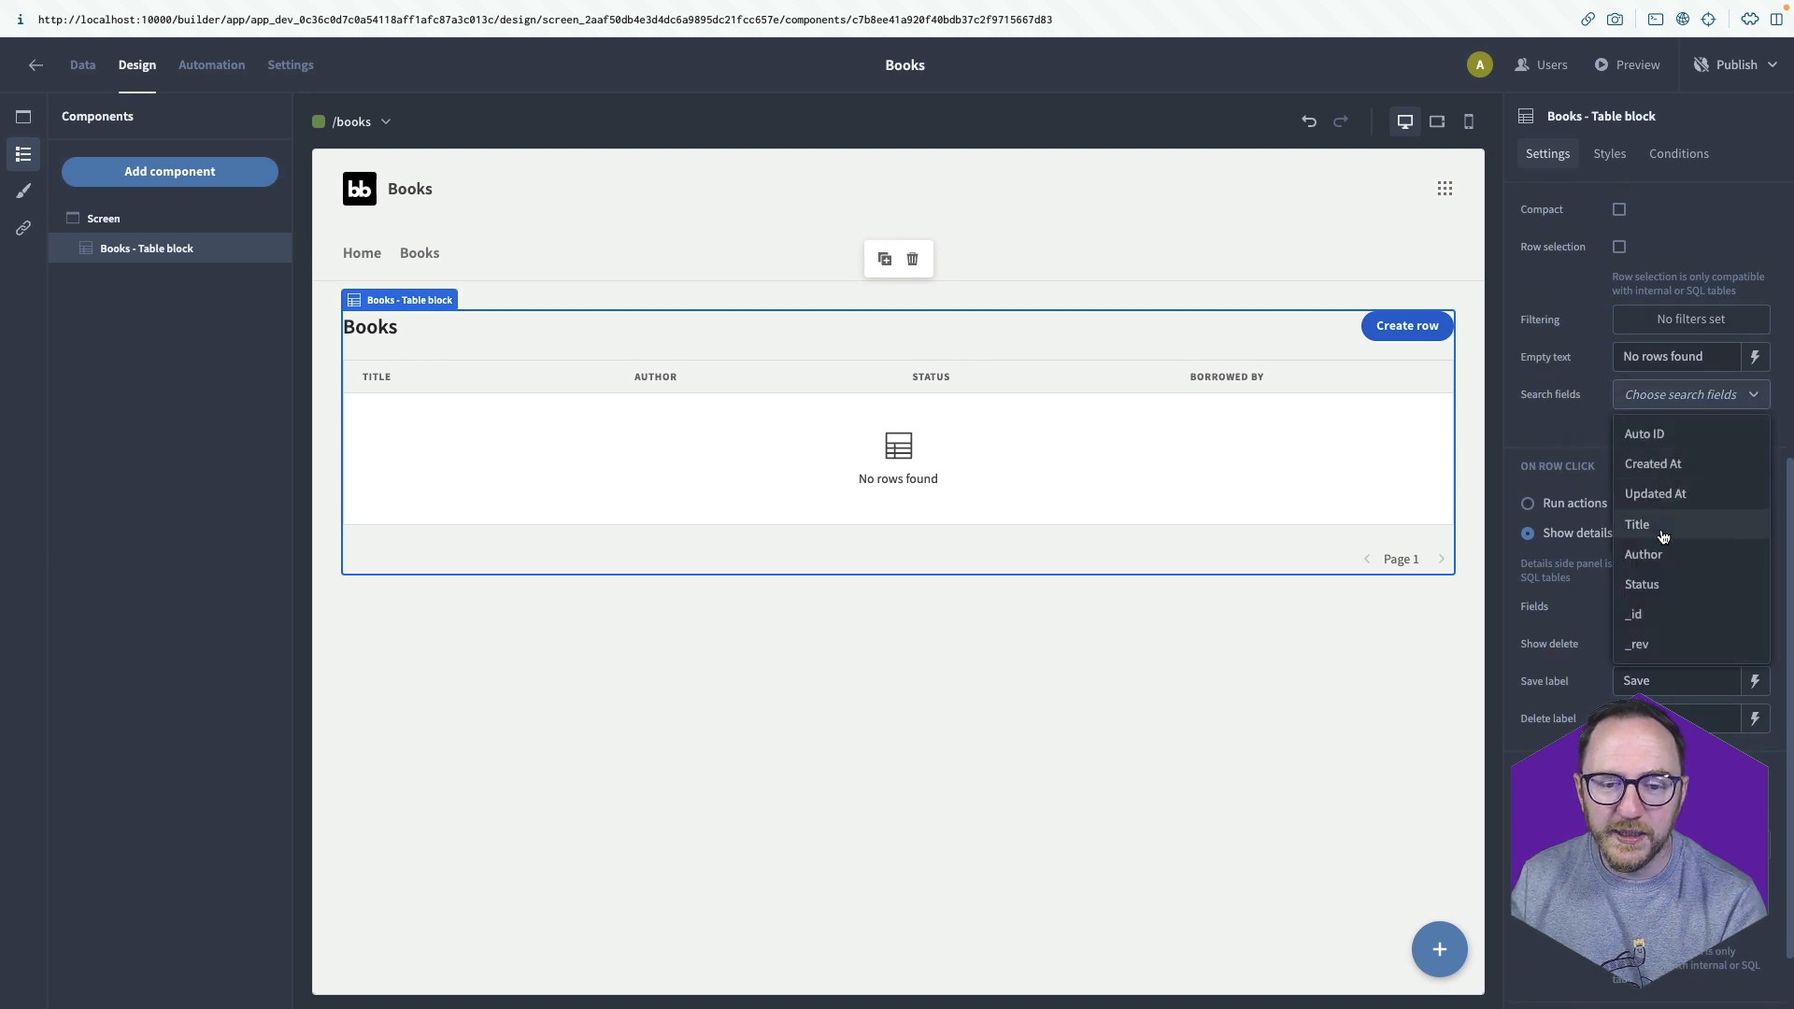
pyautogui.click(1637, 524)
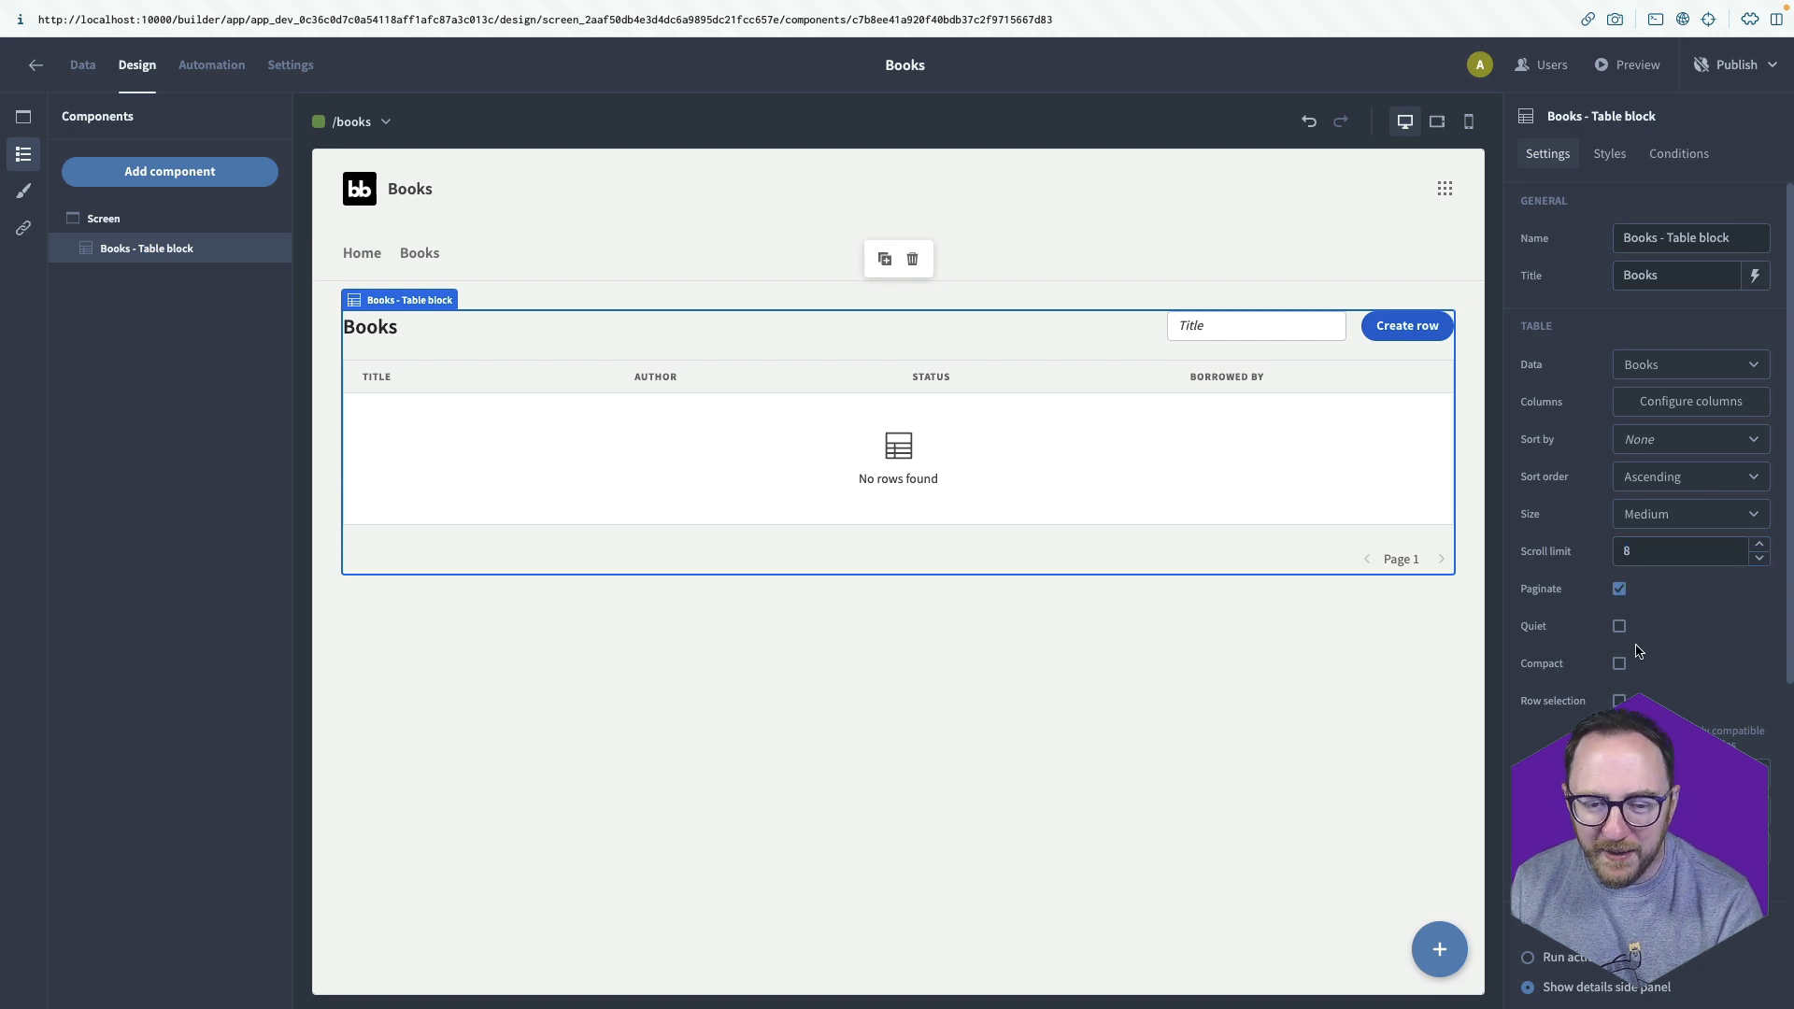
# Review the table's Styles and custom CSS, then launch the app preview.
pyautogui.scroll(-3)
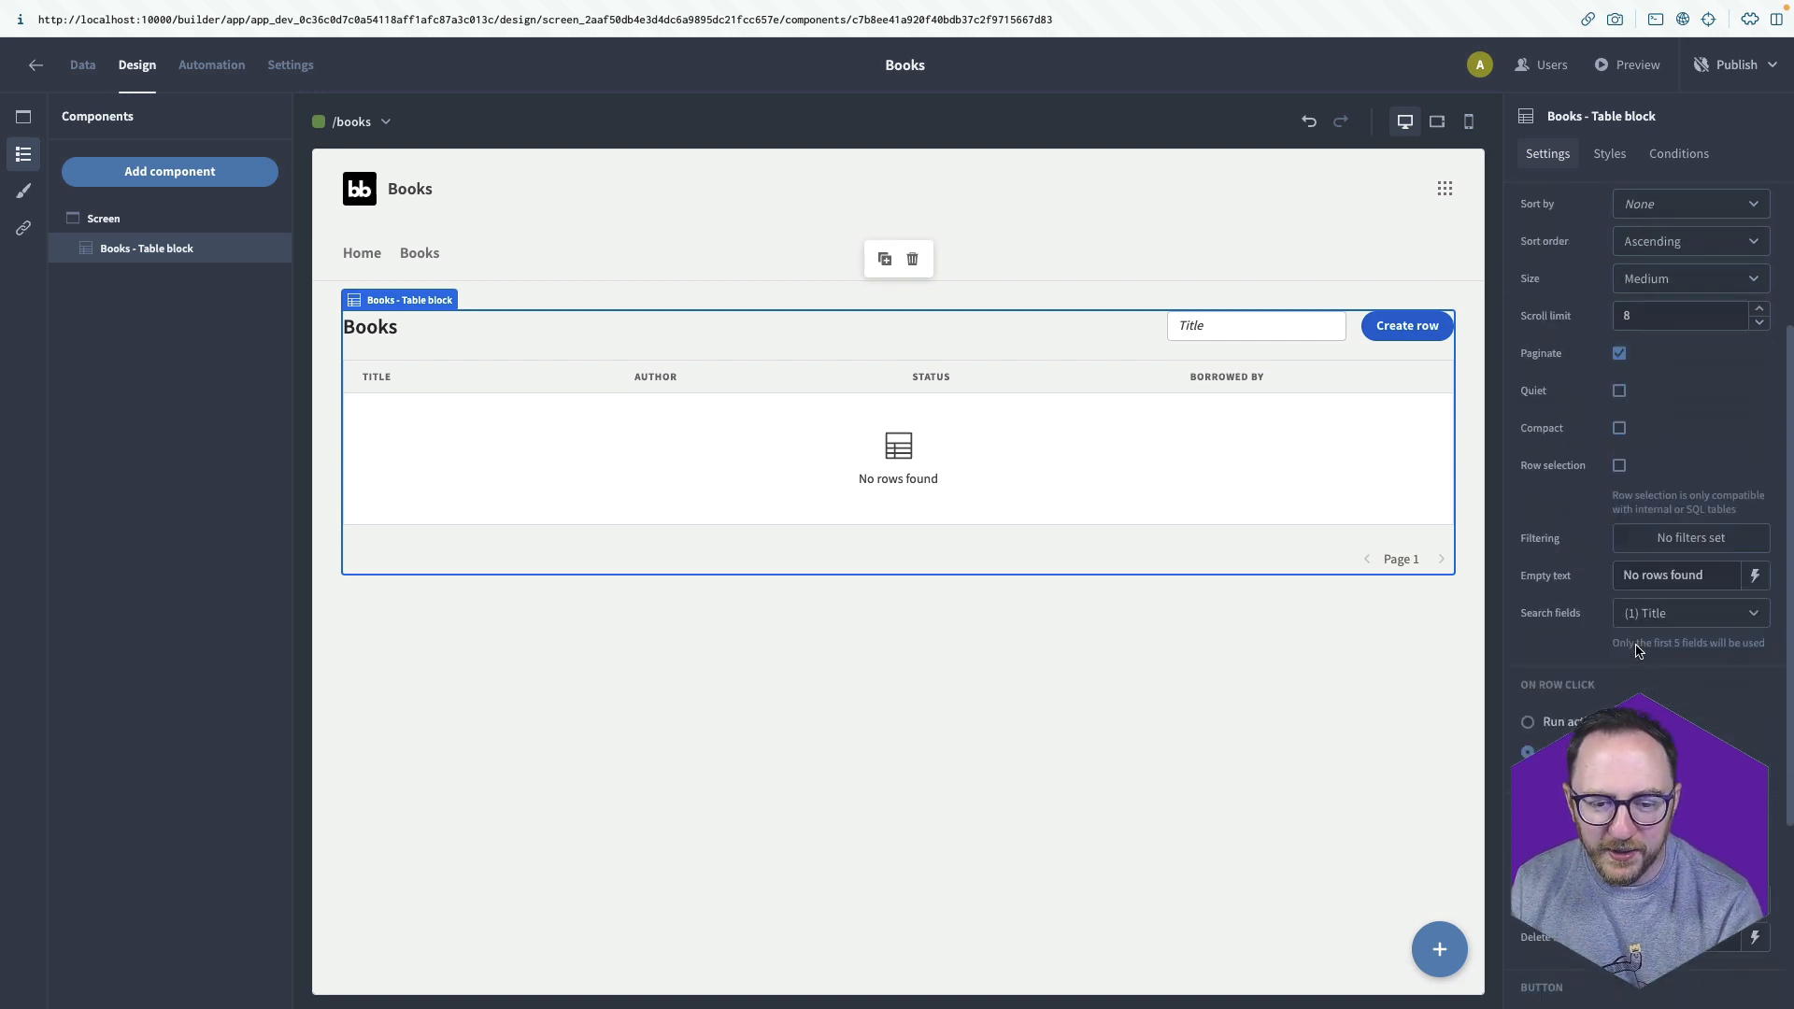
pyautogui.click(1608, 153)
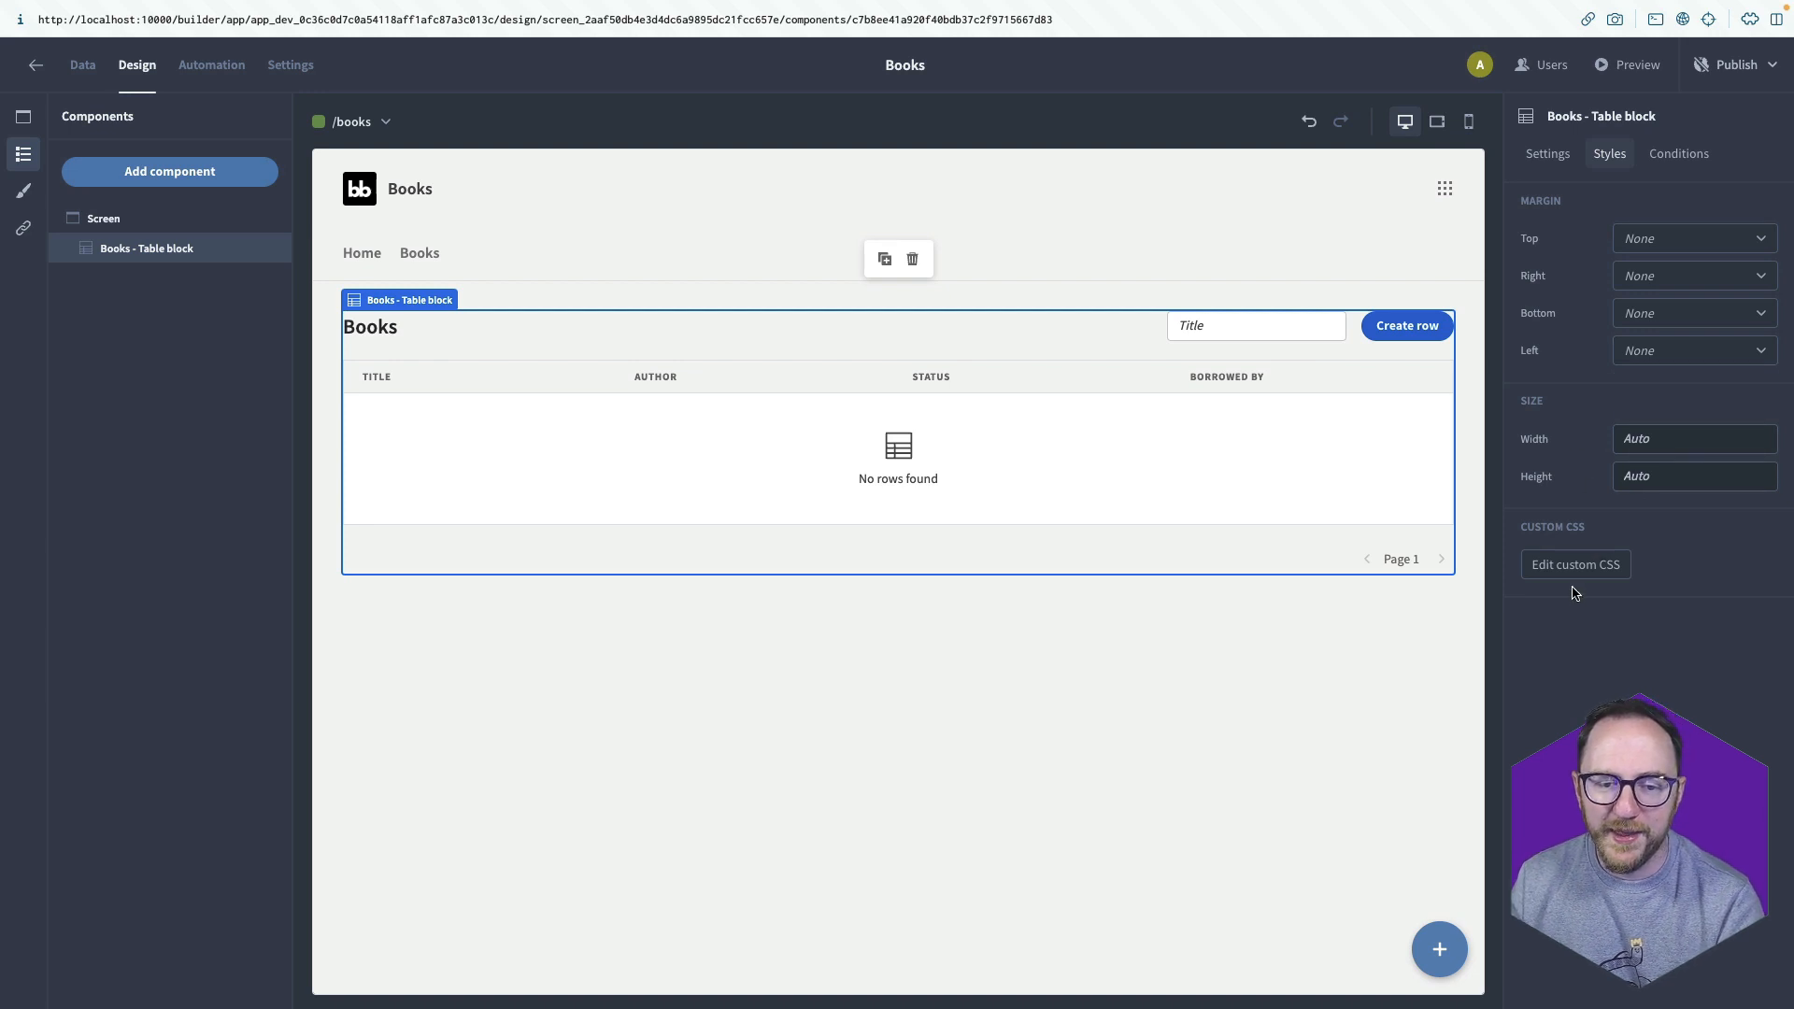
pyautogui.click(1575, 565)
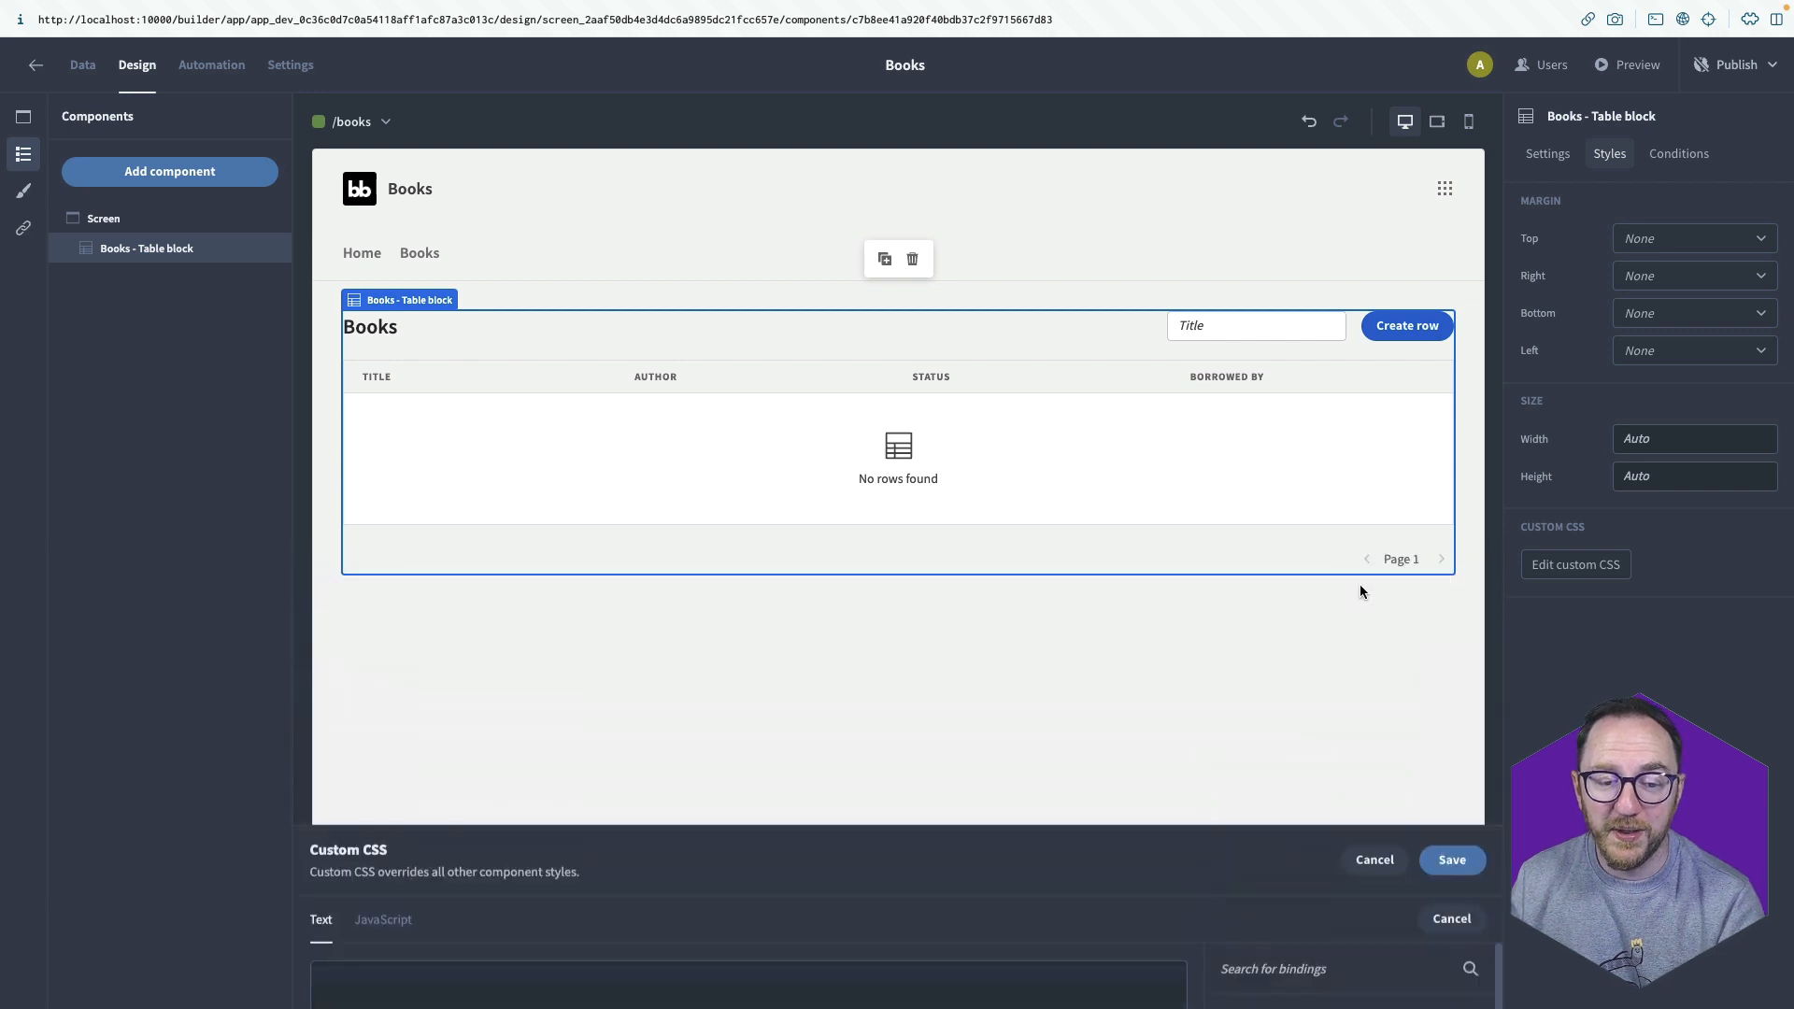
pyautogui.click(1626, 64)
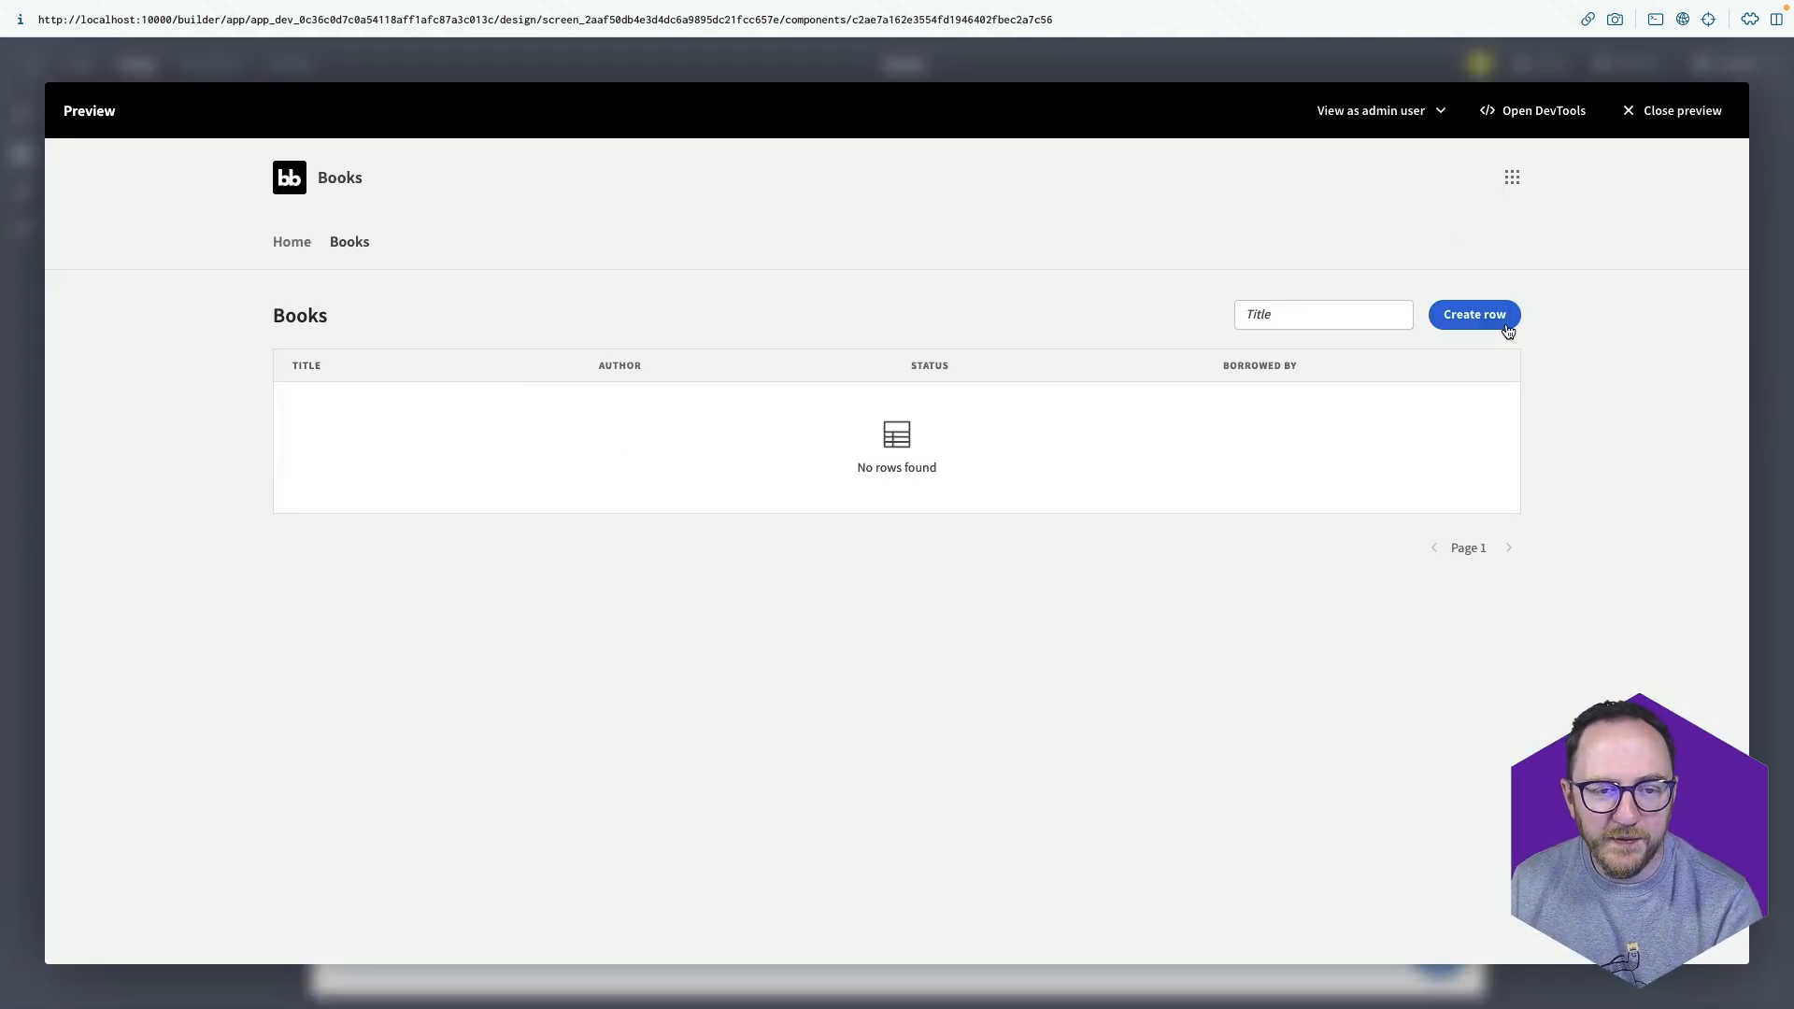
# Create a Clean Code book row by Robert Martin.
pyautogui.click(1474, 315)
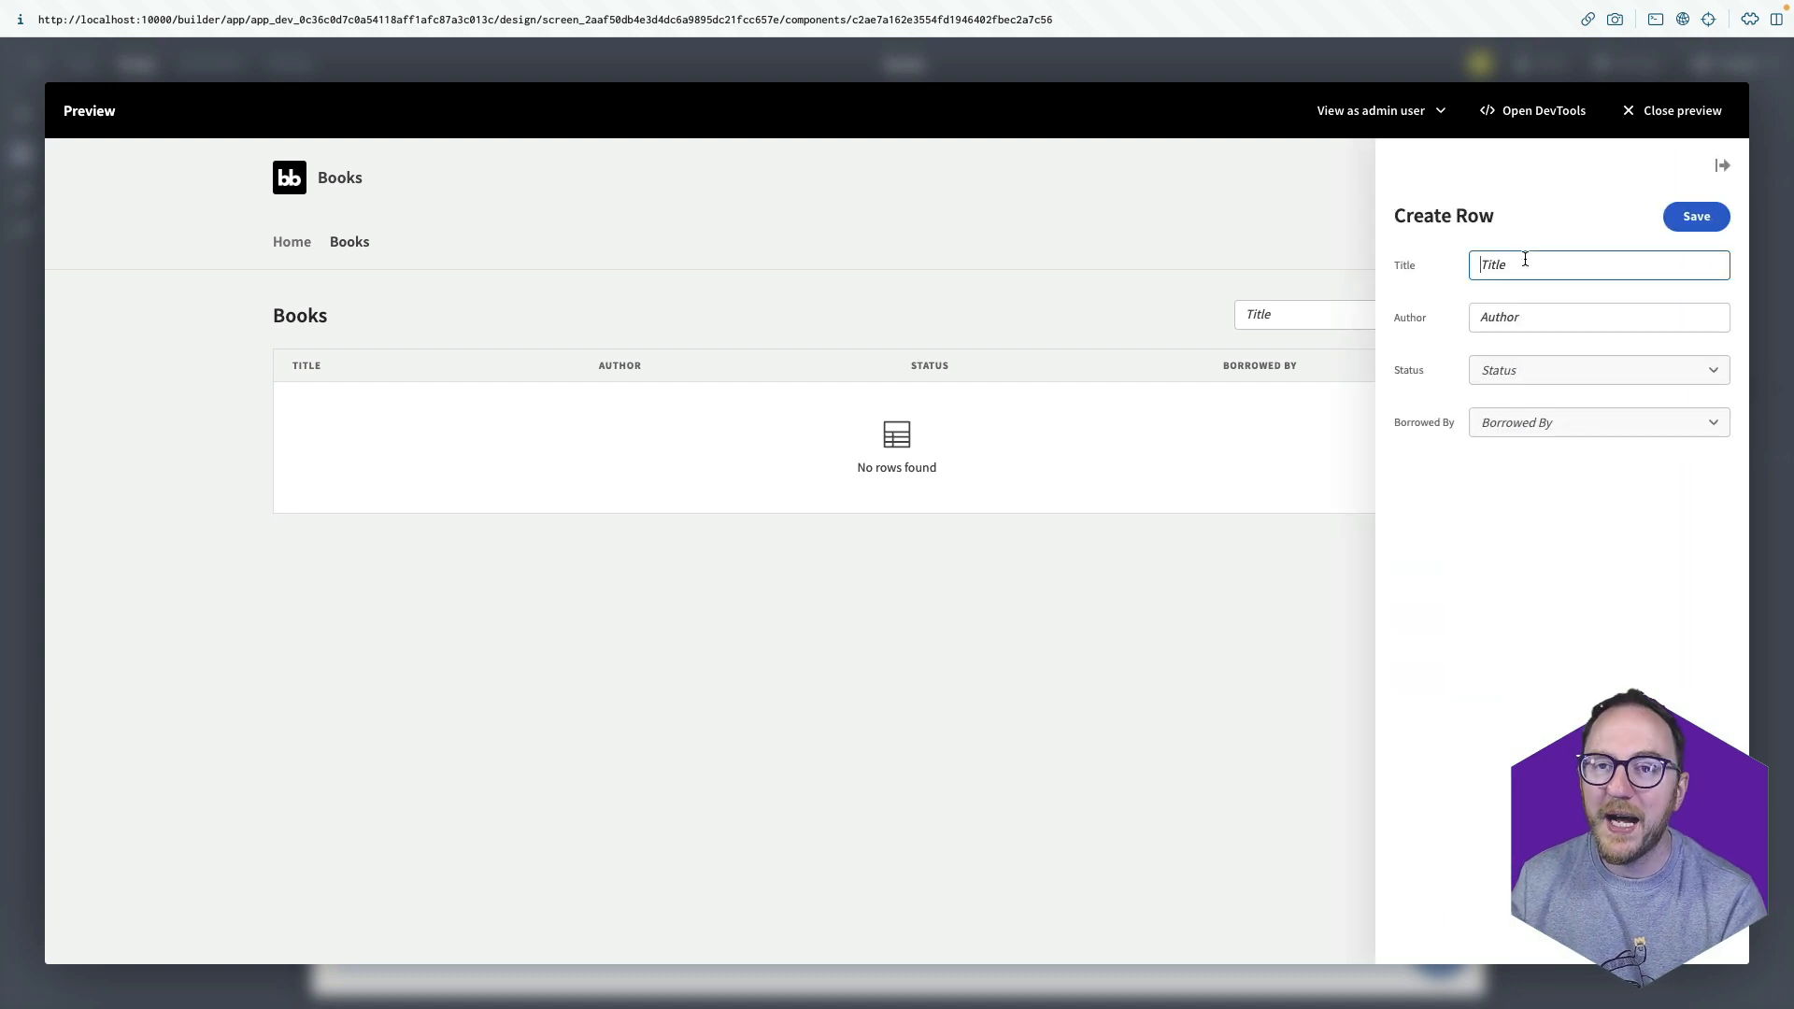
pyautogui.write('Clean Code')
pyautogui.click(1599, 317)
pyautogui.write('Robert Martin')
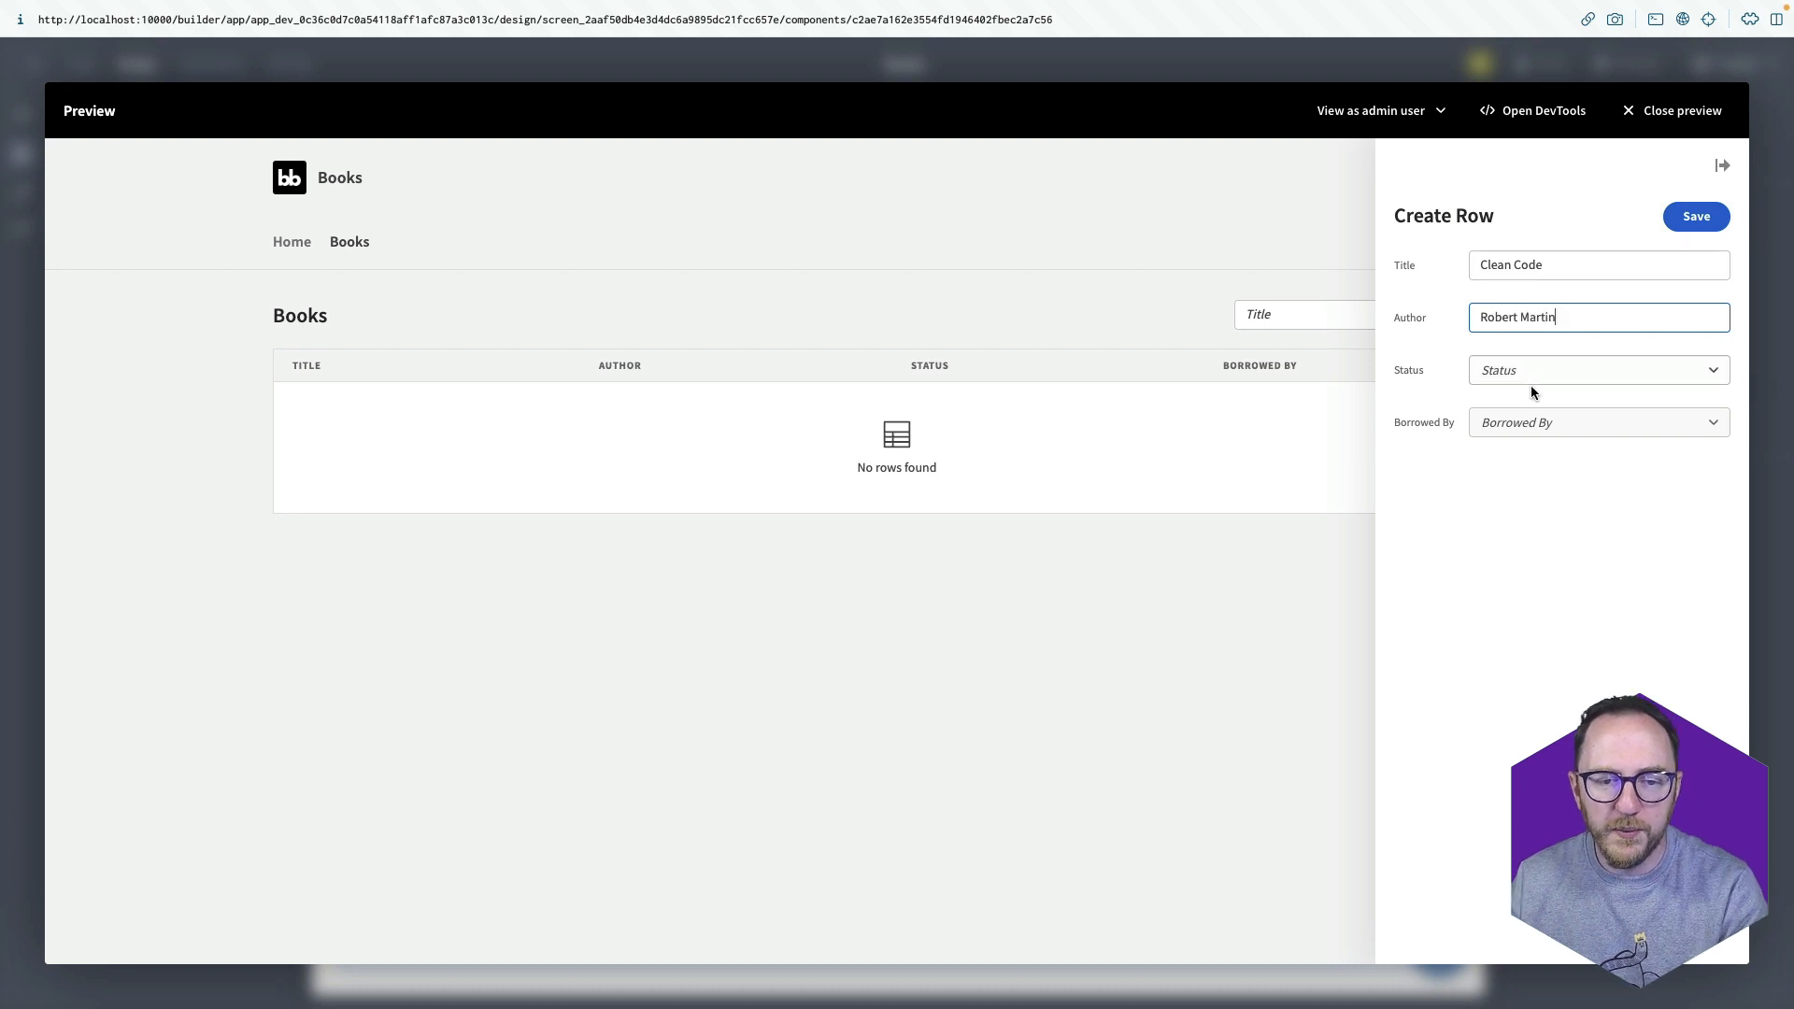
pyautogui.click(1697, 216)
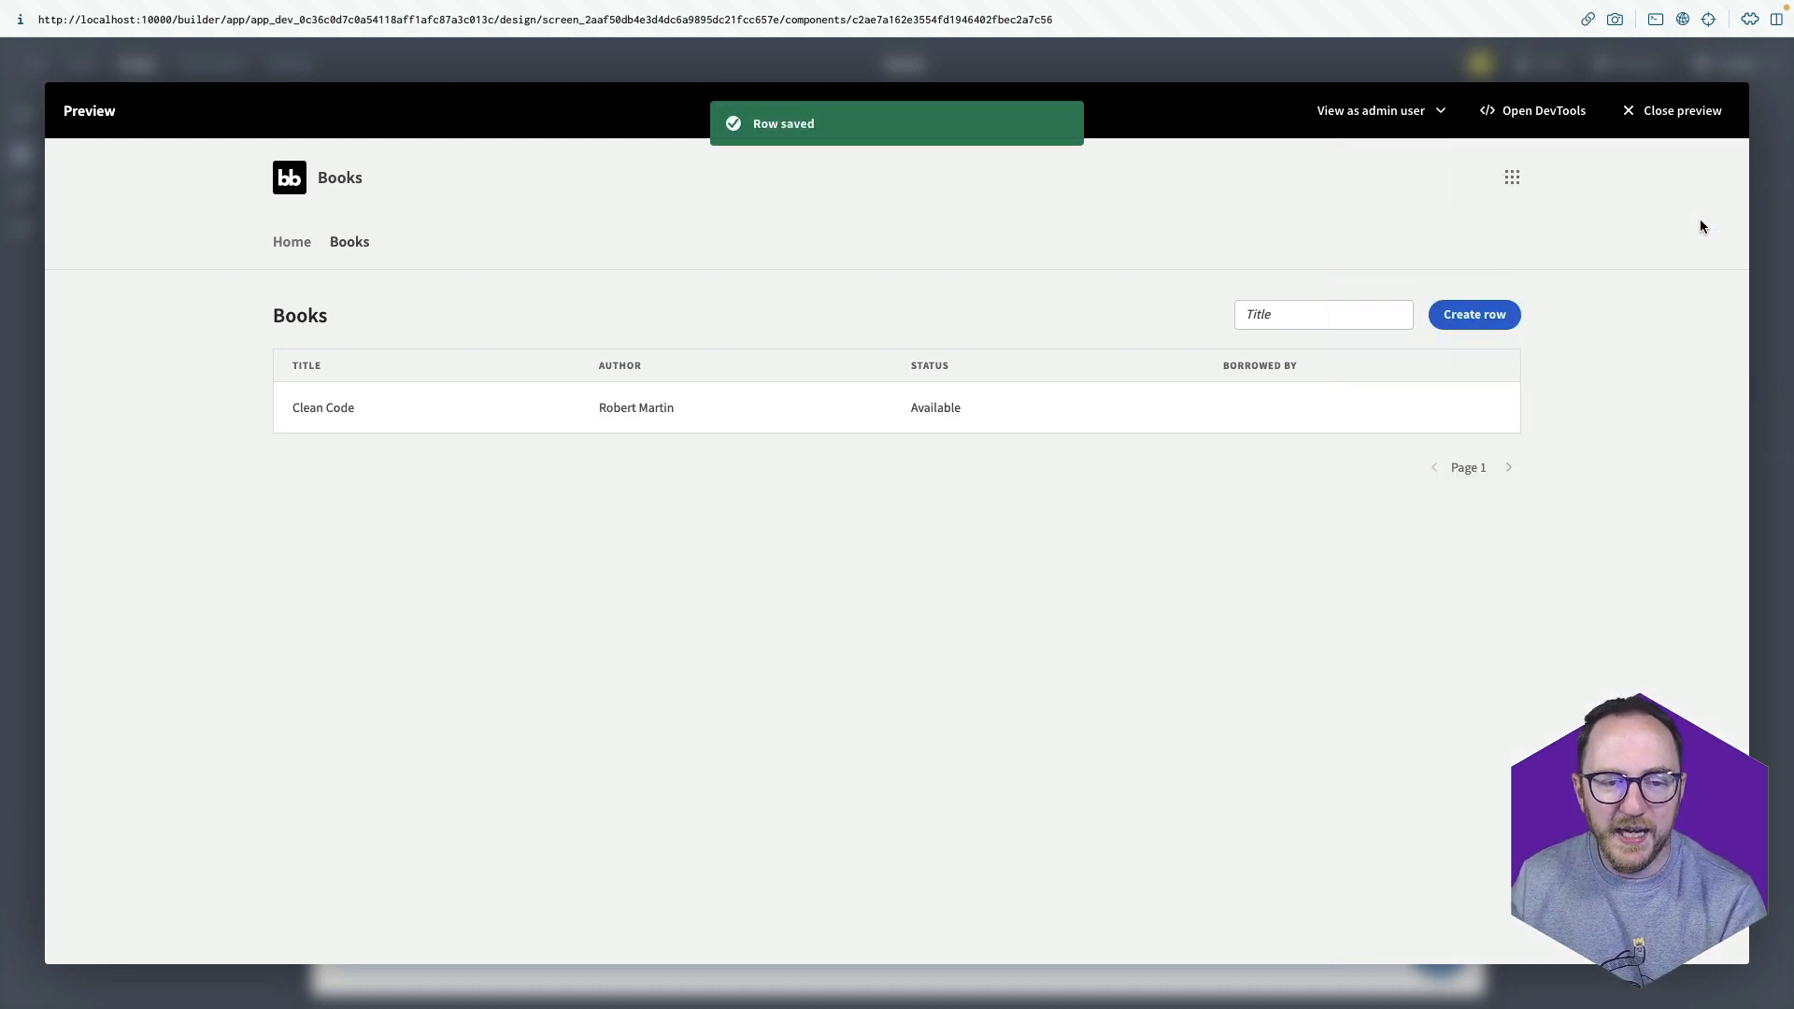
pyautogui.moveTo(908, 427)
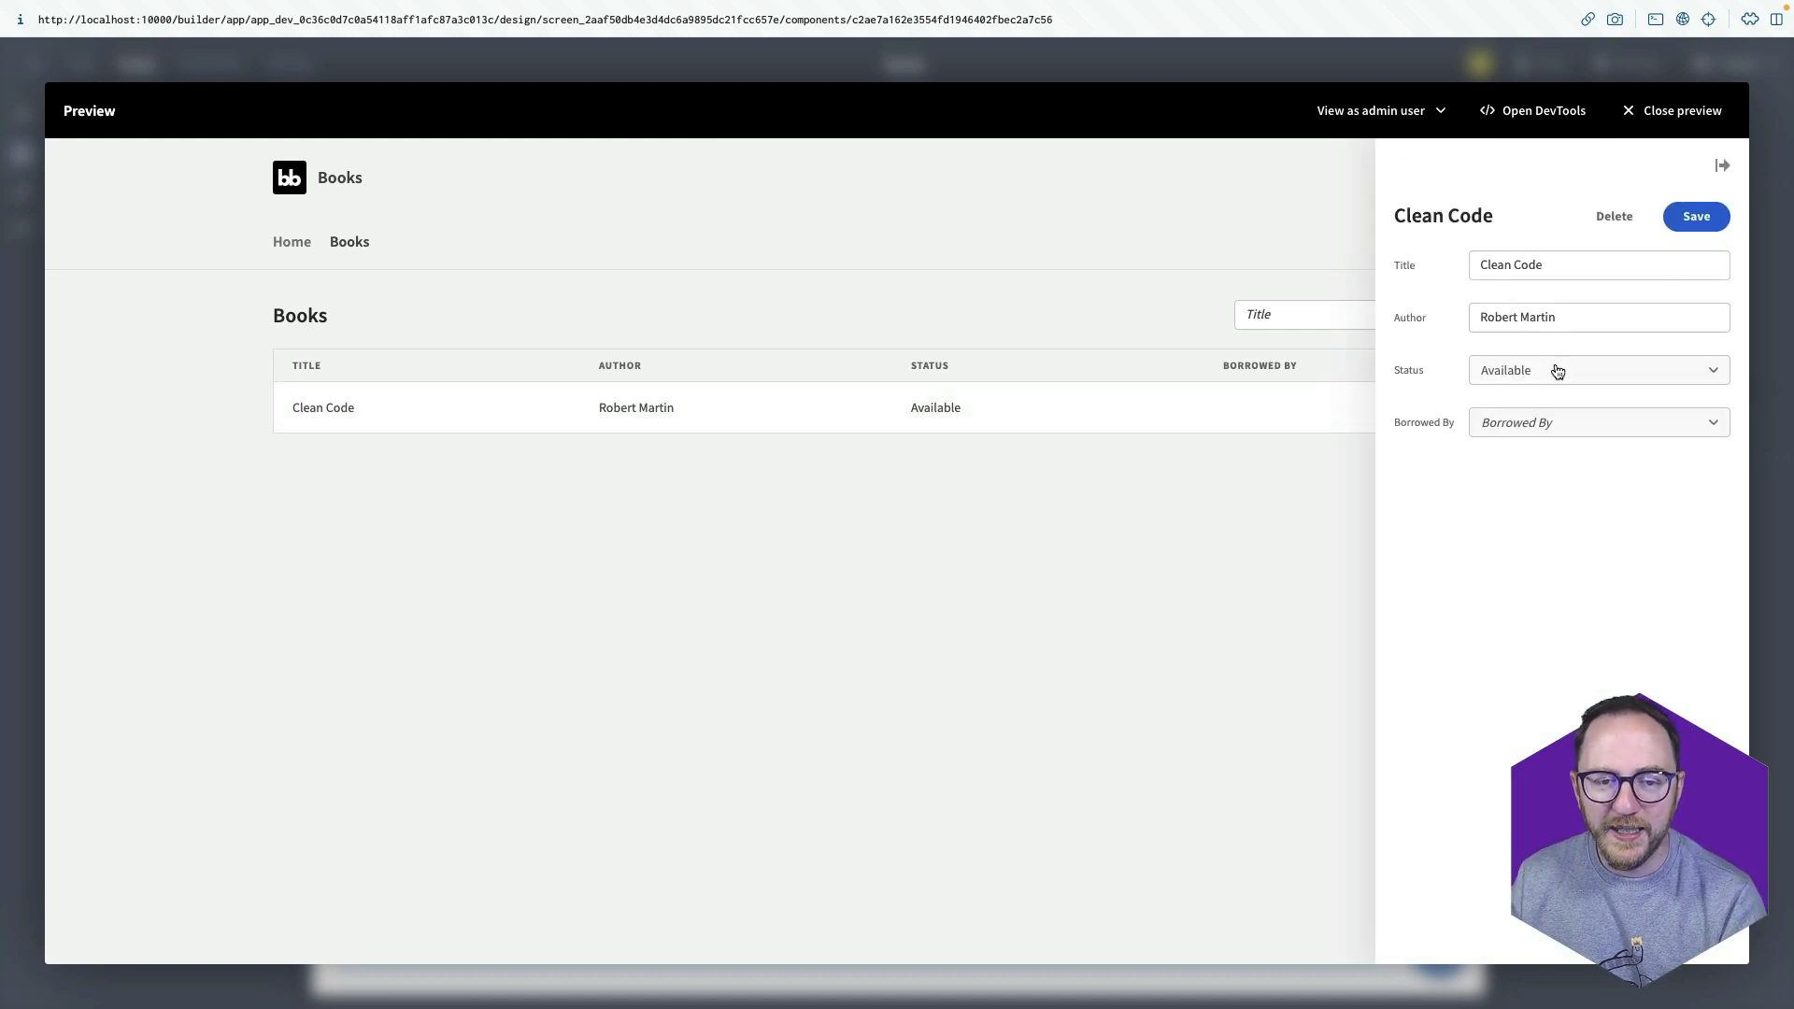
# Set Clean Code's status to Removed, delete the row, and close the preview.
pyautogui.click(1596, 370)
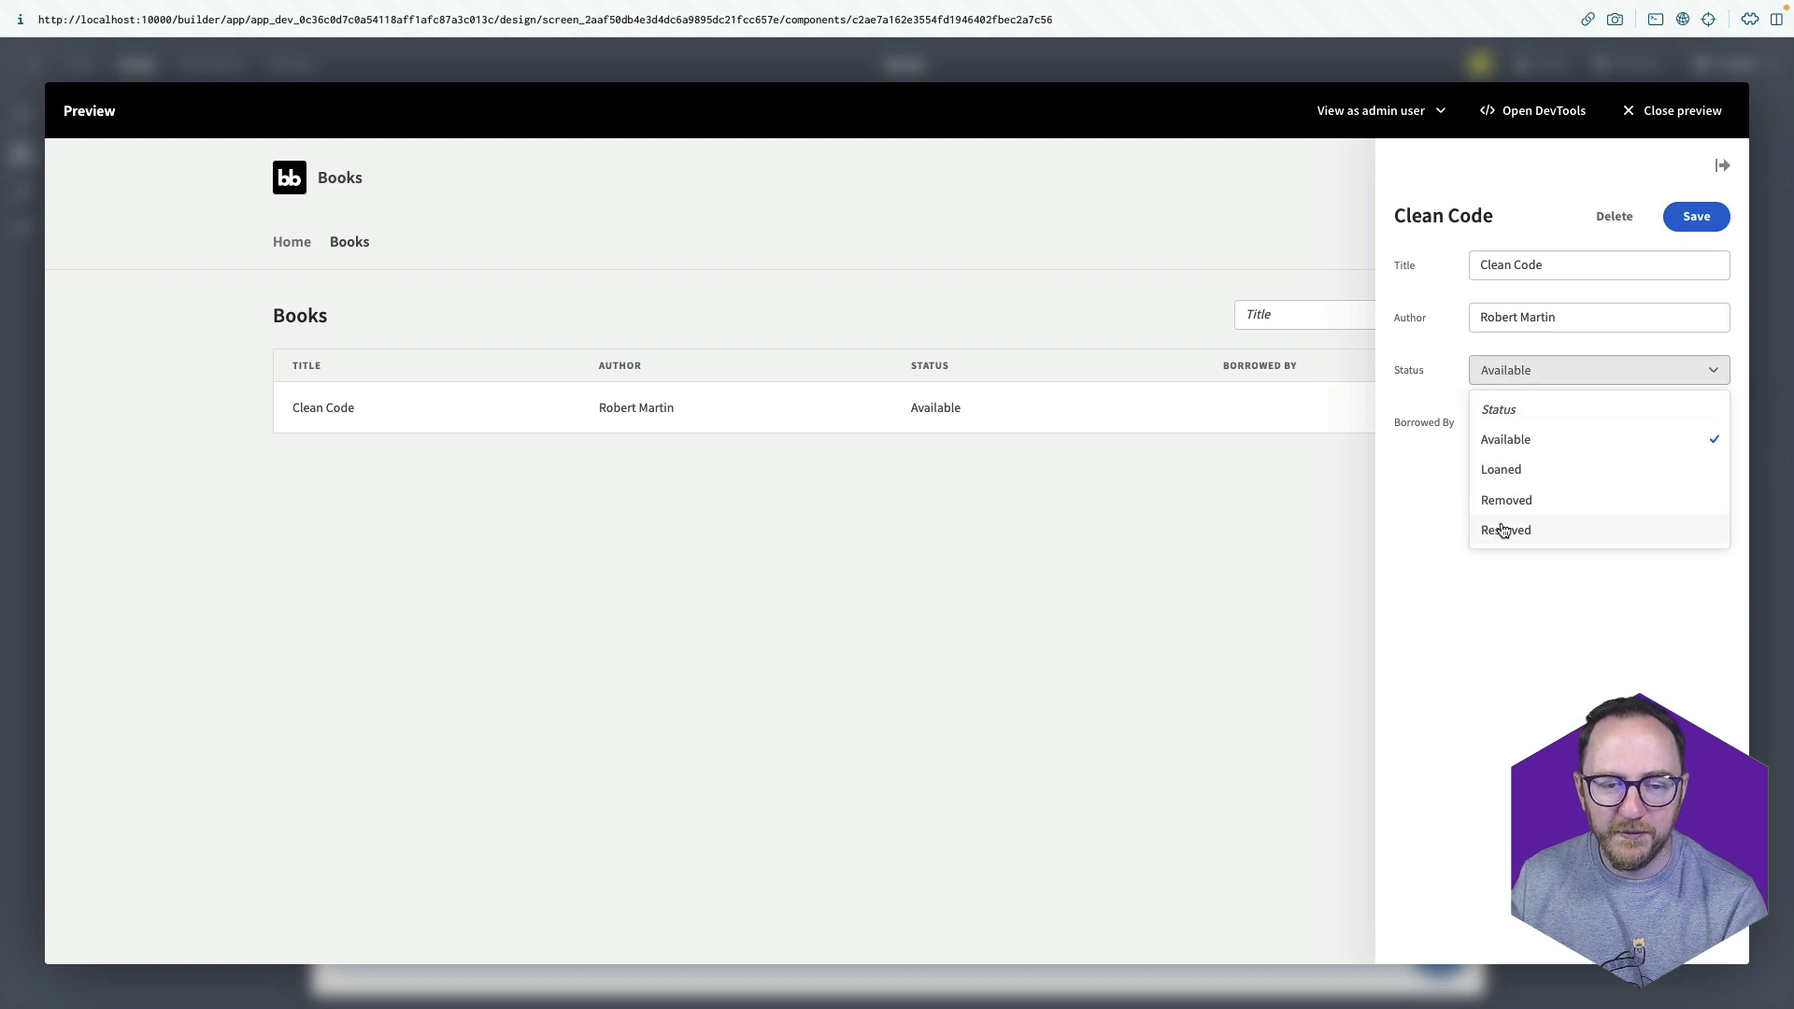
pyautogui.click(1694, 216)
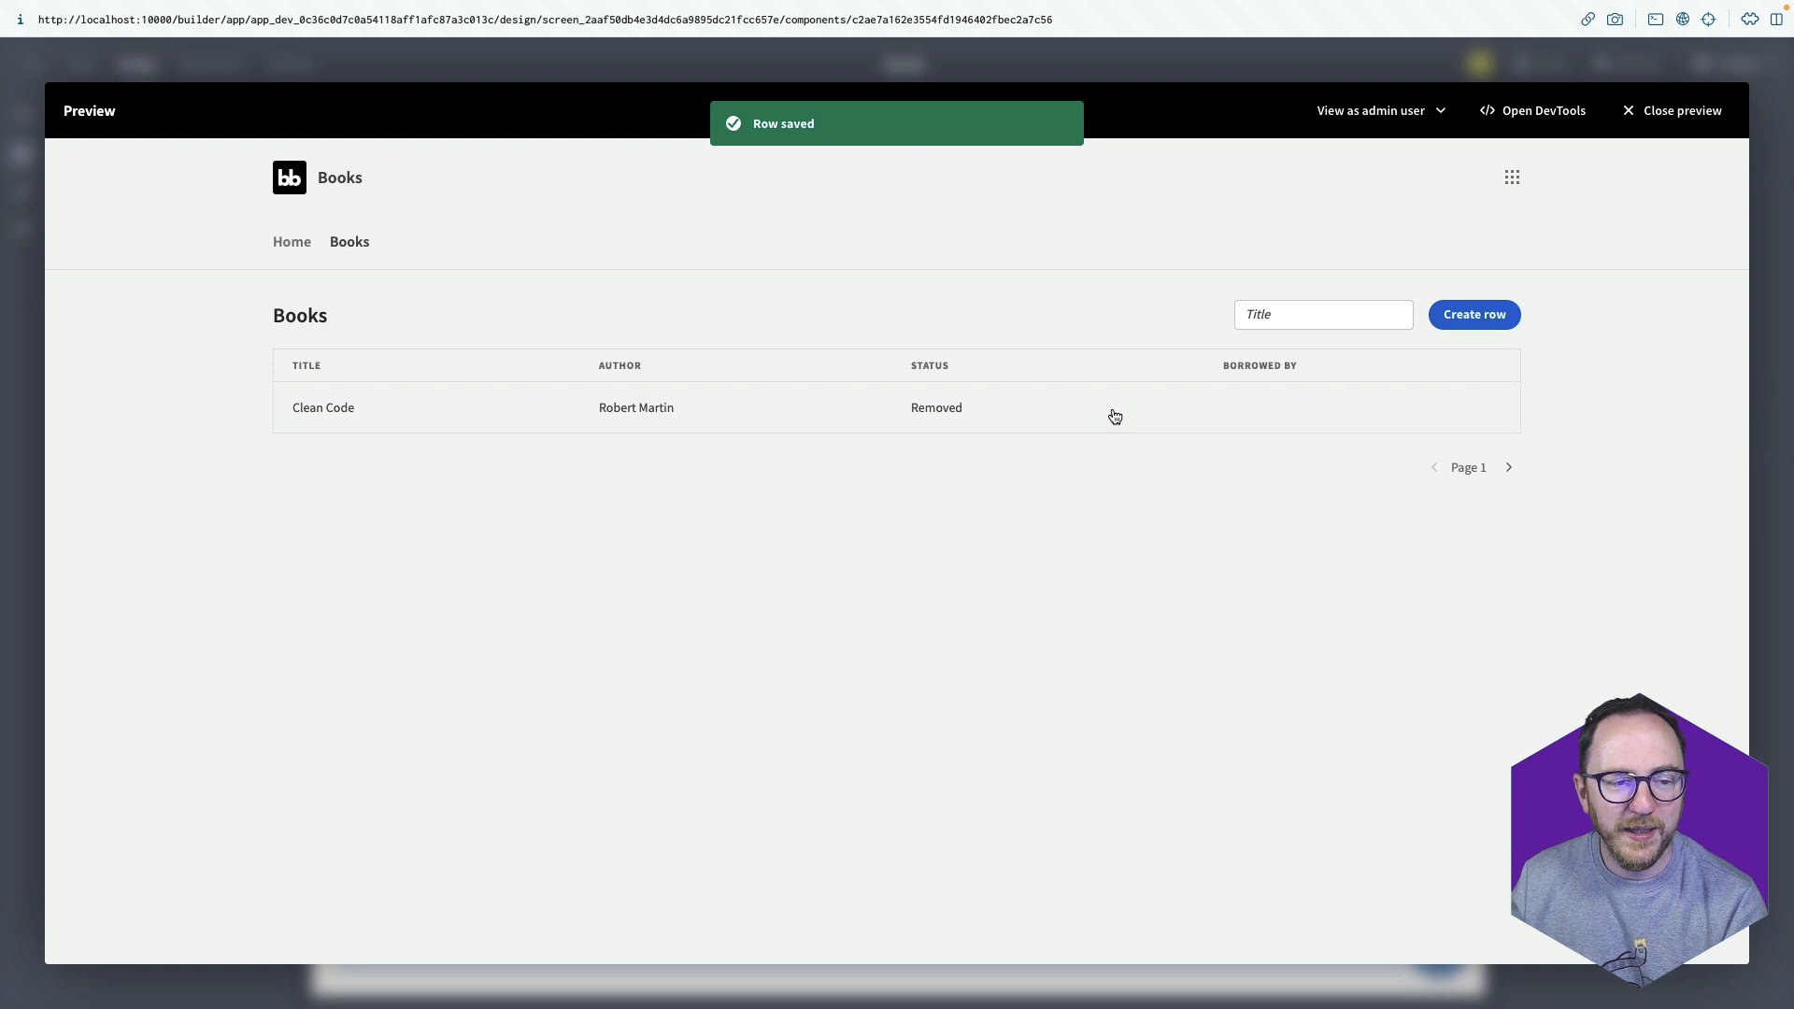
pyautogui.click(323, 407)
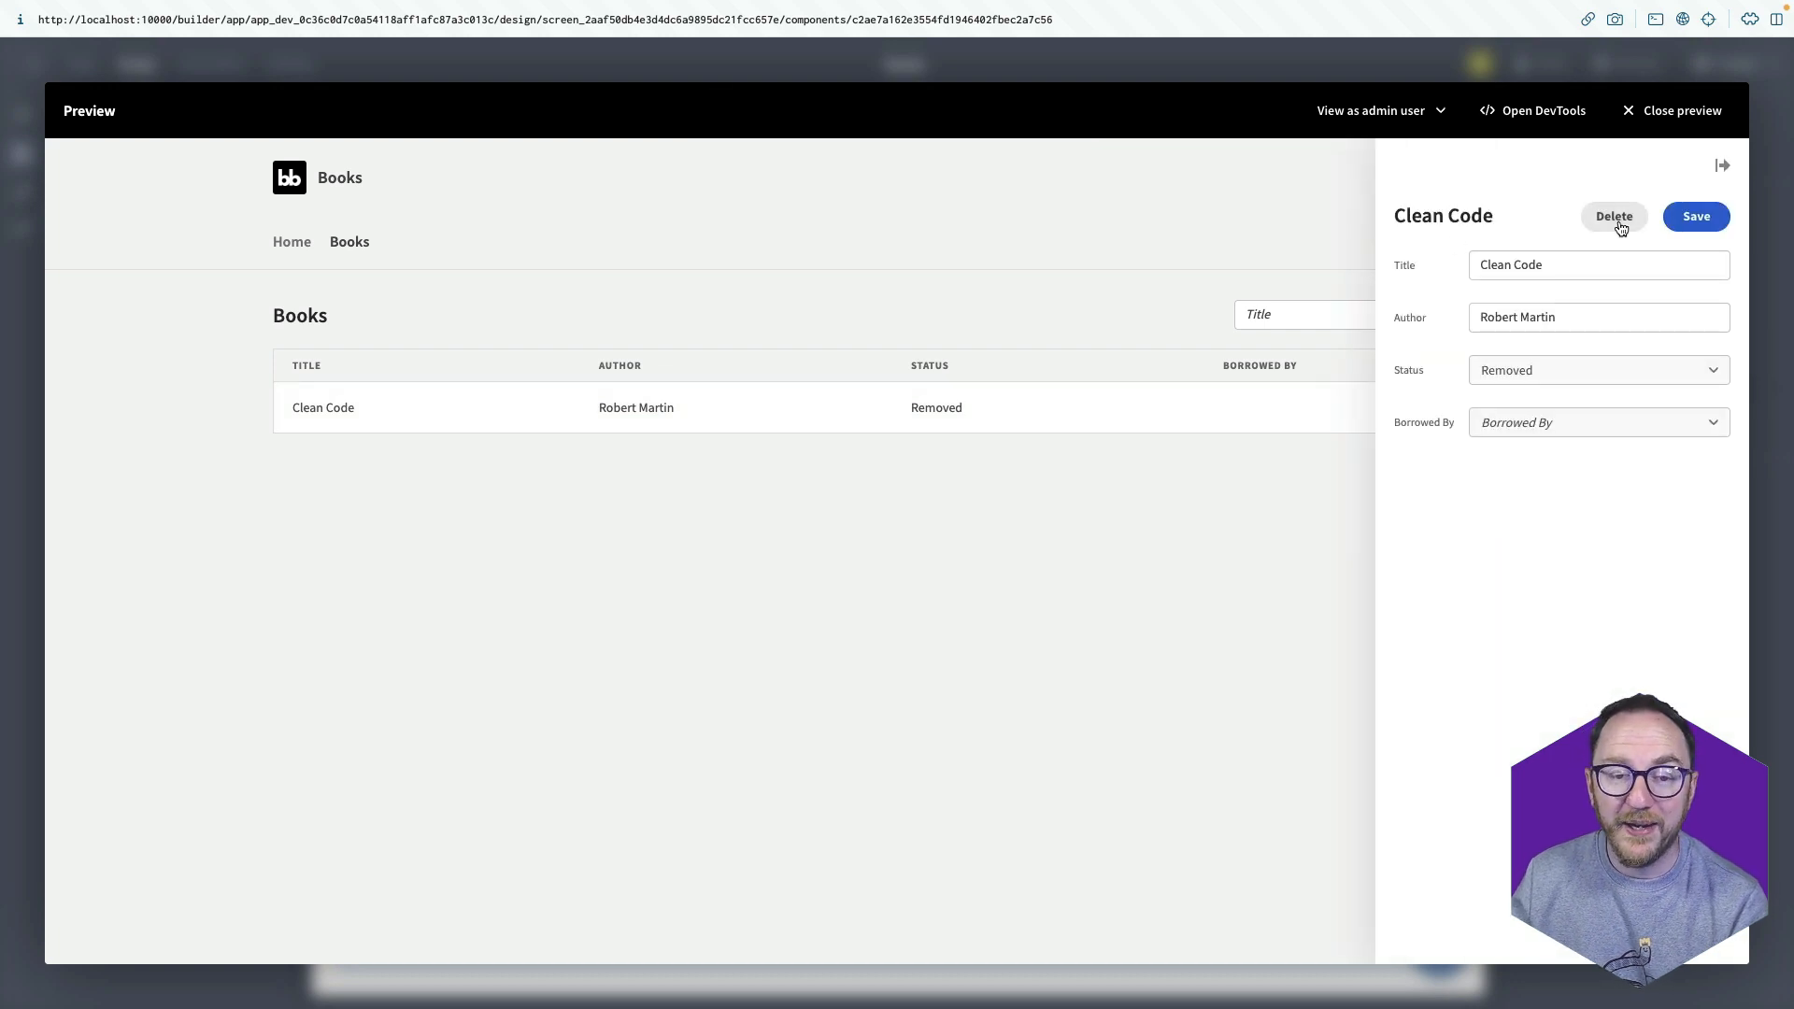
pyautogui.click(1615, 216)
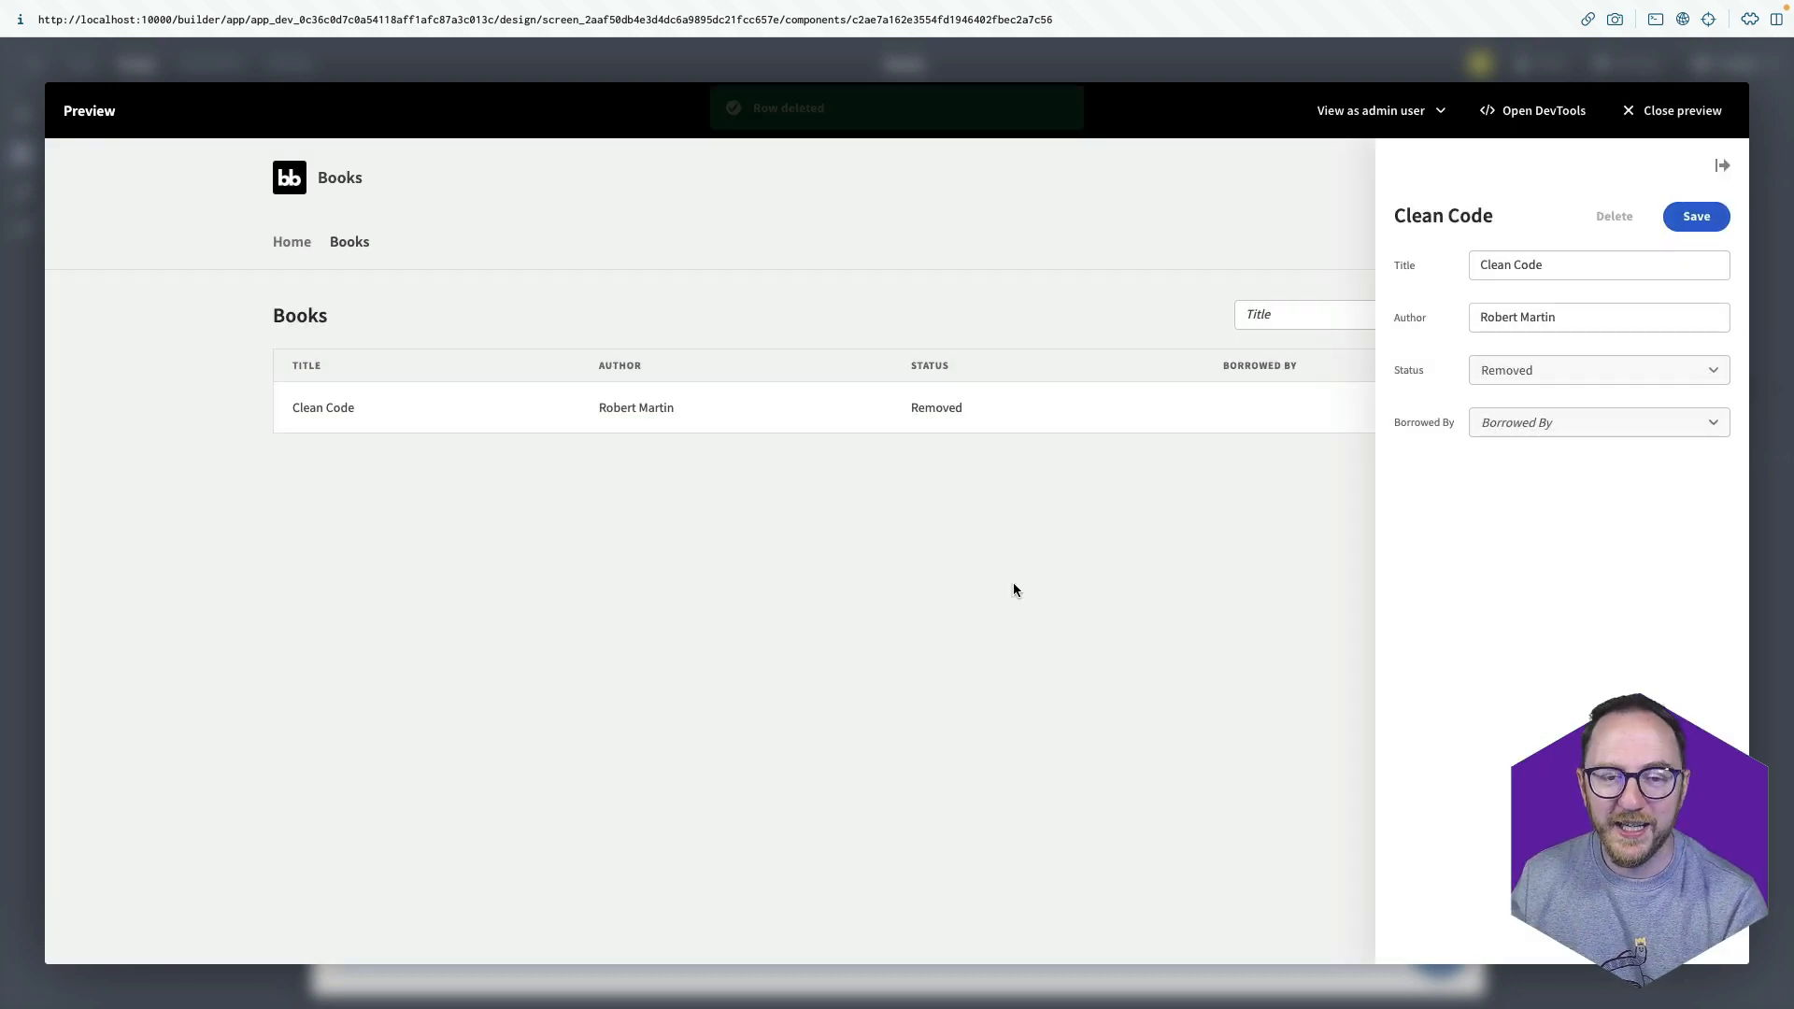
pyautogui.click(1678, 110)
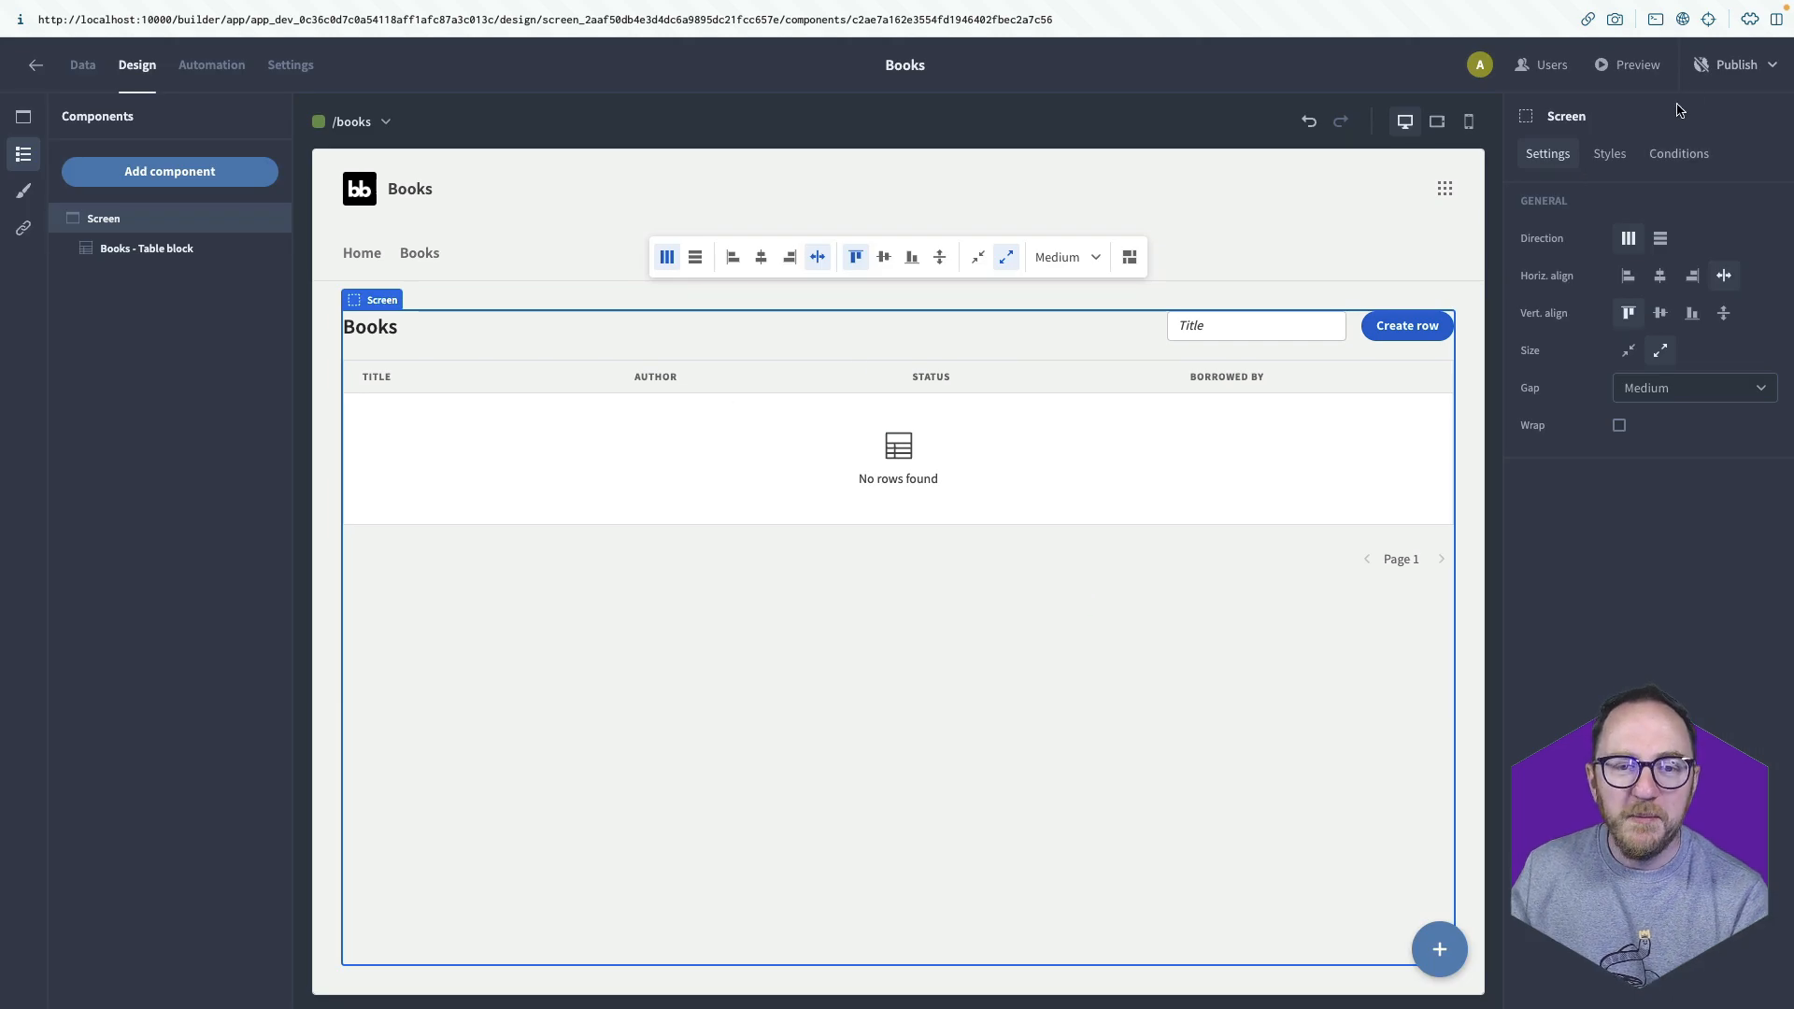
# Publish the Books app from the Publish popover so the /books screen goes live.
pyautogui.click(1773, 64)
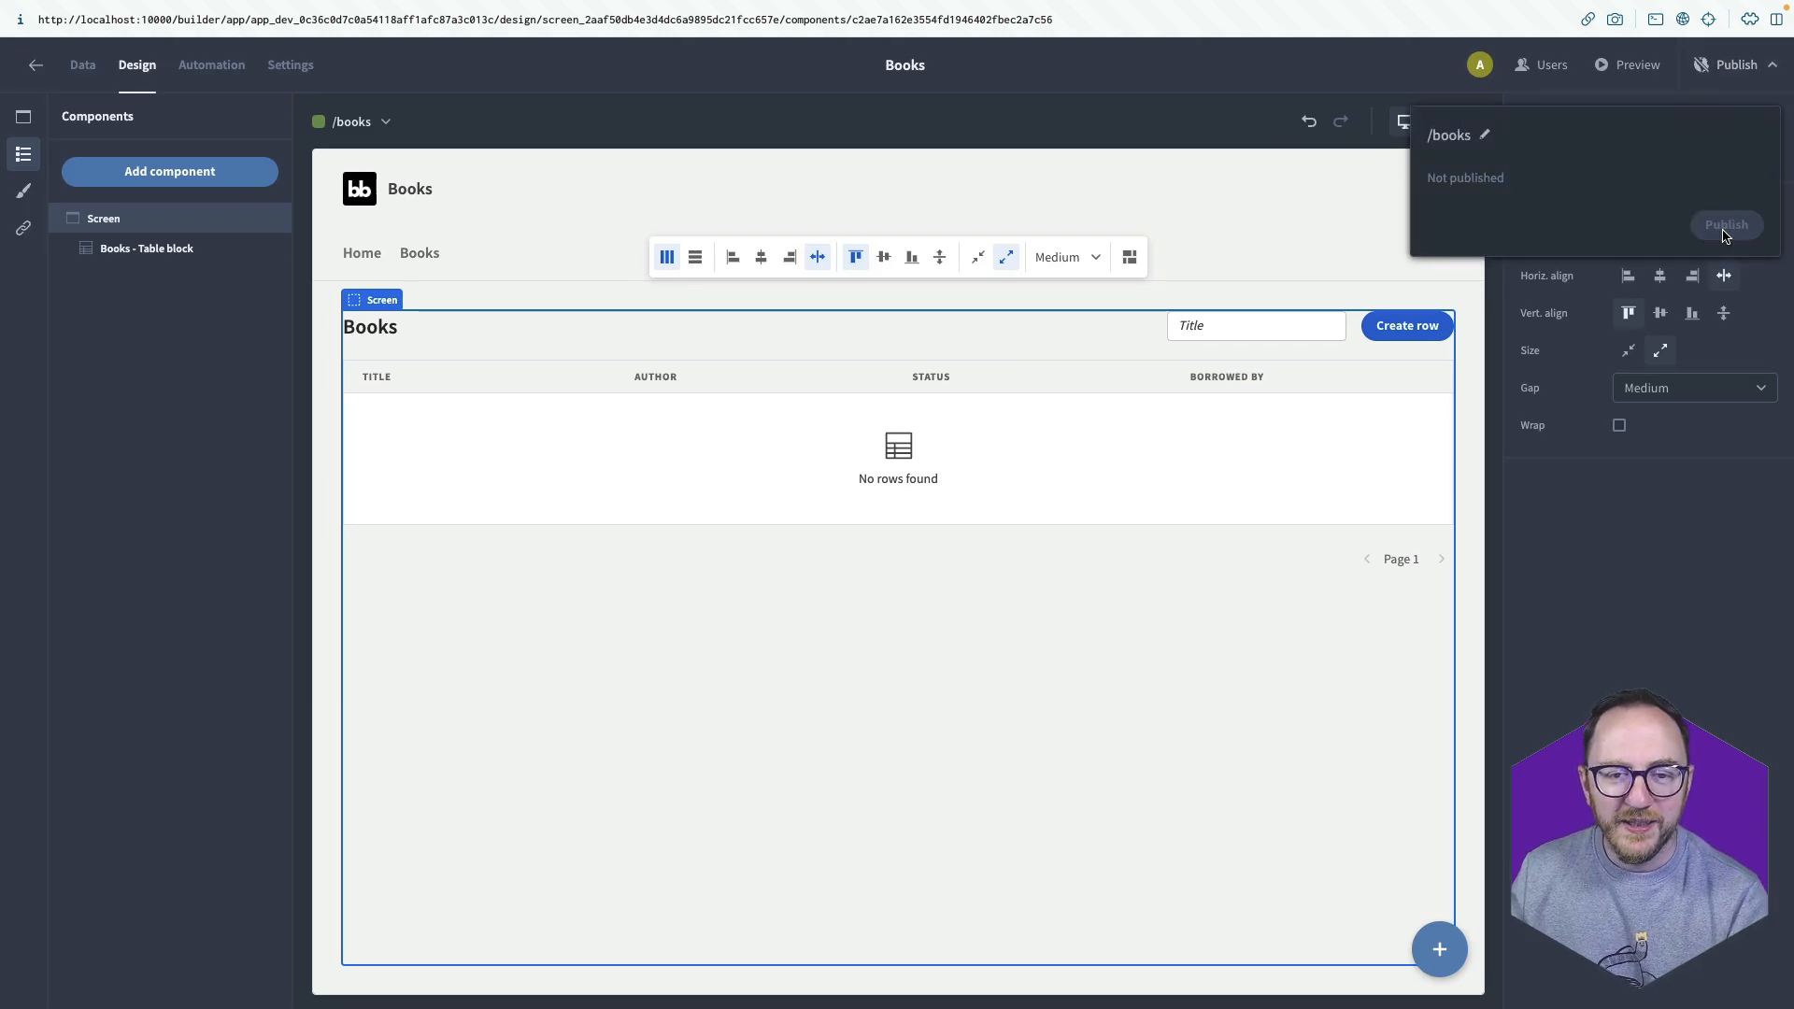
pyautogui.click(1726, 224)
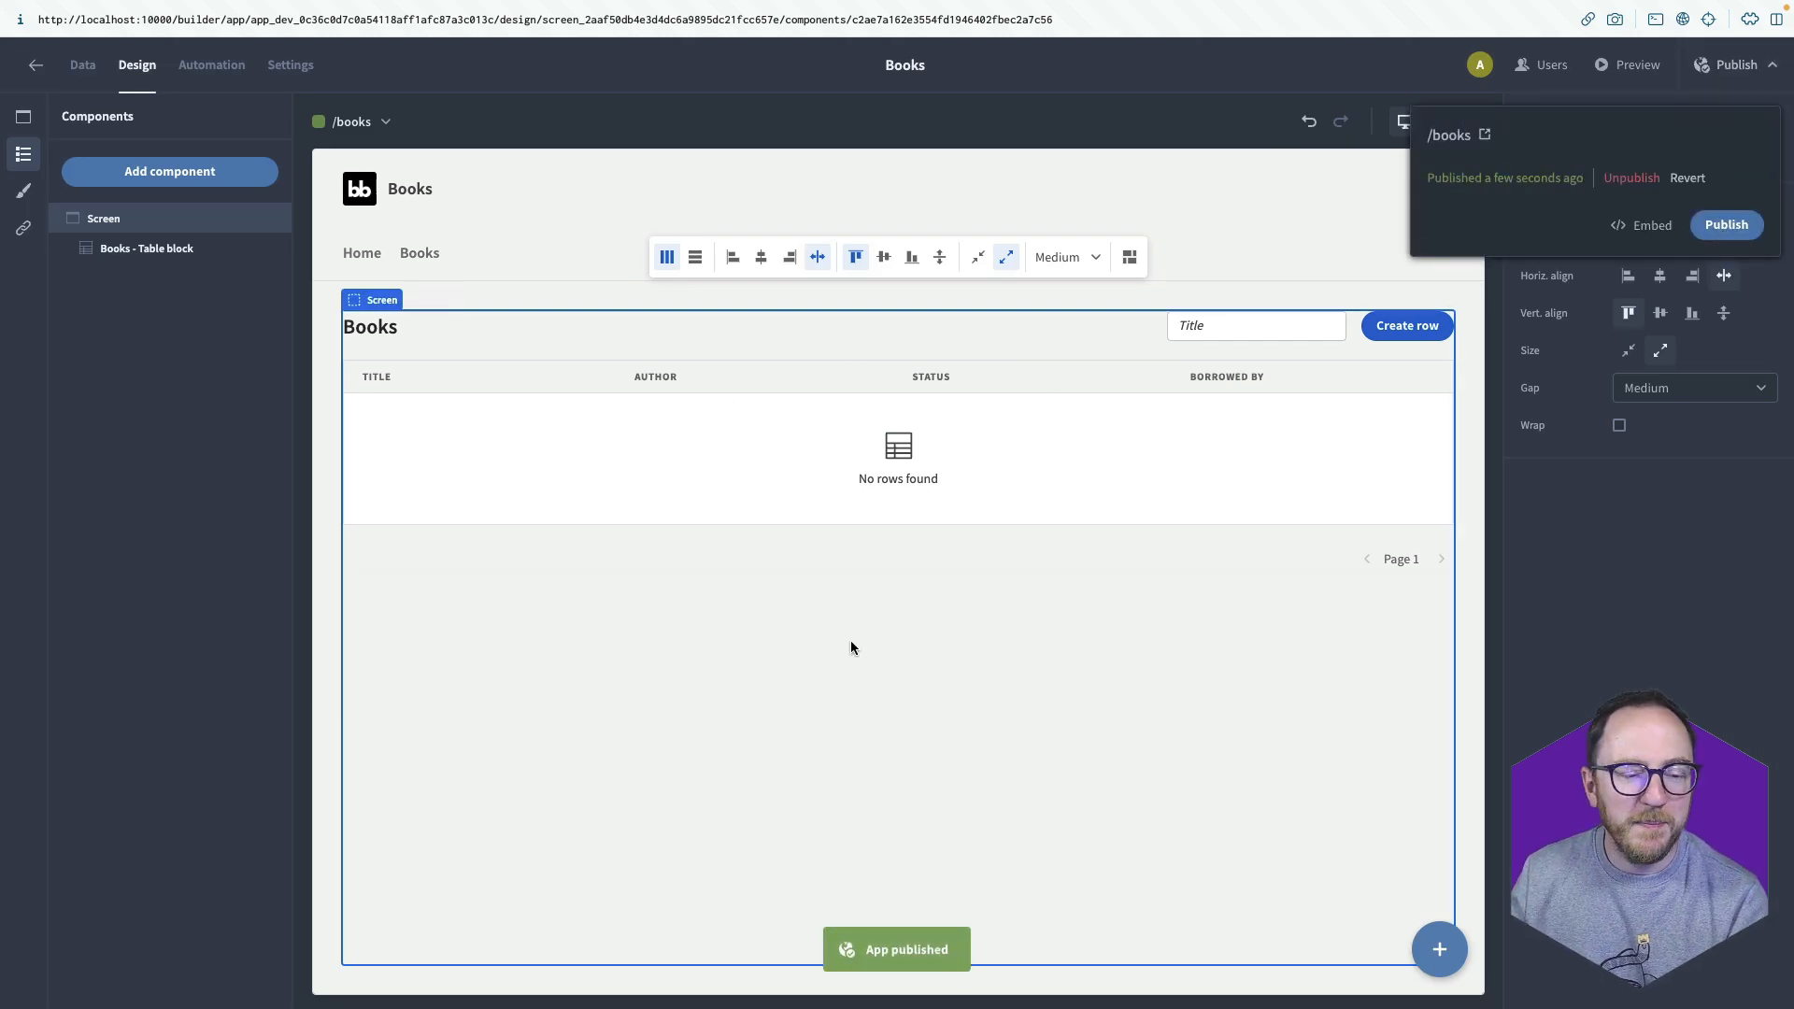
pyautogui.moveTo(458, 746)
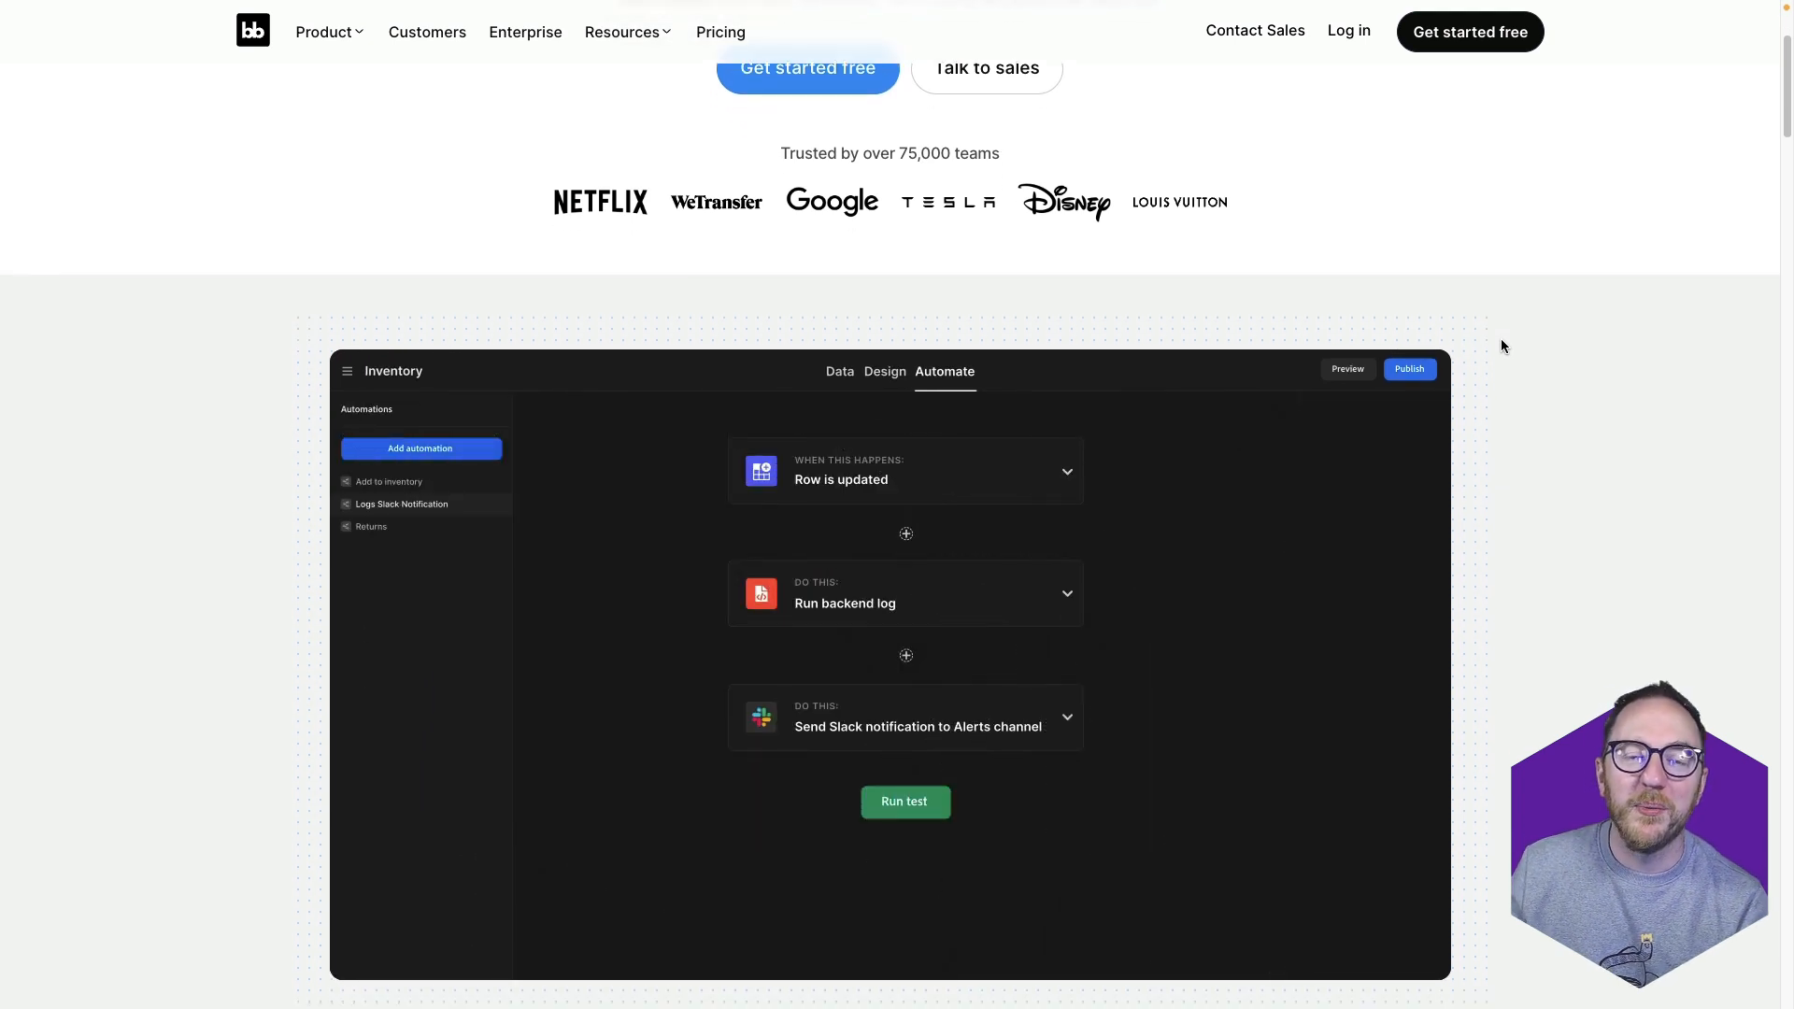
pyautogui.scroll(-3)
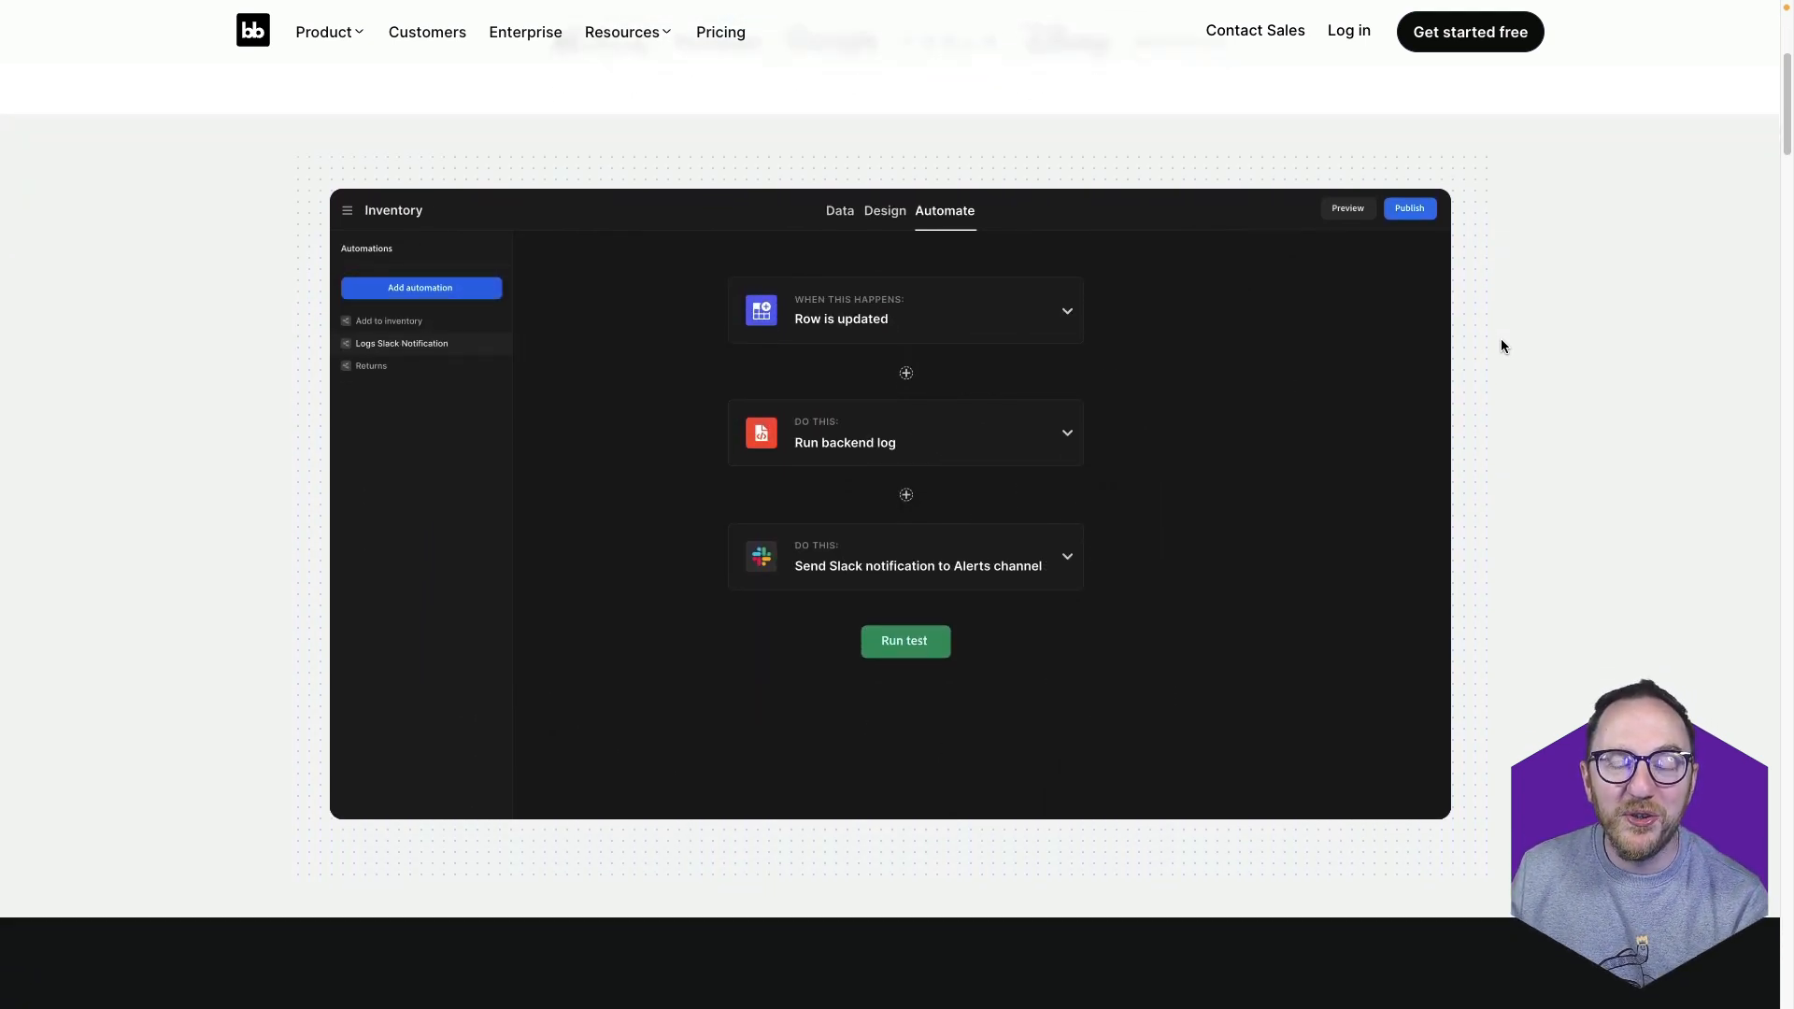
pyautogui.scroll(-3)
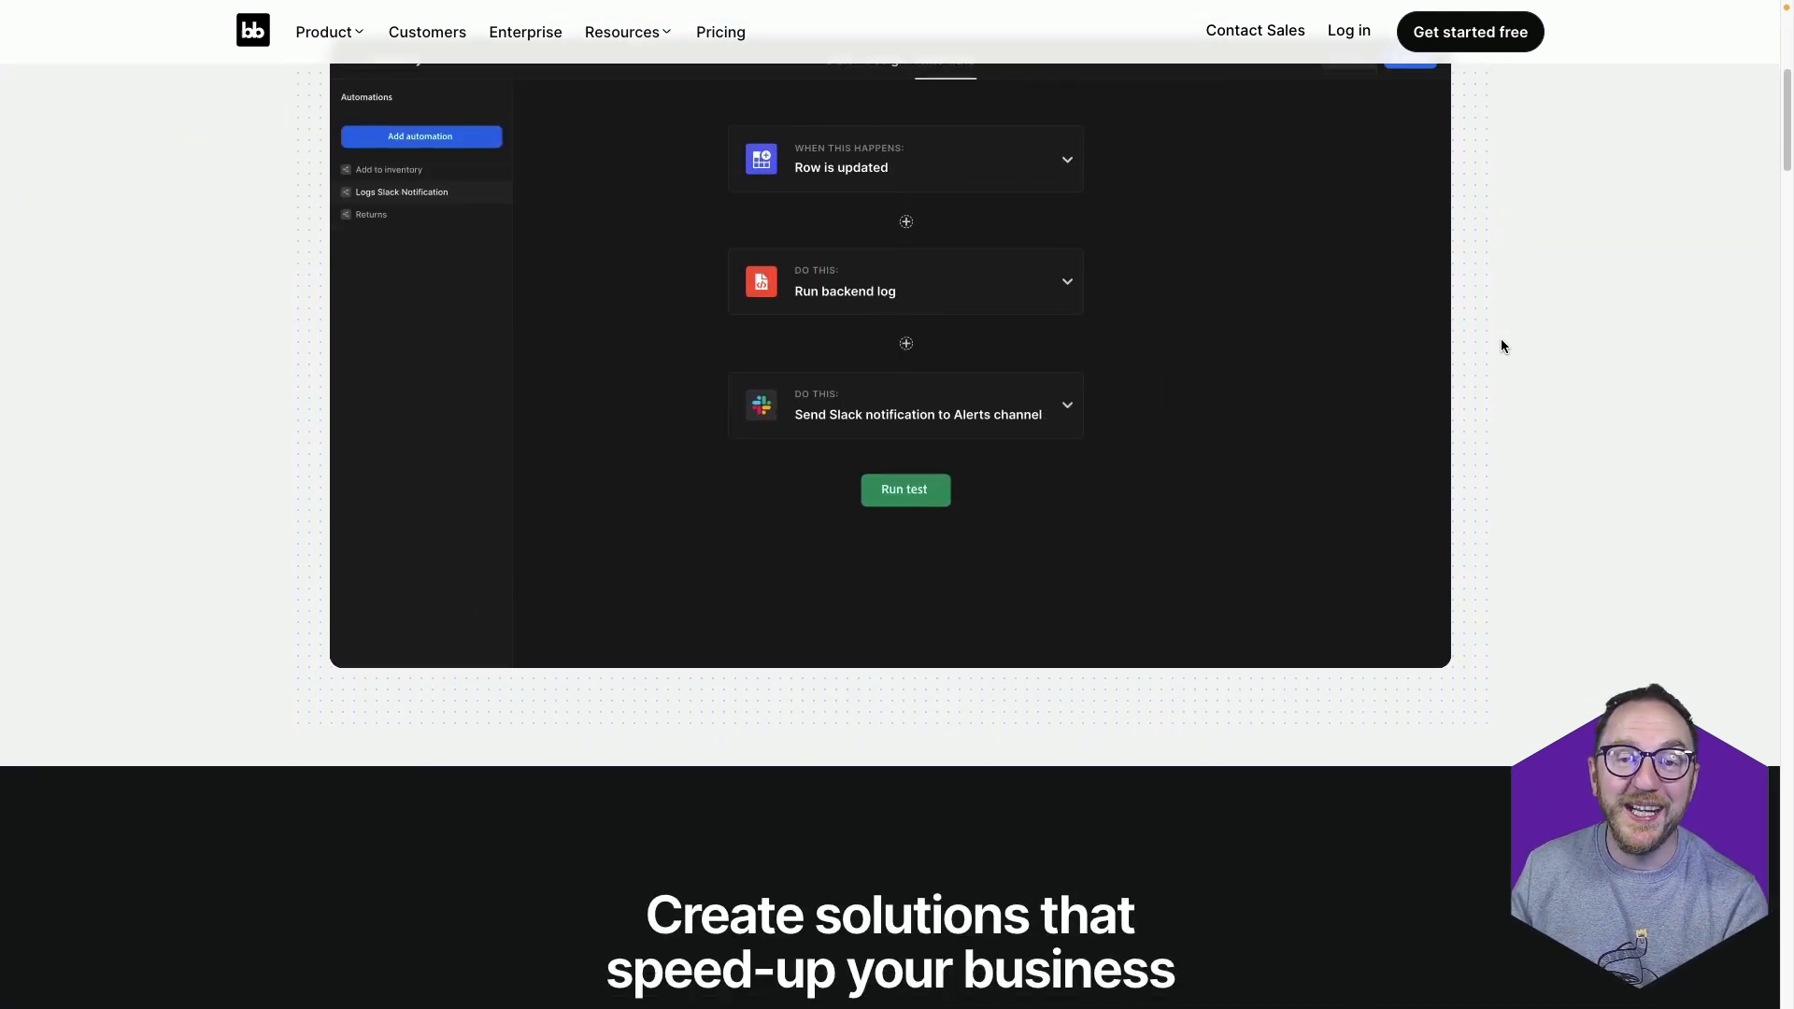
pyautogui.scroll(-3)
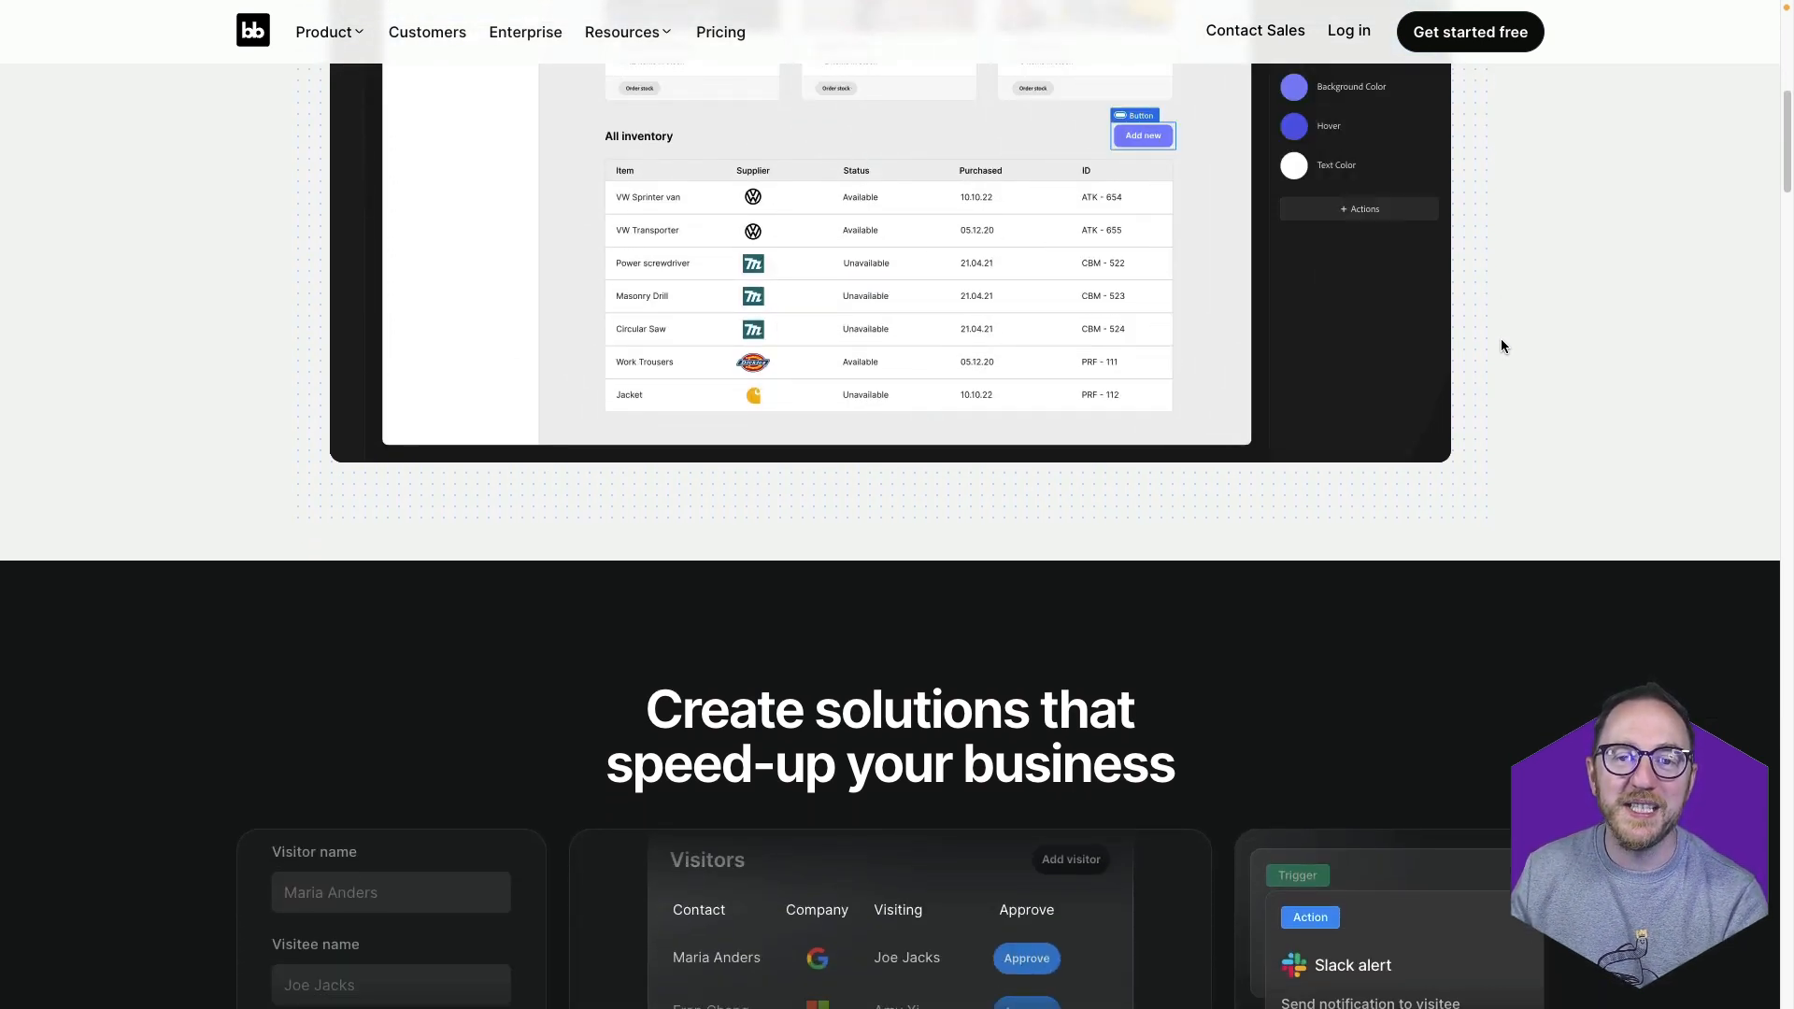
pyautogui.scroll(-3)
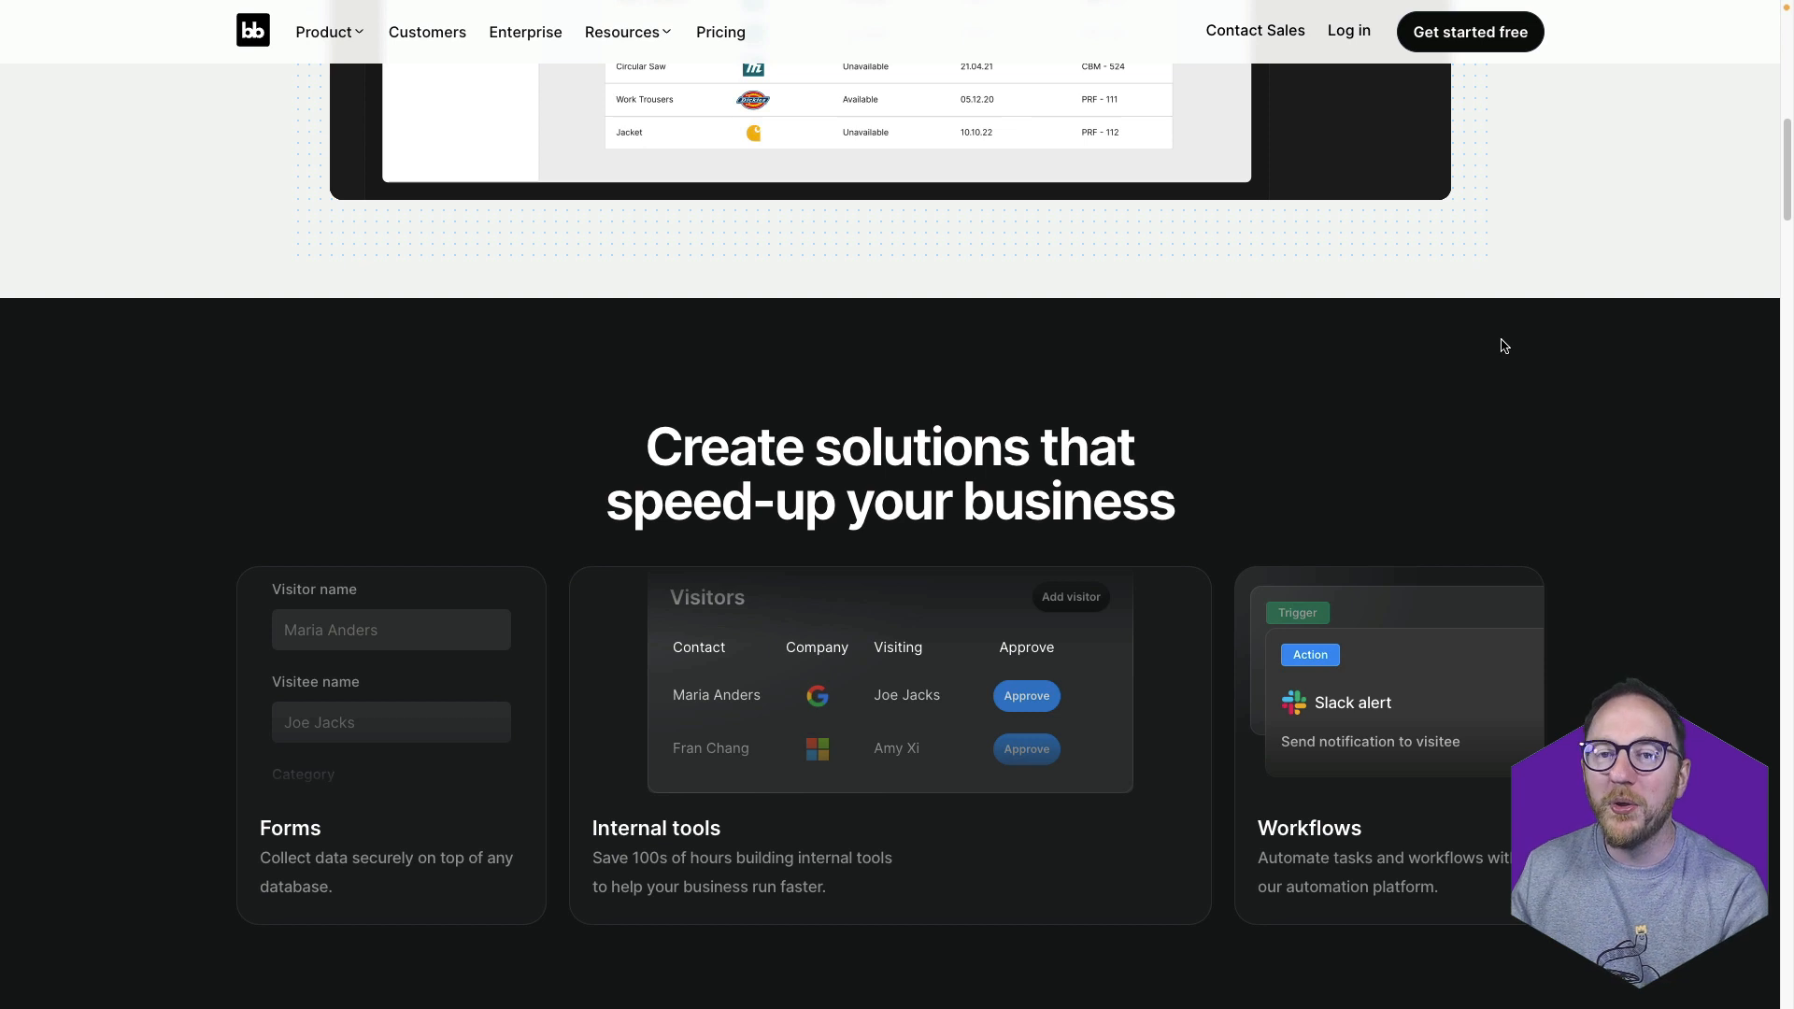